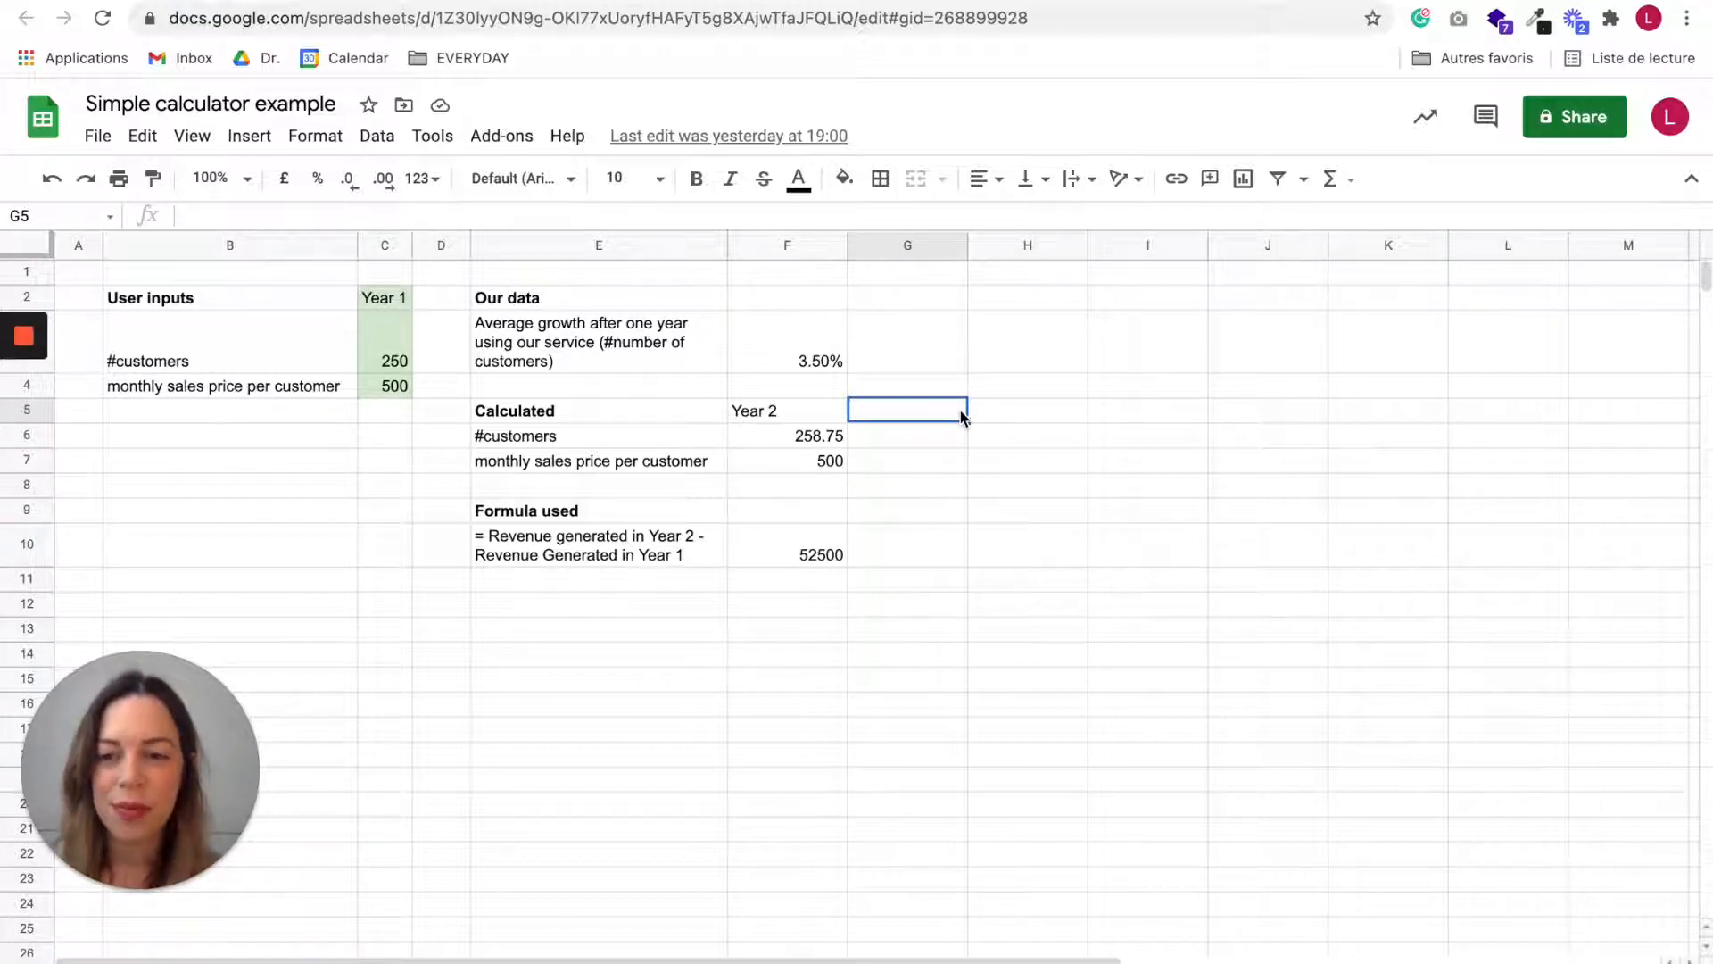
pyautogui.moveTo(374, 337)
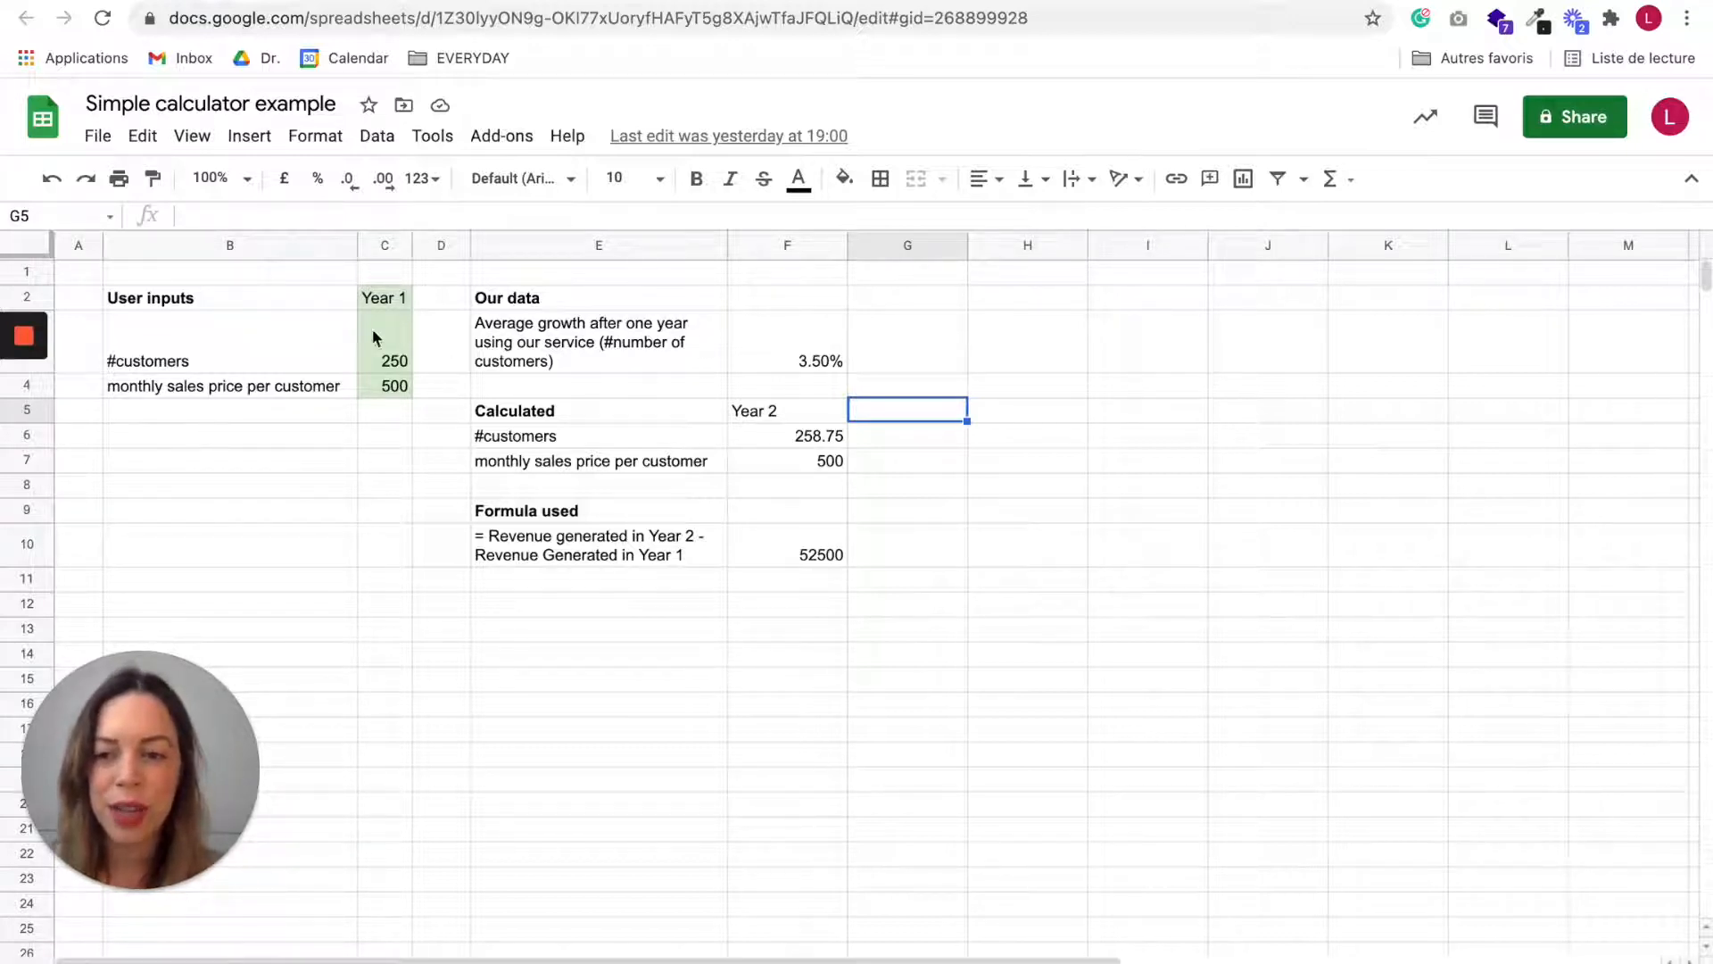
pyautogui.moveTo(321, 571)
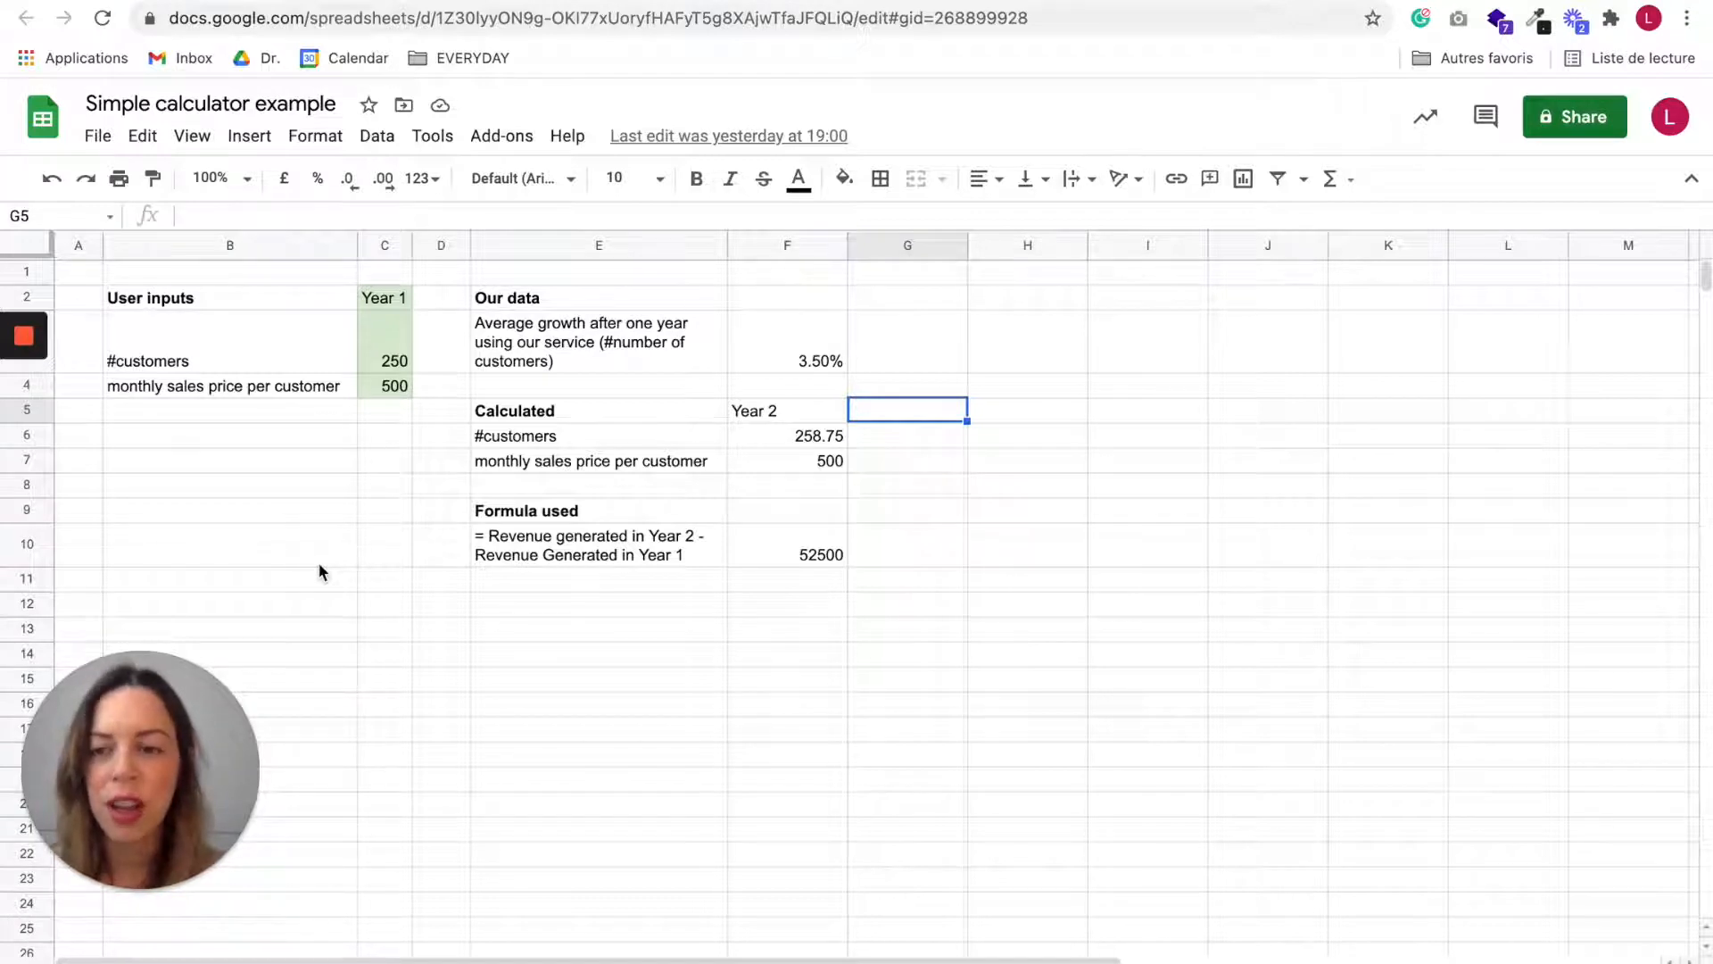
pyautogui.moveTo(291, 315)
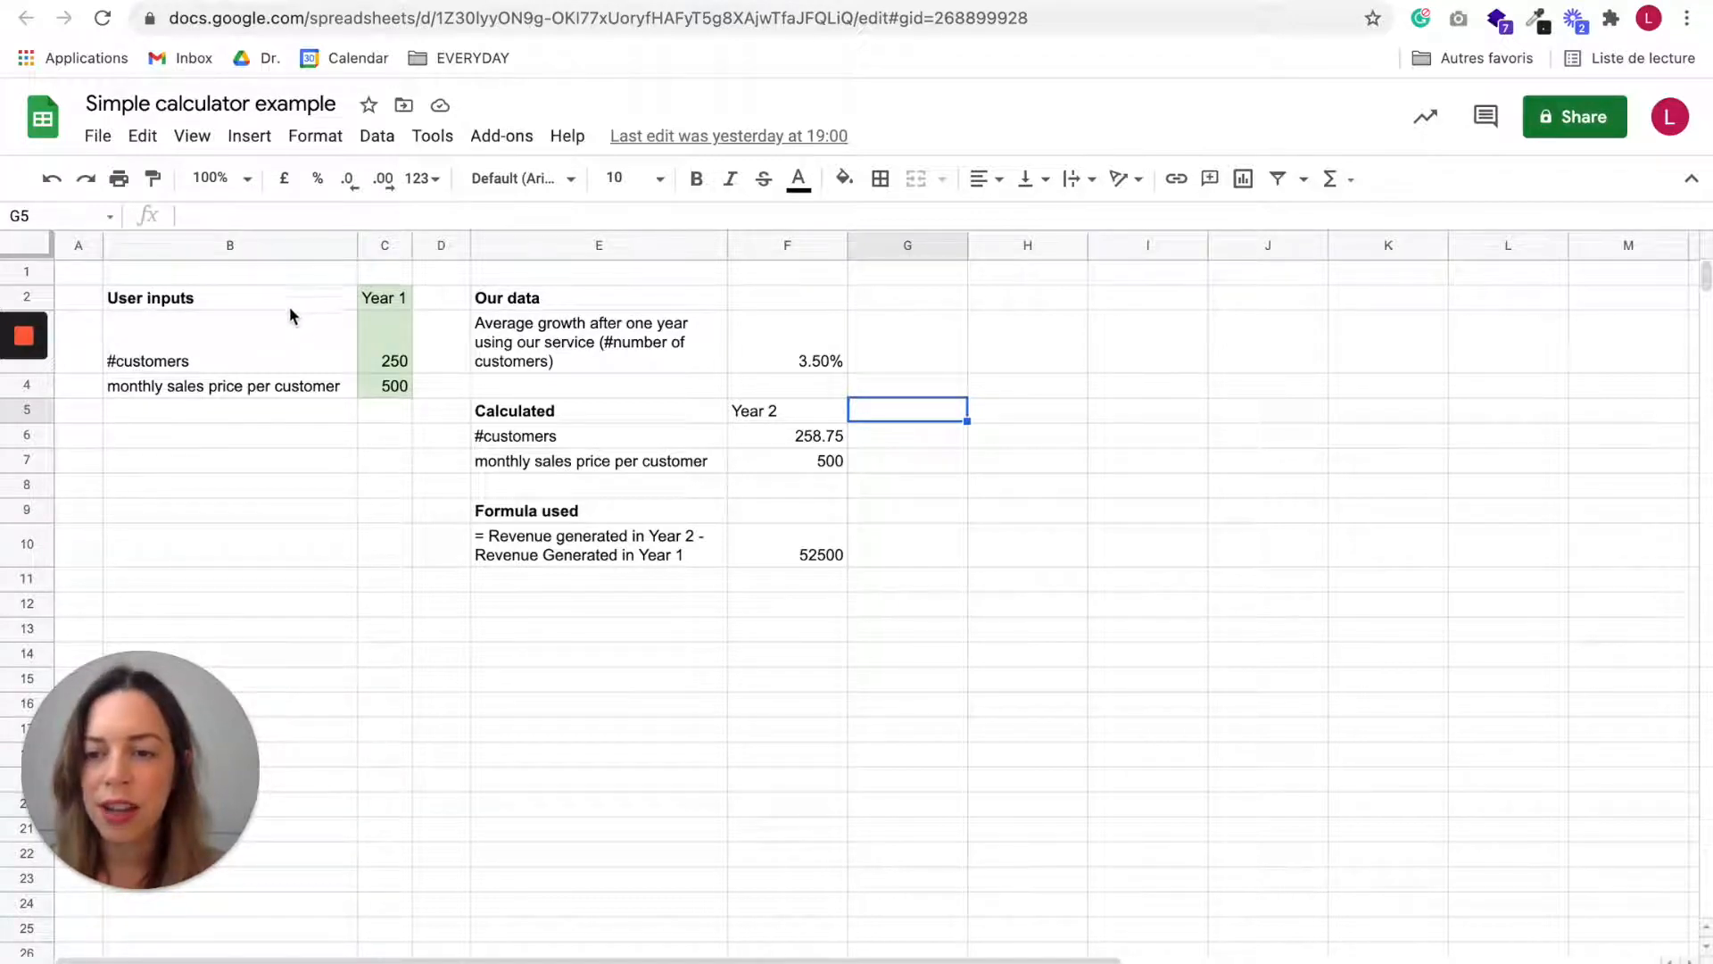
pyautogui.moveTo(286, 354)
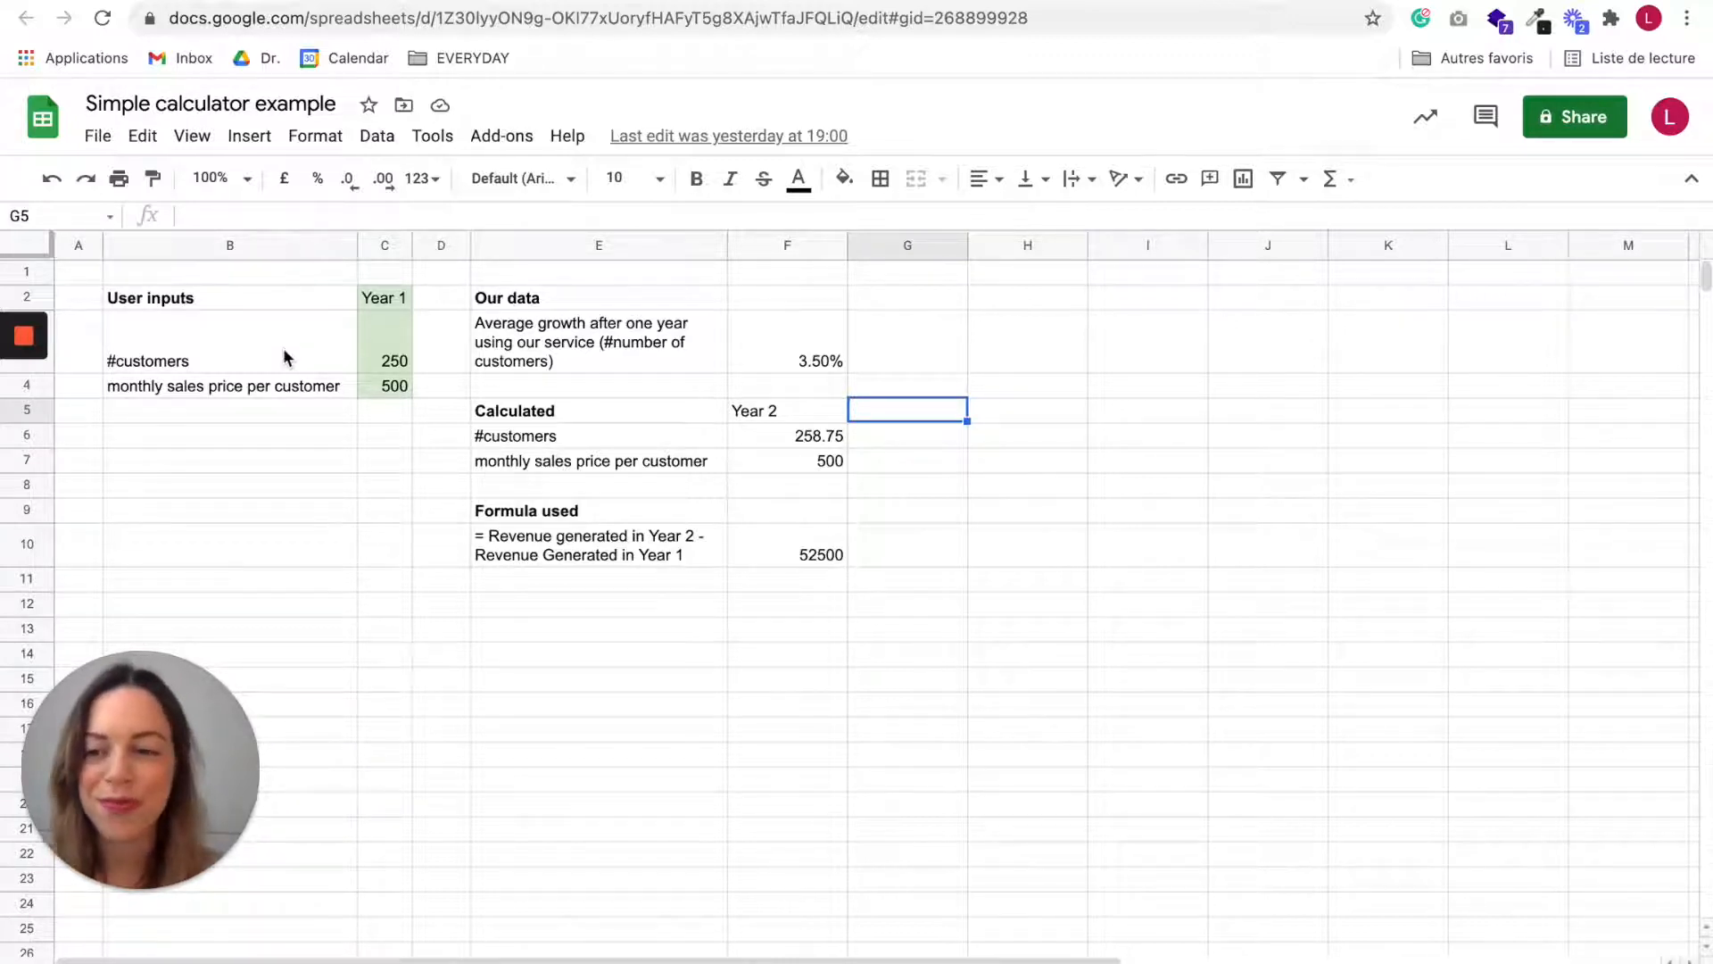
# Step: Review the price label, the 3.5% average growth text and the revenue-difference description
pyautogui.click(229, 434)
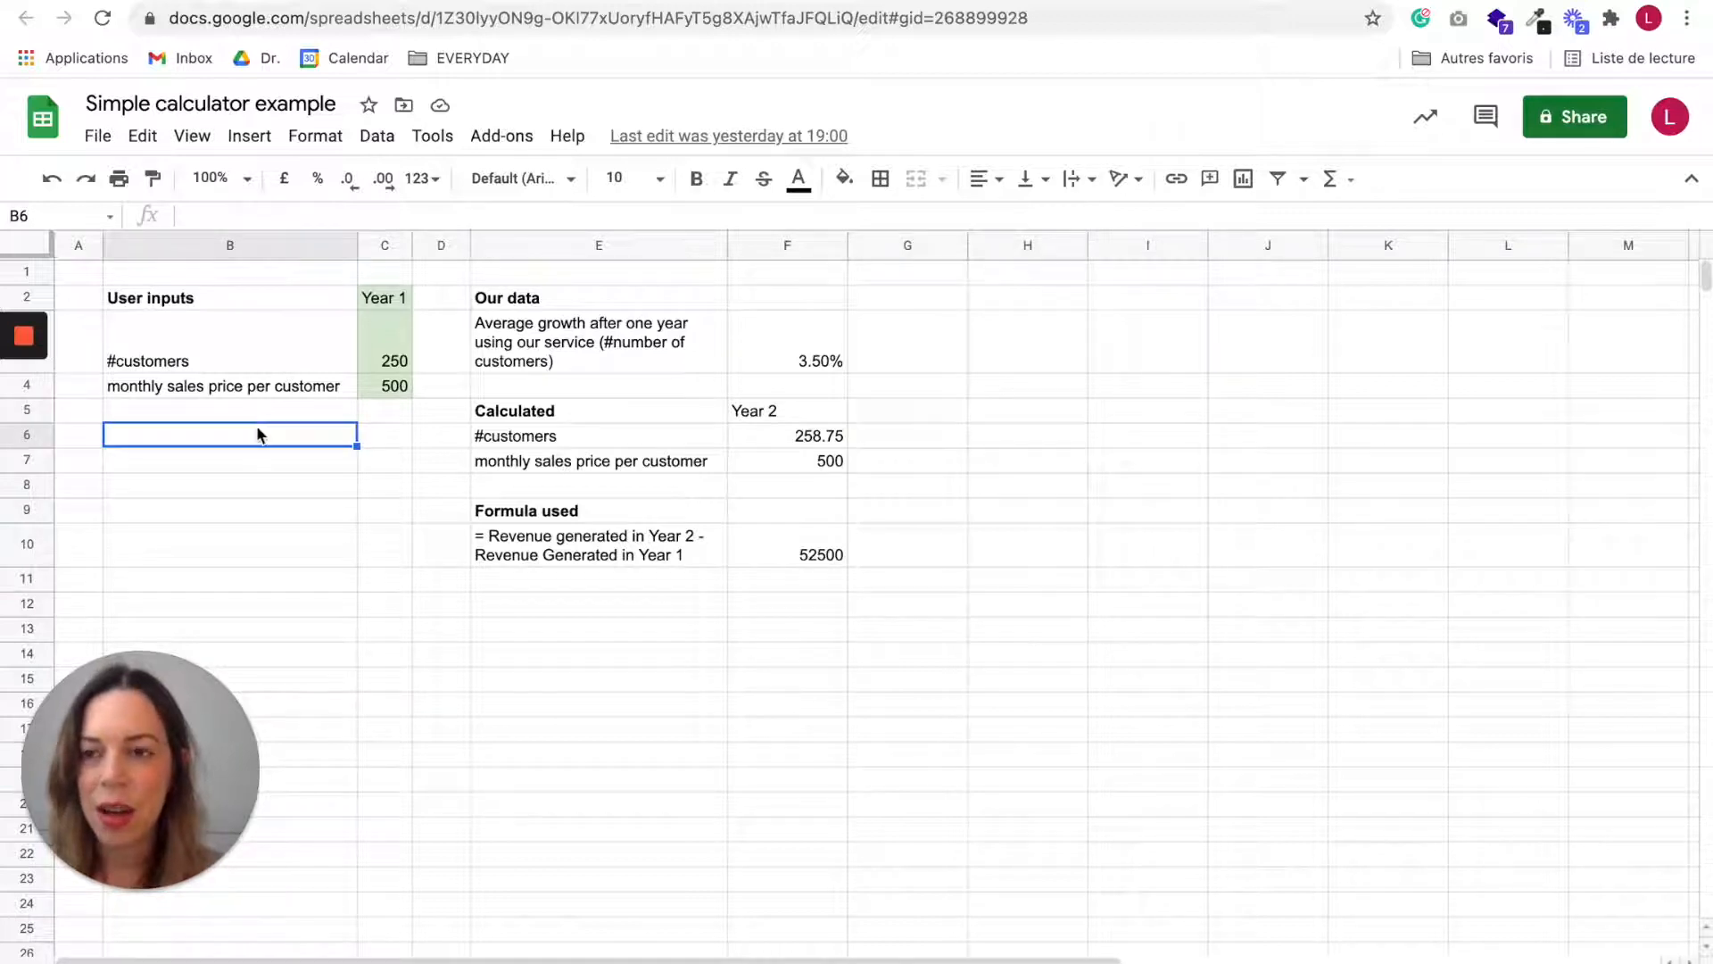
pyautogui.moveTo(201, 350)
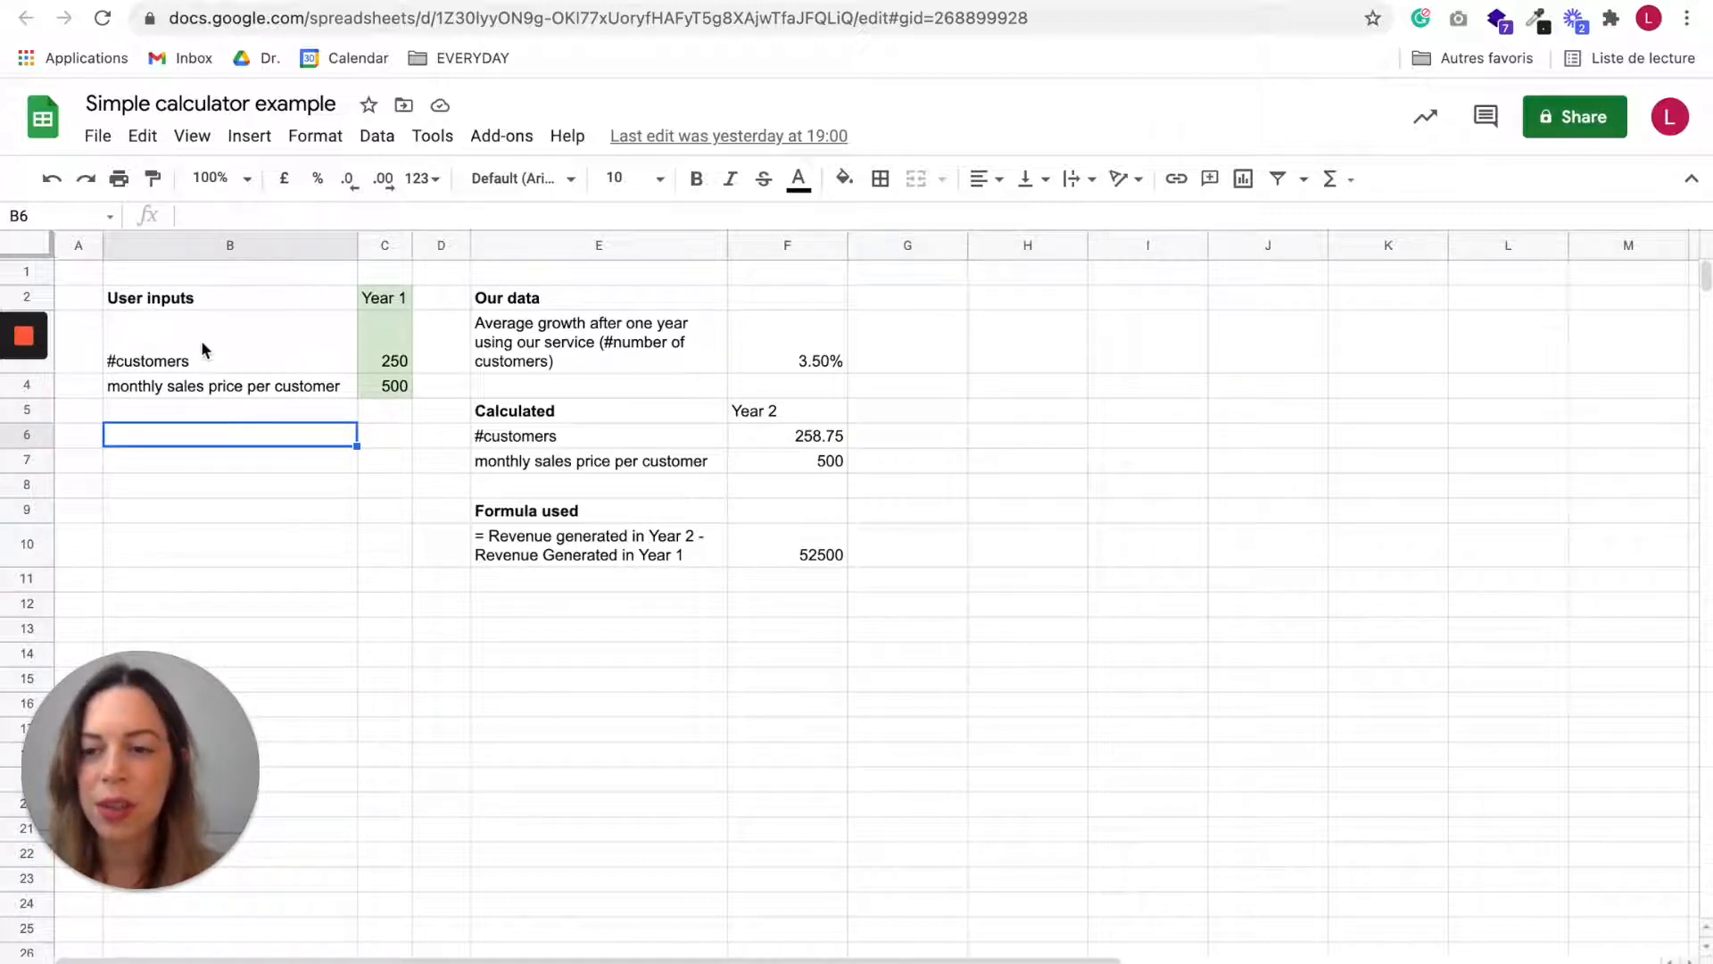
pyautogui.moveTo(210, 361)
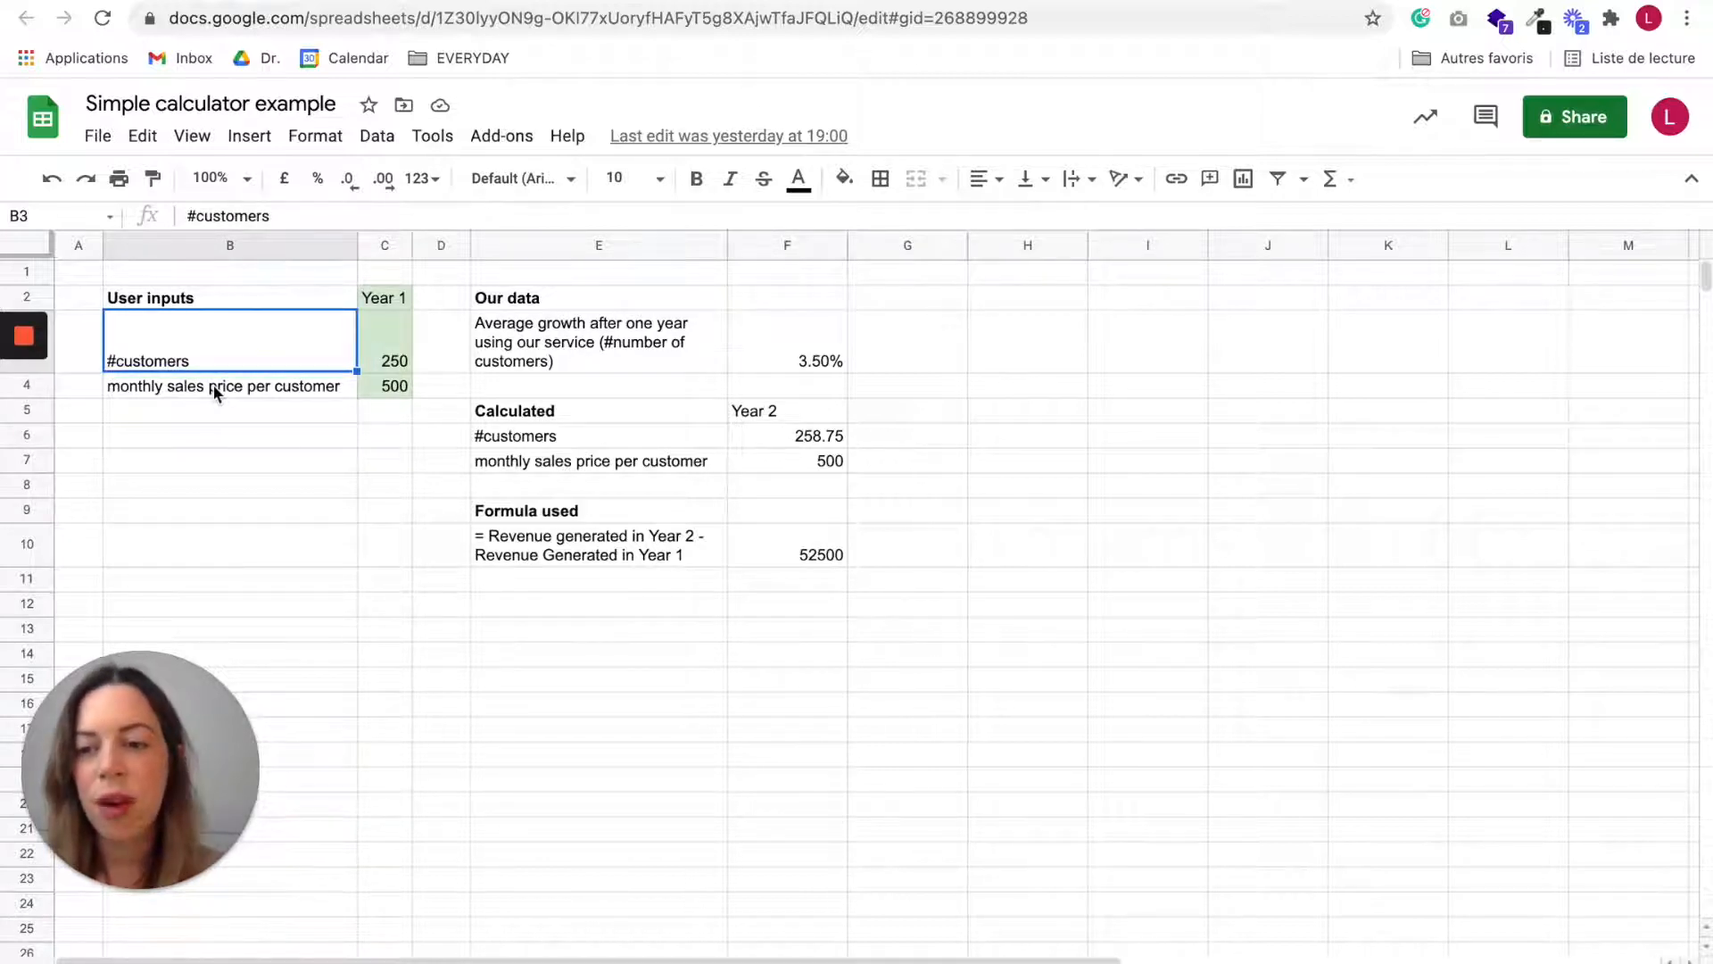
pyautogui.click(229, 385)
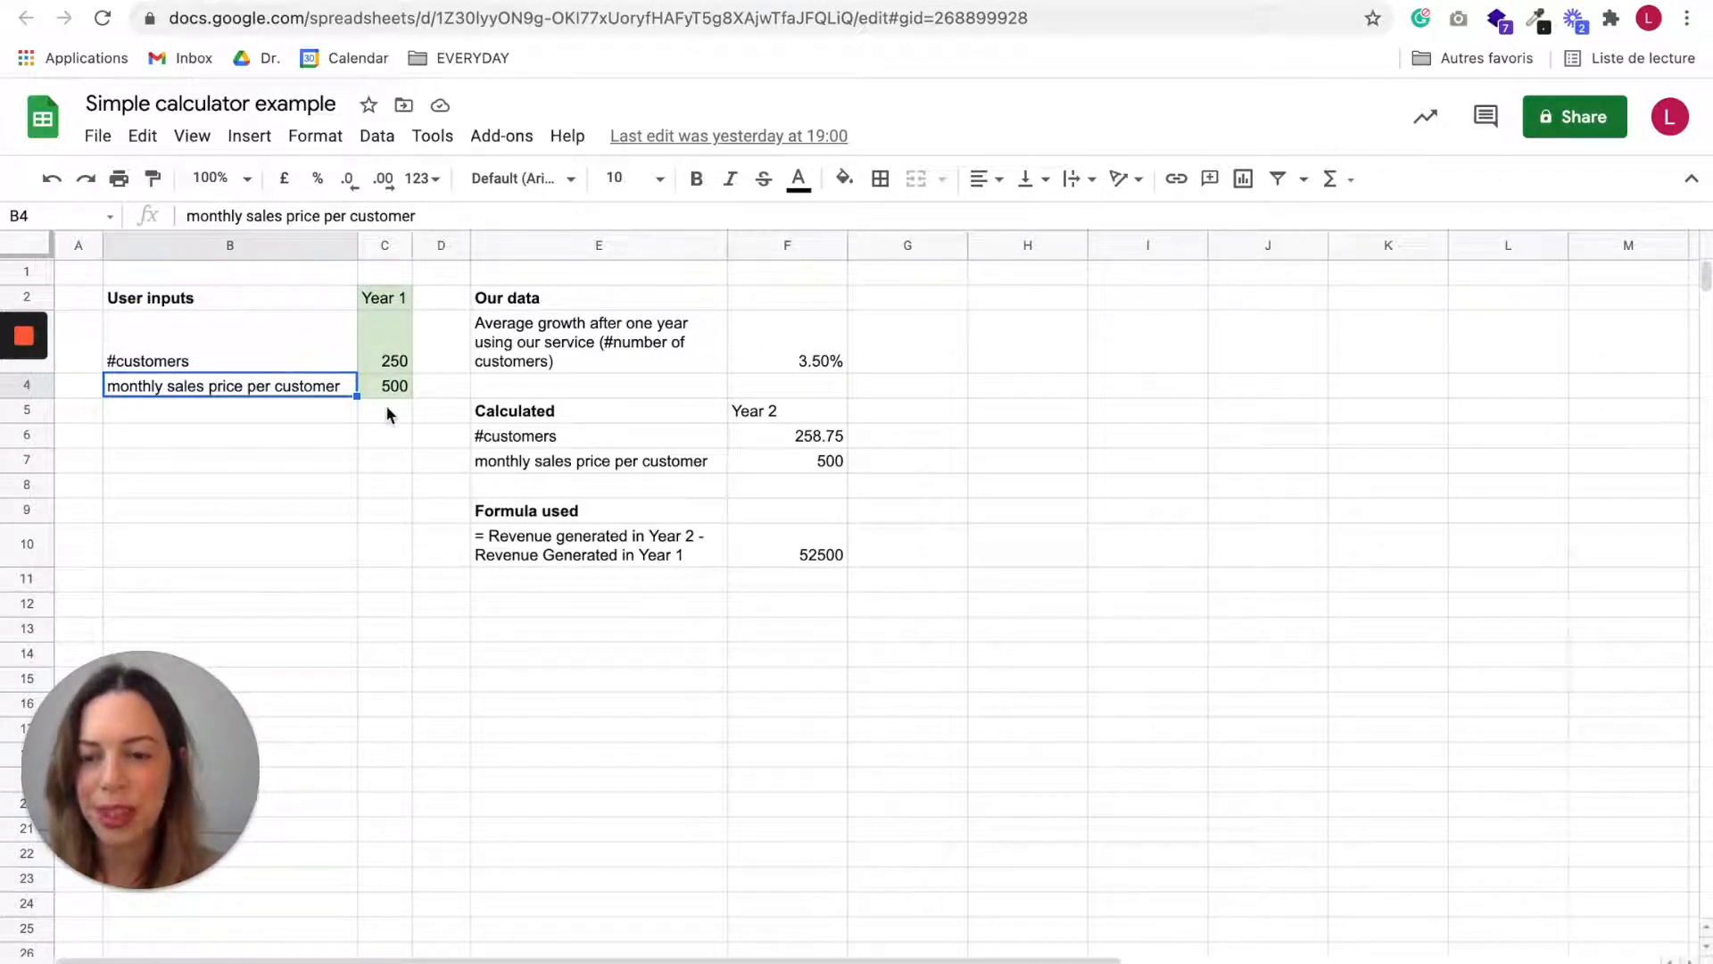
pyautogui.click(229, 434)
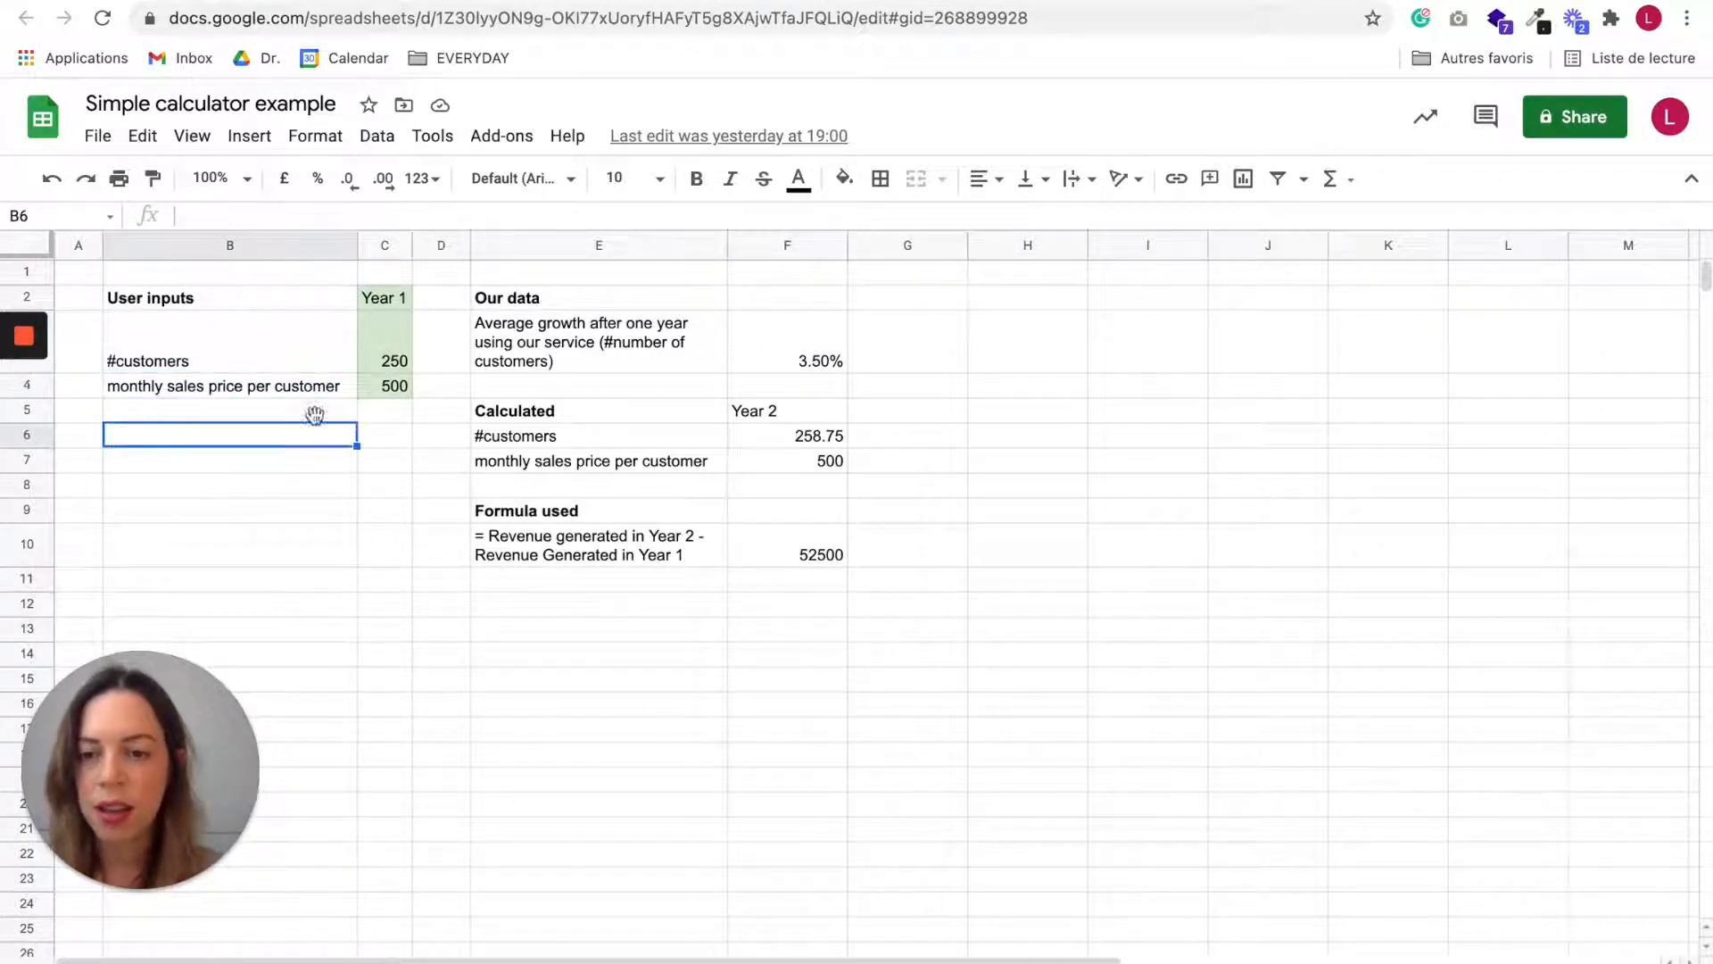
pyautogui.click(598, 341)
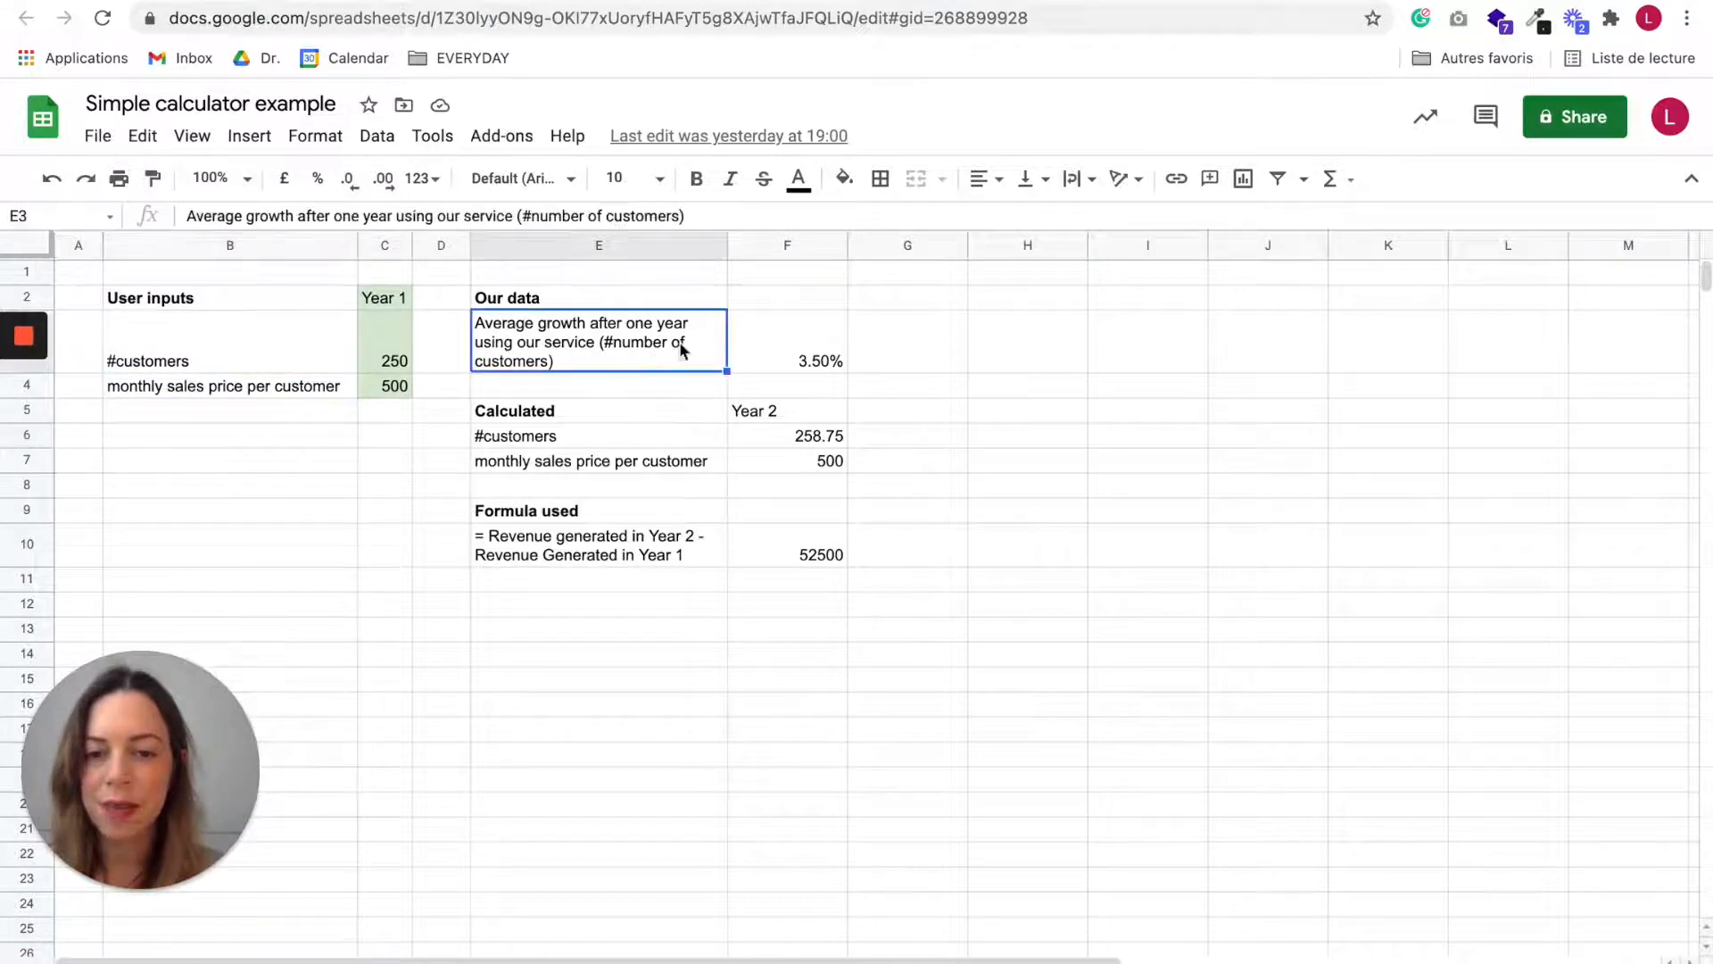
pyautogui.click(787, 340)
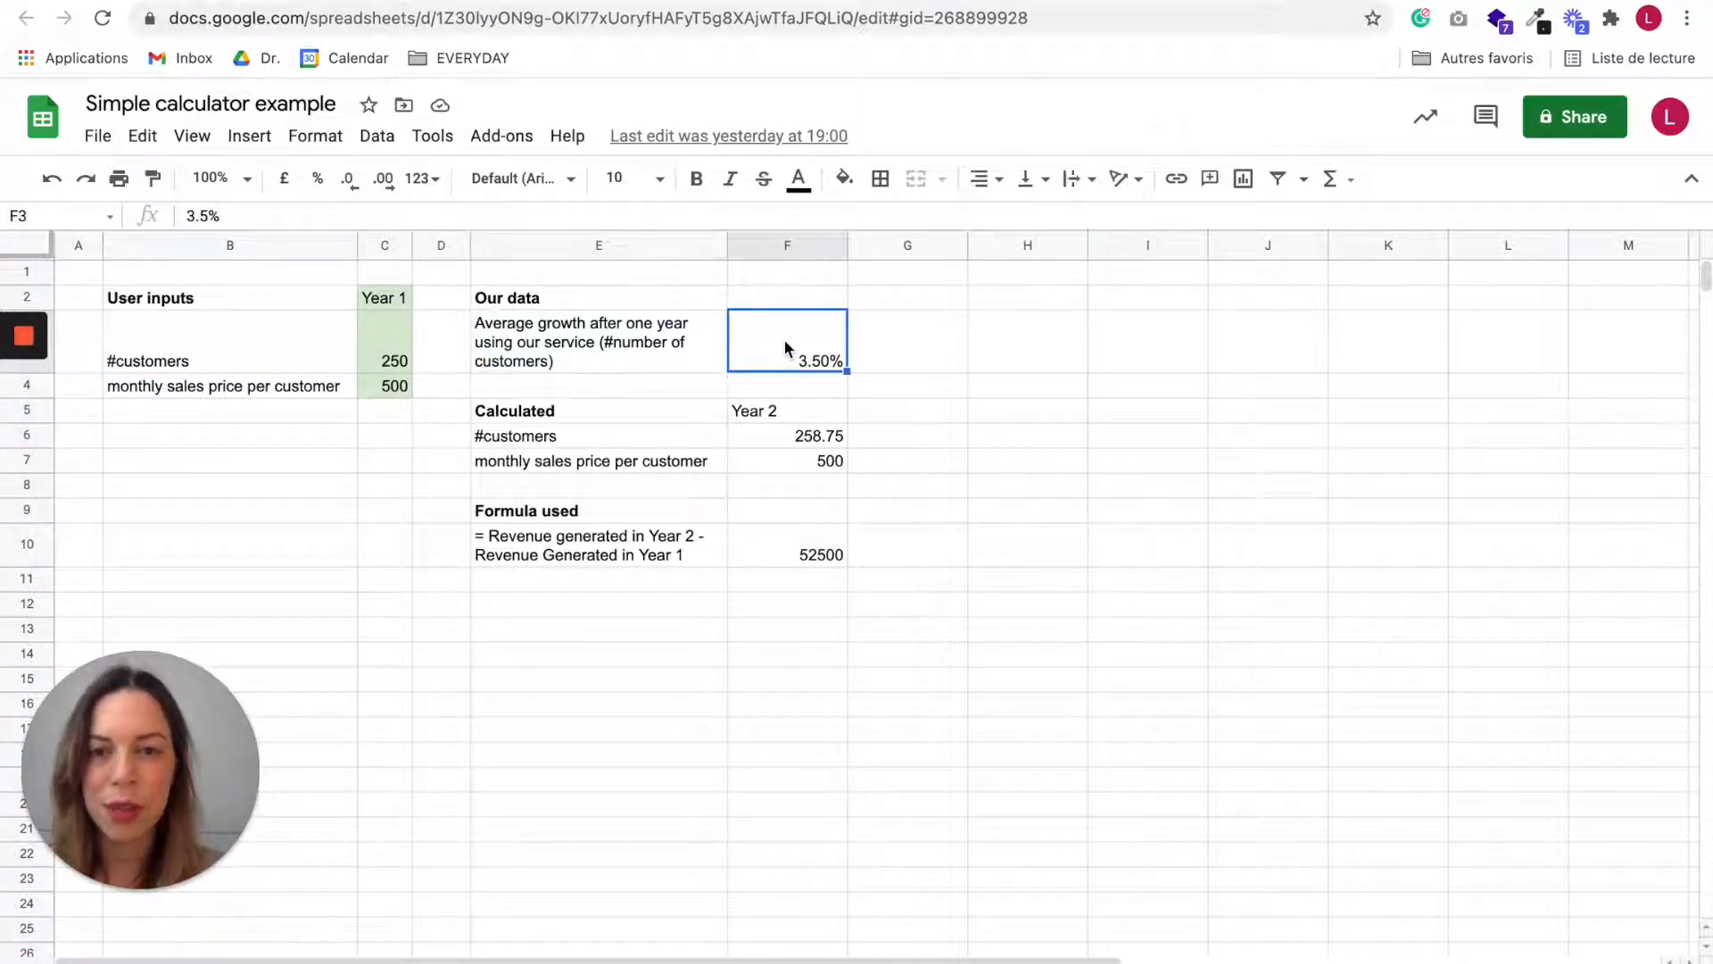
pyautogui.moveTo(629, 351)
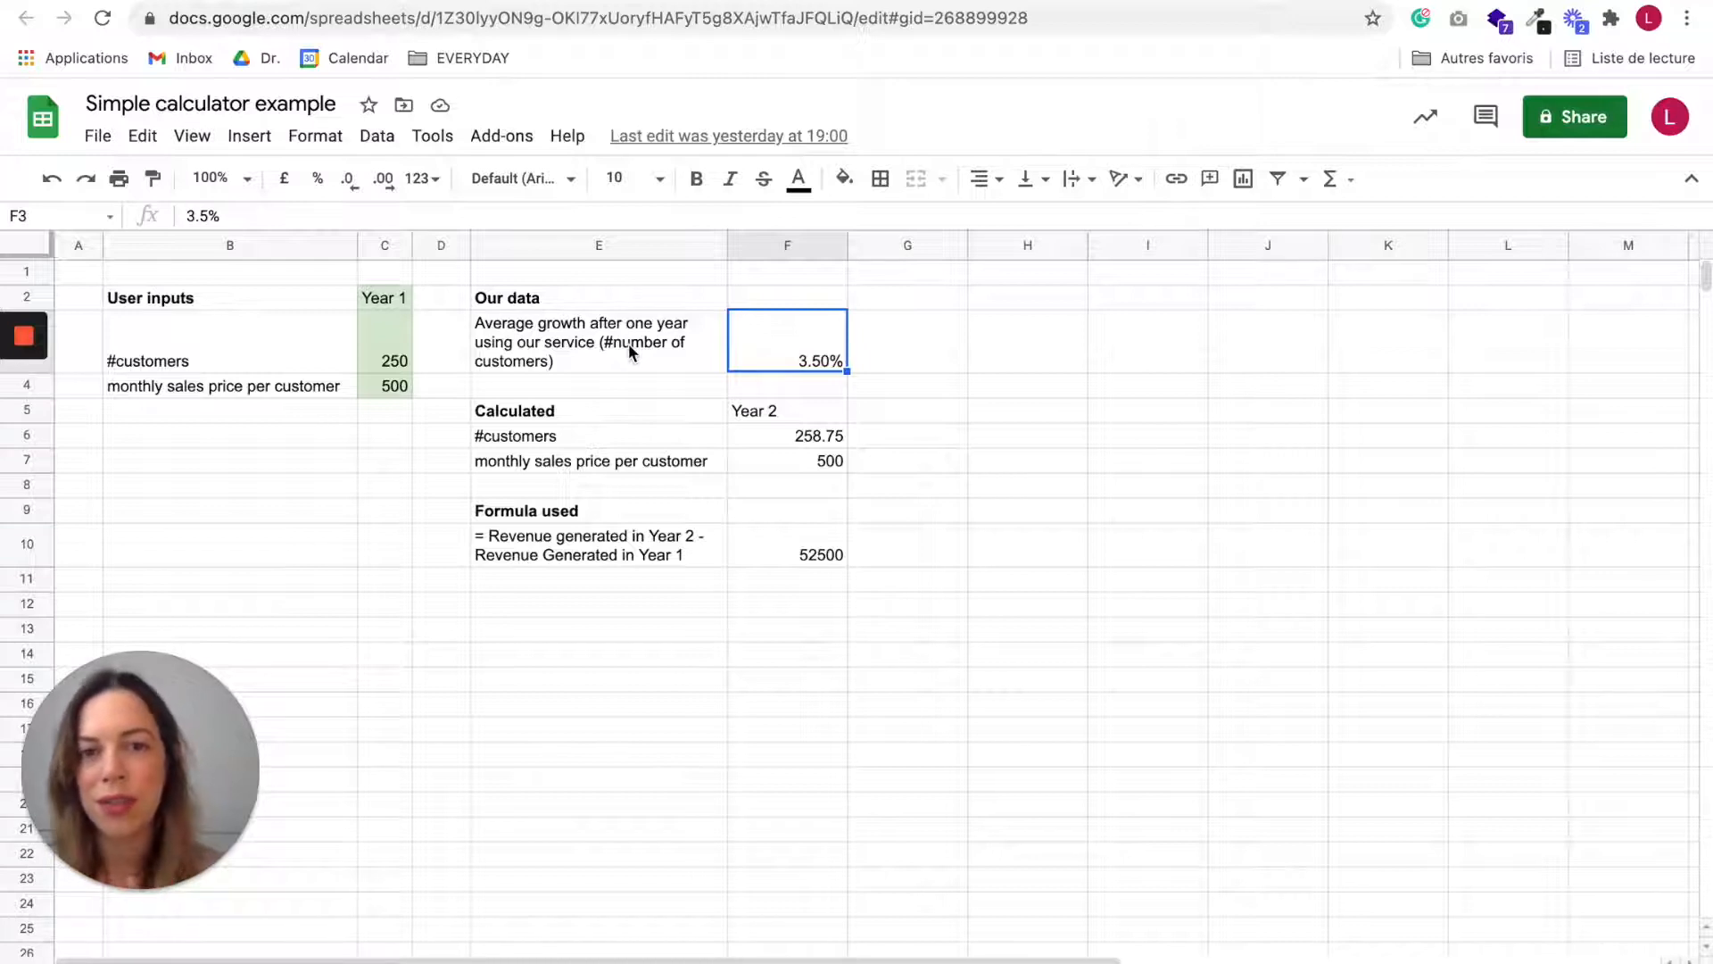
pyautogui.click(597, 341)
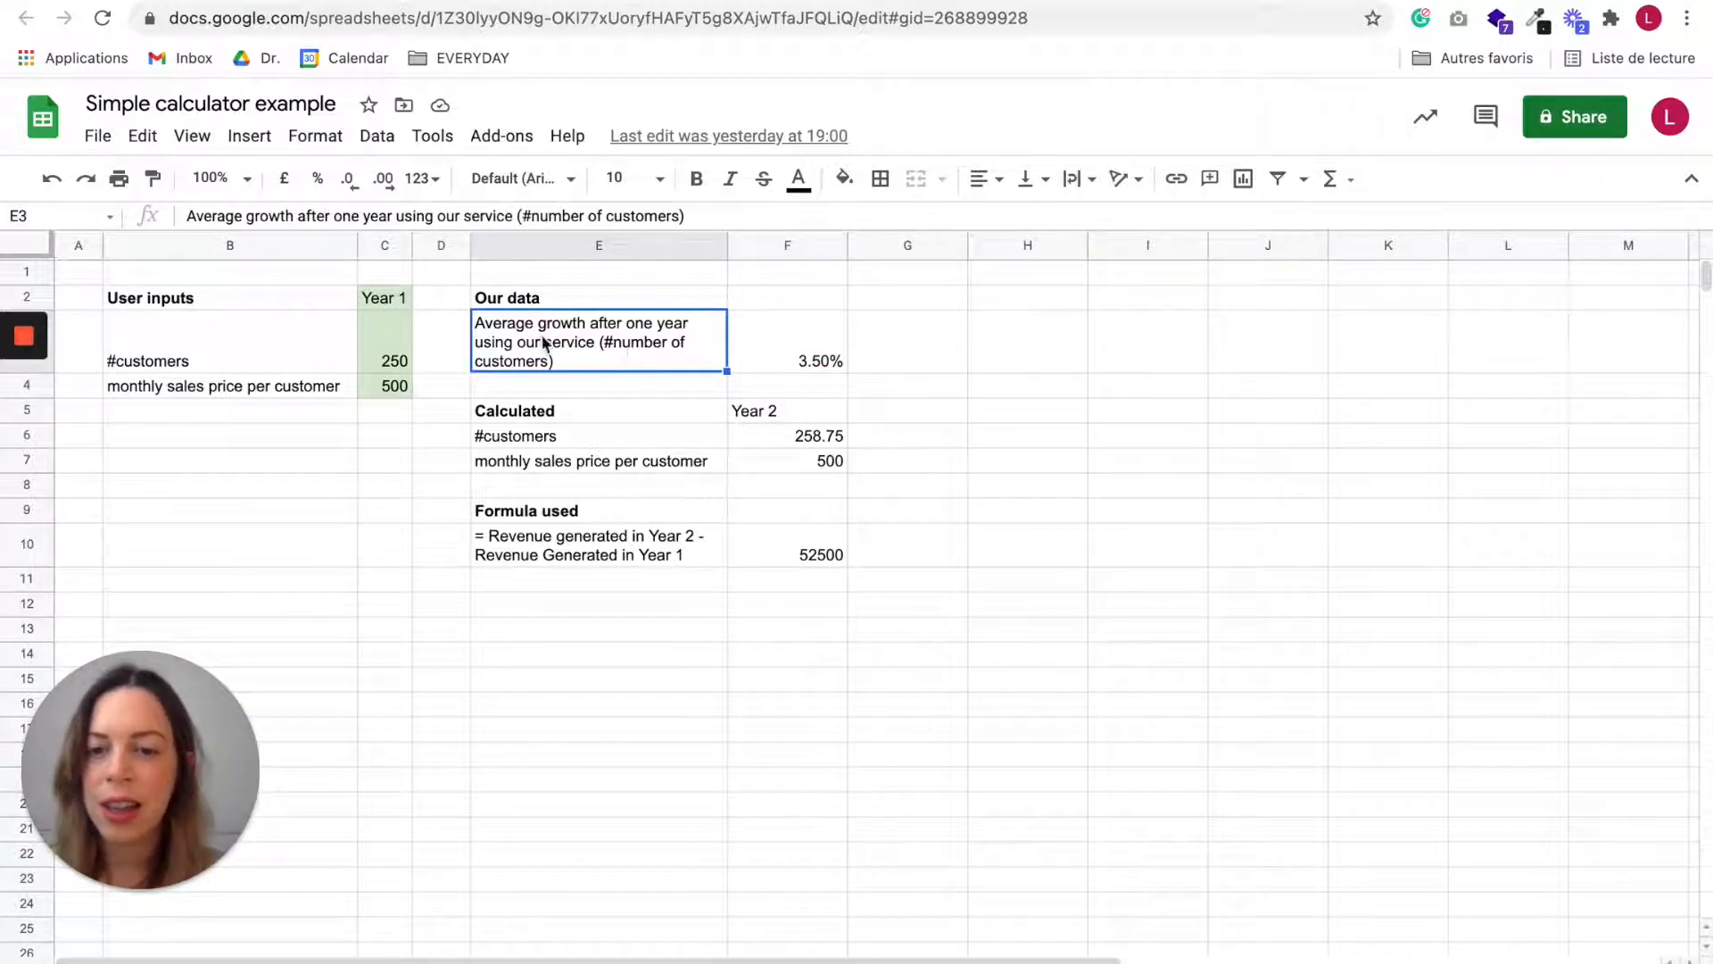
pyautogui.moveTo(617, 363)
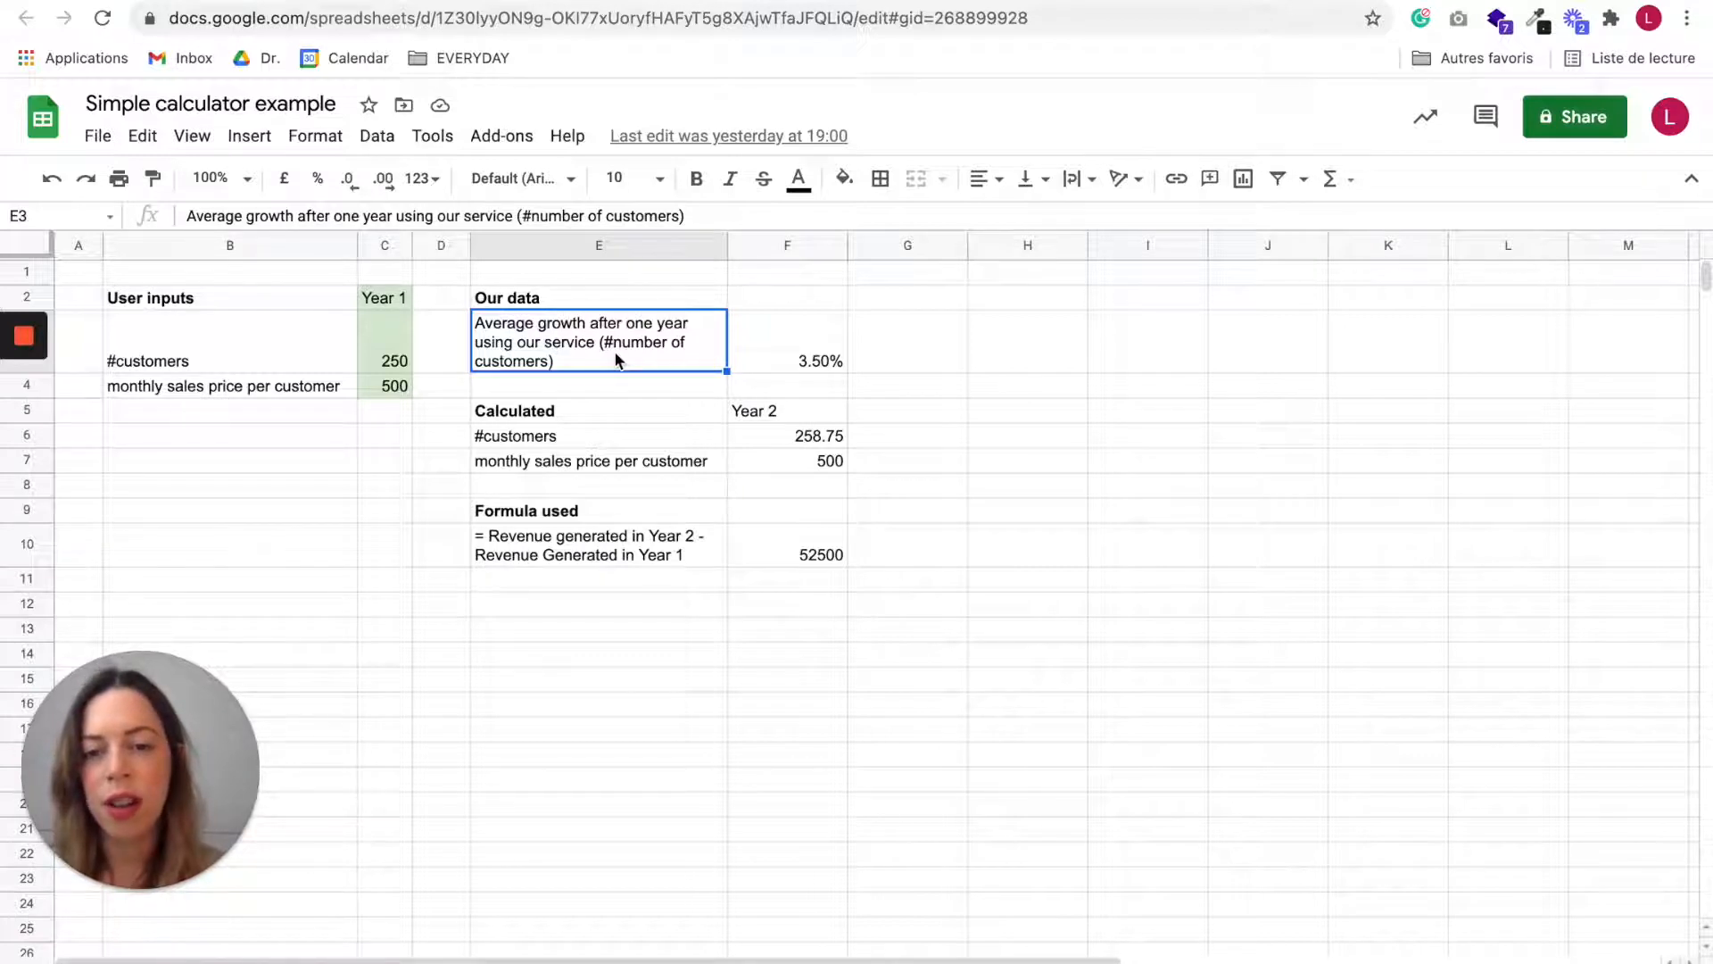
pyautogui.moveTo(656, 340)
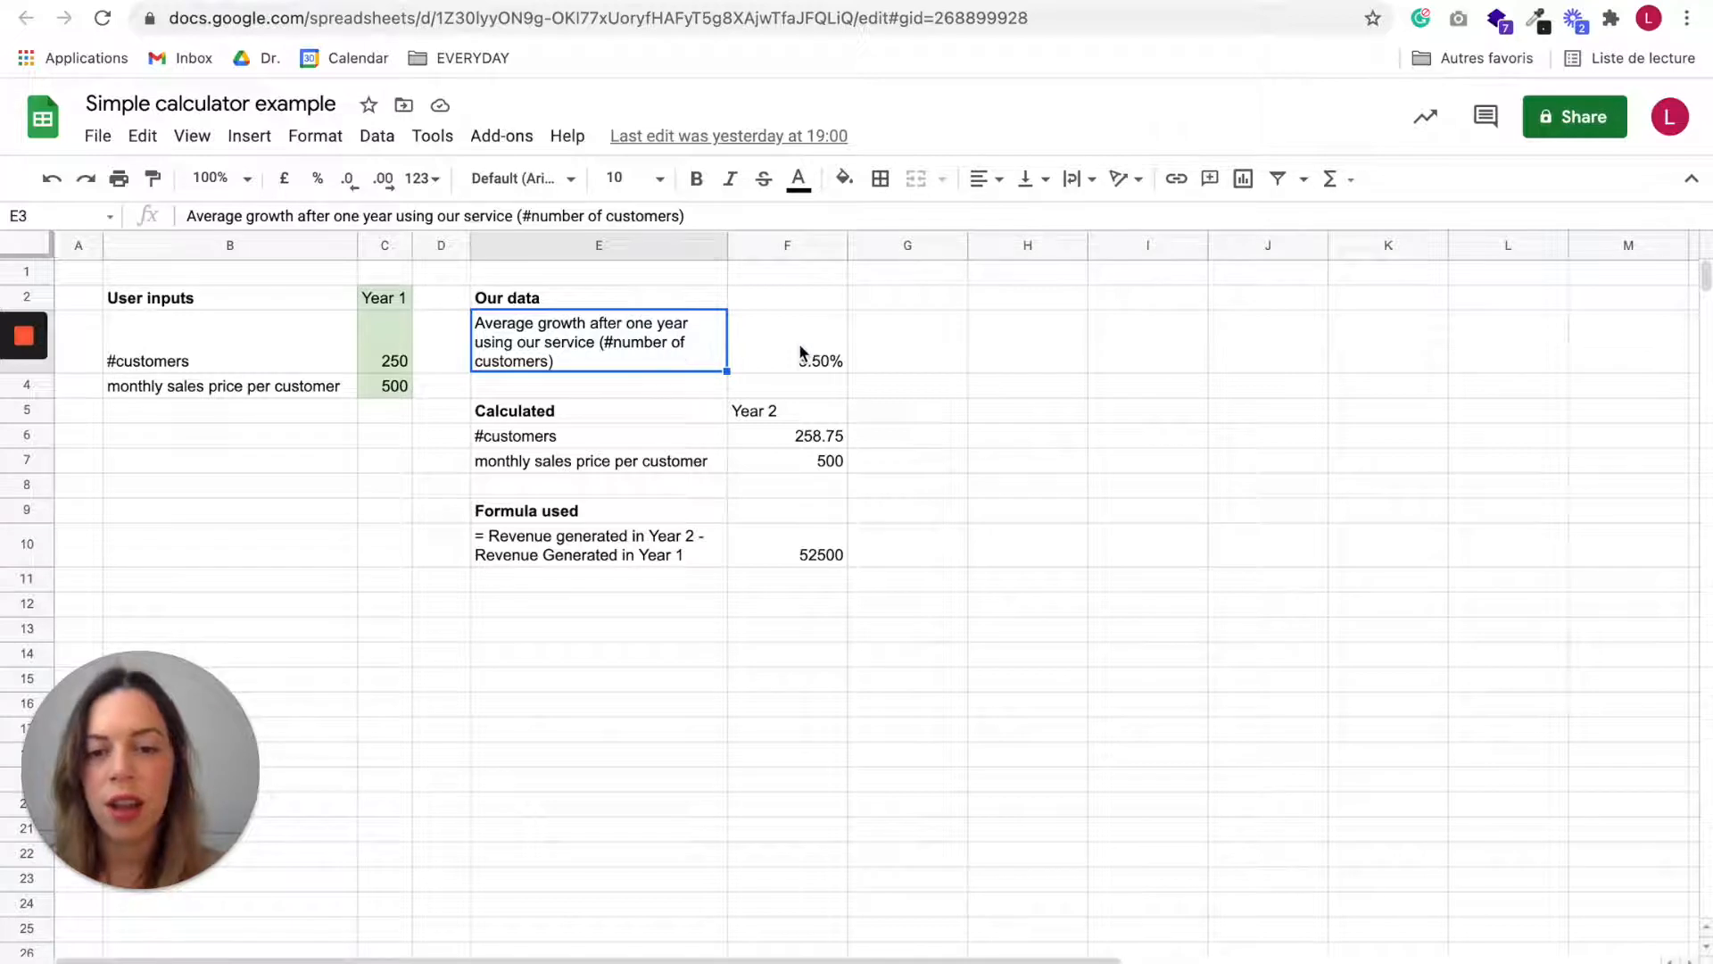
pyautogui.click(787, 340)
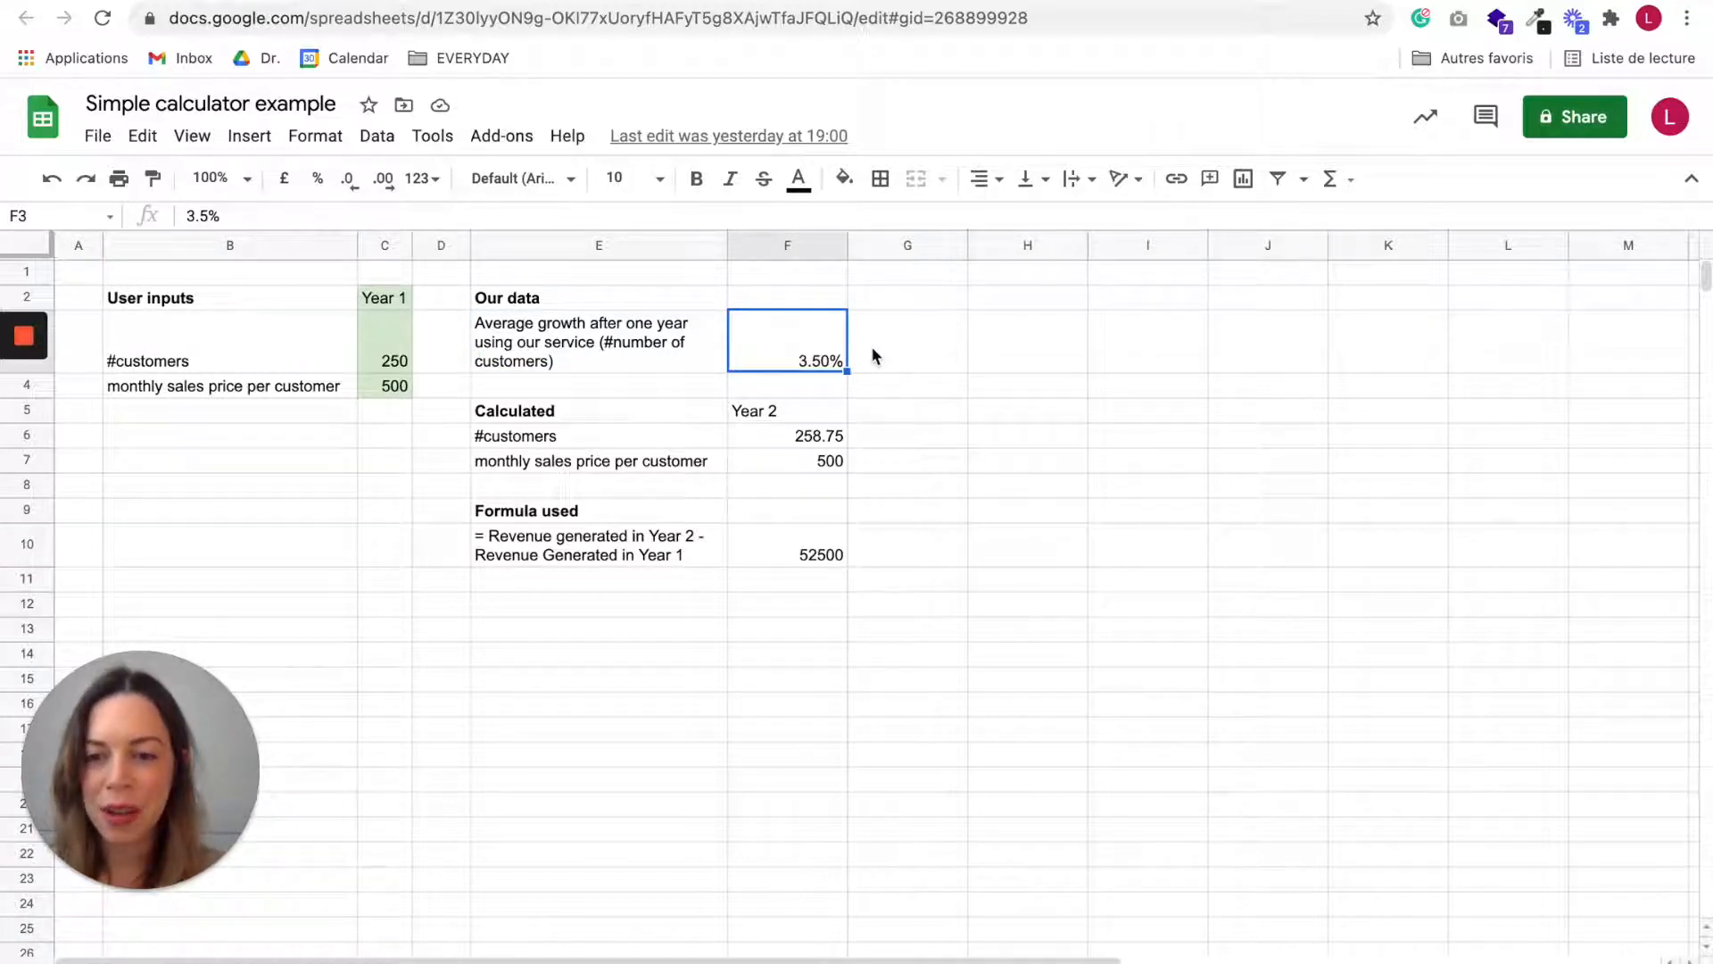
pyautogui.moveTo(617, 341)
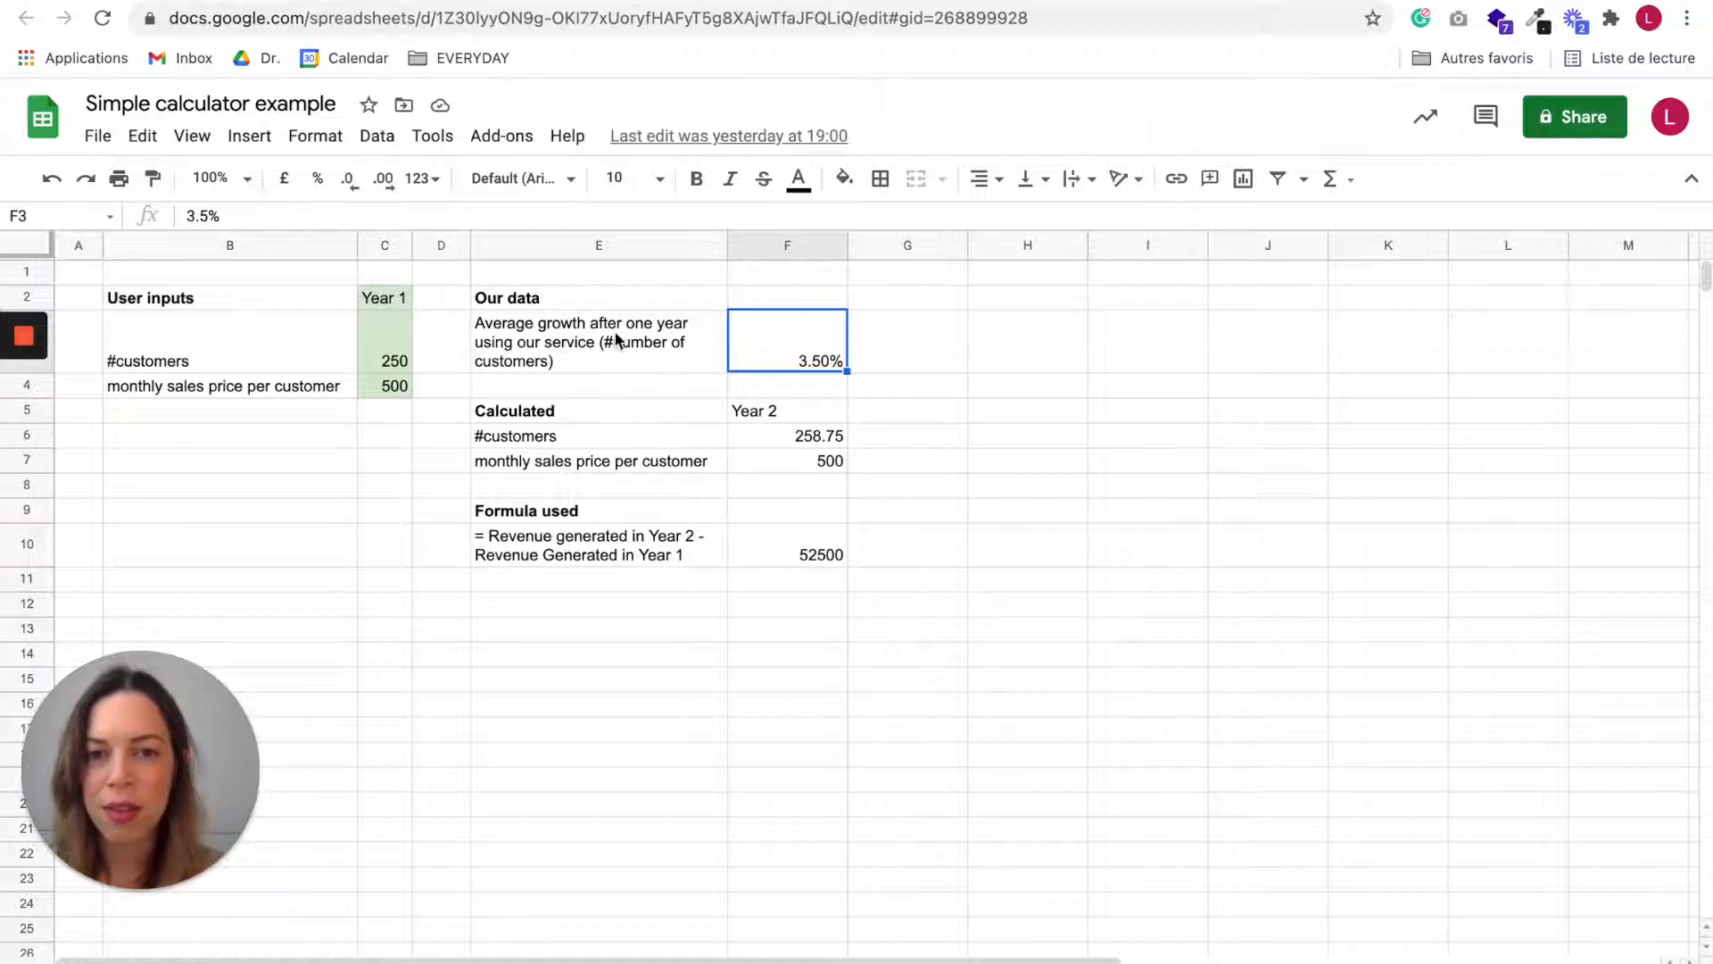
pyautogui.moveTo(583, 614)
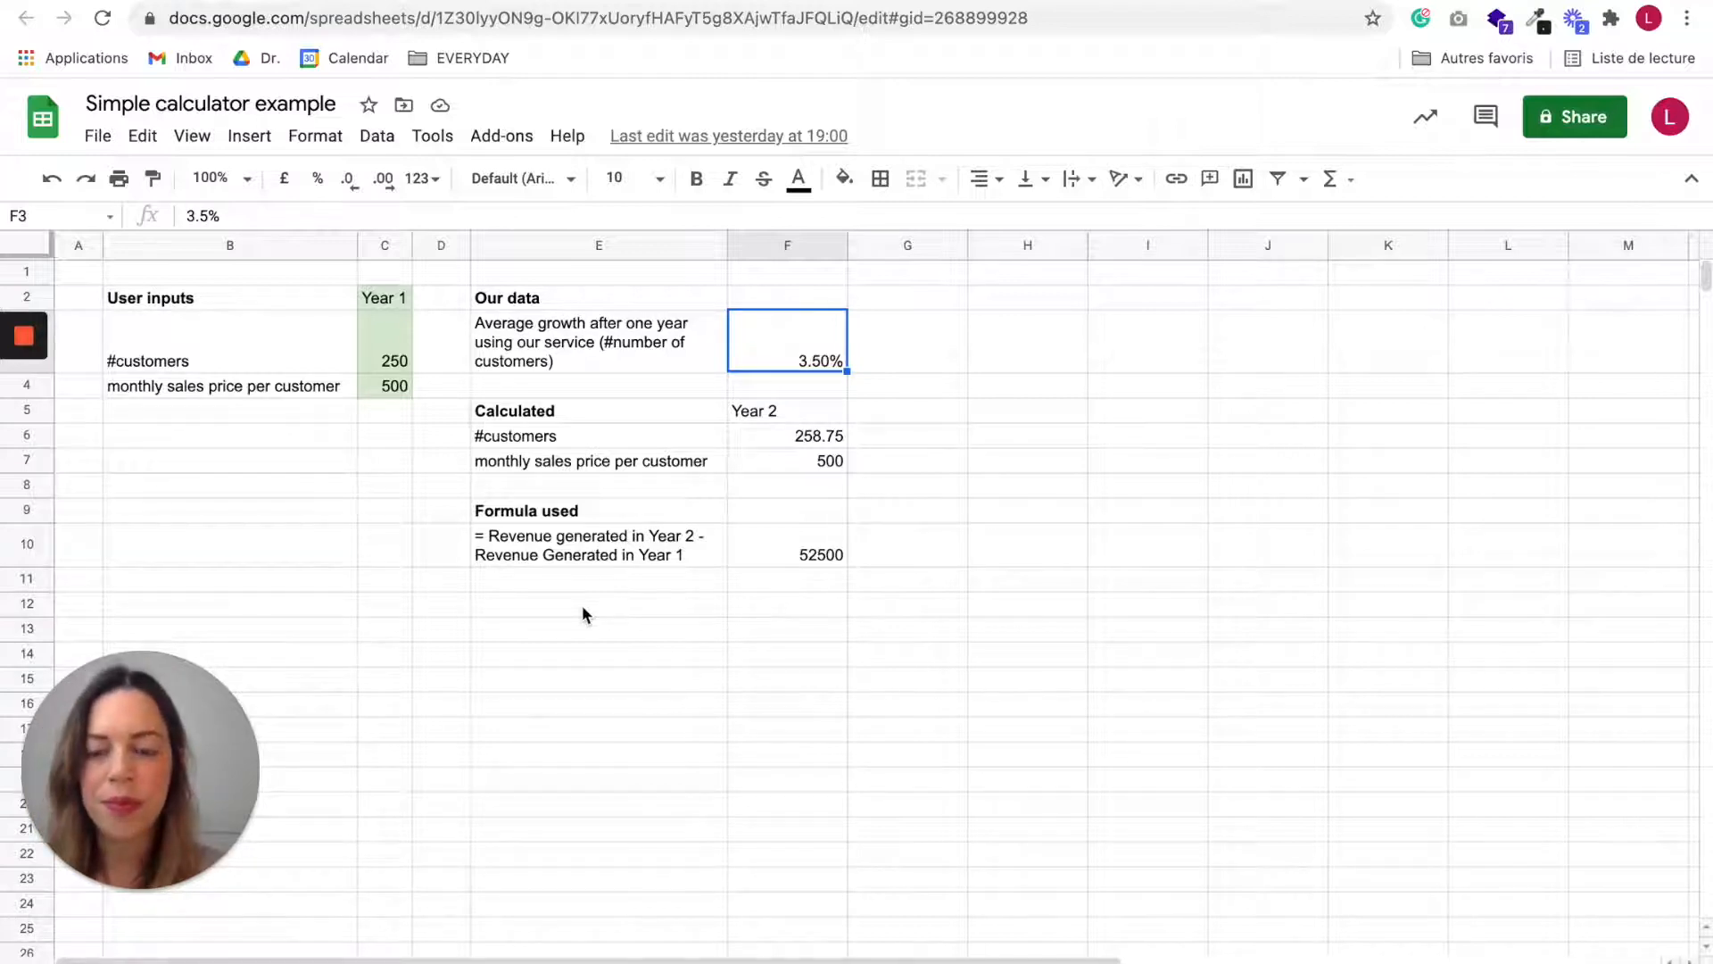
pyautogui.moveTo(657, 588)
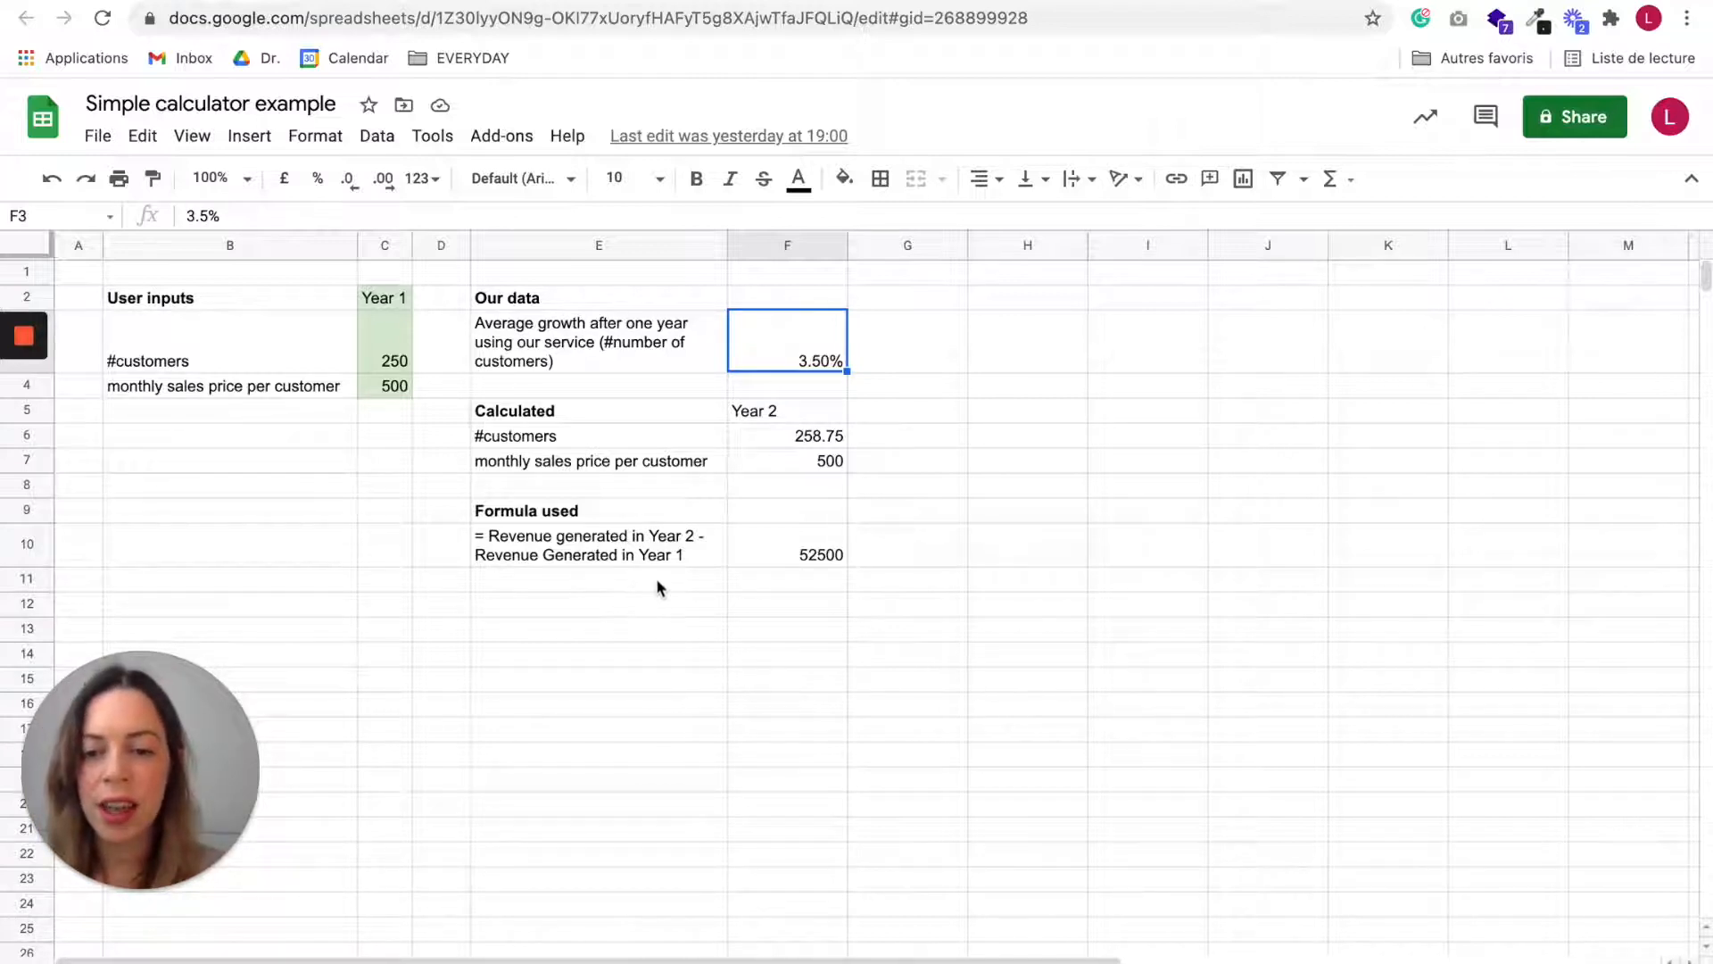
pyautogui.click(598, 544)
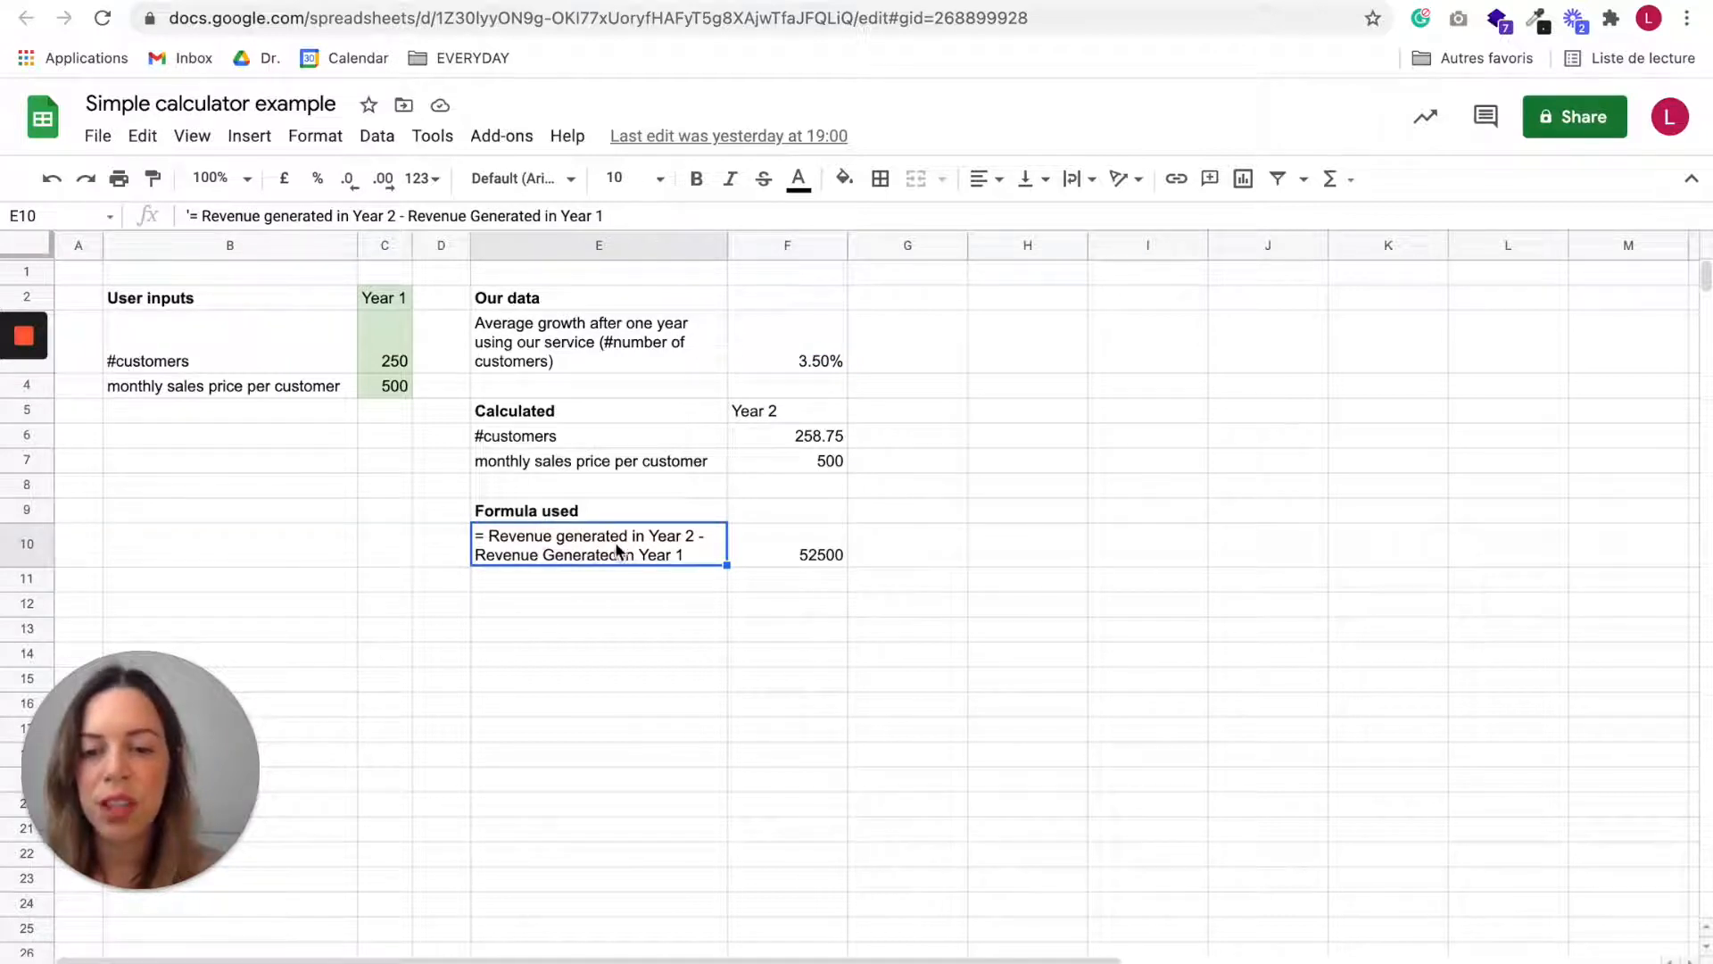
pyautogui.moveTo(685, 544)
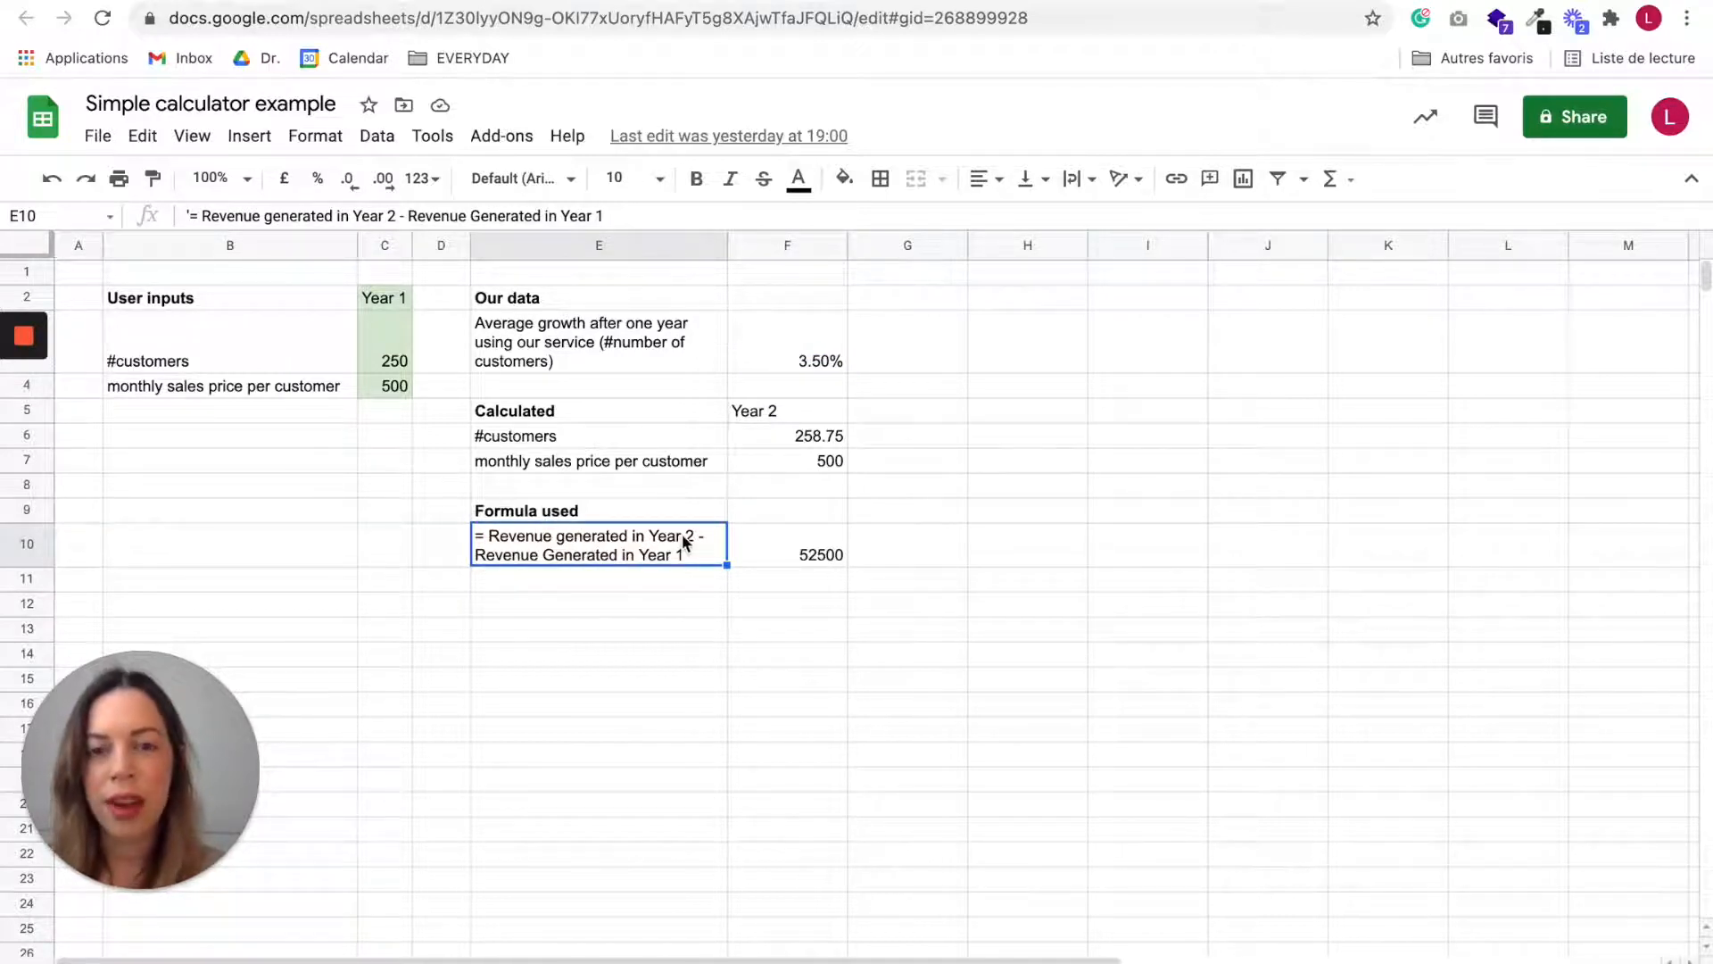
pyautogui.moveTo(852, 363)
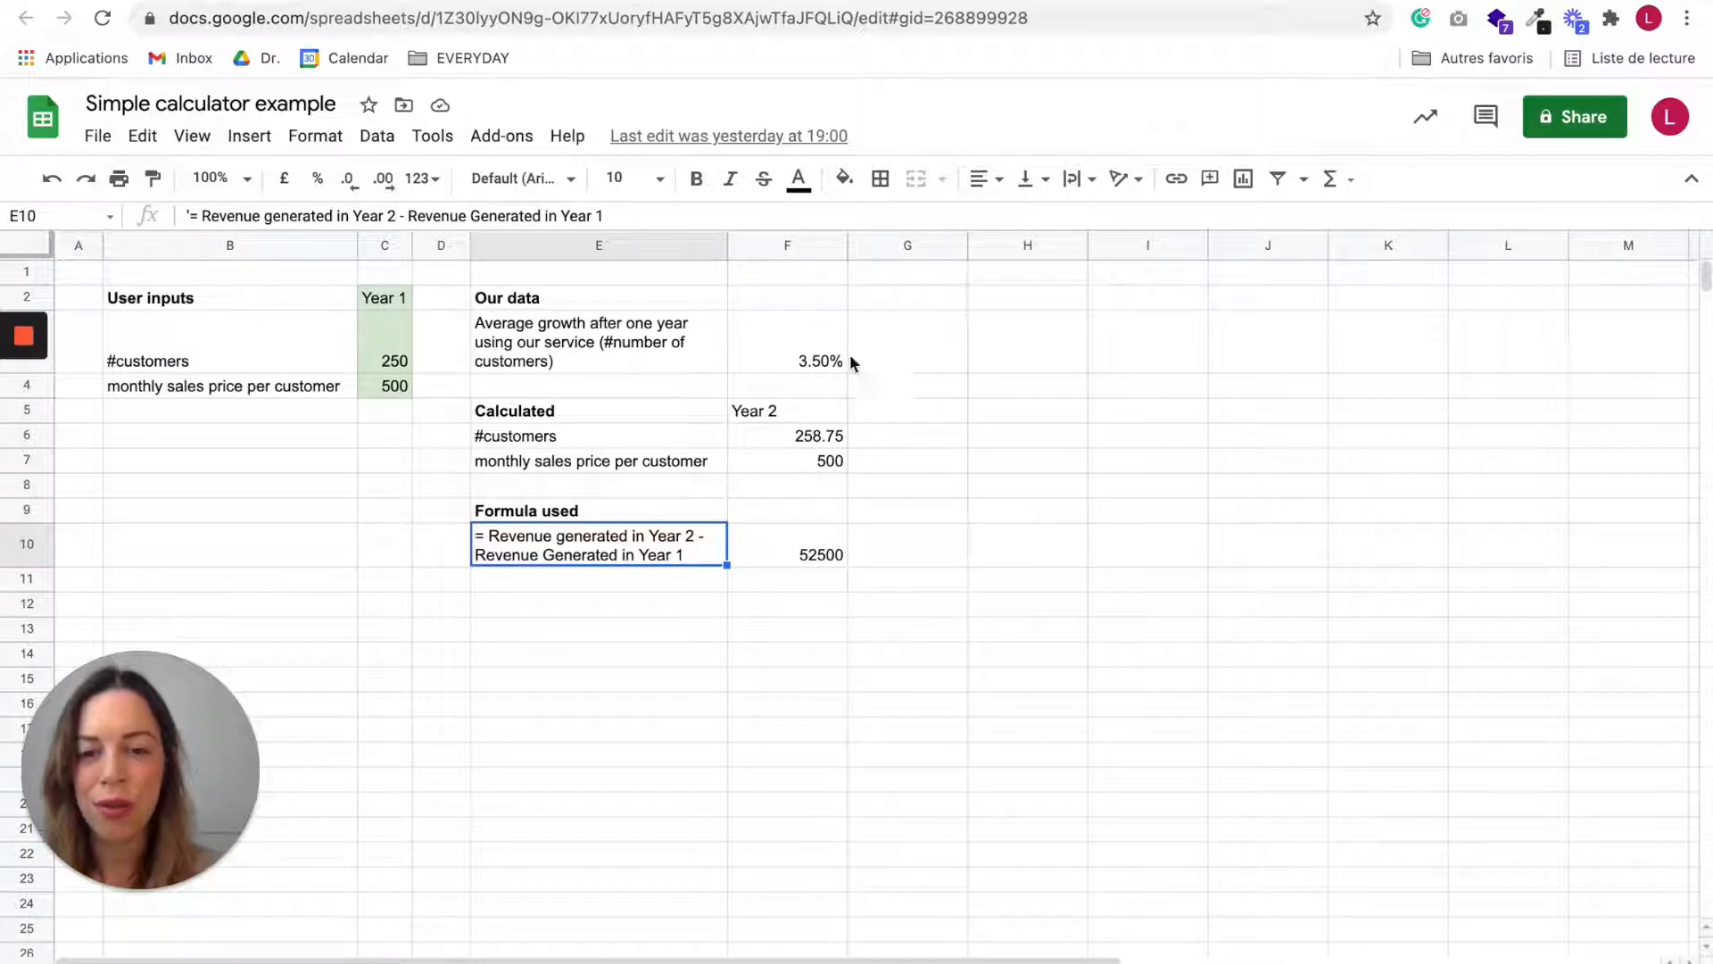
pyautogui.moveTo(860, 360)
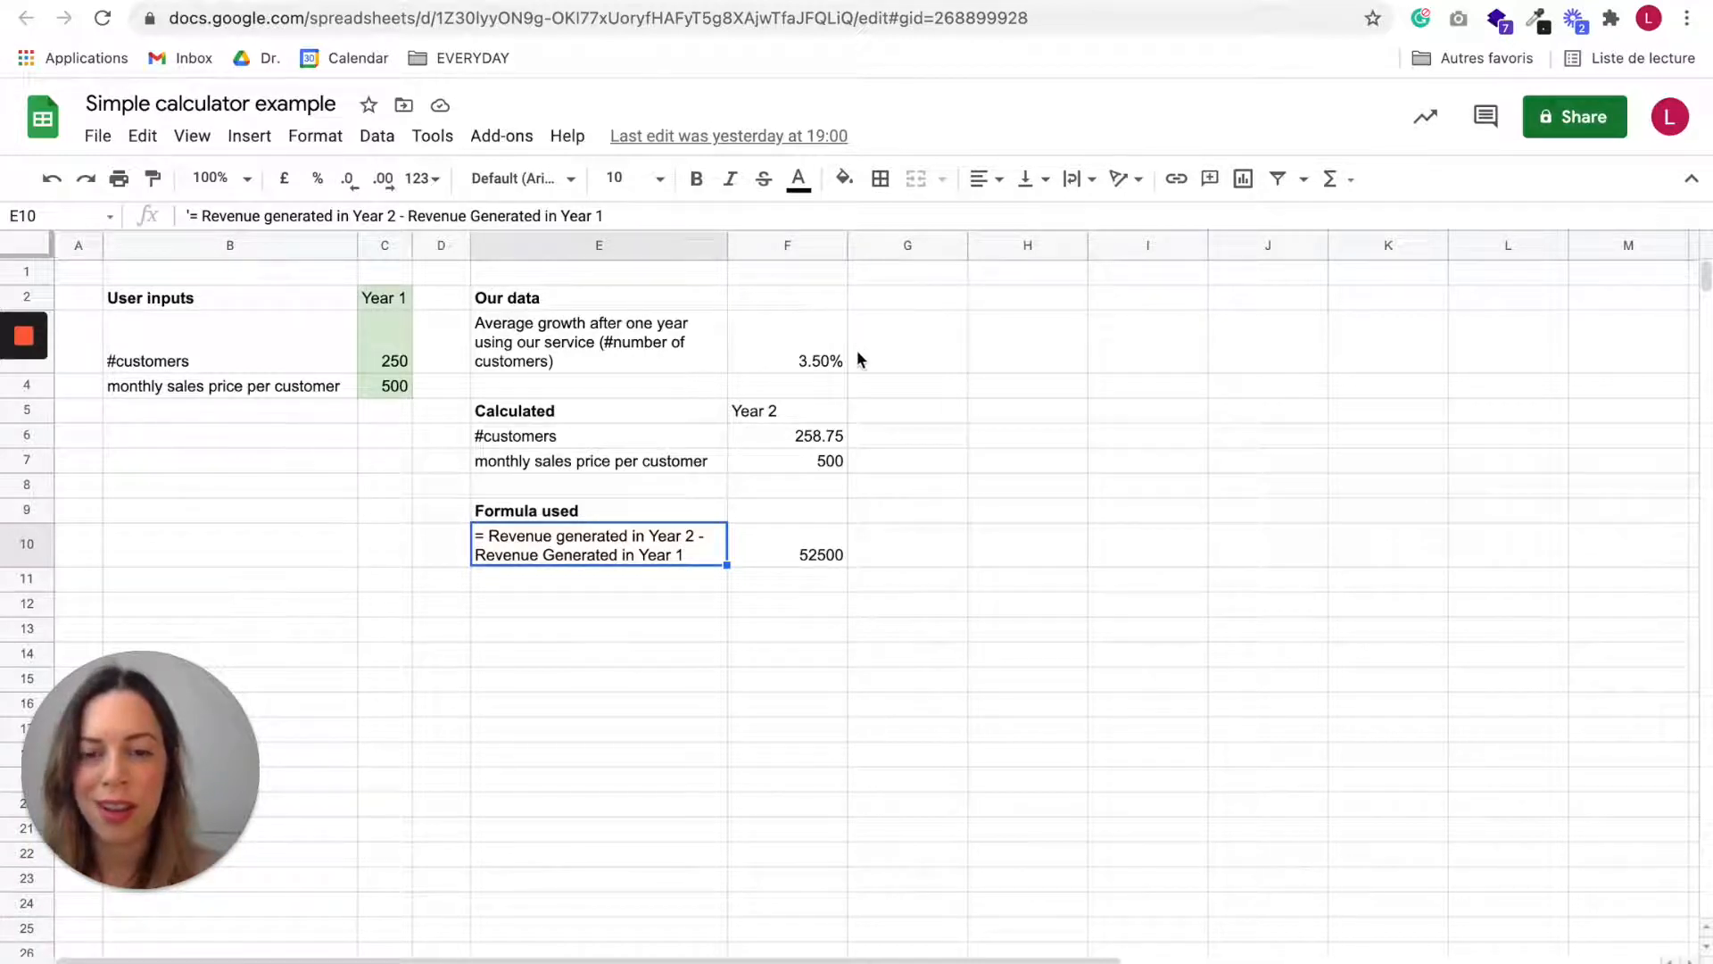
pyautogui.moveTo(663, 531)
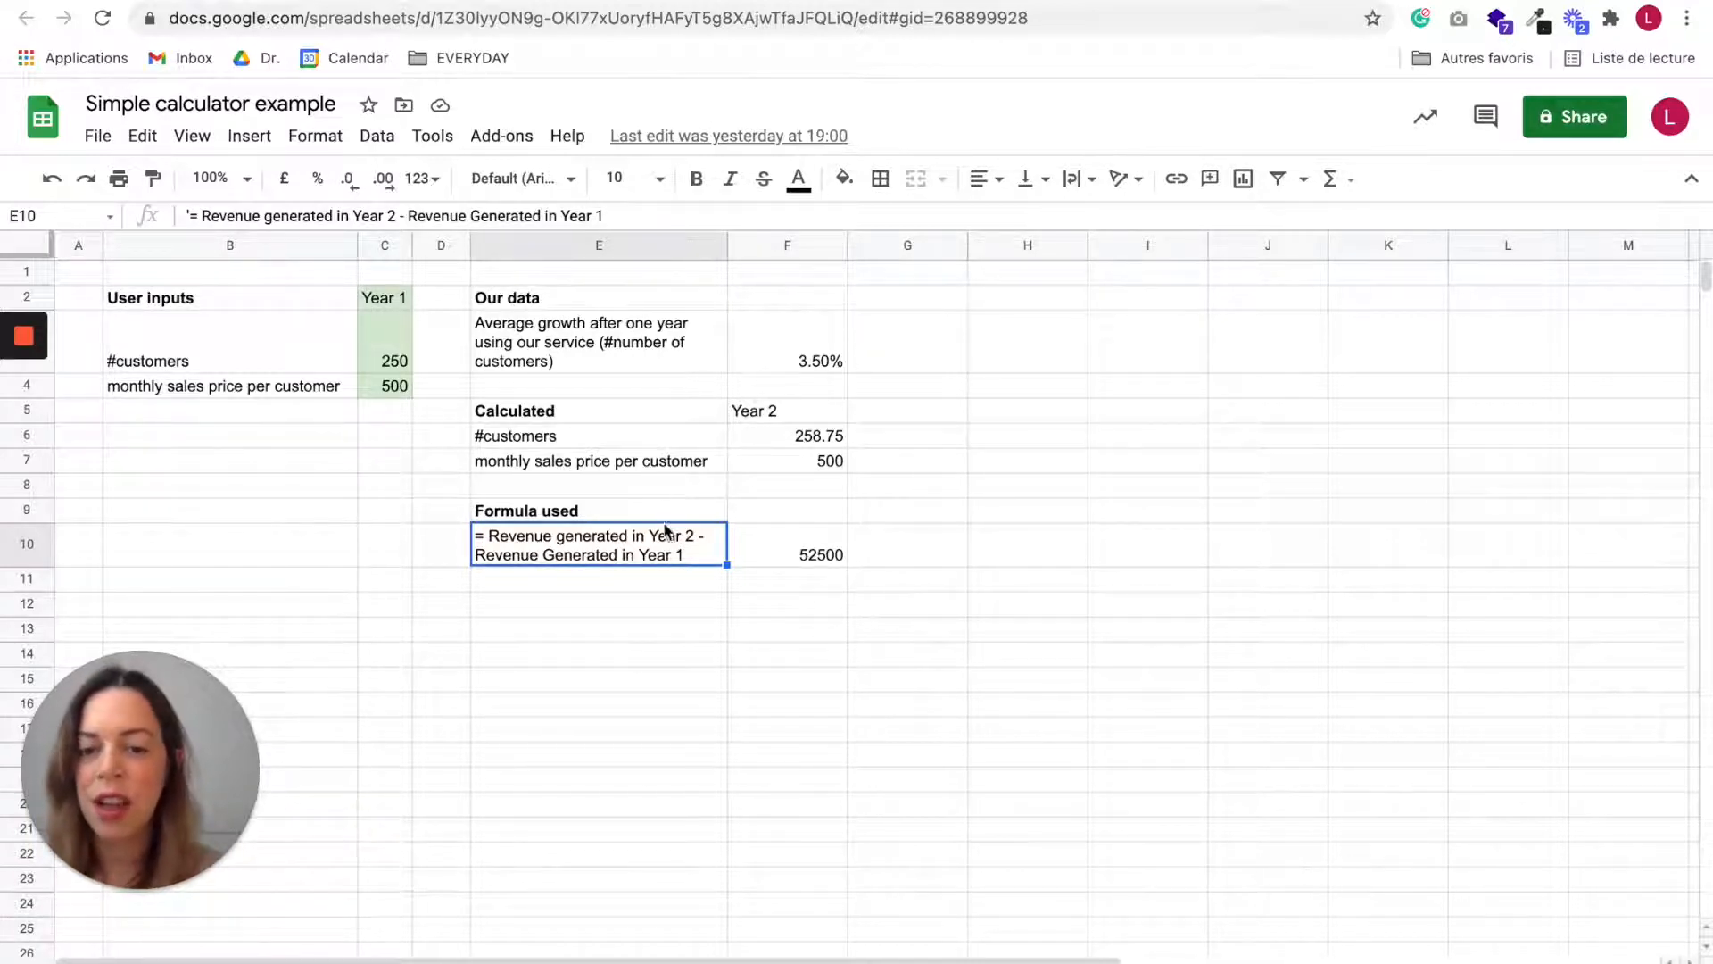
pyautogui.moveTo(628, 564)
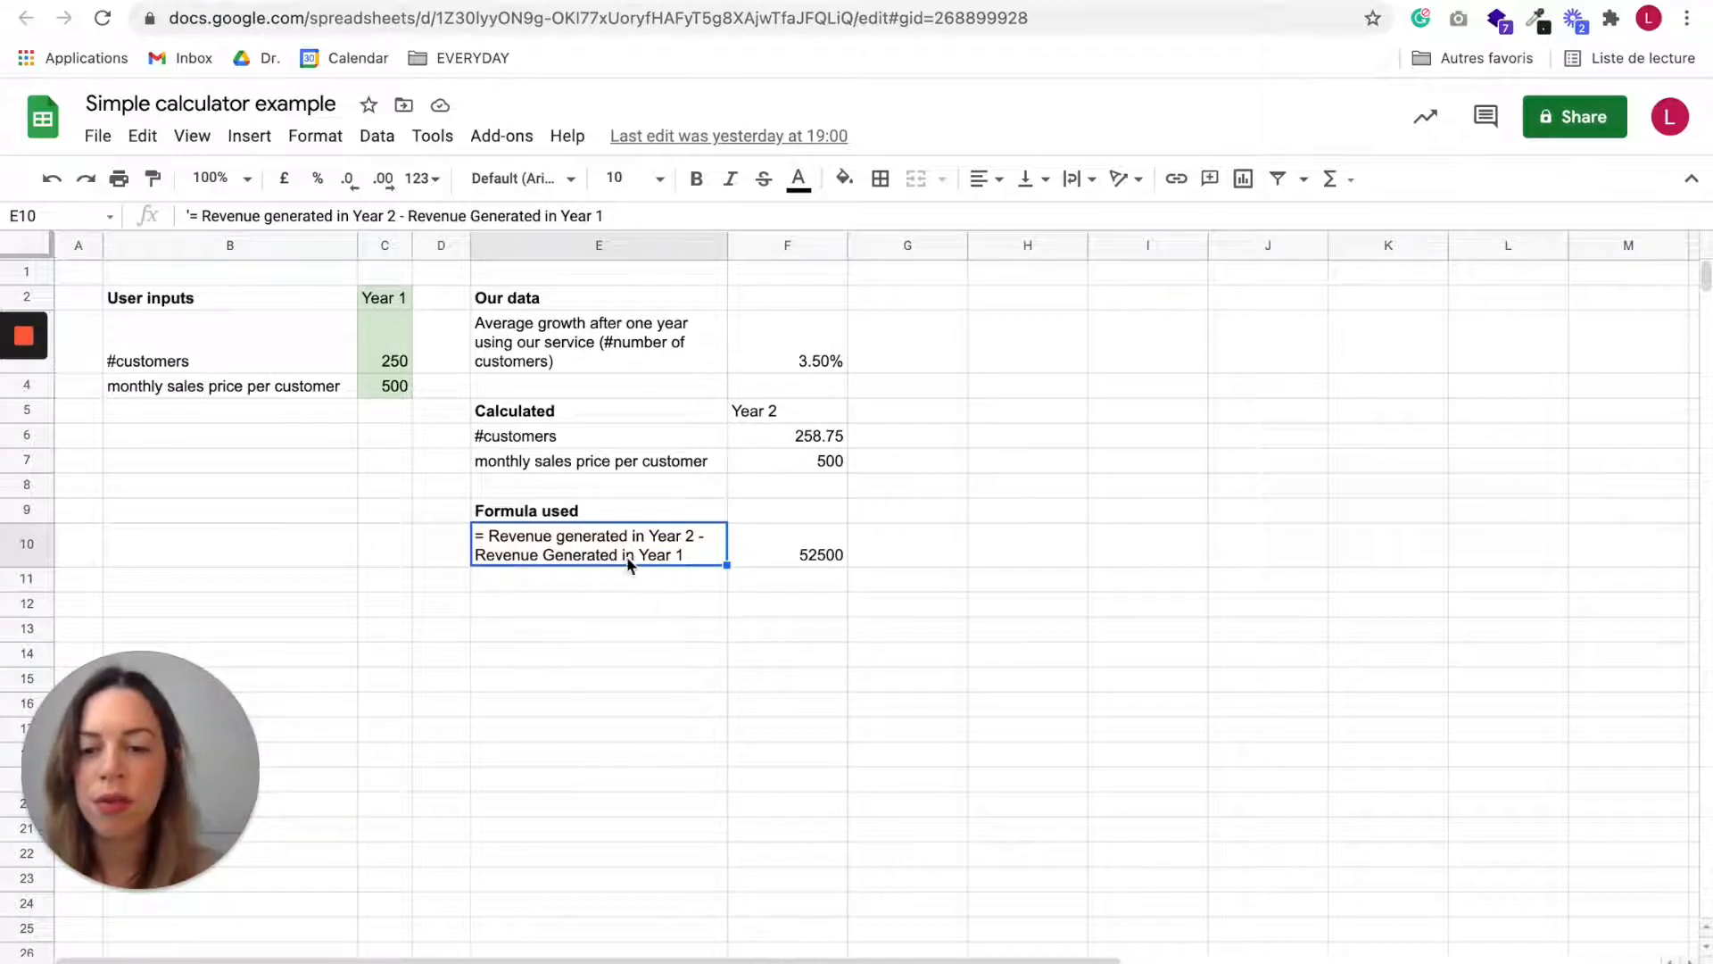
pyautogui.moveTo(435, 404)
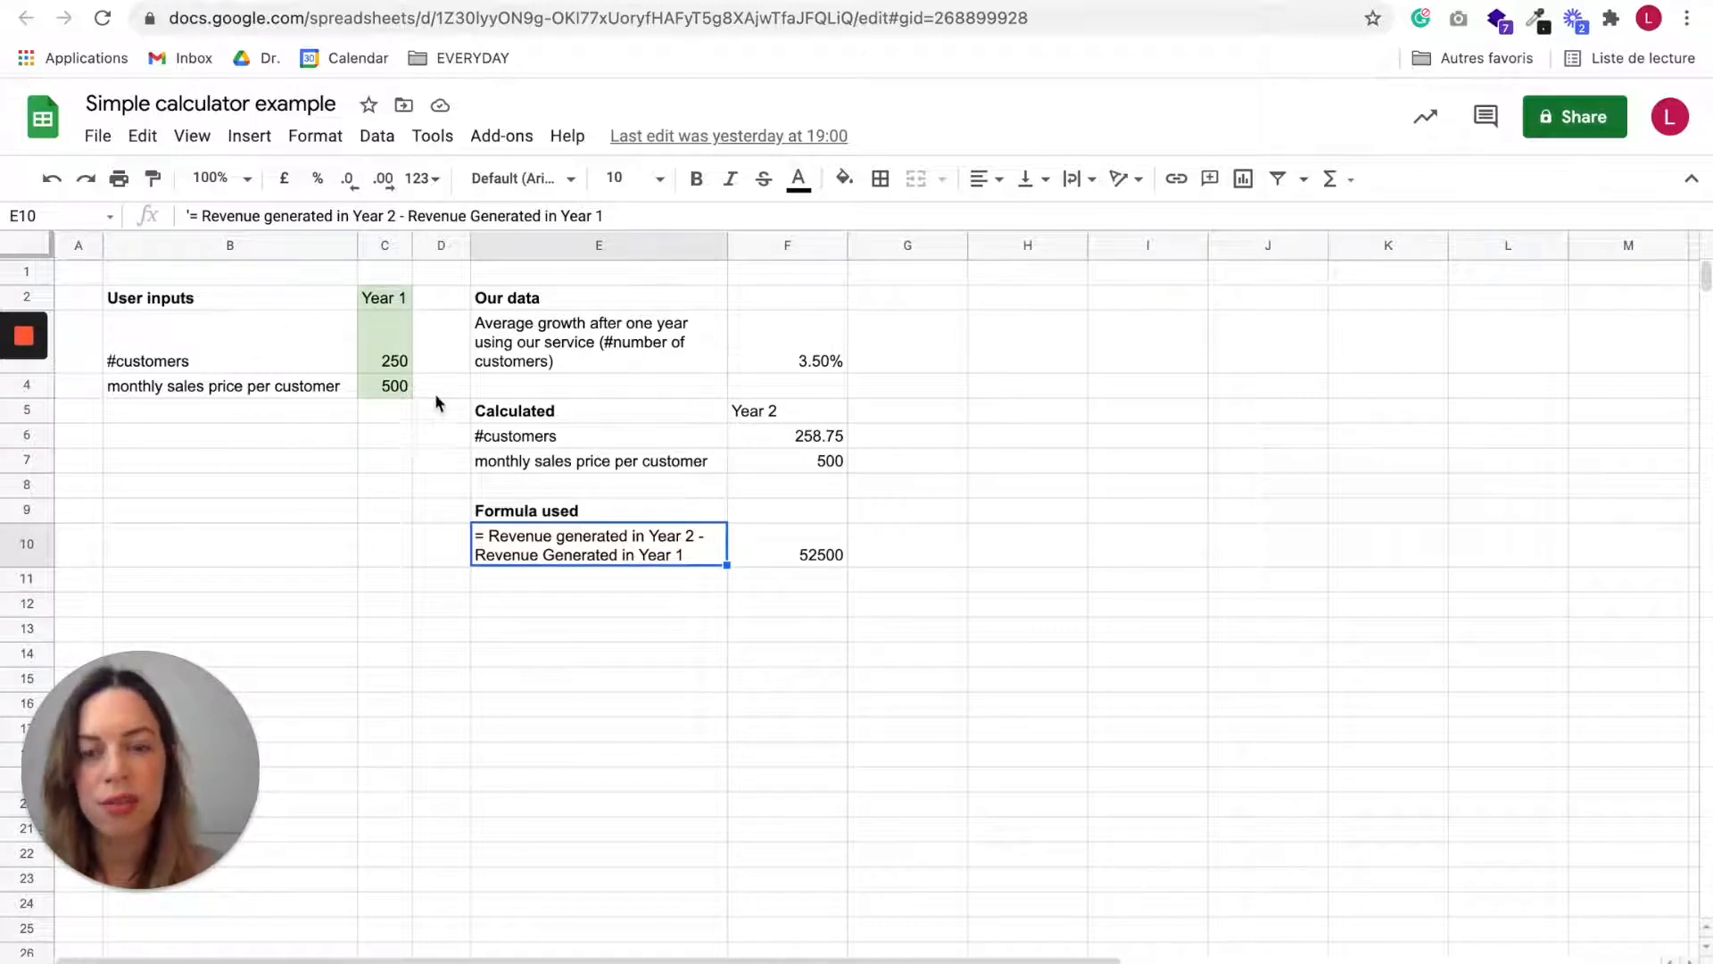
pyautogui.moveTo(809, 551)
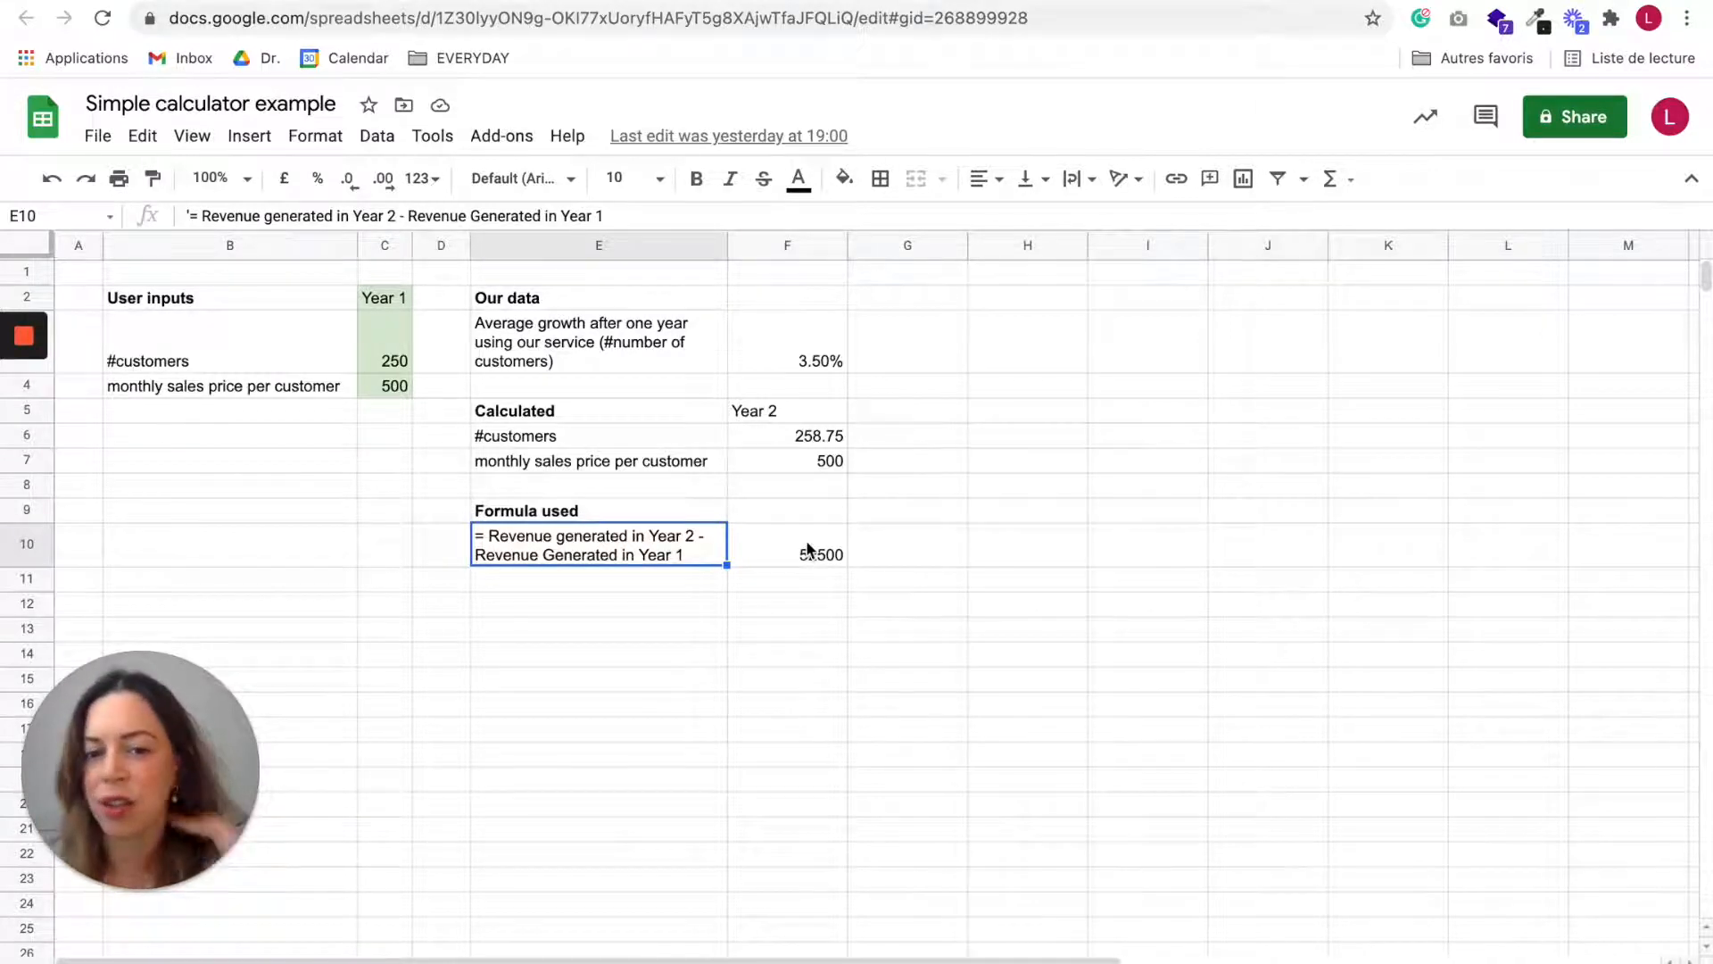
pyautogui.moveTo(809, 500)
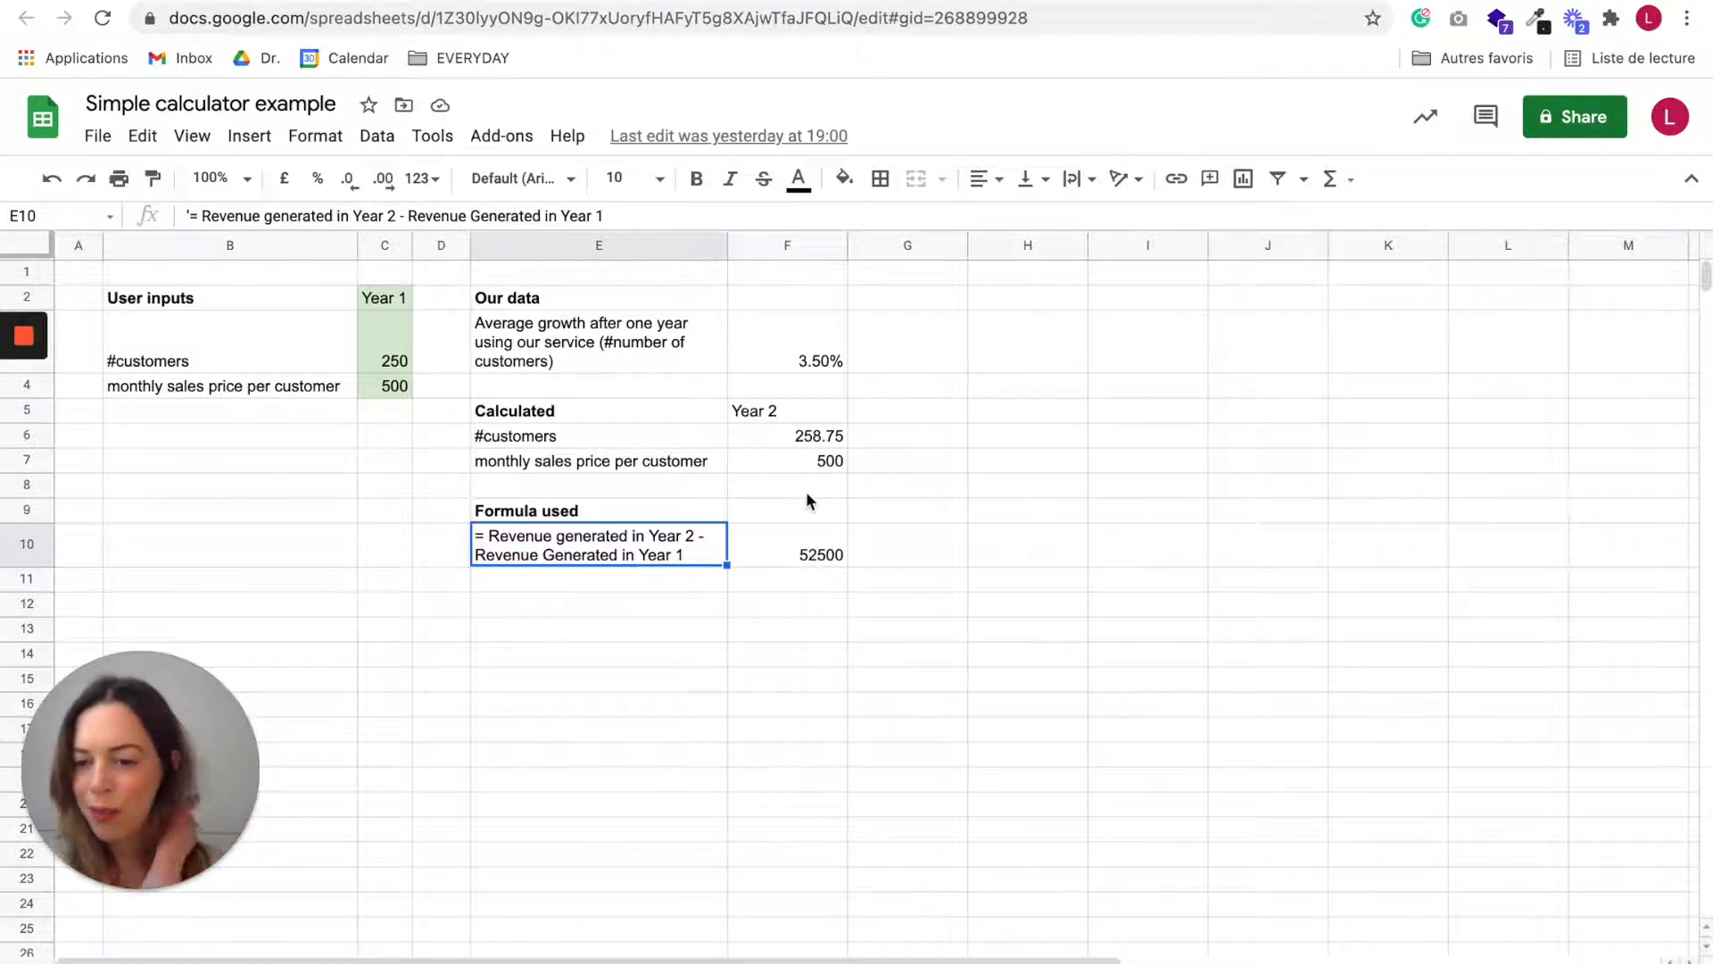
pyautogui.moveTo(837, 517)
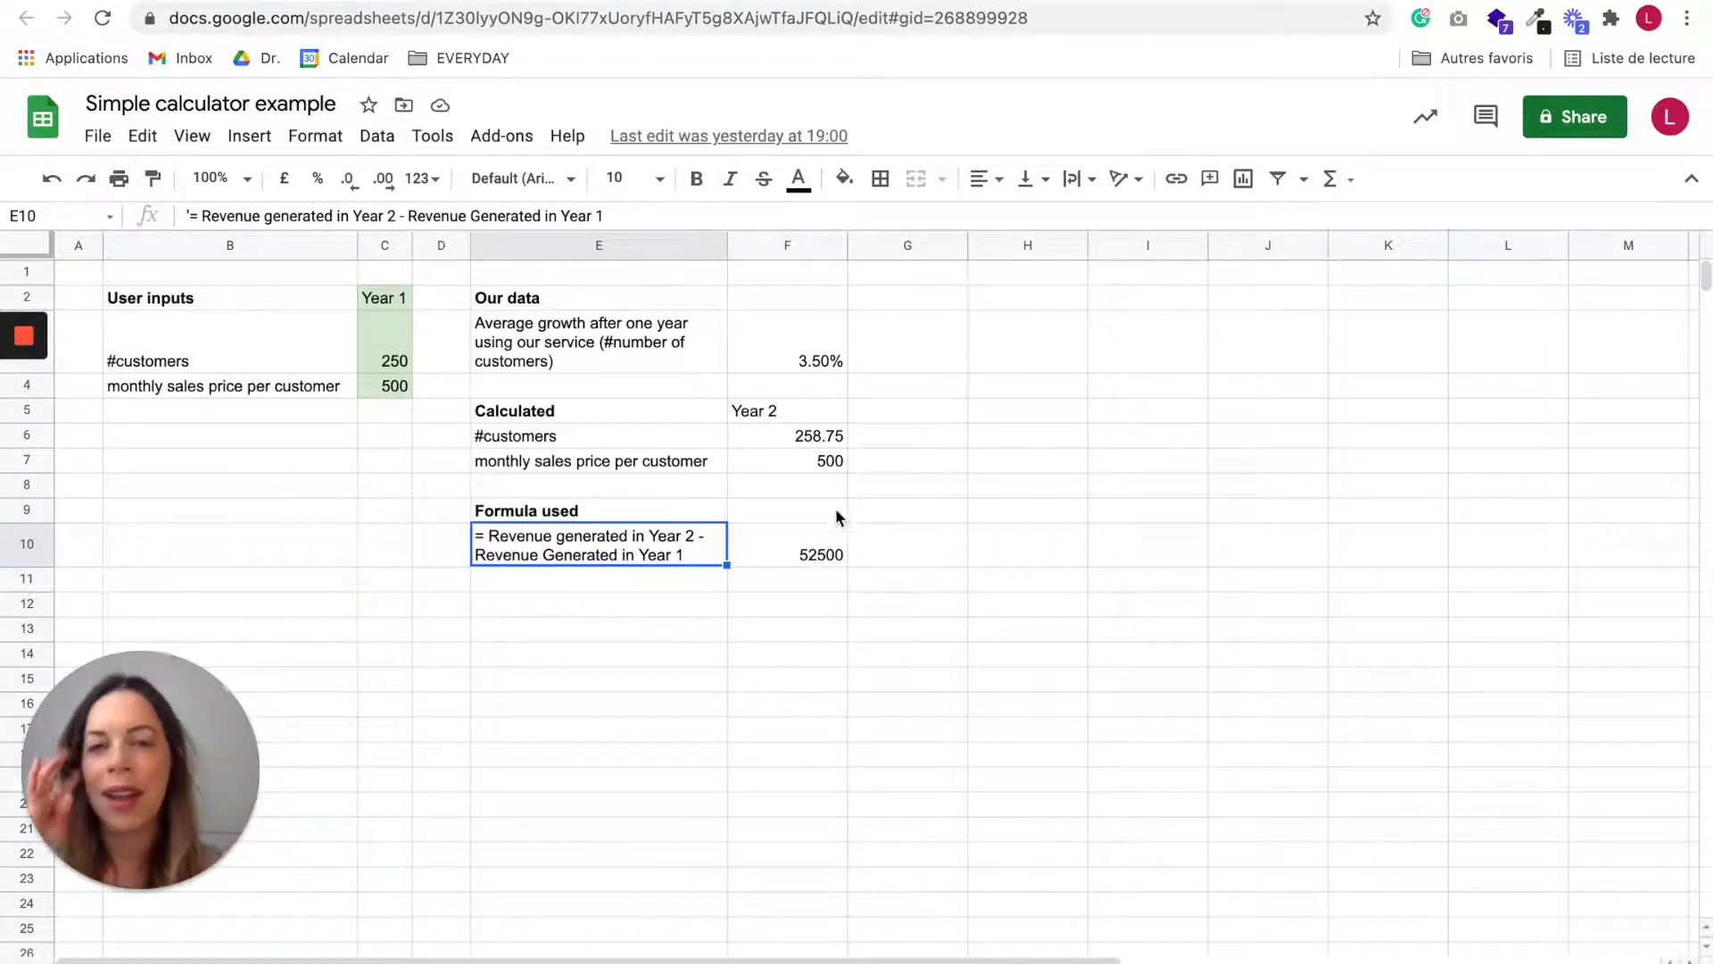
pyautogui.moveTo(724, 622)
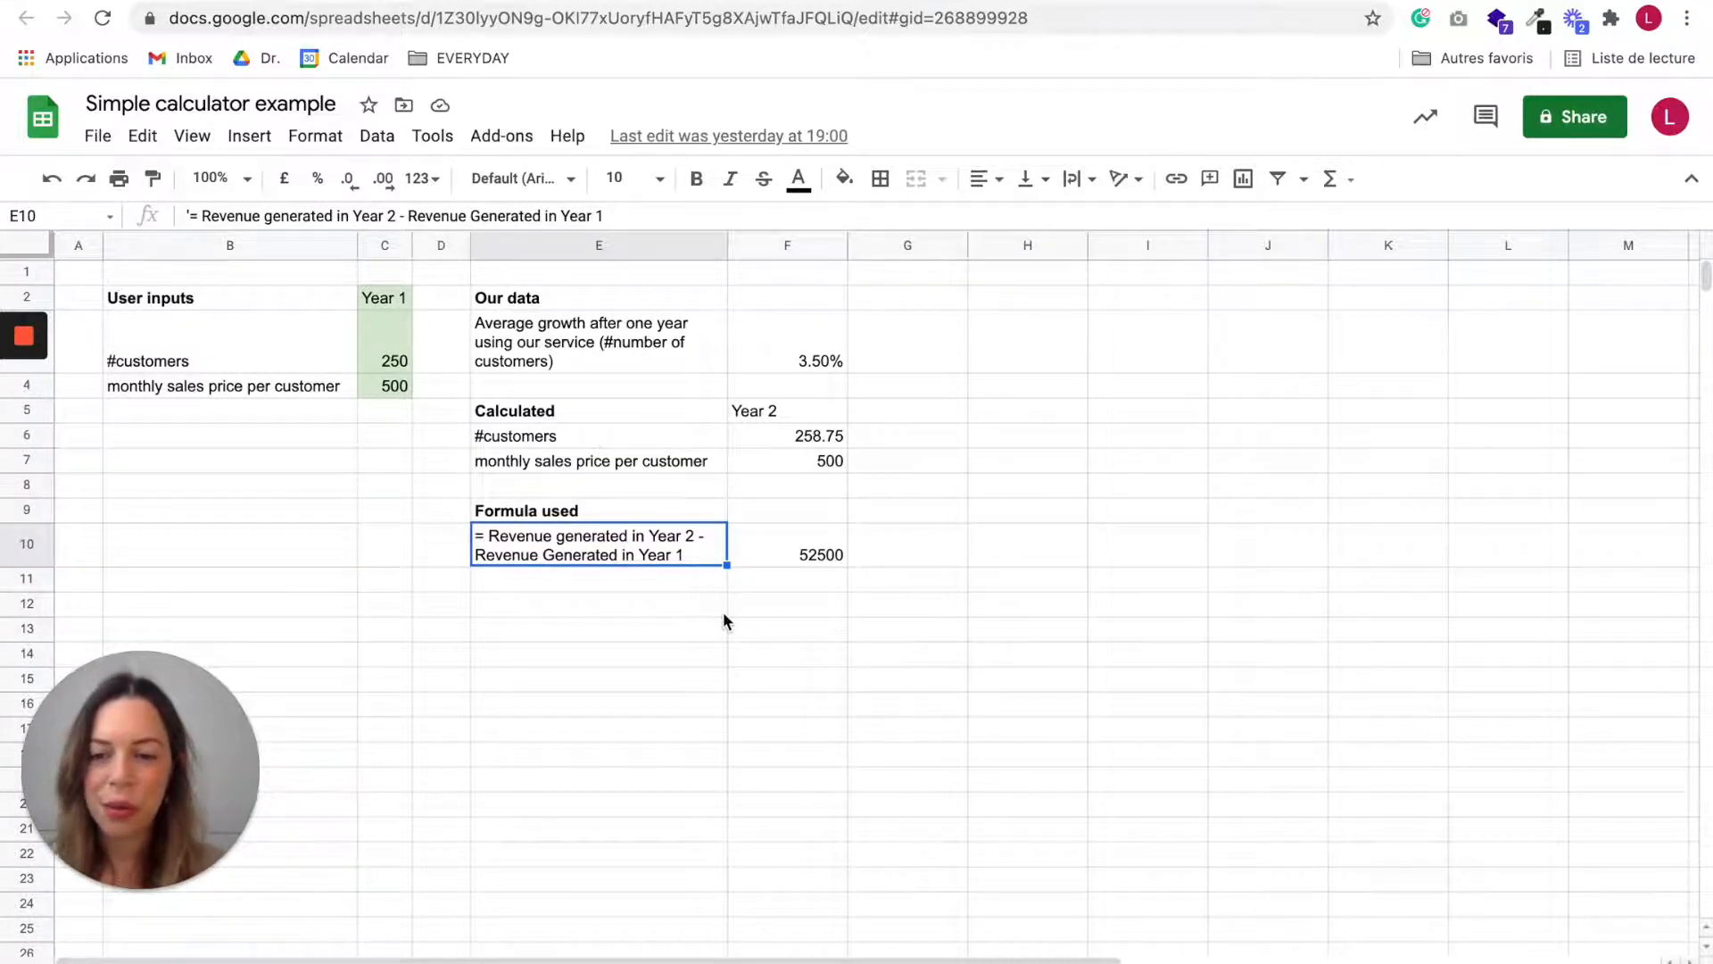
pyautogui.moveTo(615, 670)
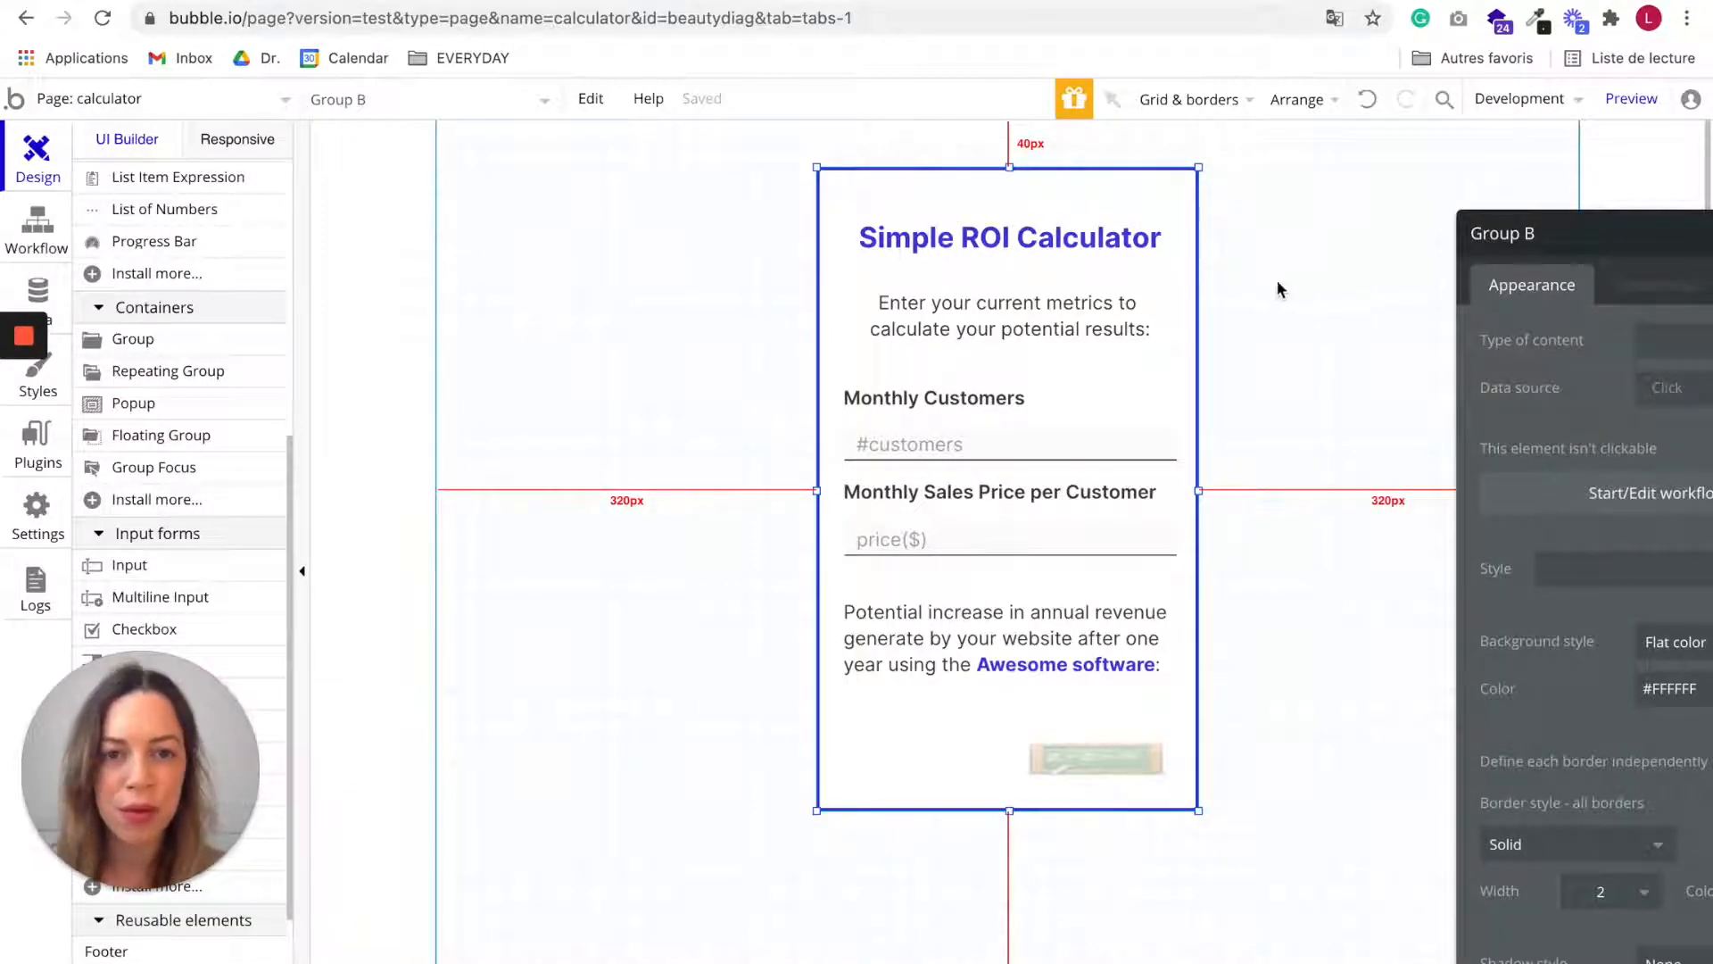
pyautogui.moveTo(1255, 292)
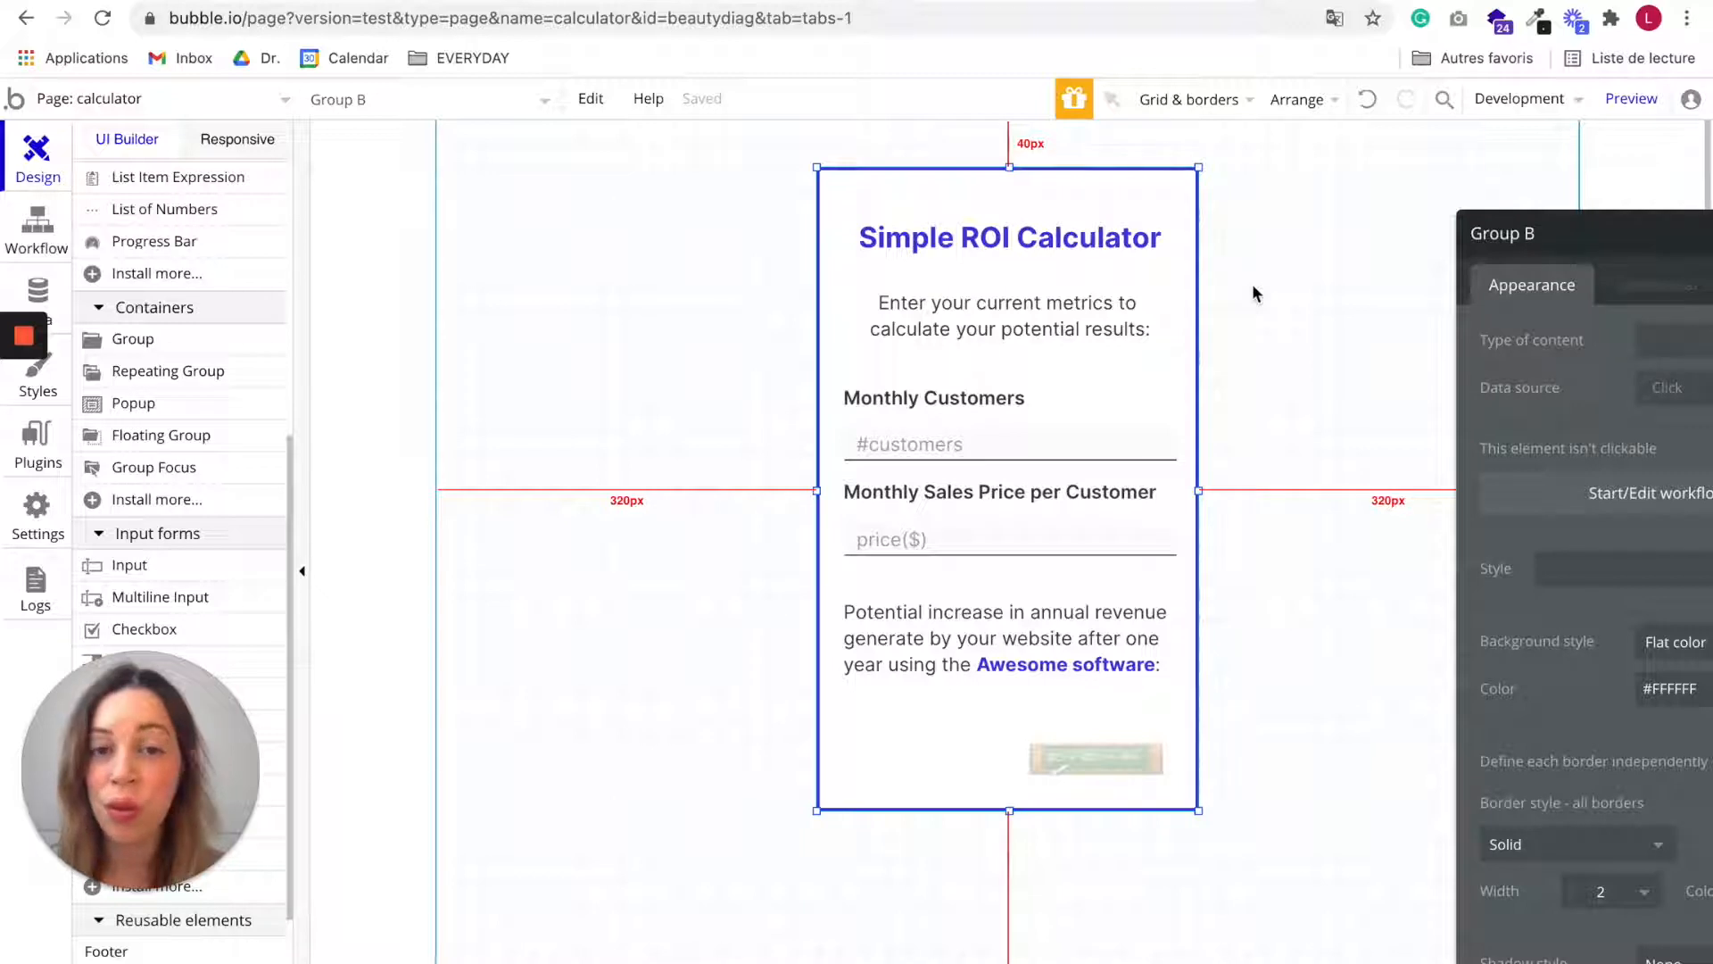
pyautogui.moveTo(1120, 226)
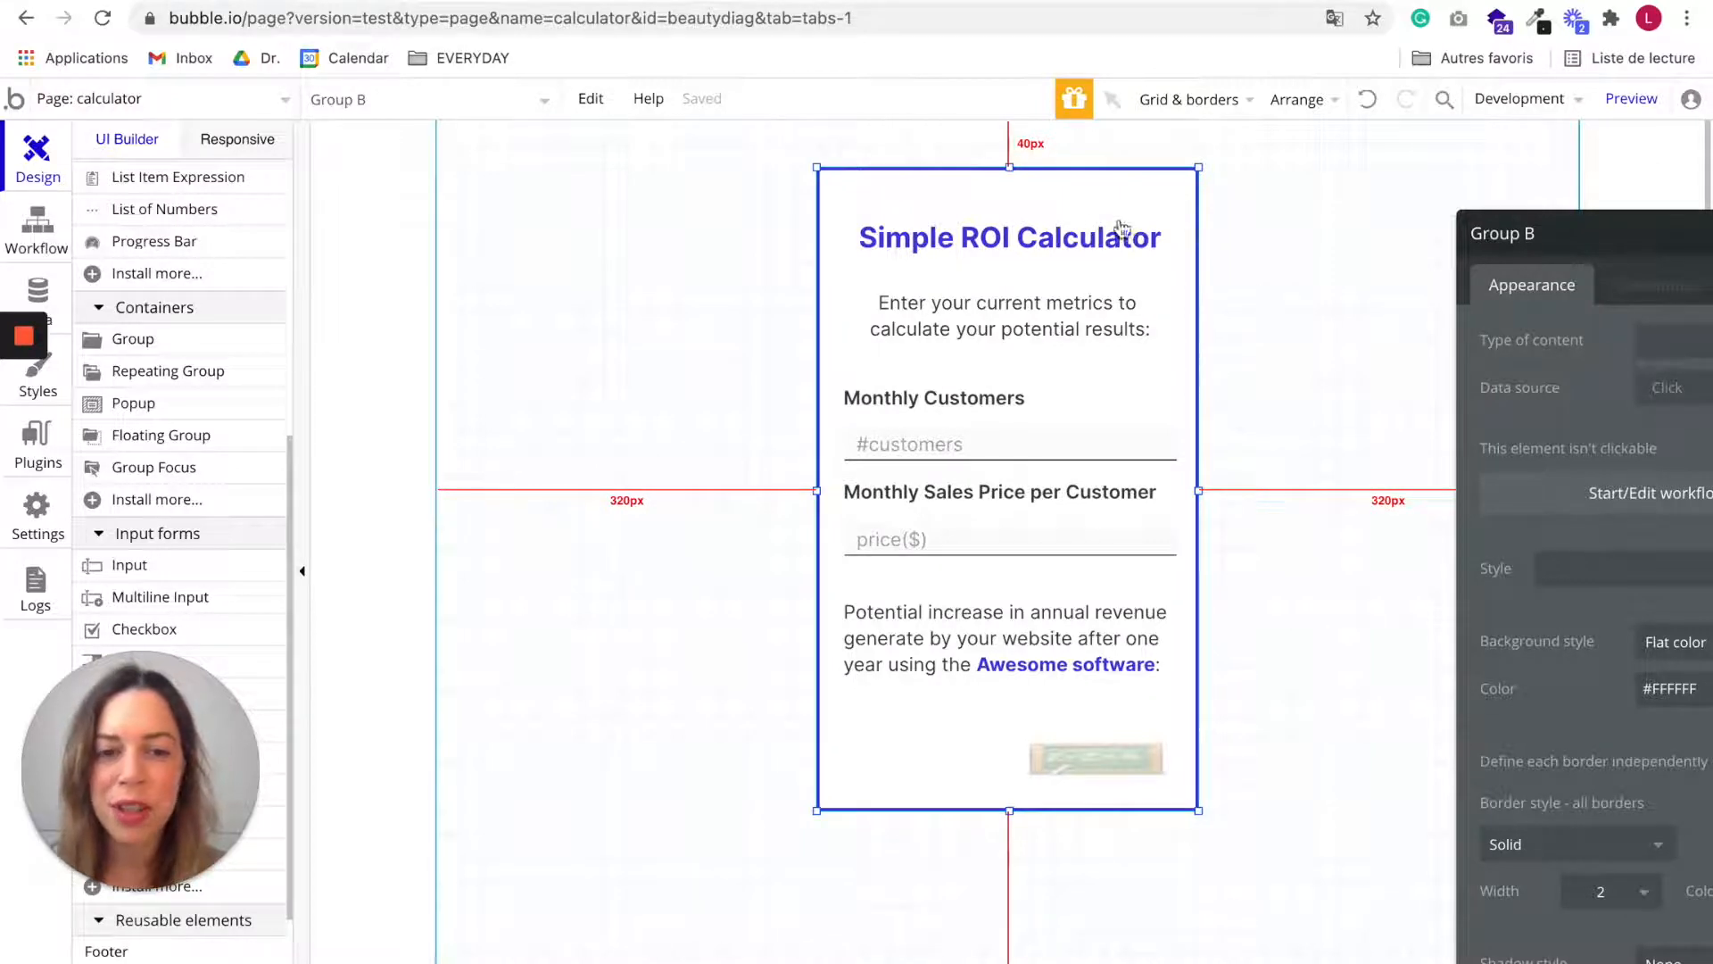
pyautogui.moveTo(1211, 390)
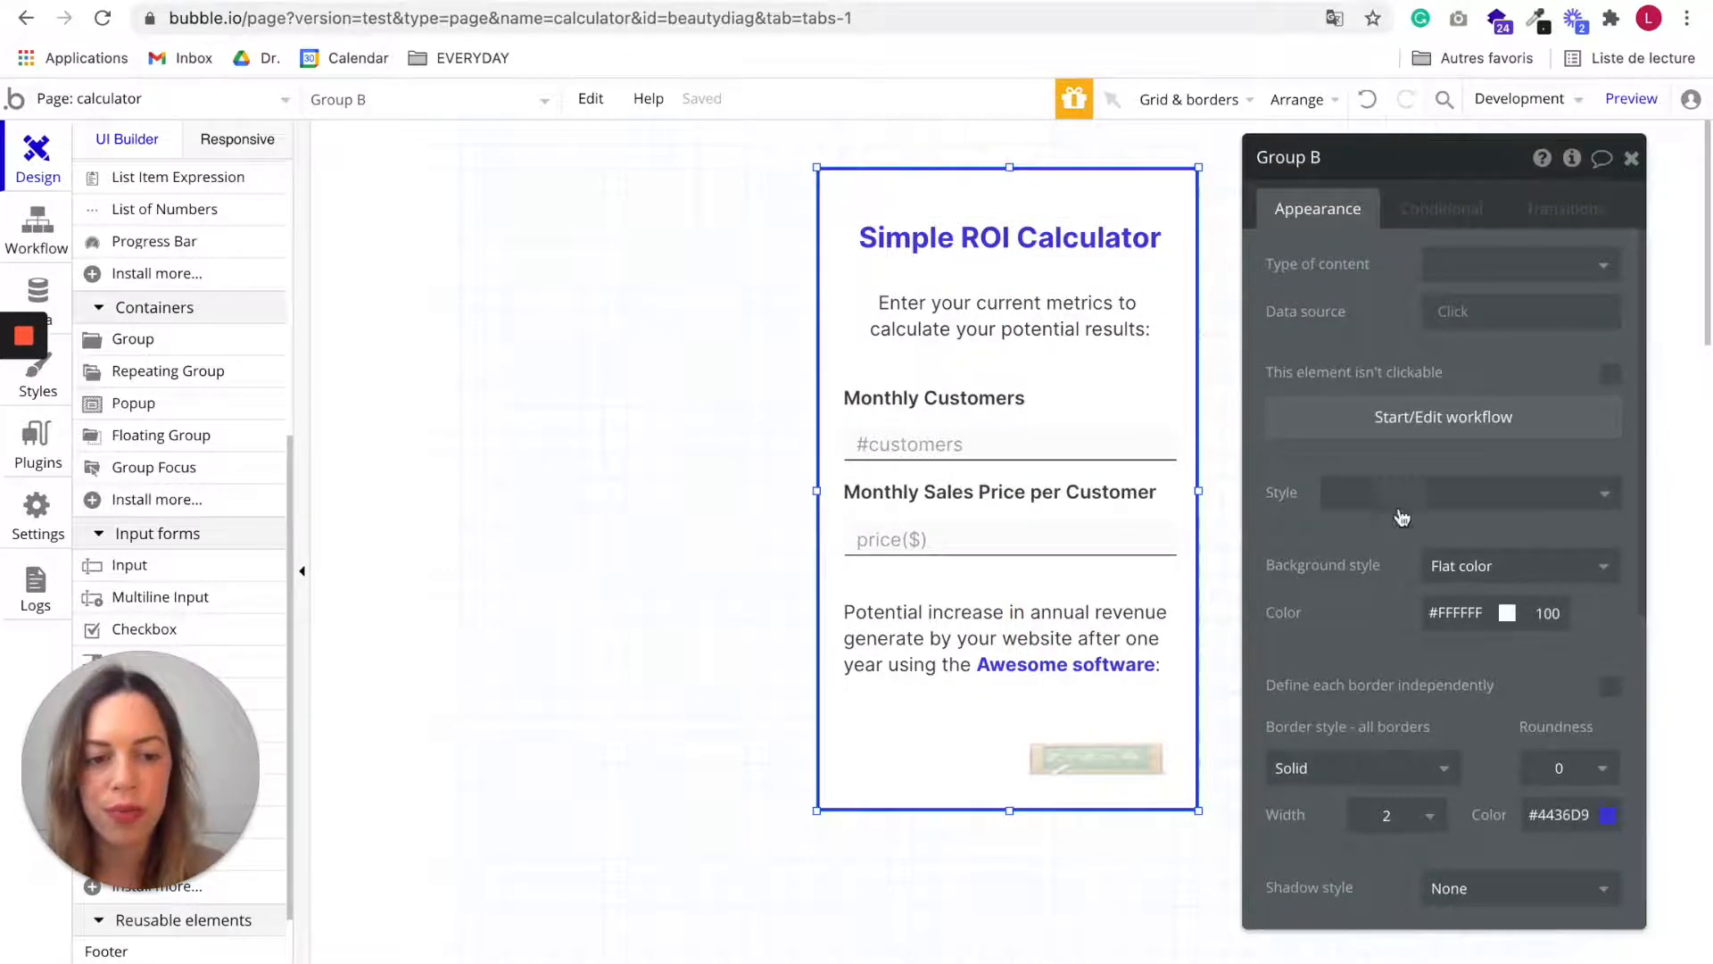
pyautogui.scroll(-3)
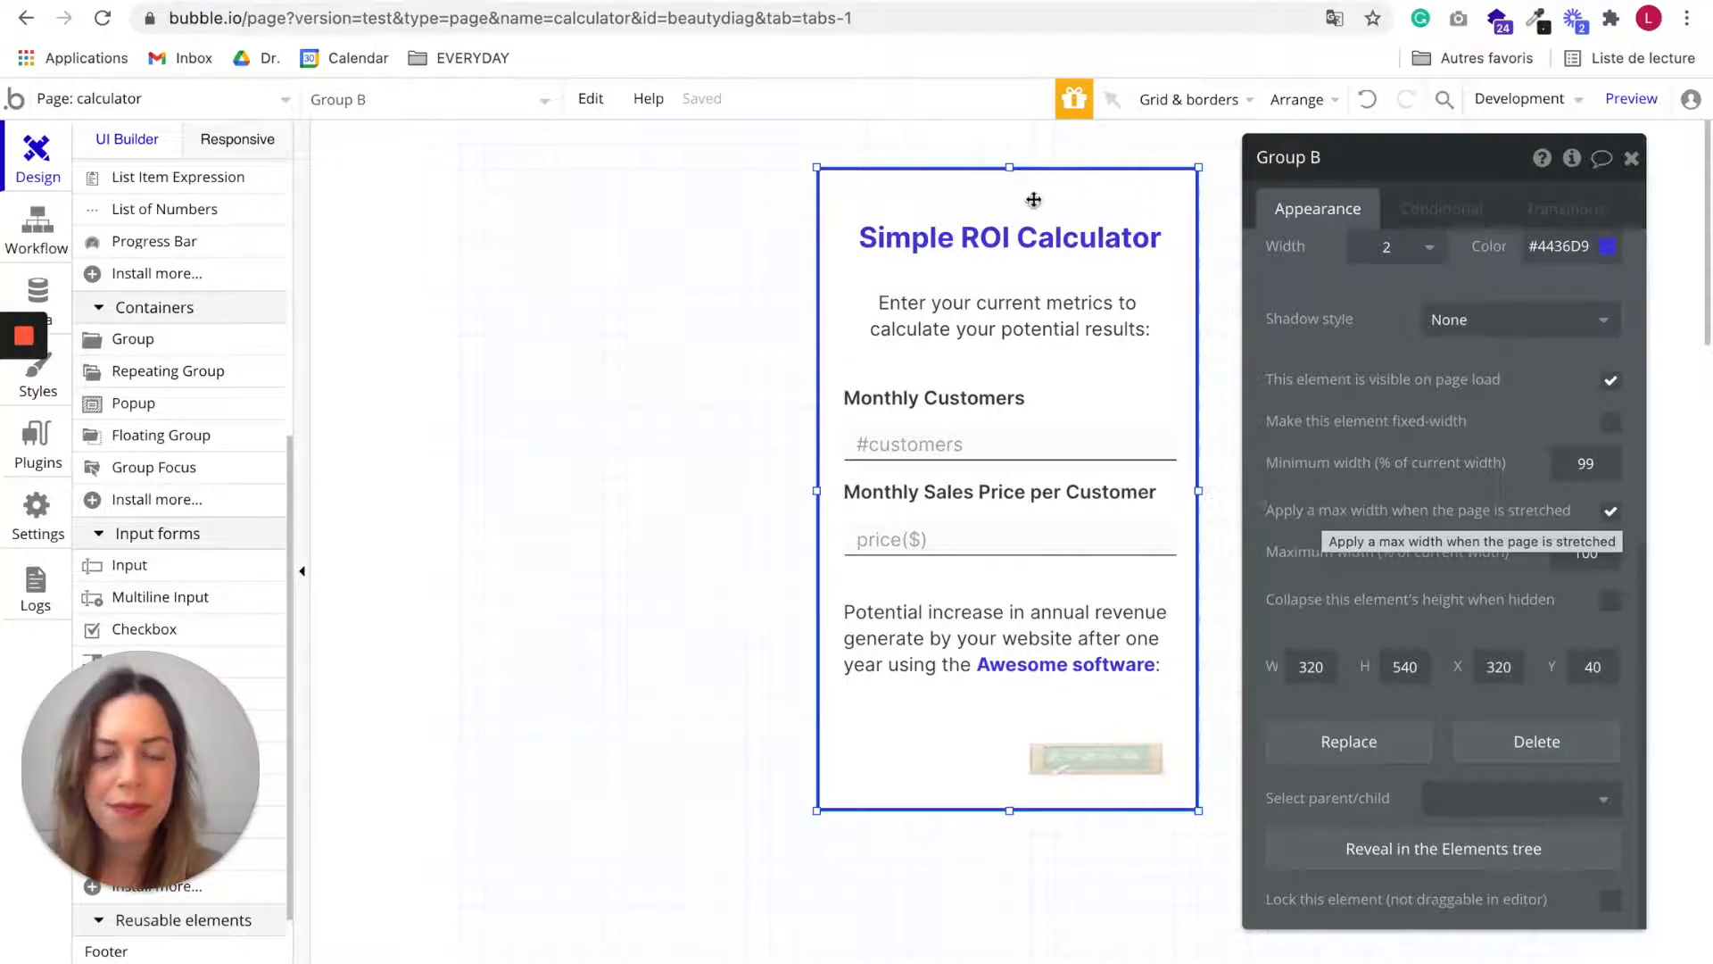
# Step: Select the calculator title, the instruction text and the Monthly Customers label
pyautogui.click(1008, 237)
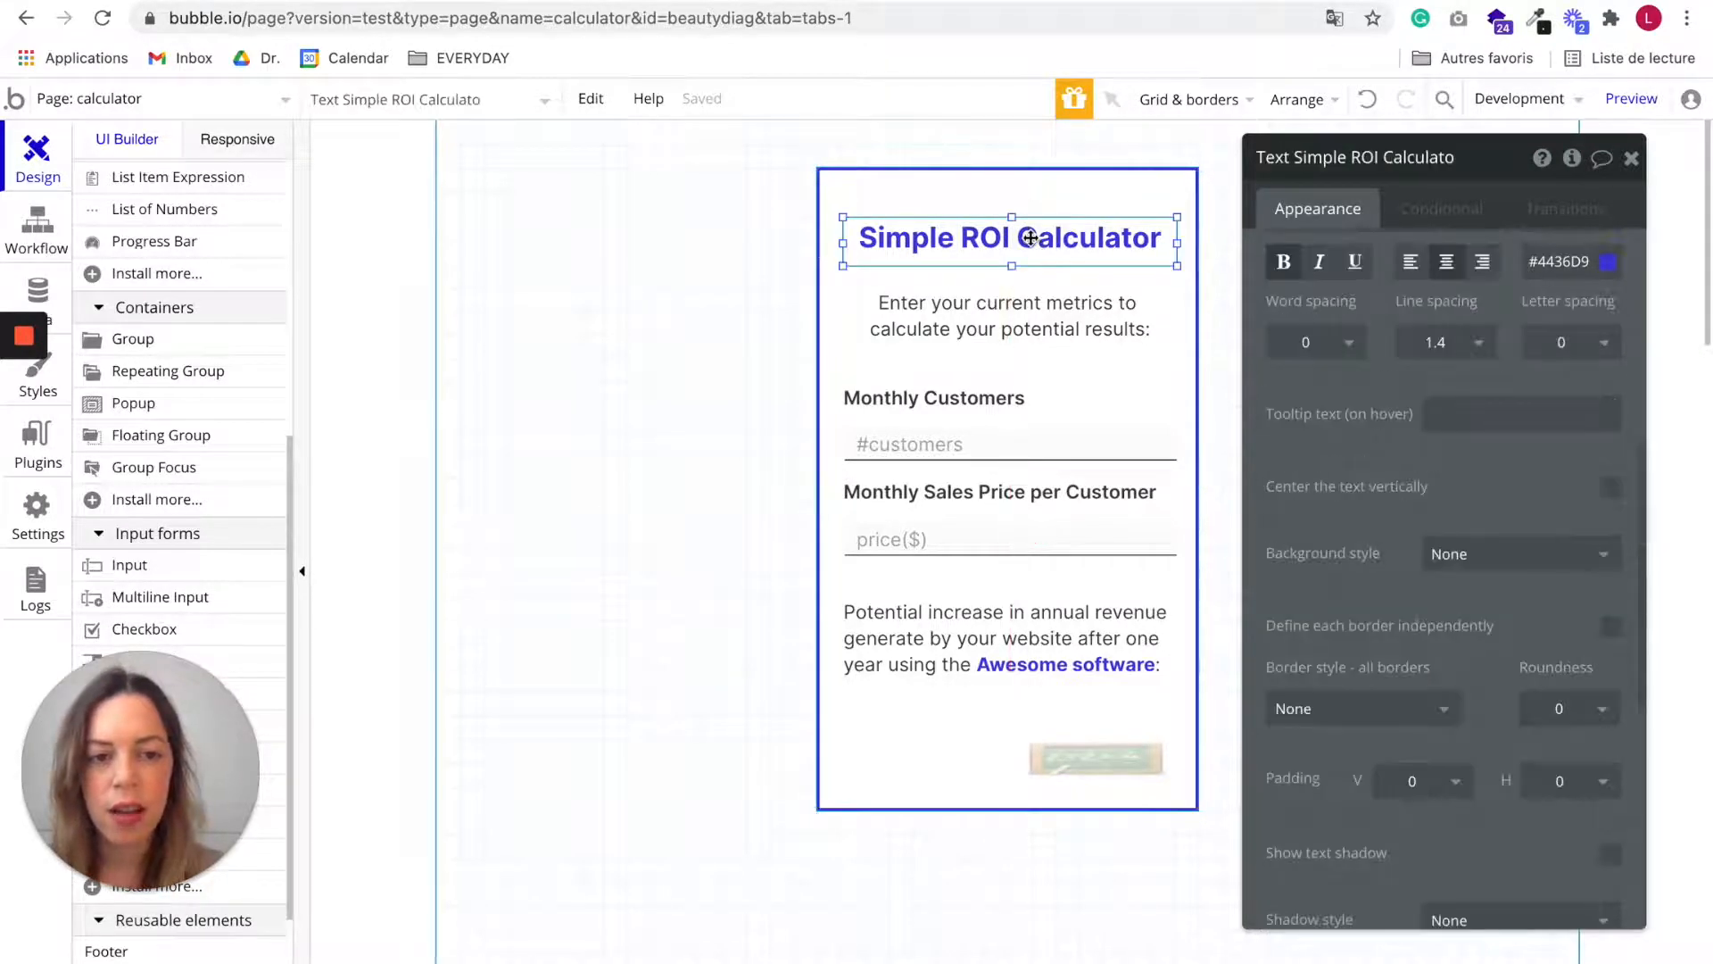
pyautogui.click(1005, 315)
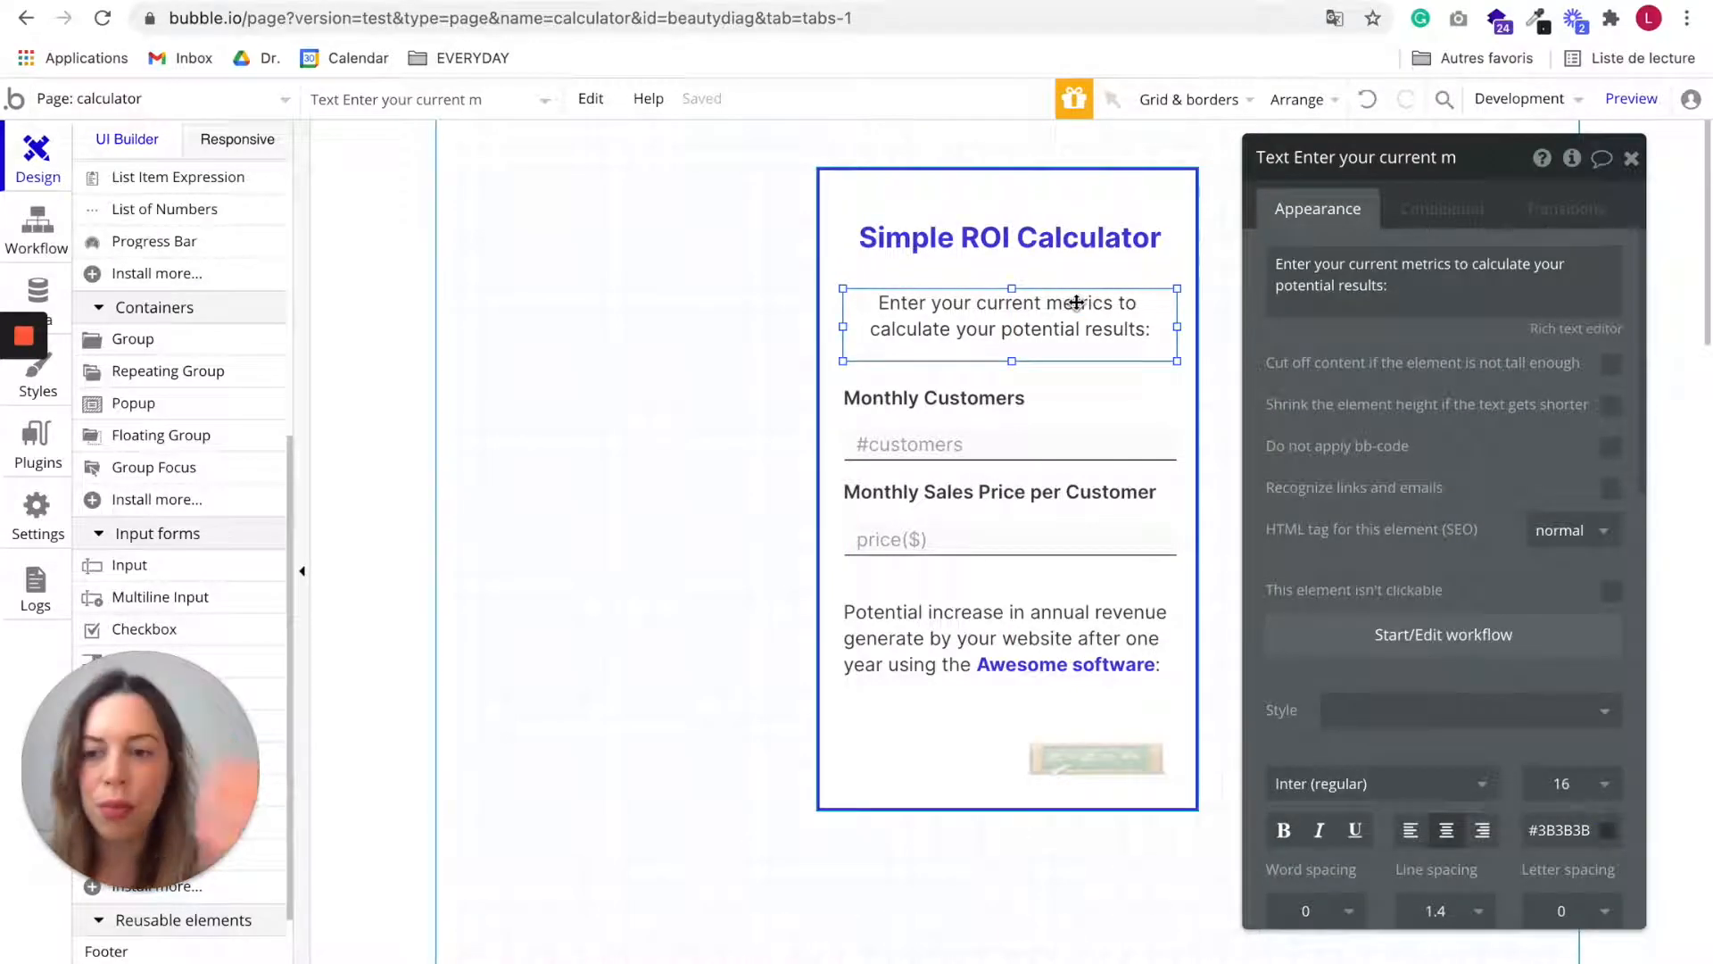
pyautogui.scroll(-3)
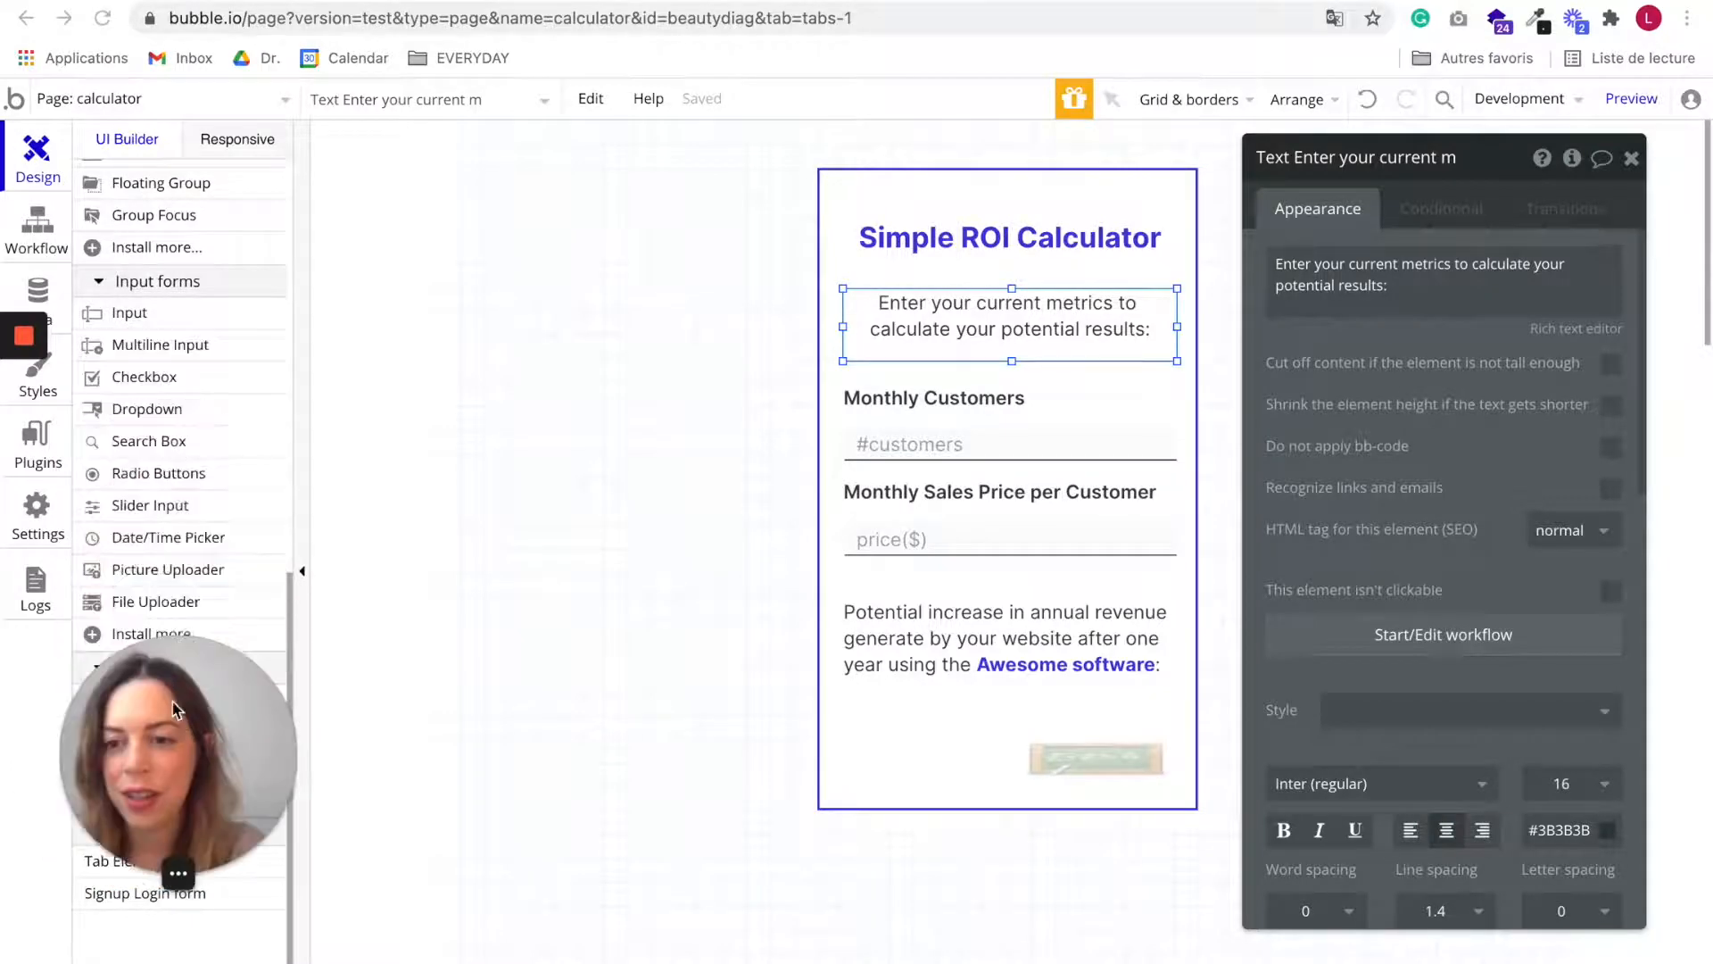
pyautogui.scroll(3)
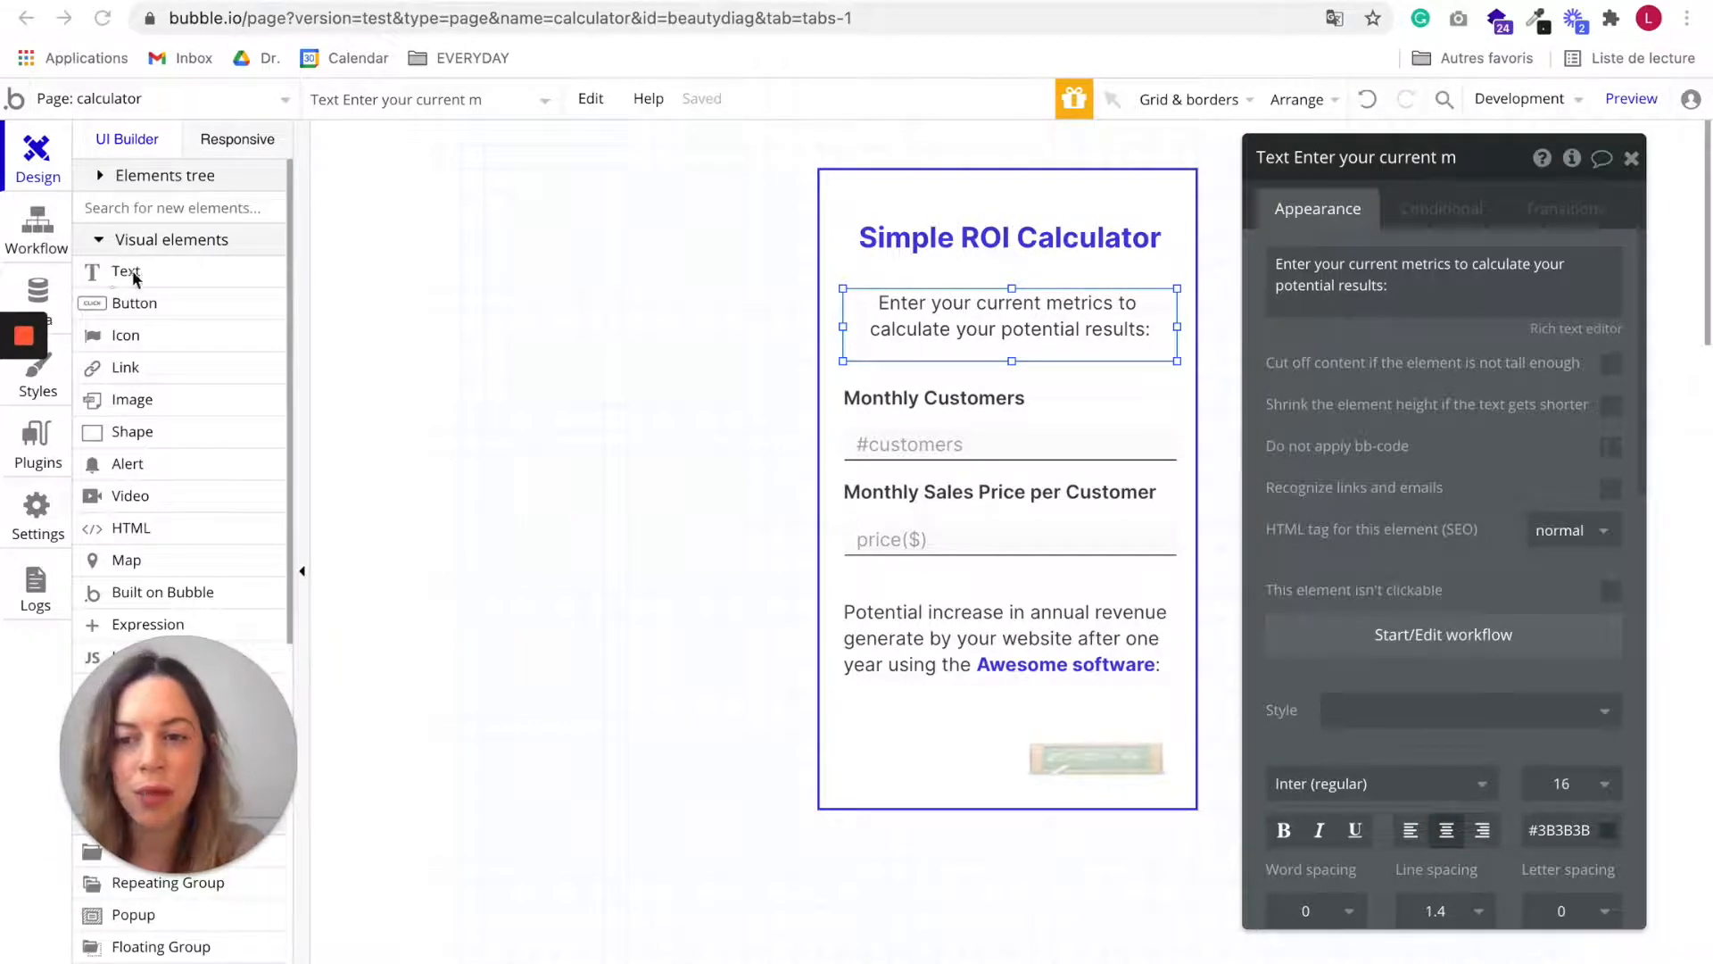
pyautogui.click(934, 396)
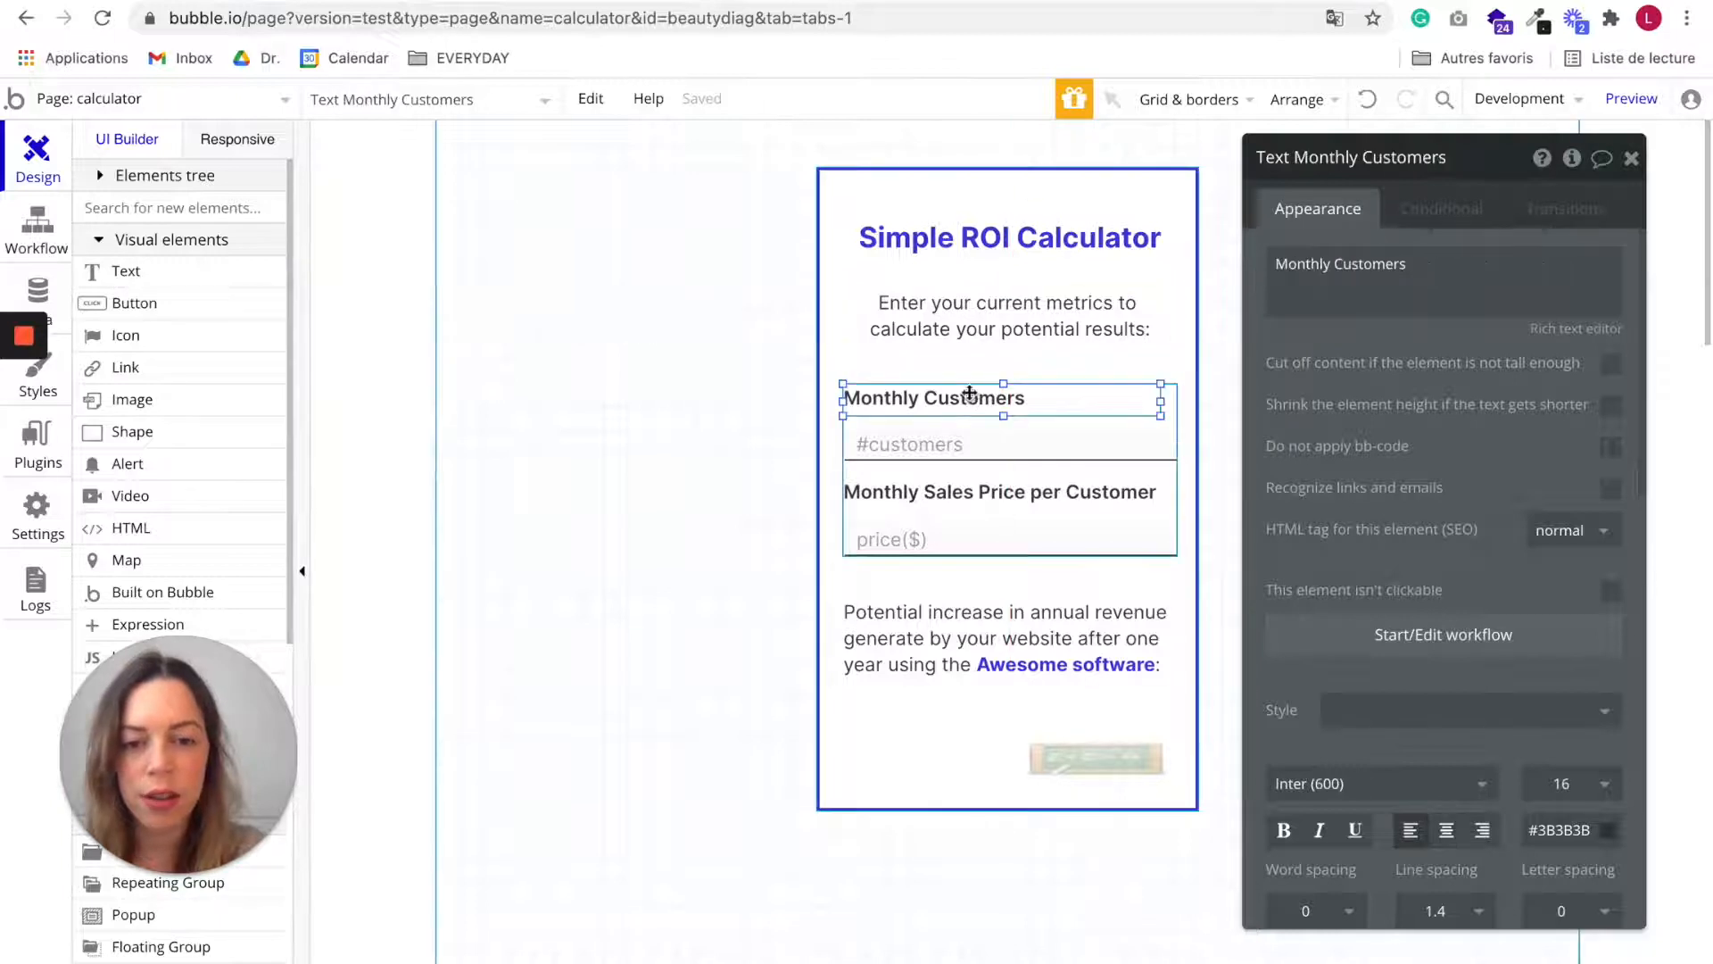
pyautogui.click(909, 443)
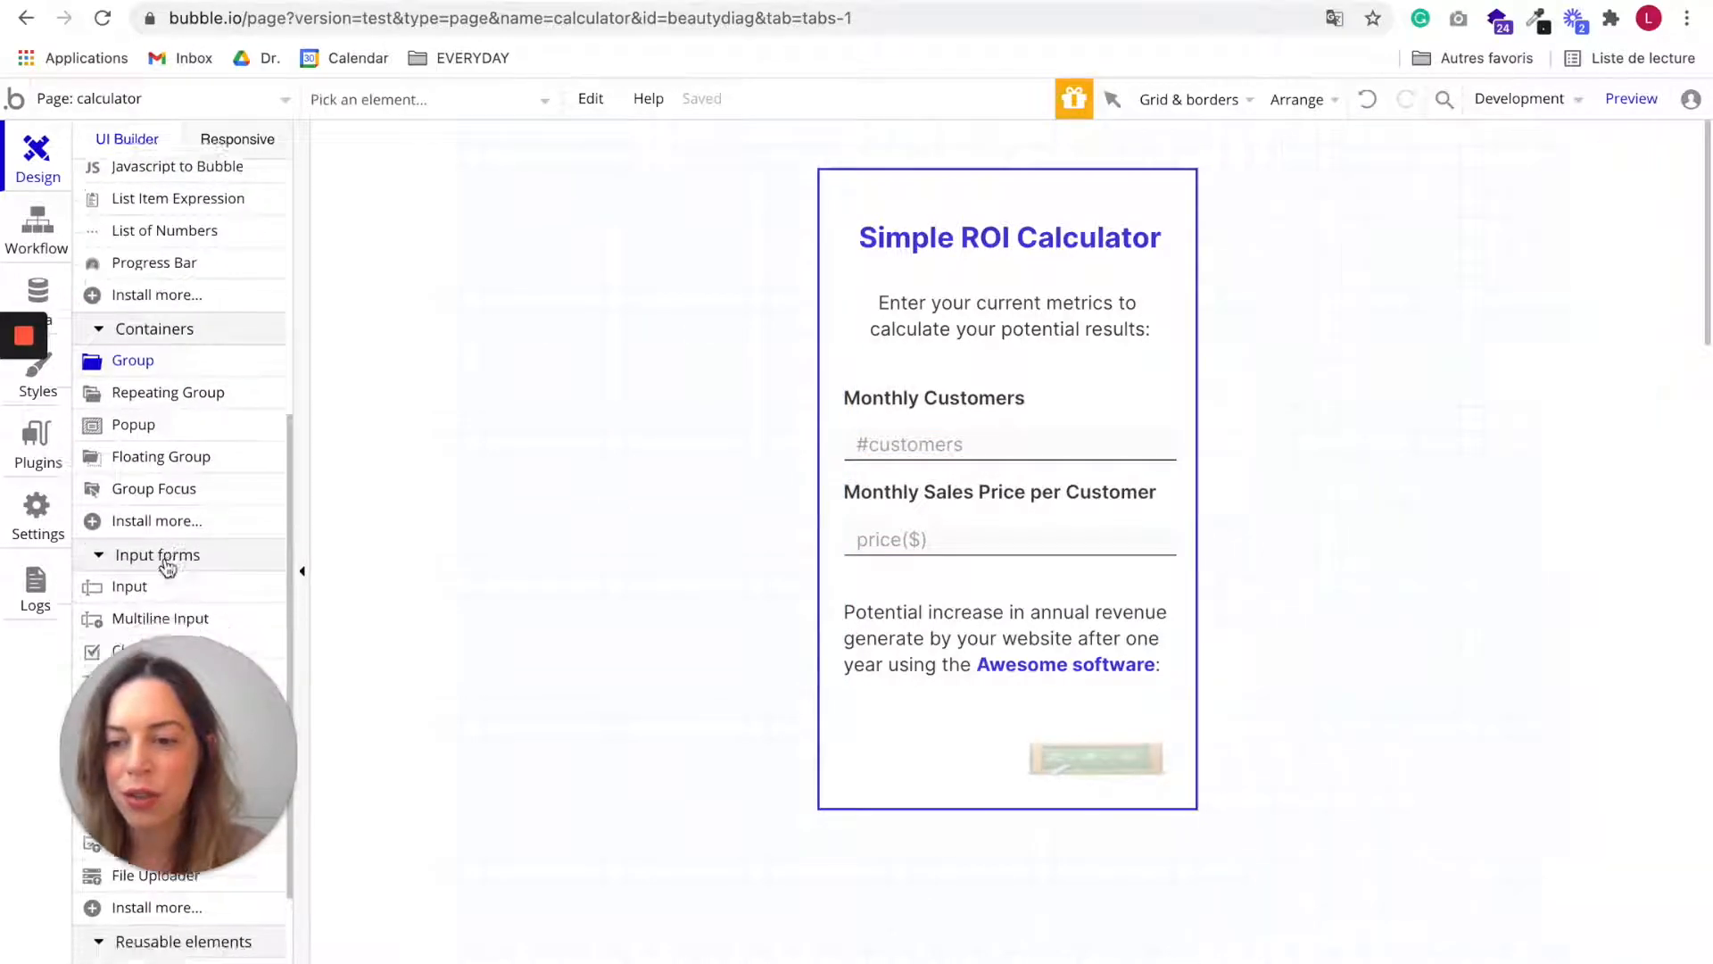
pyautogui.scroll(-3)
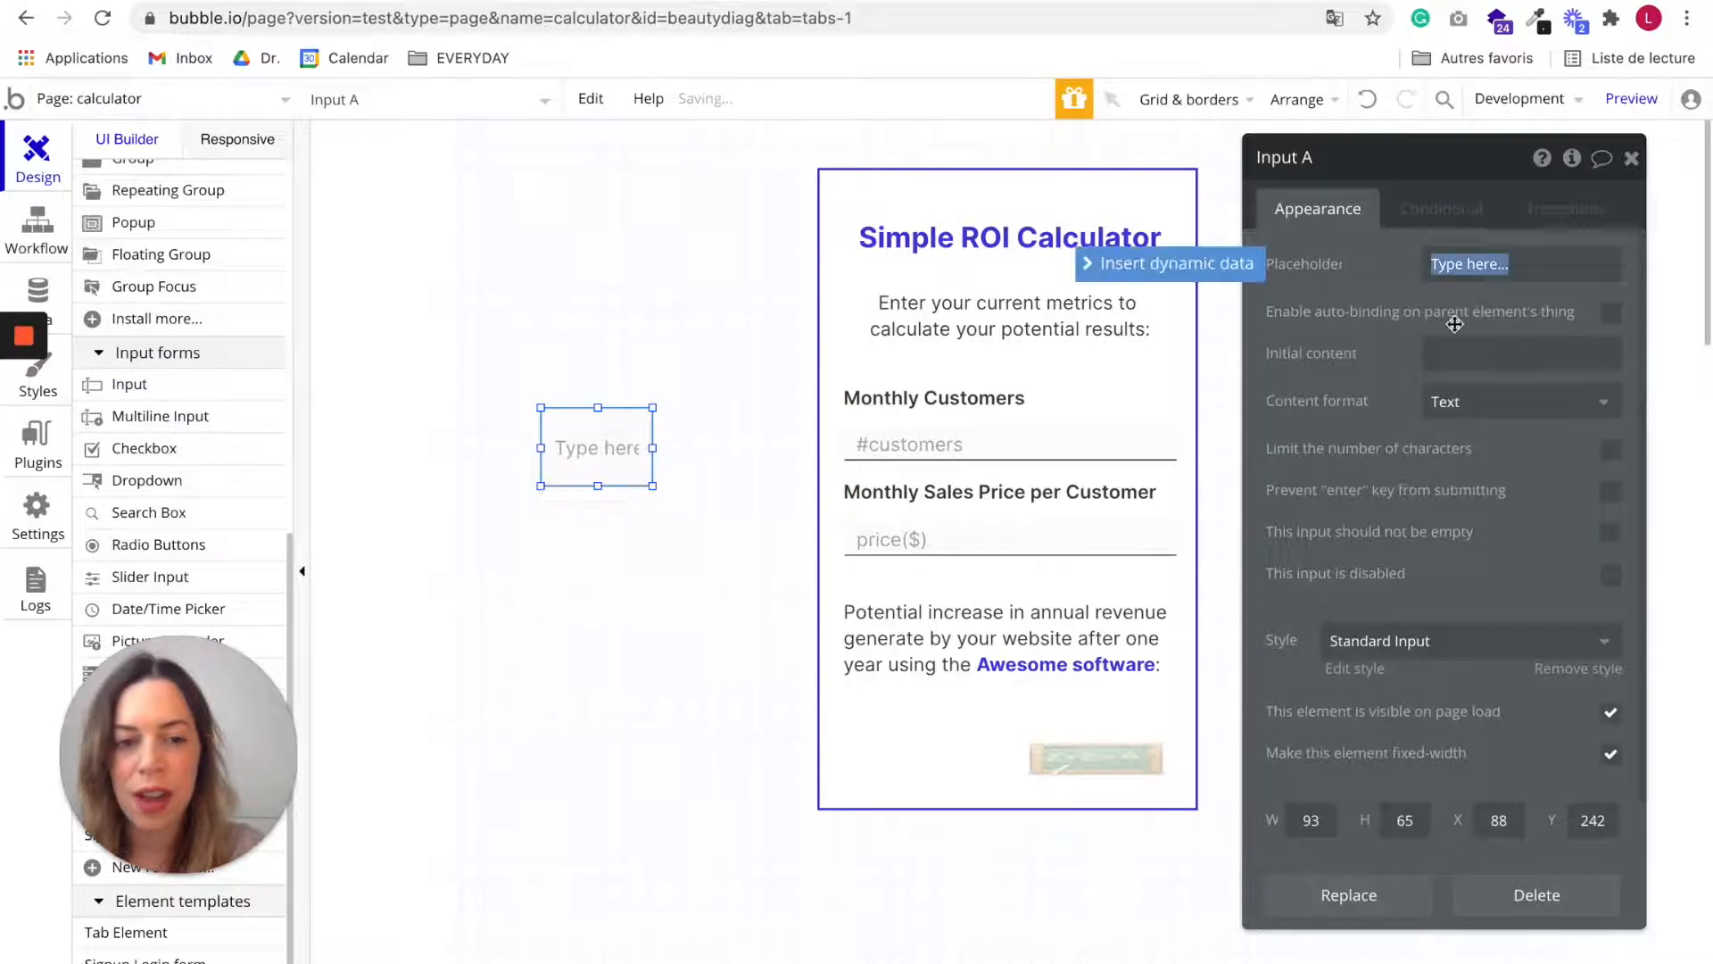
pyautogui.moveTo(968, 404)
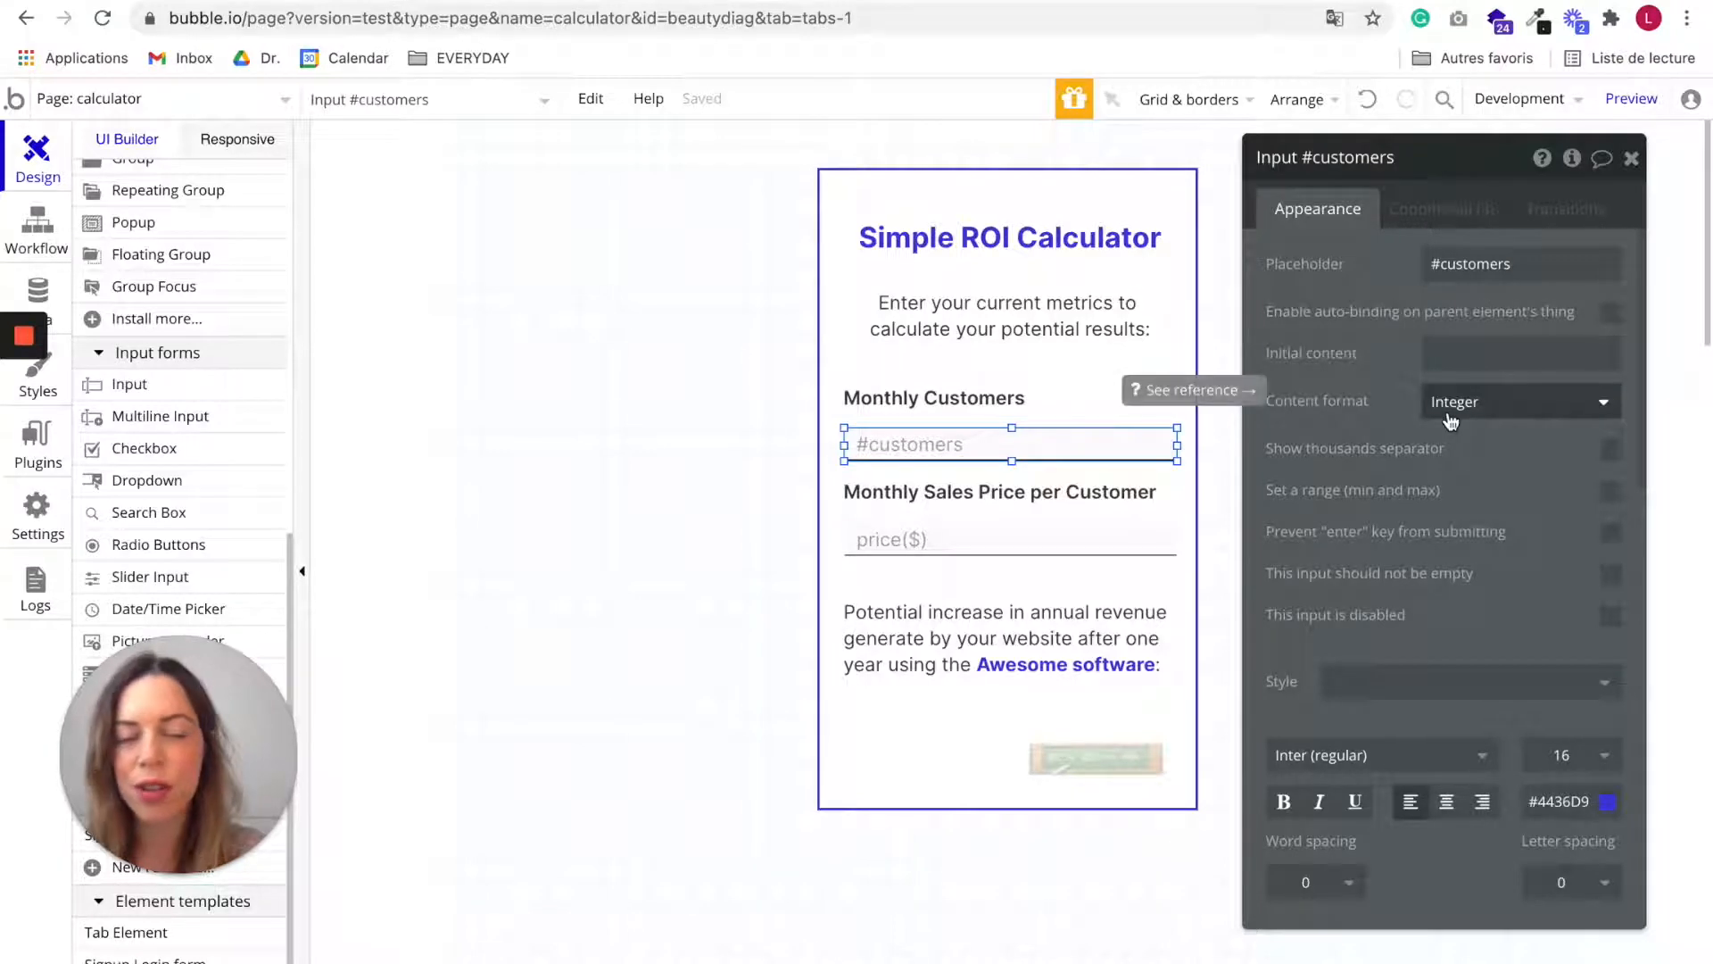
# Step: Set the #customers input's content format to Integer
pyautogui.click(1517, 400)
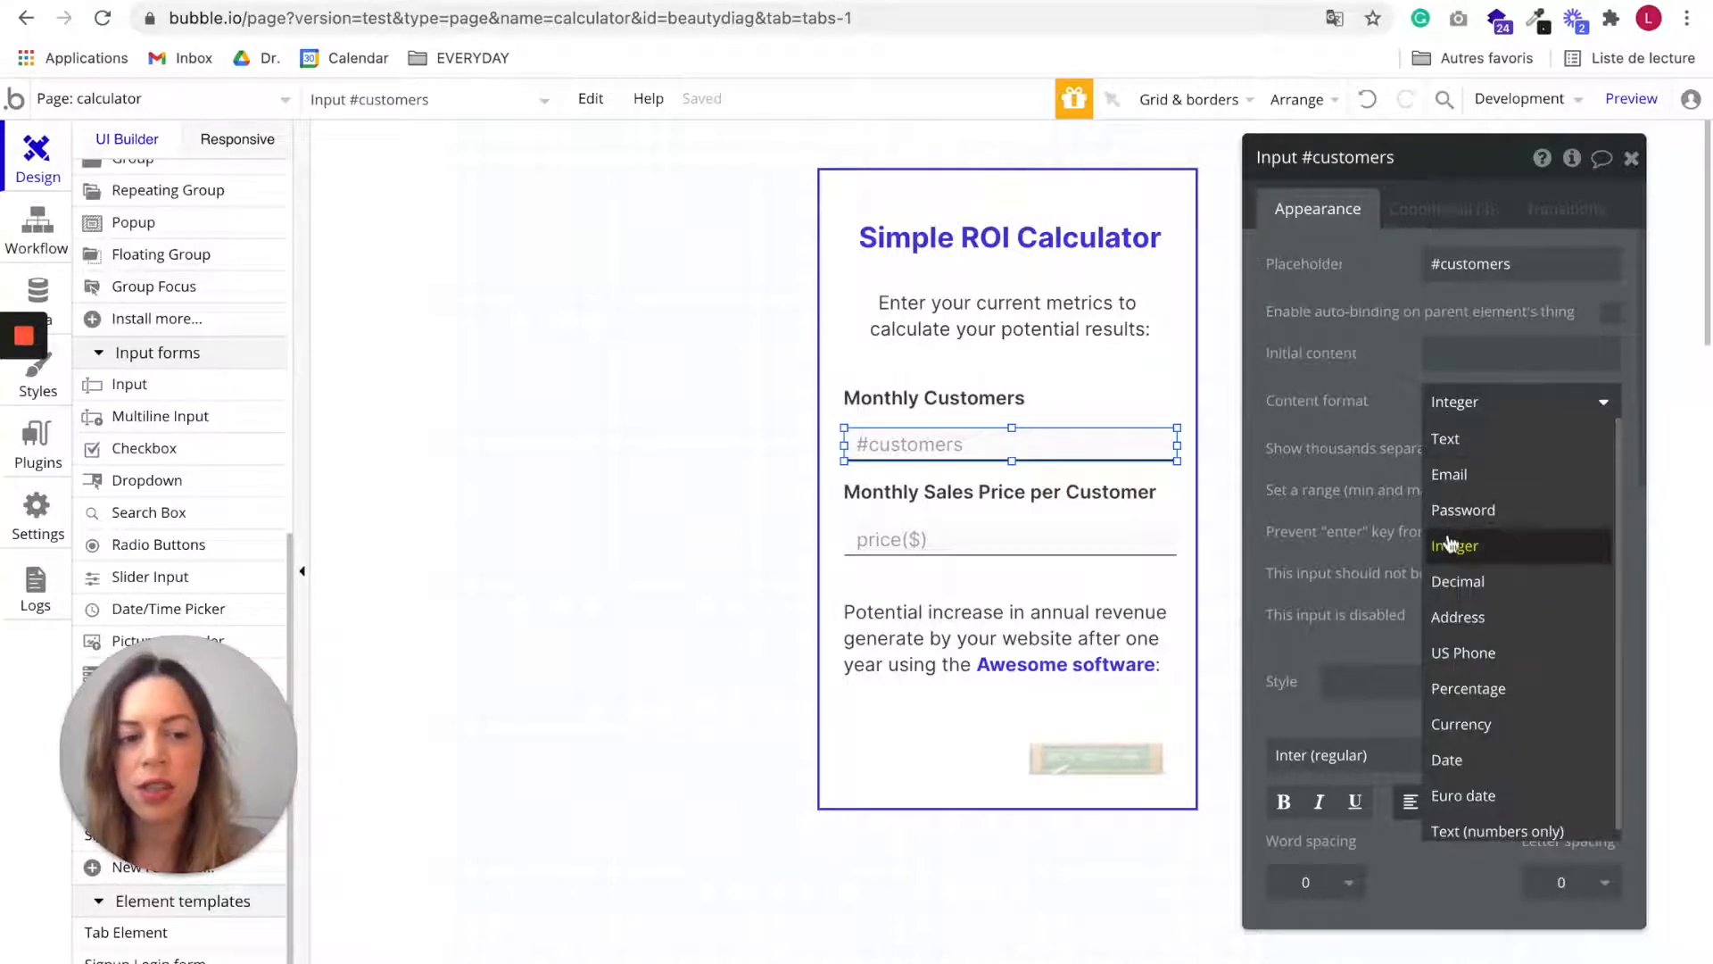
pyautogui.click(1455, 545)
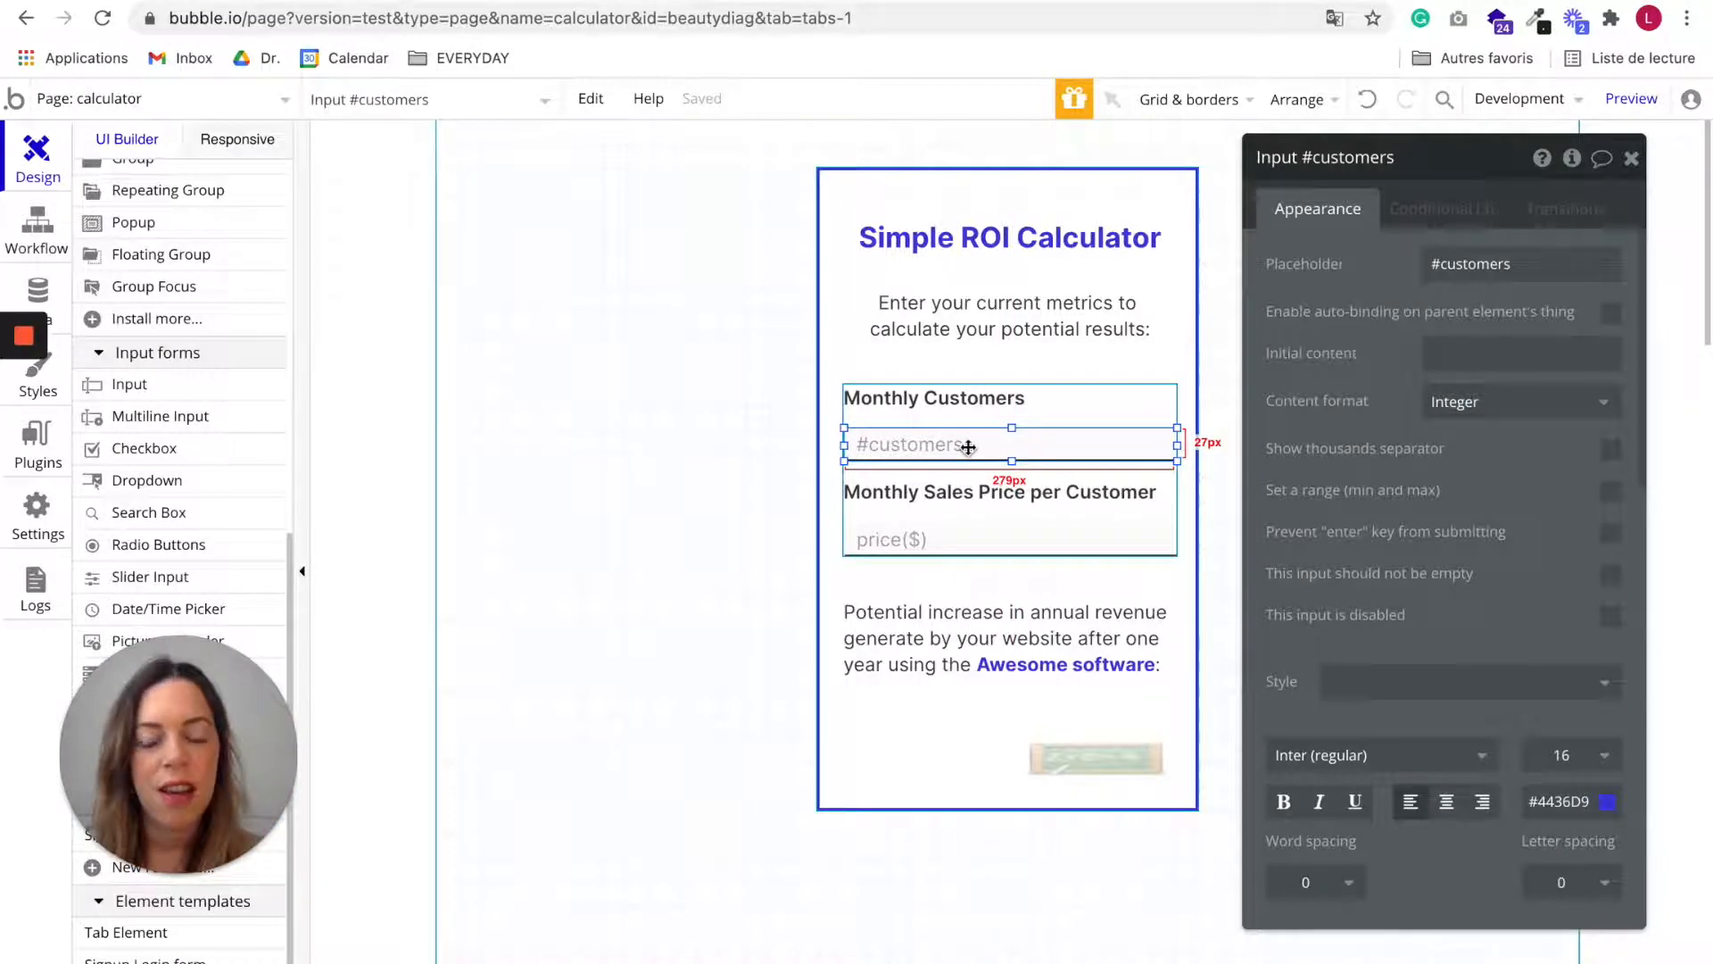
pyautogui.scroll(-3)
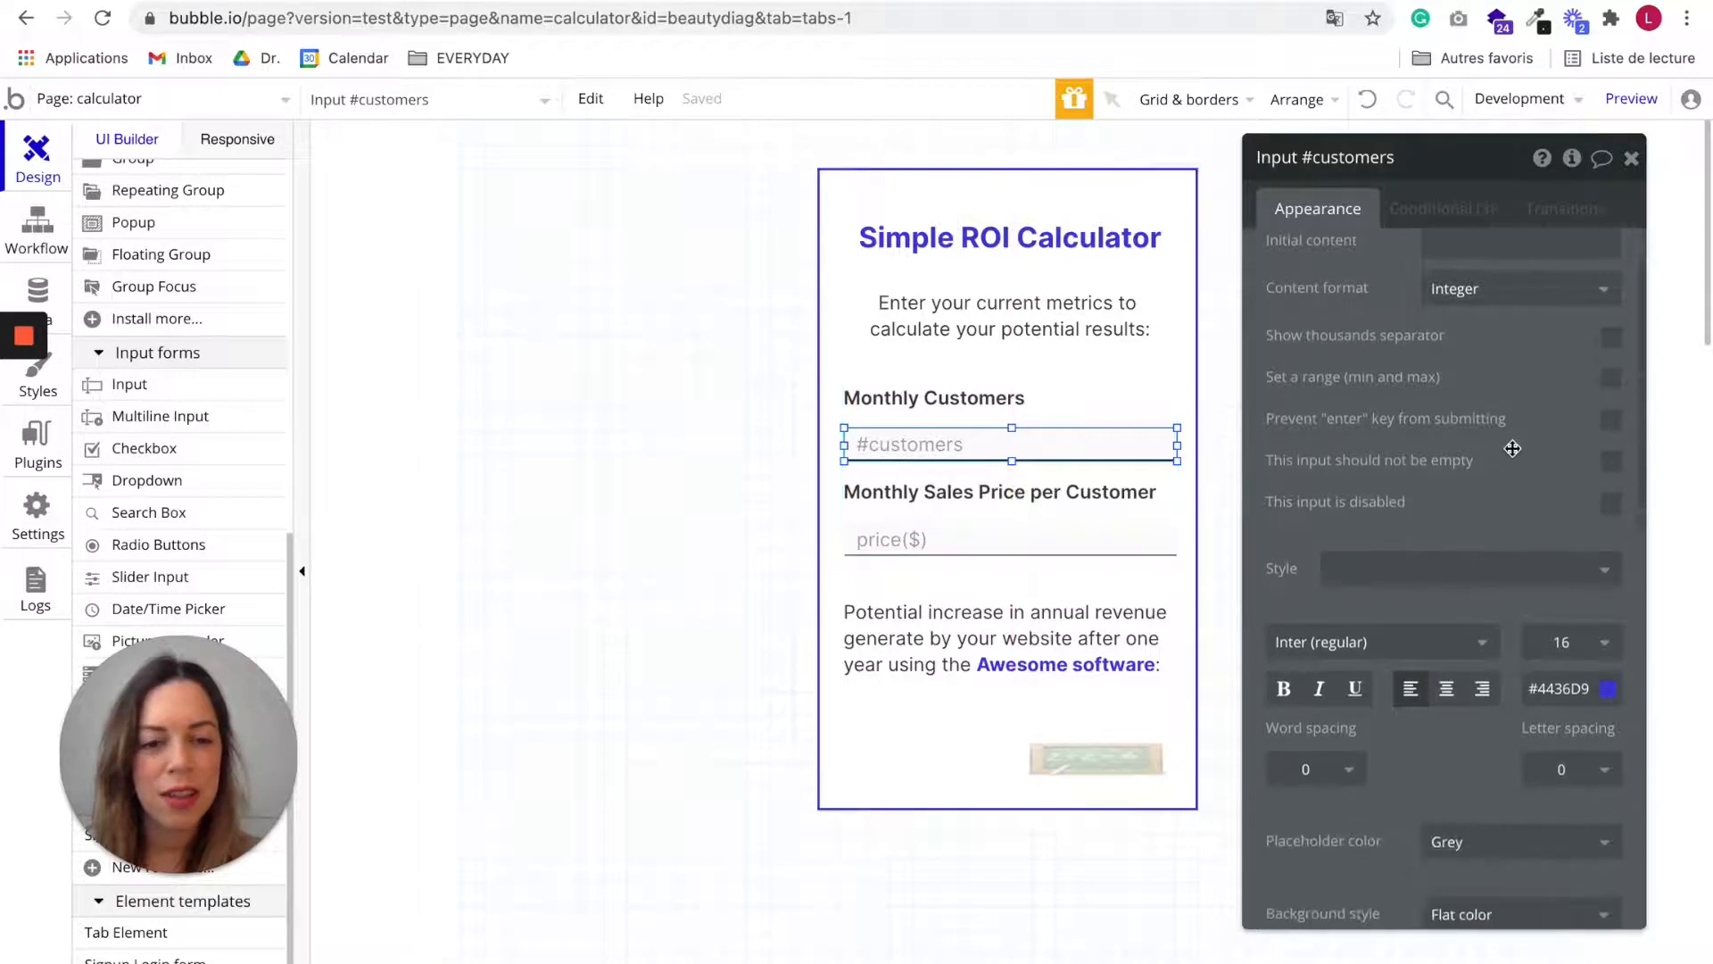
pyautogui.scroll(-3)
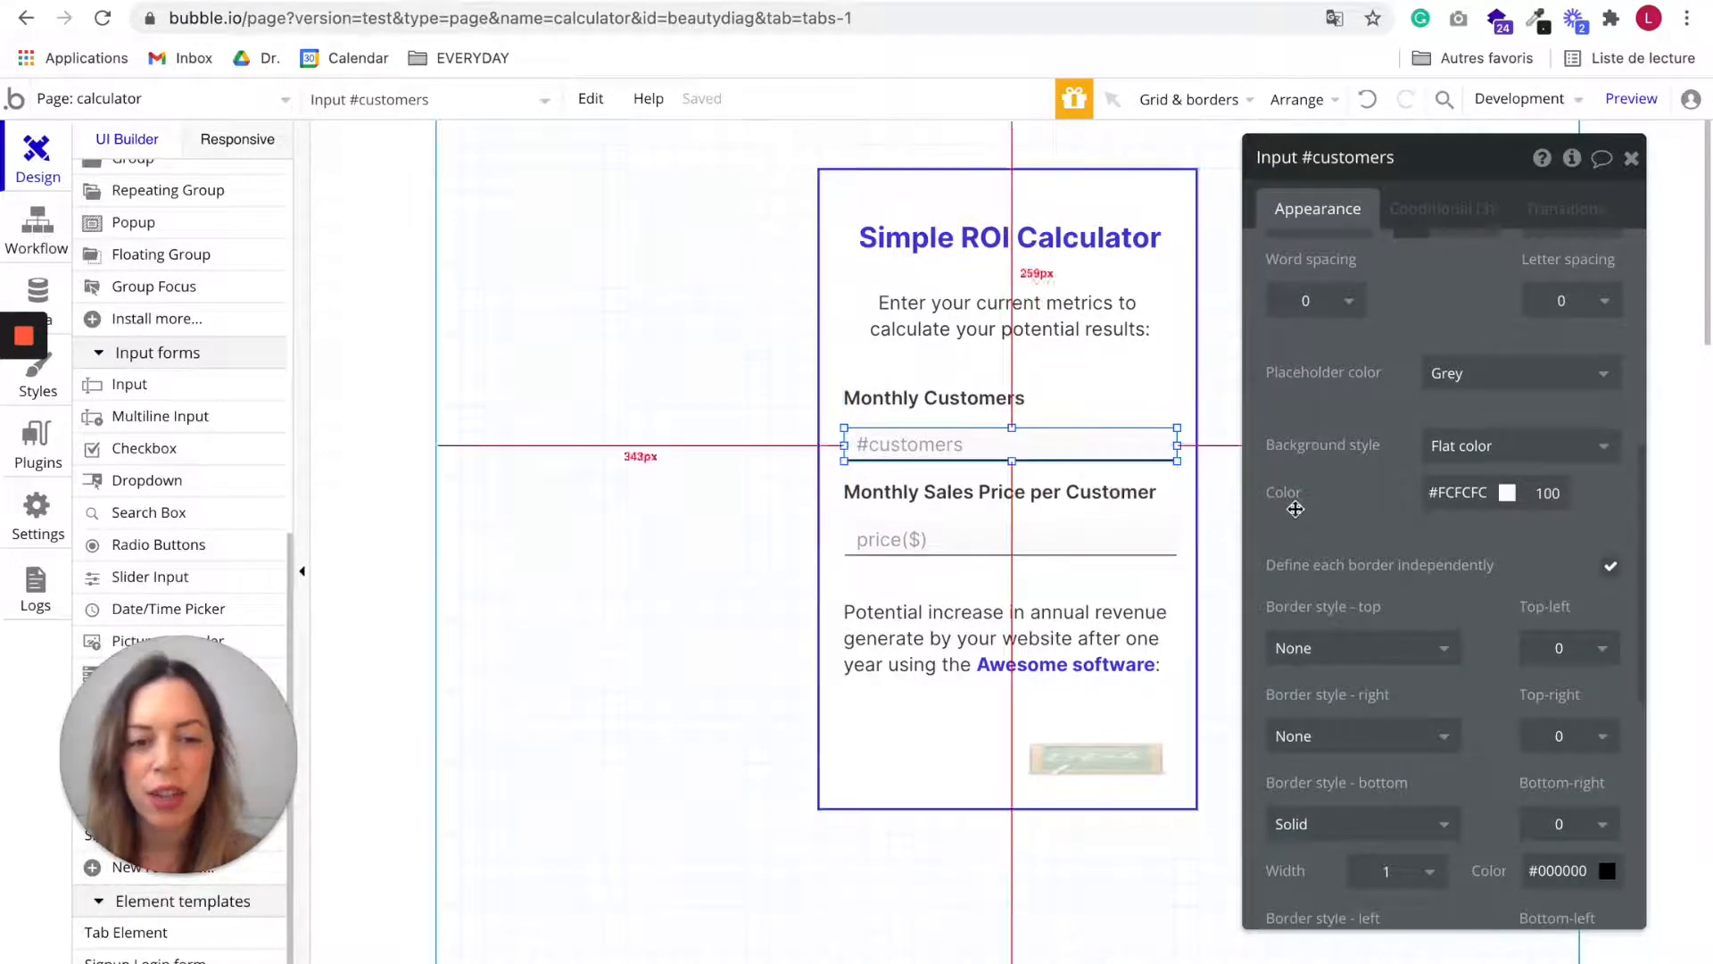
pyautogui.scroll(-3)
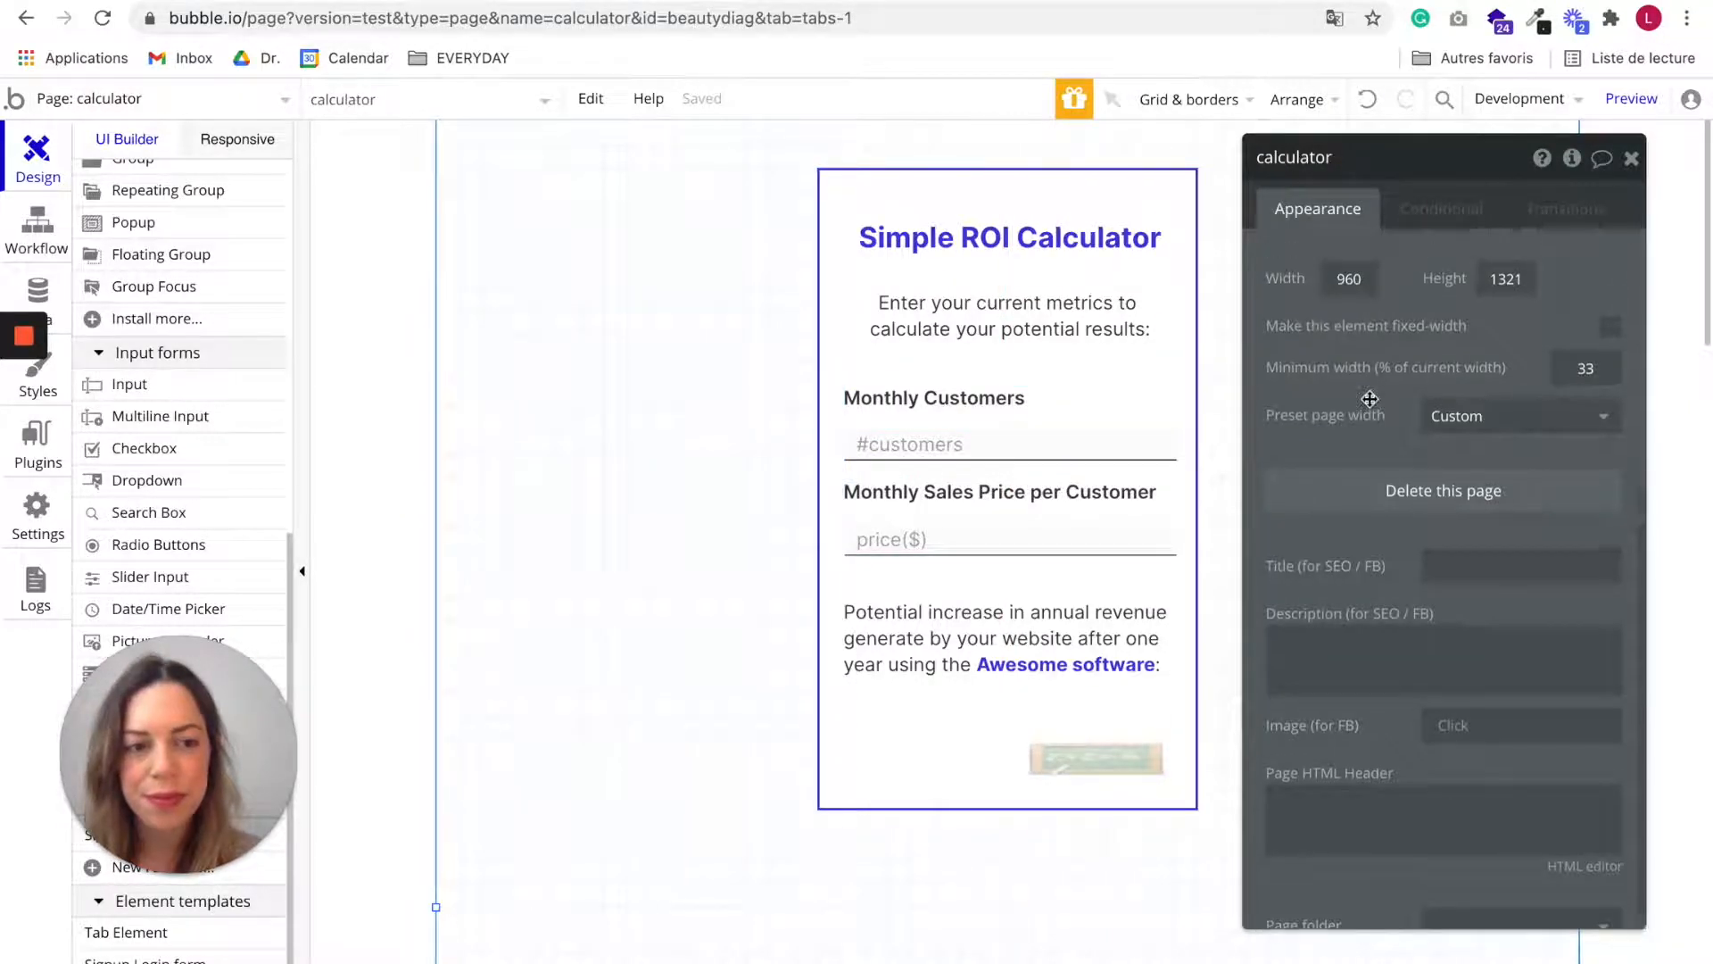
# Step: Confirm the price($) input uses Decimal format with 2 decimal places
pyautogui.click(890, 539)
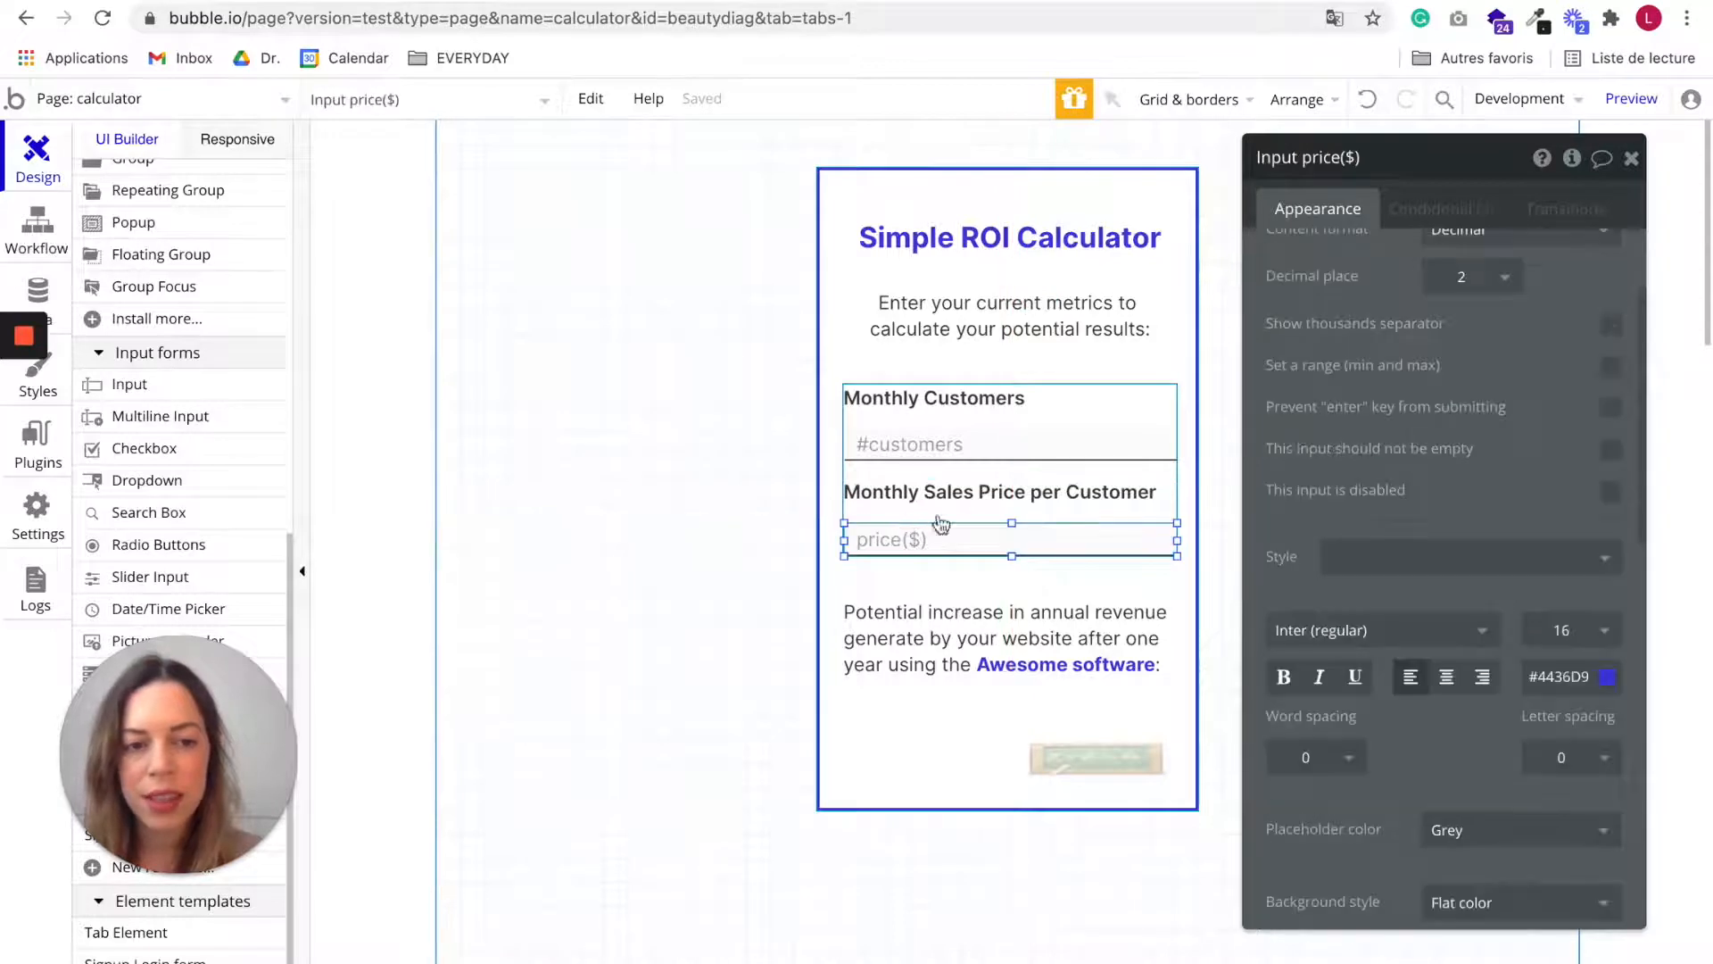
pyautogui.scroll(3)
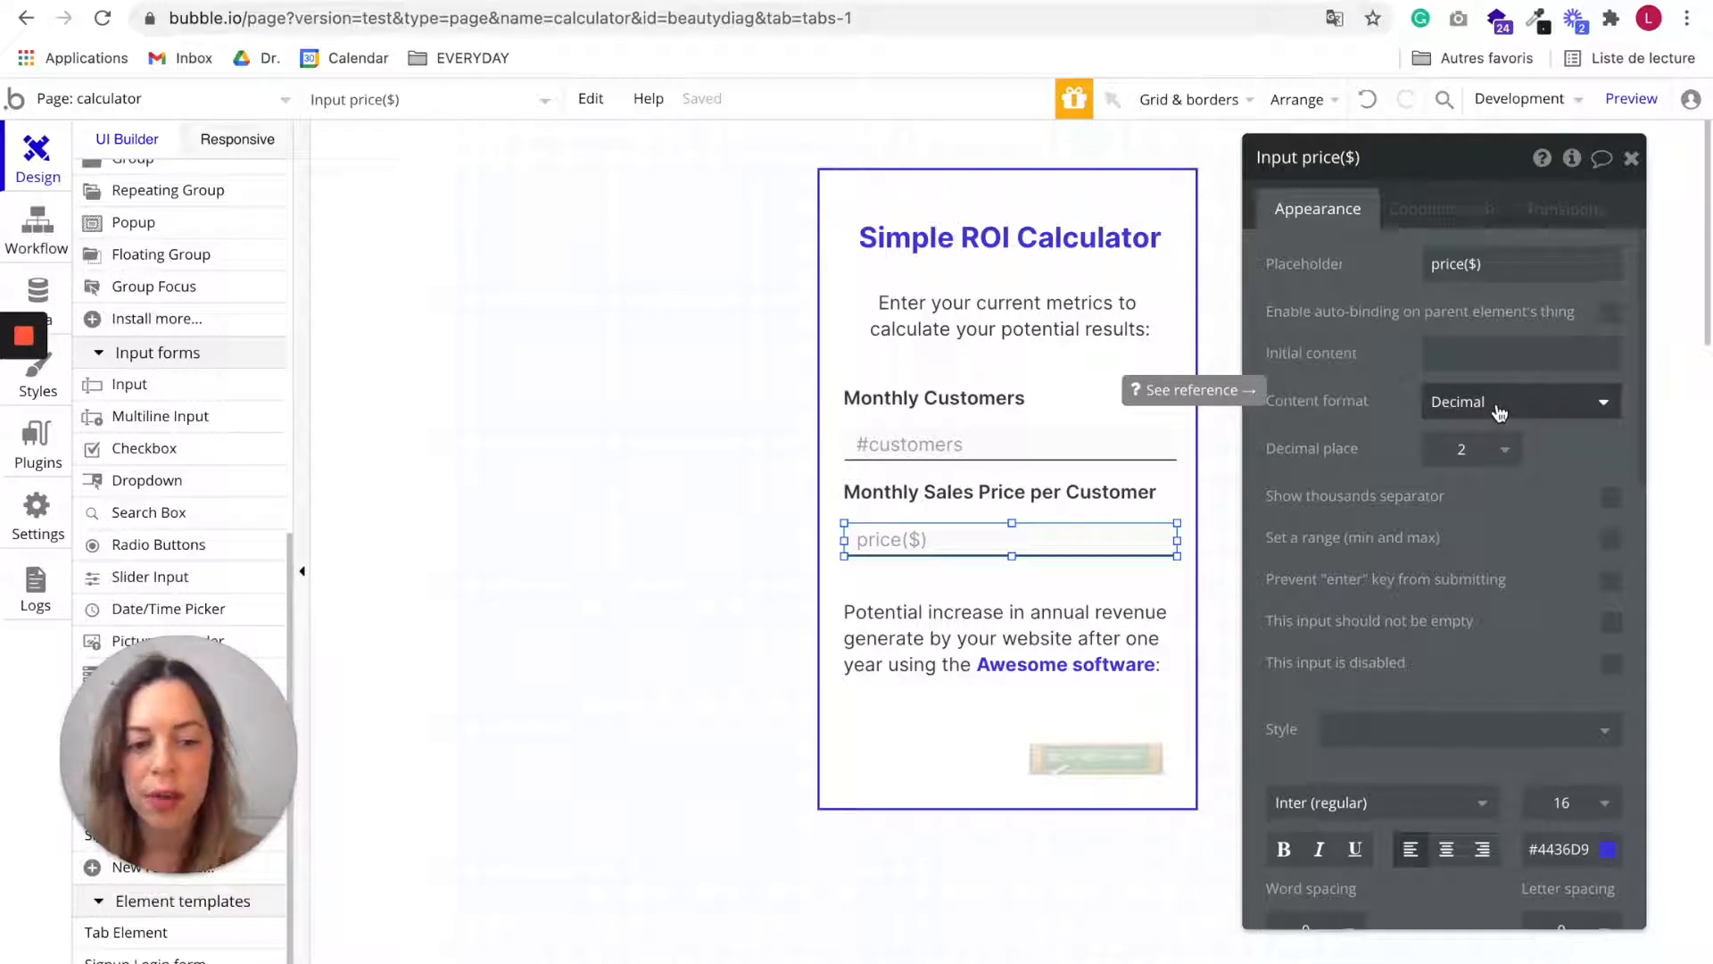
pyautogui.scroll(-3)
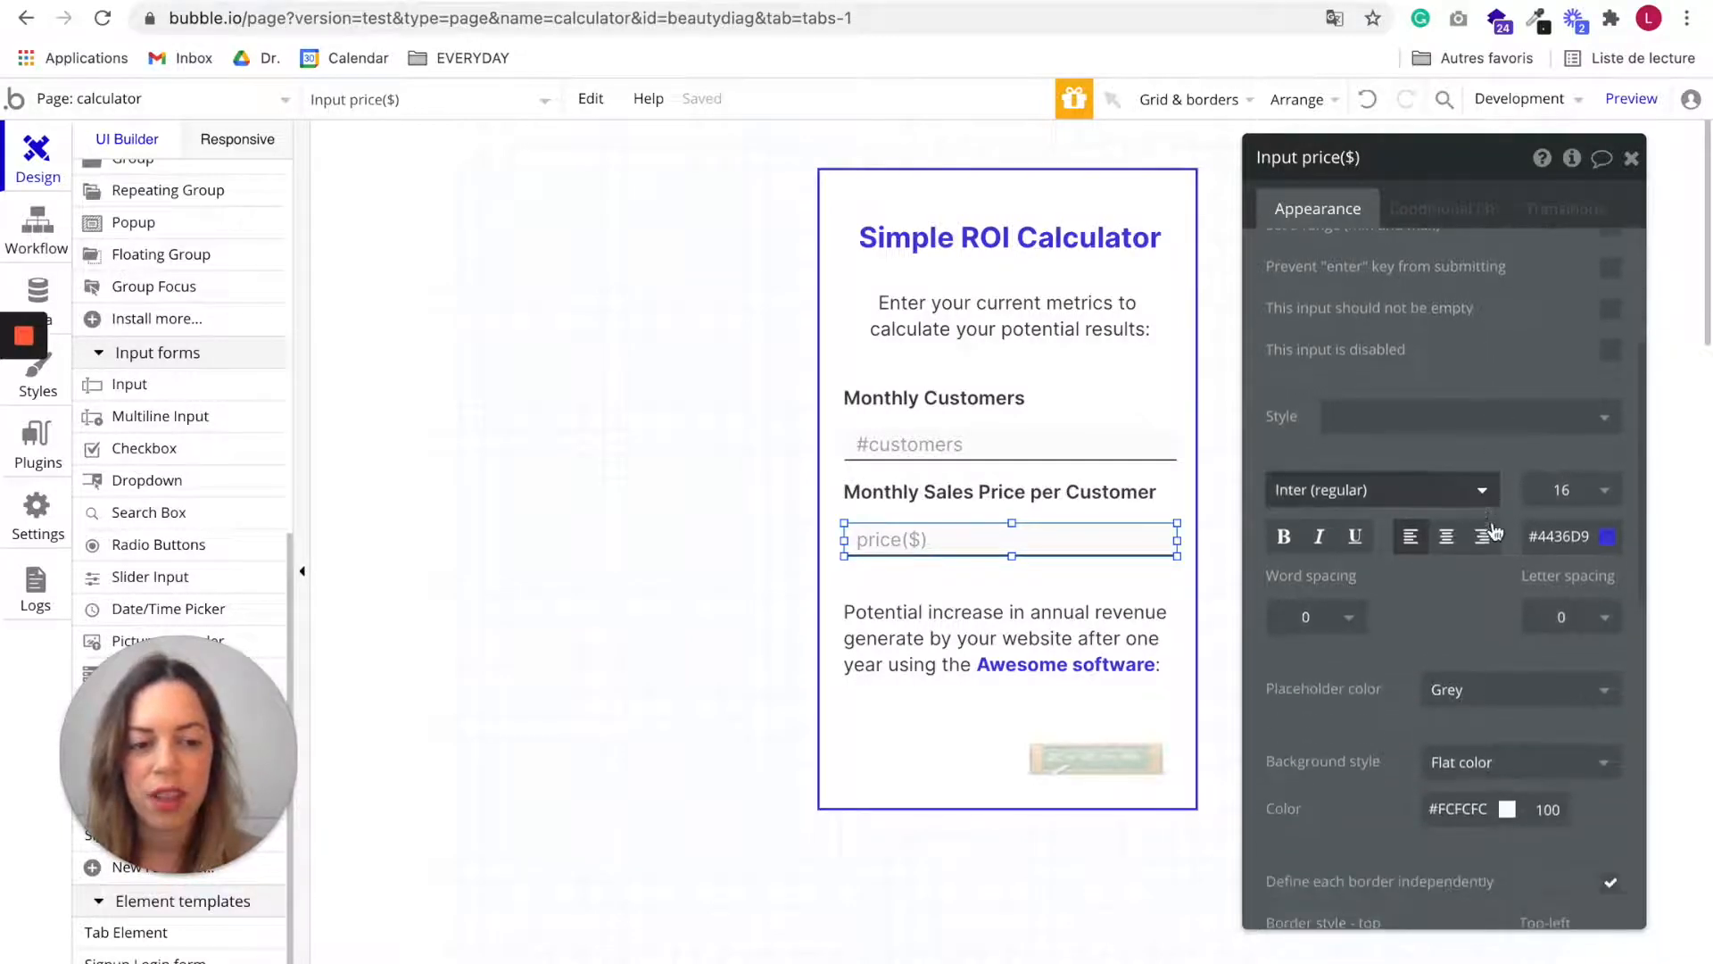
pyautogui.scroll(-3)
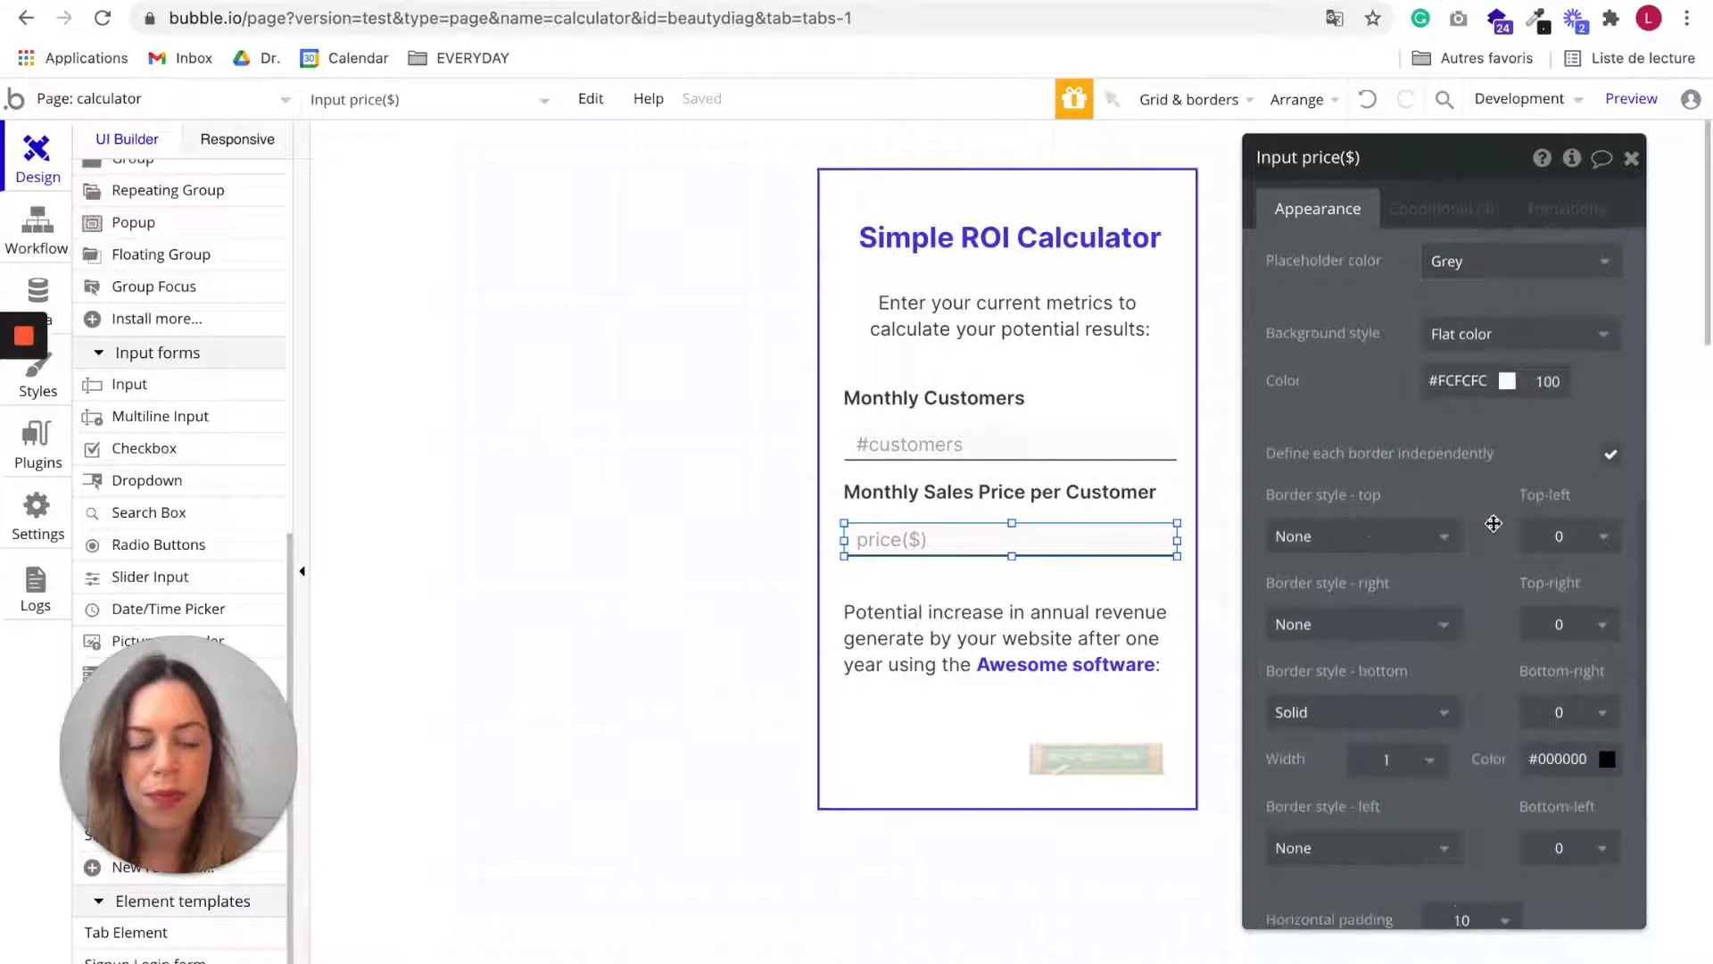
pyautogui.click(1003, 638)
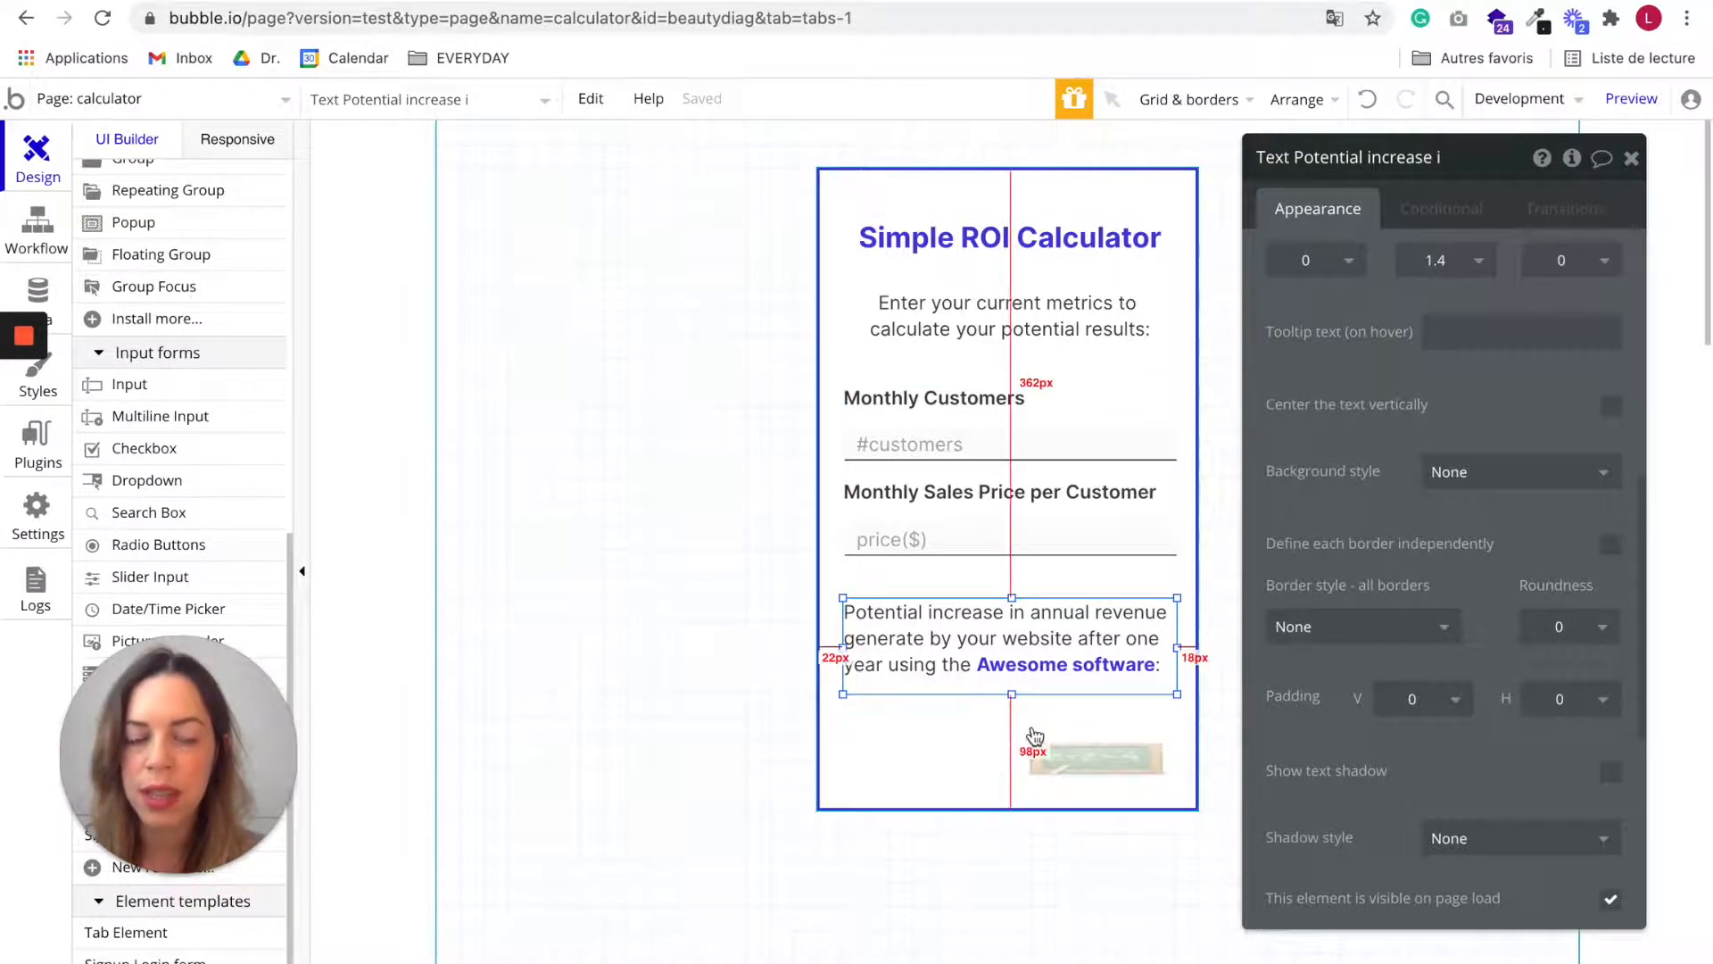
# Step: Unhide 'Text $Expression ROI's value' using its eye icon in the Elements tree
pyautogui.click(1094, 758)
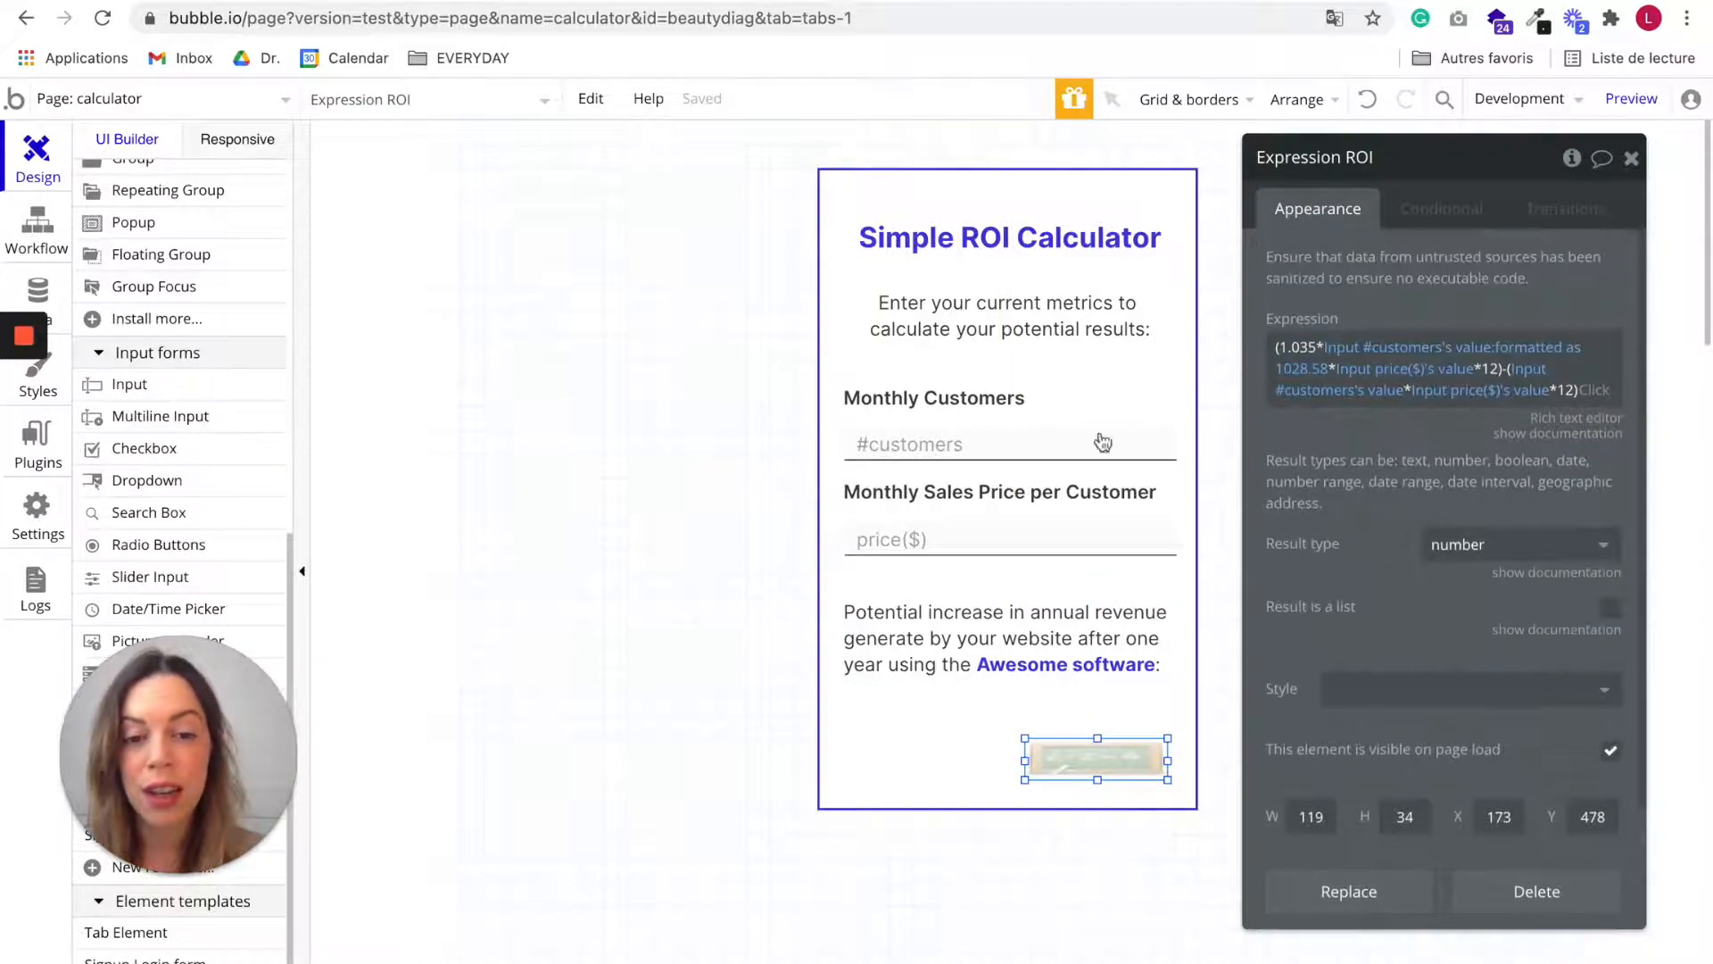
pyautogui.moveTo(1058, 570)
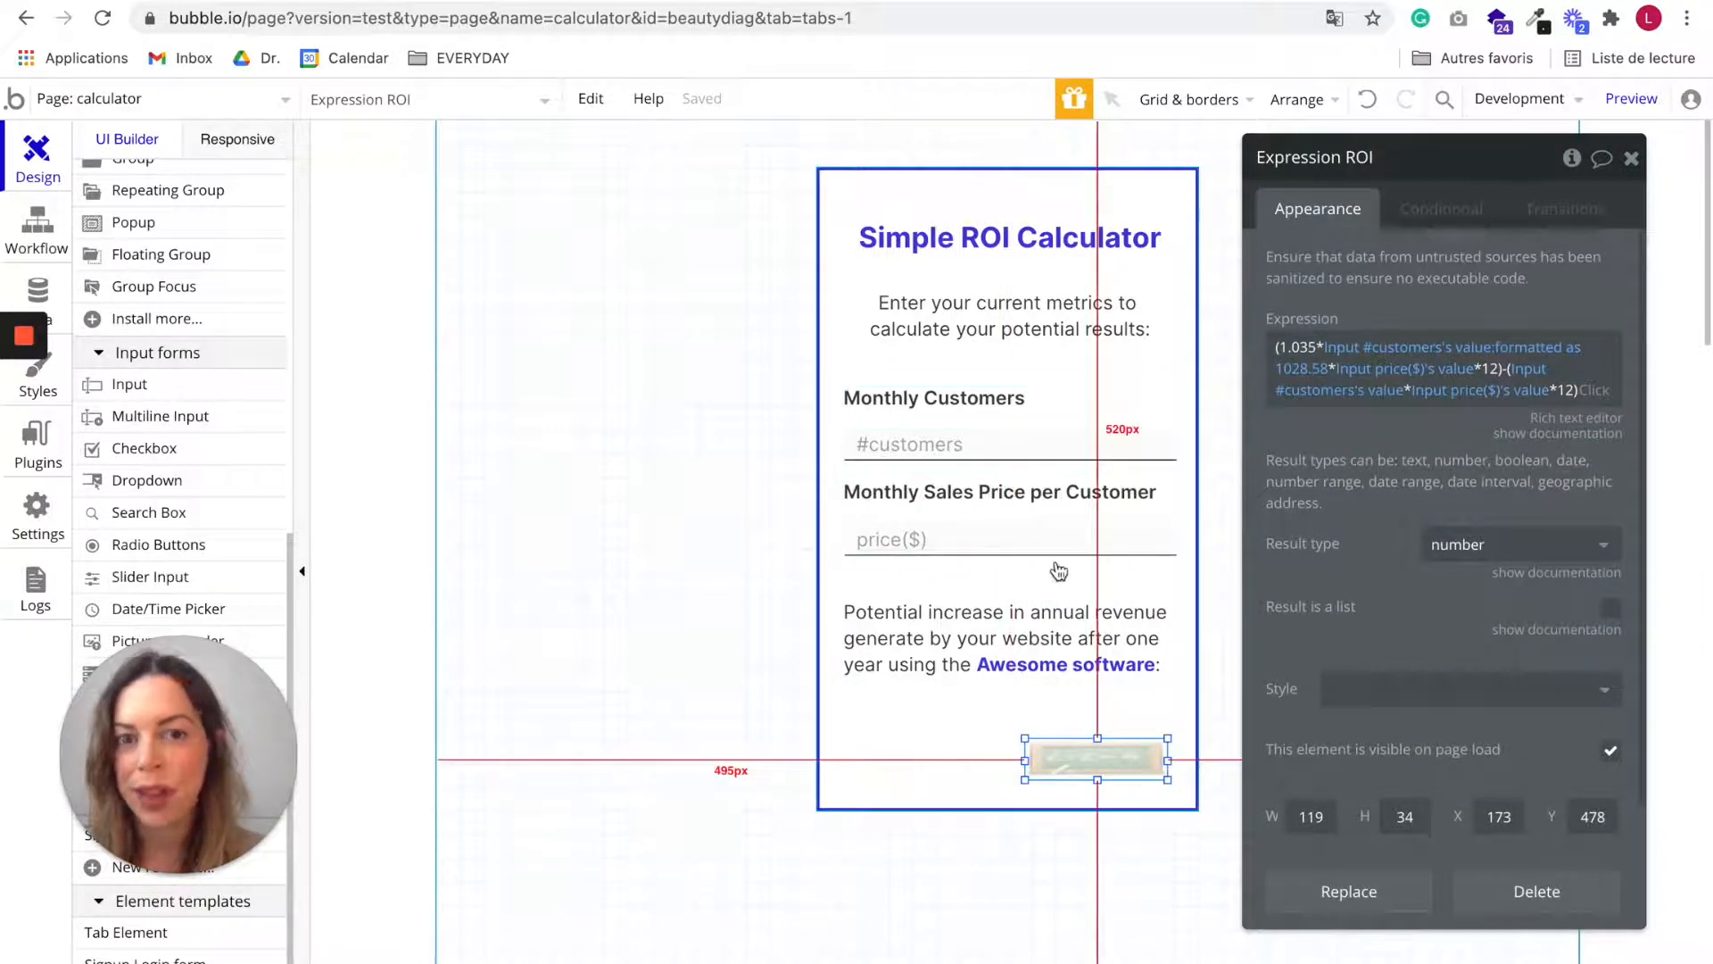
pyautogui.moveTo(948, 746)
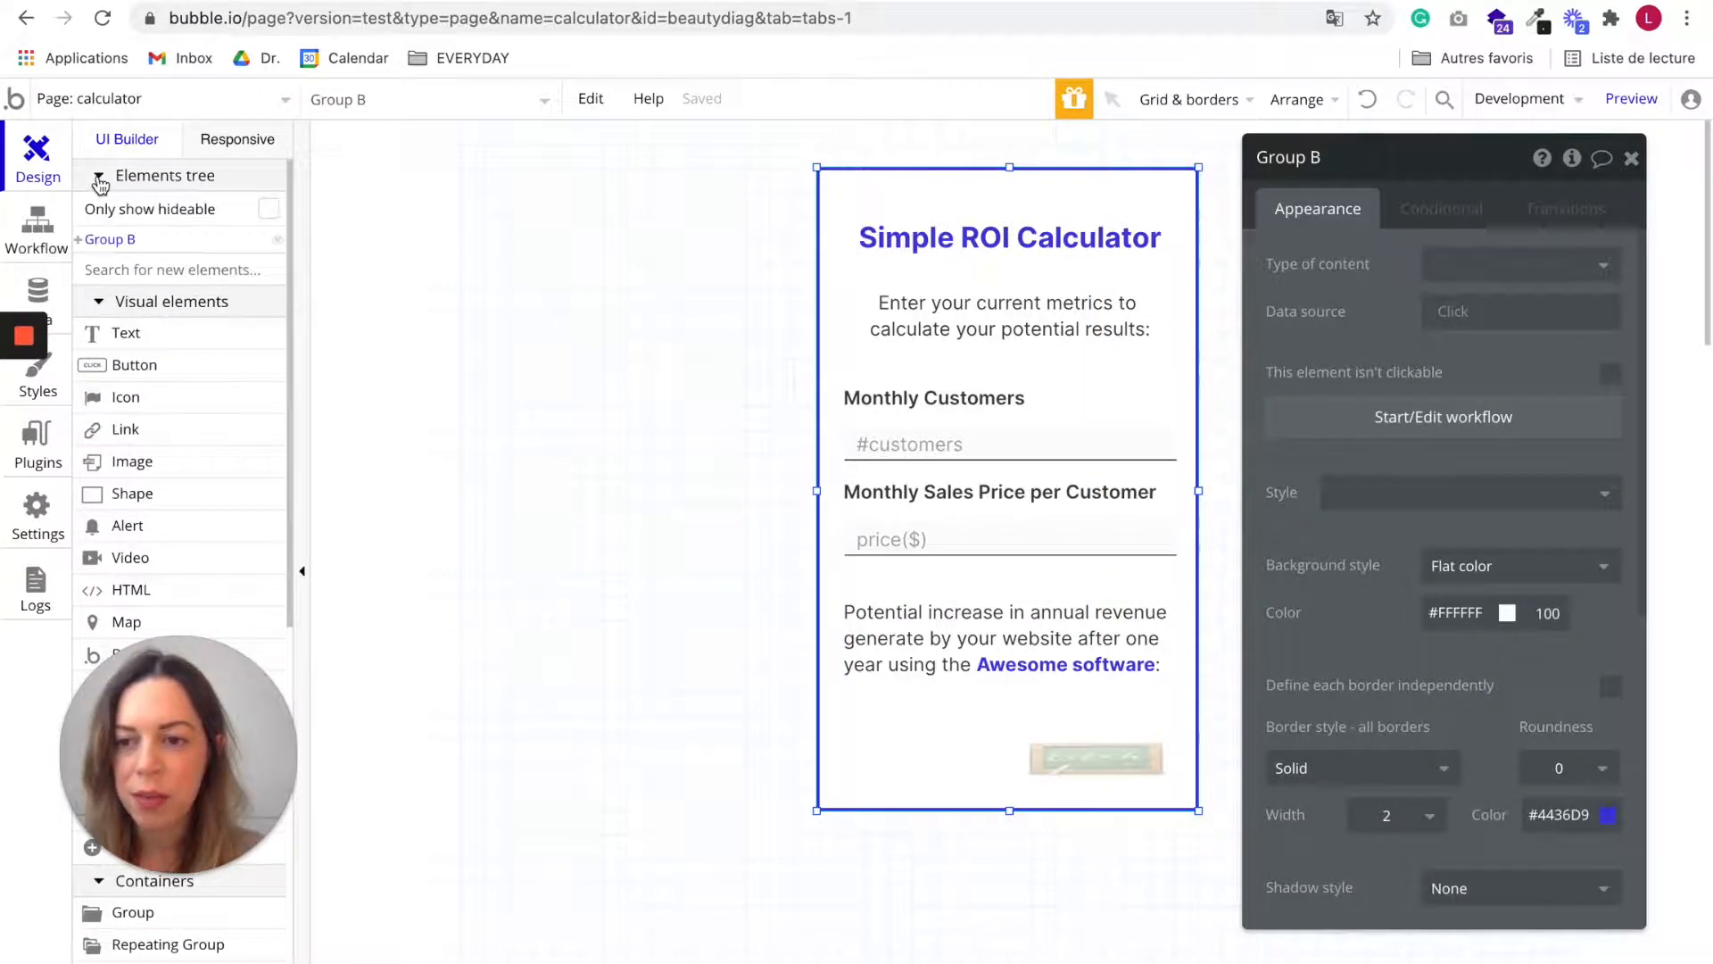
pyautogui.click(109, 238)
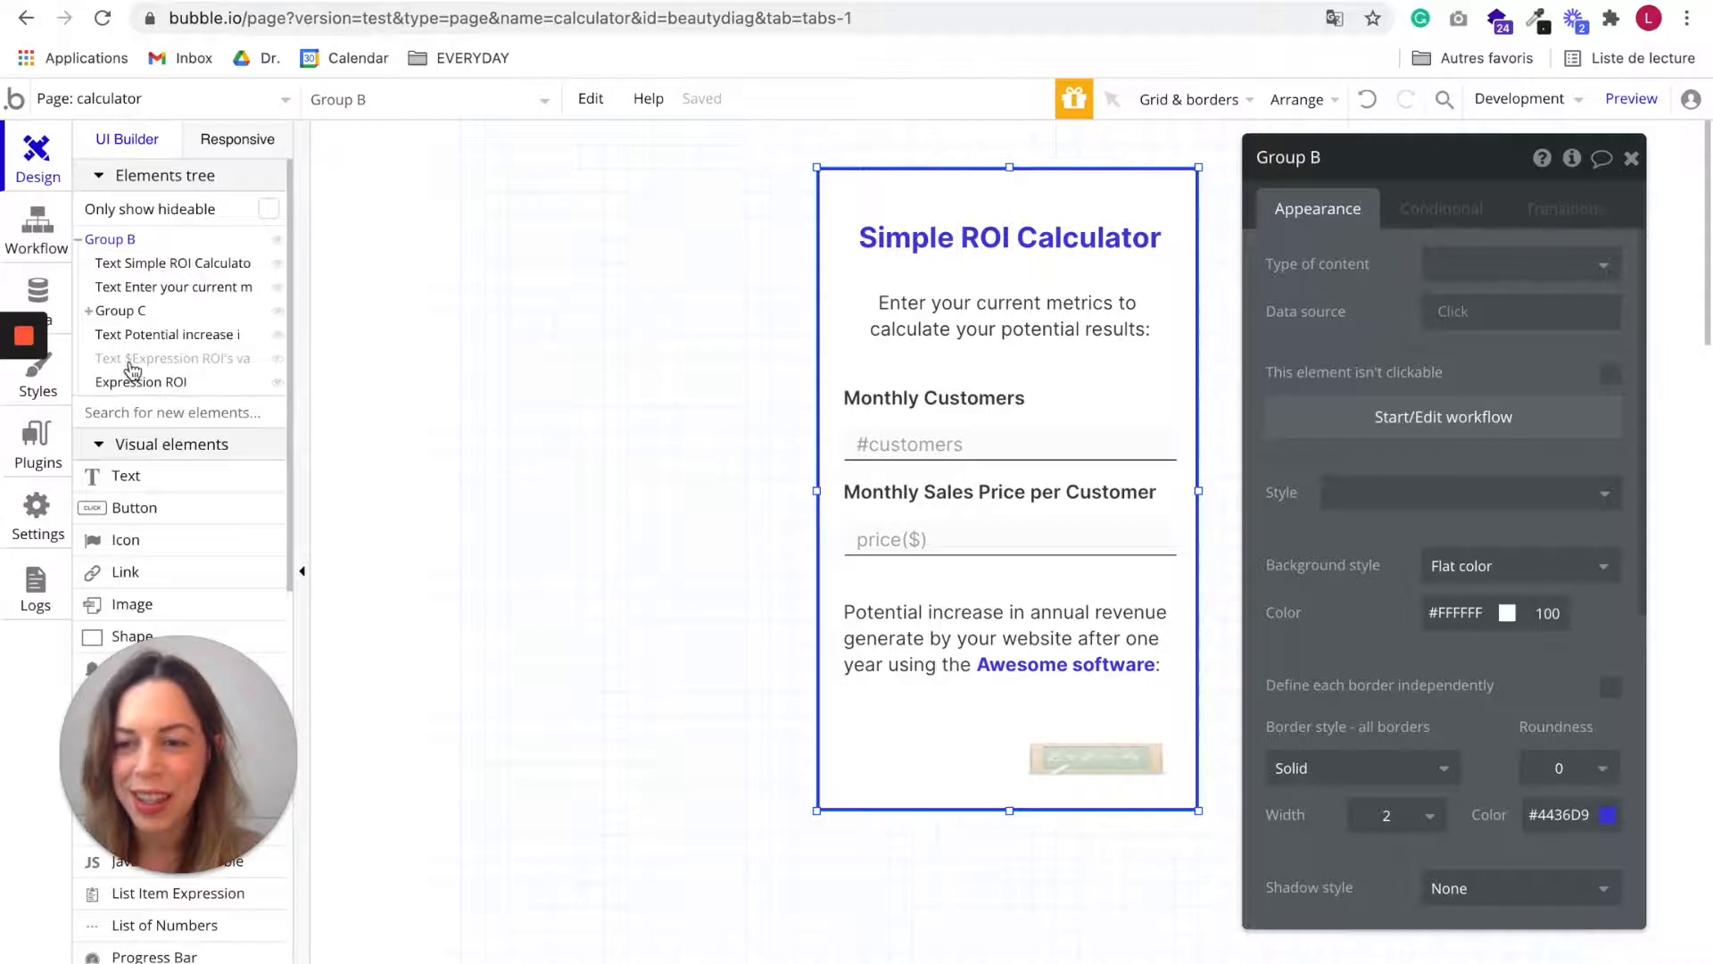
pyautogui.click(172, 357)
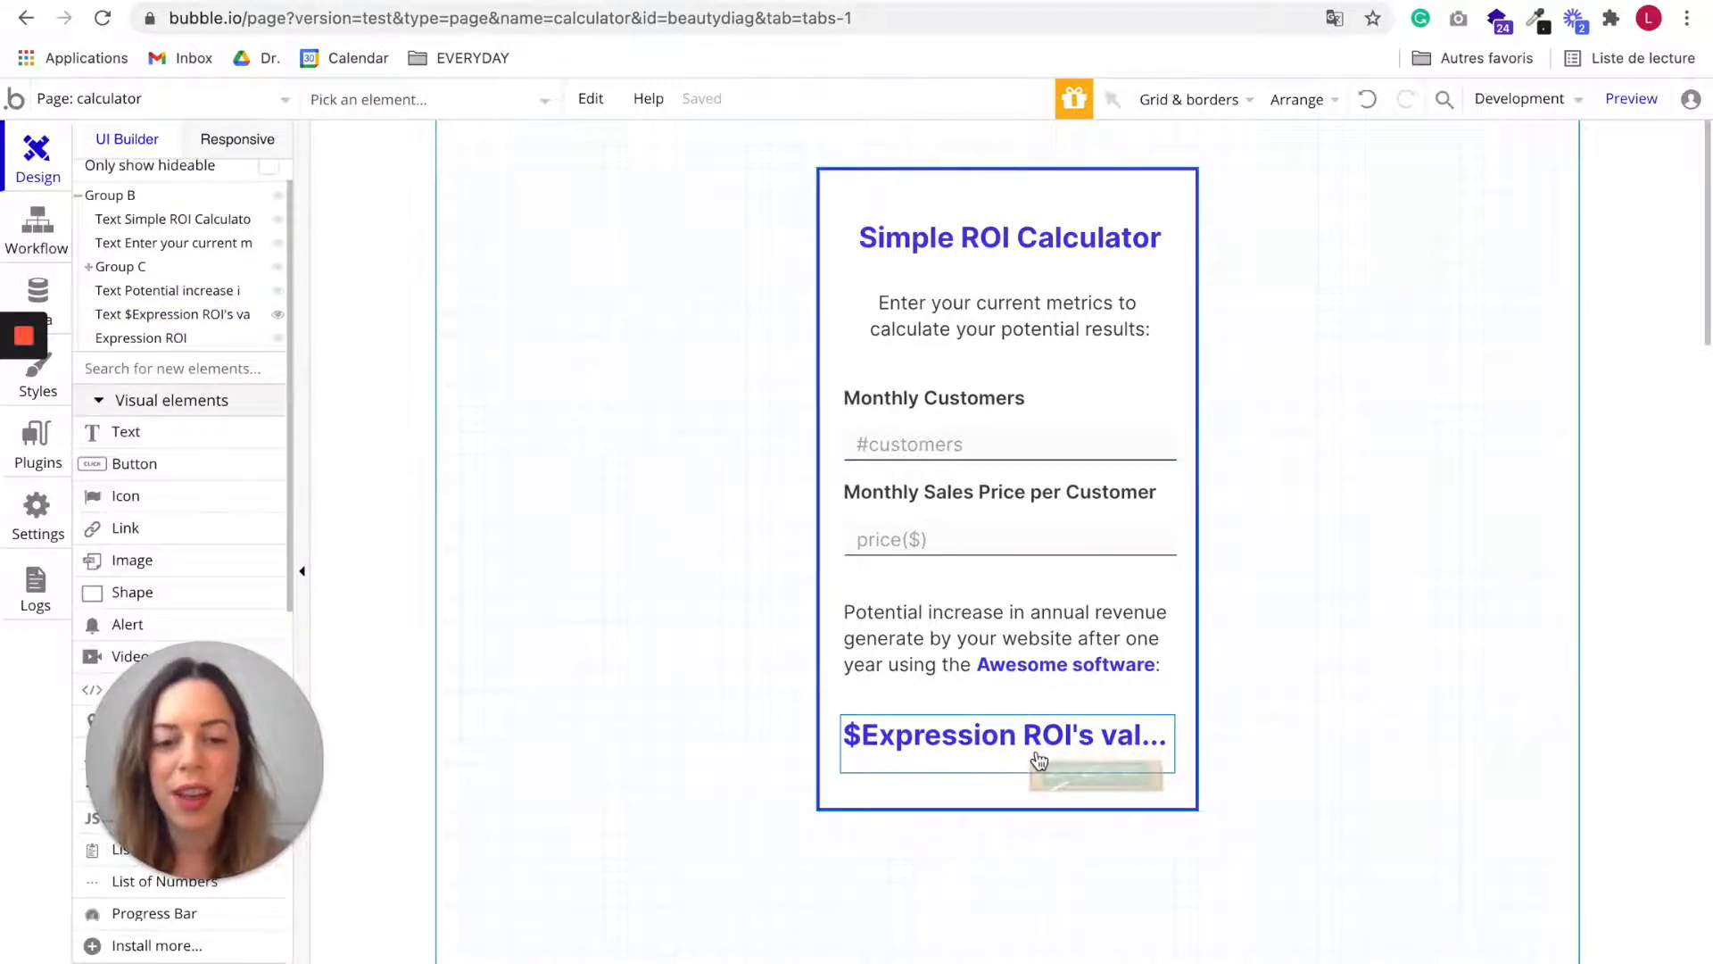
pyautogui.click(699, 440)
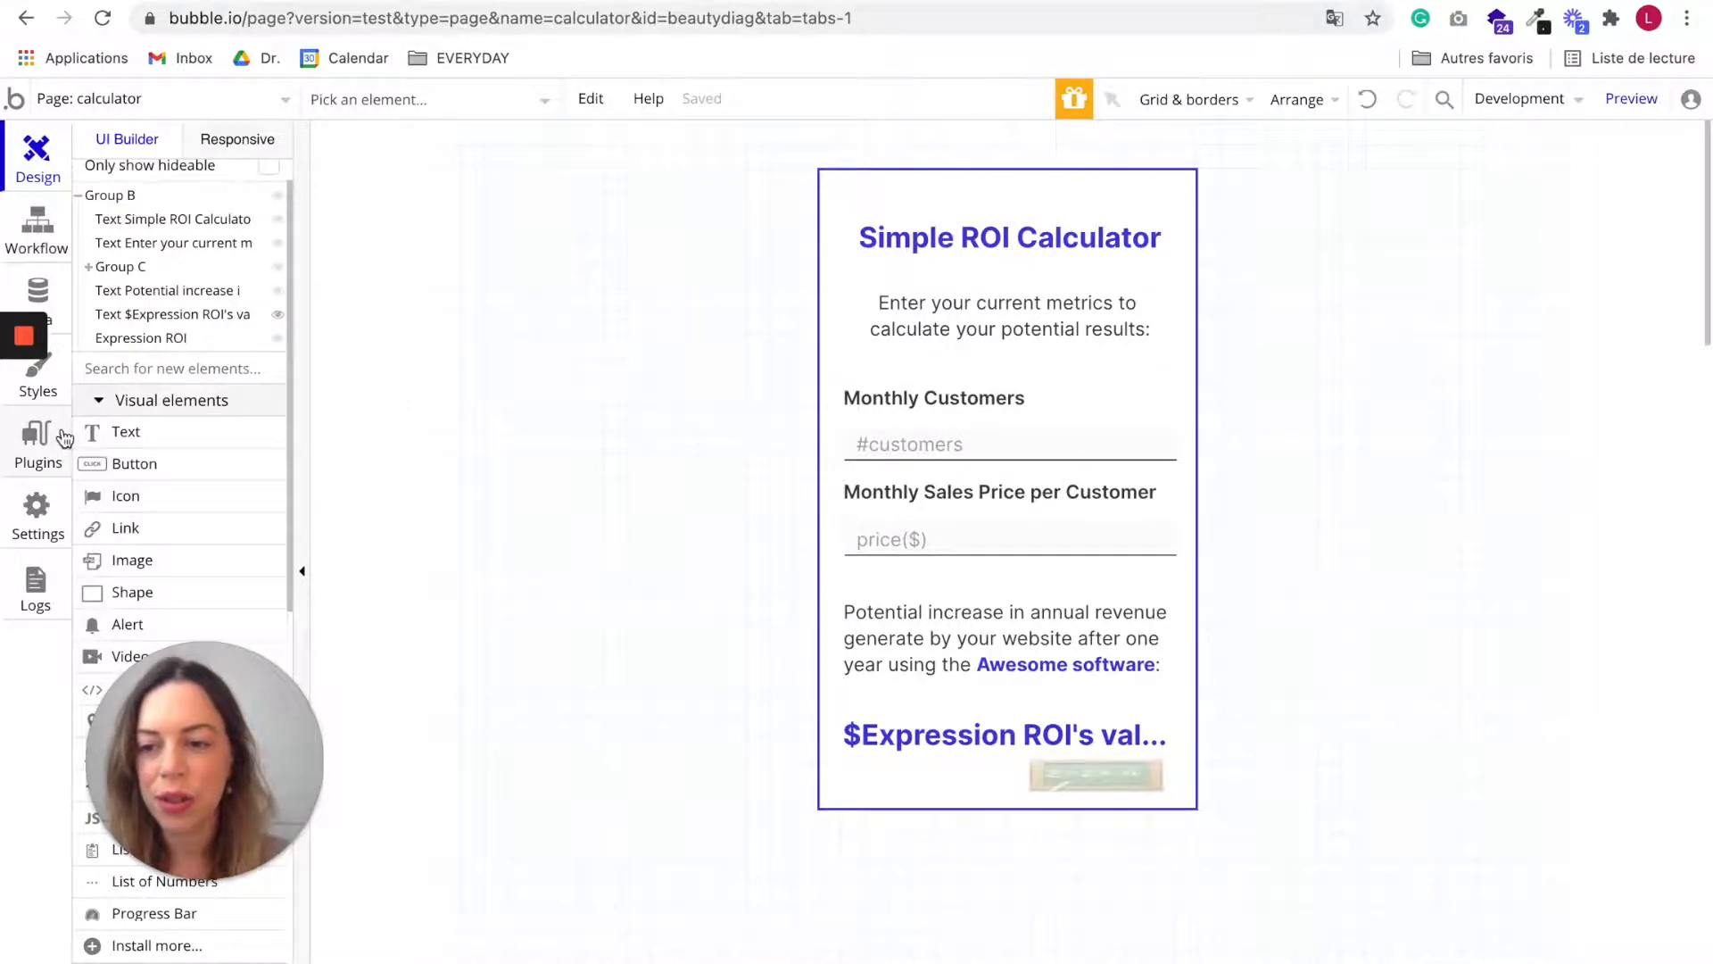
pyautogui.click(35, 443)
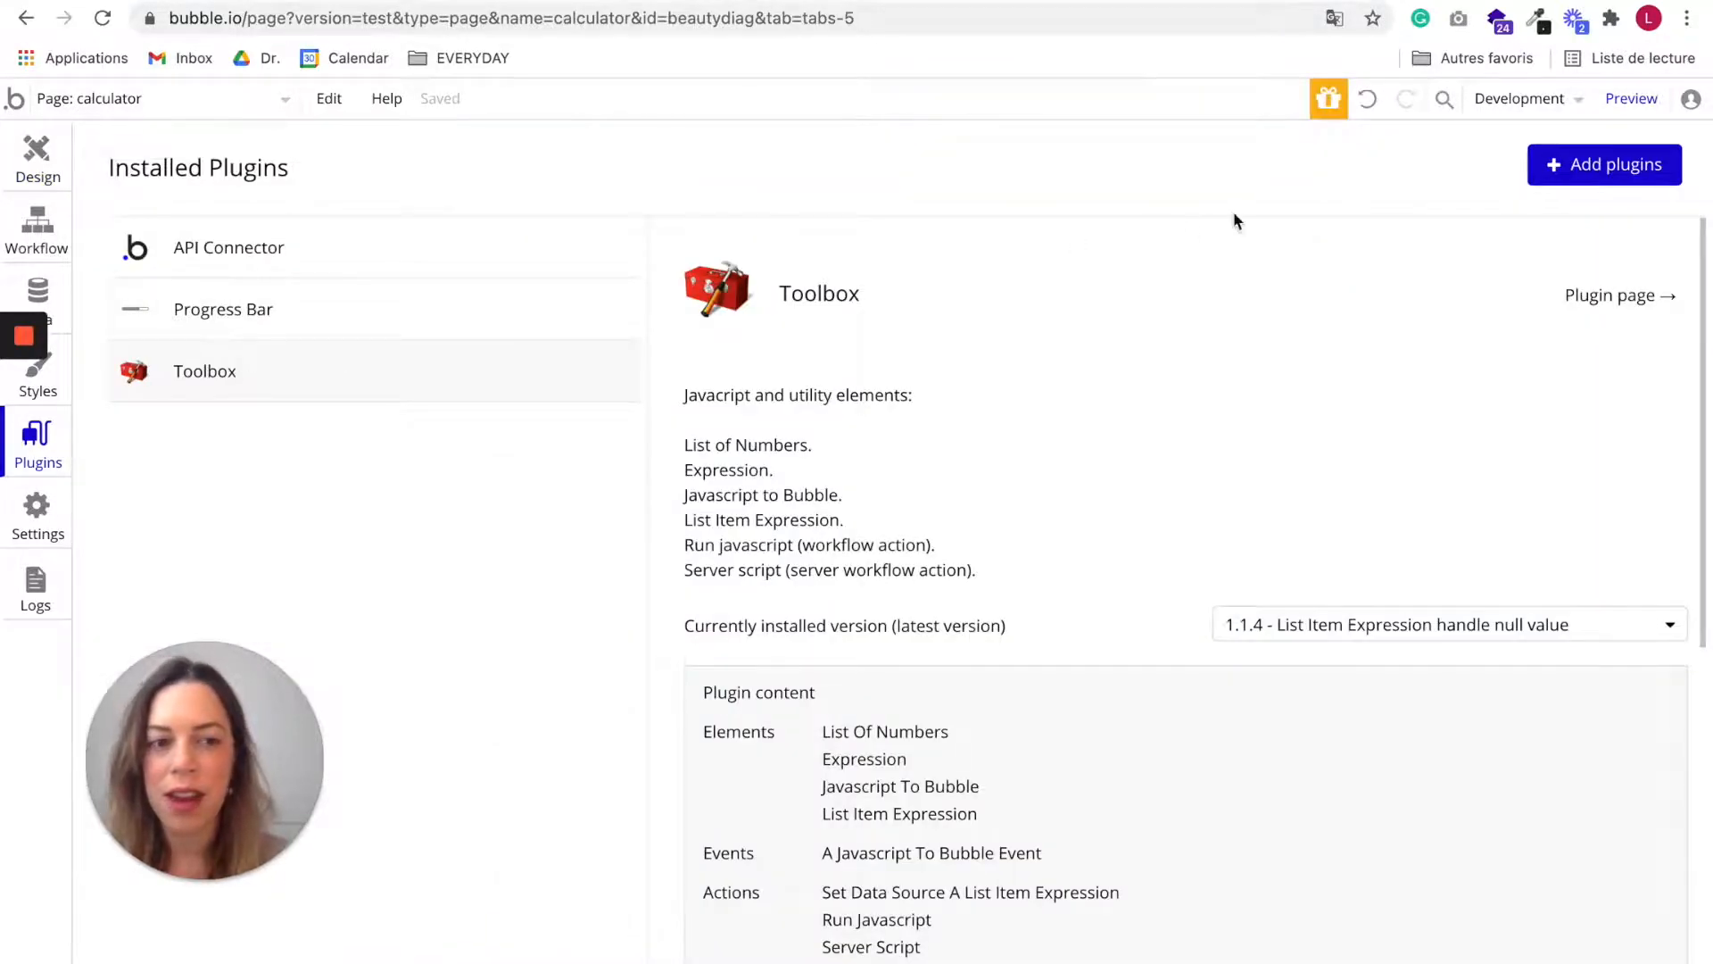
pyautogui.moveTo(871, 322)
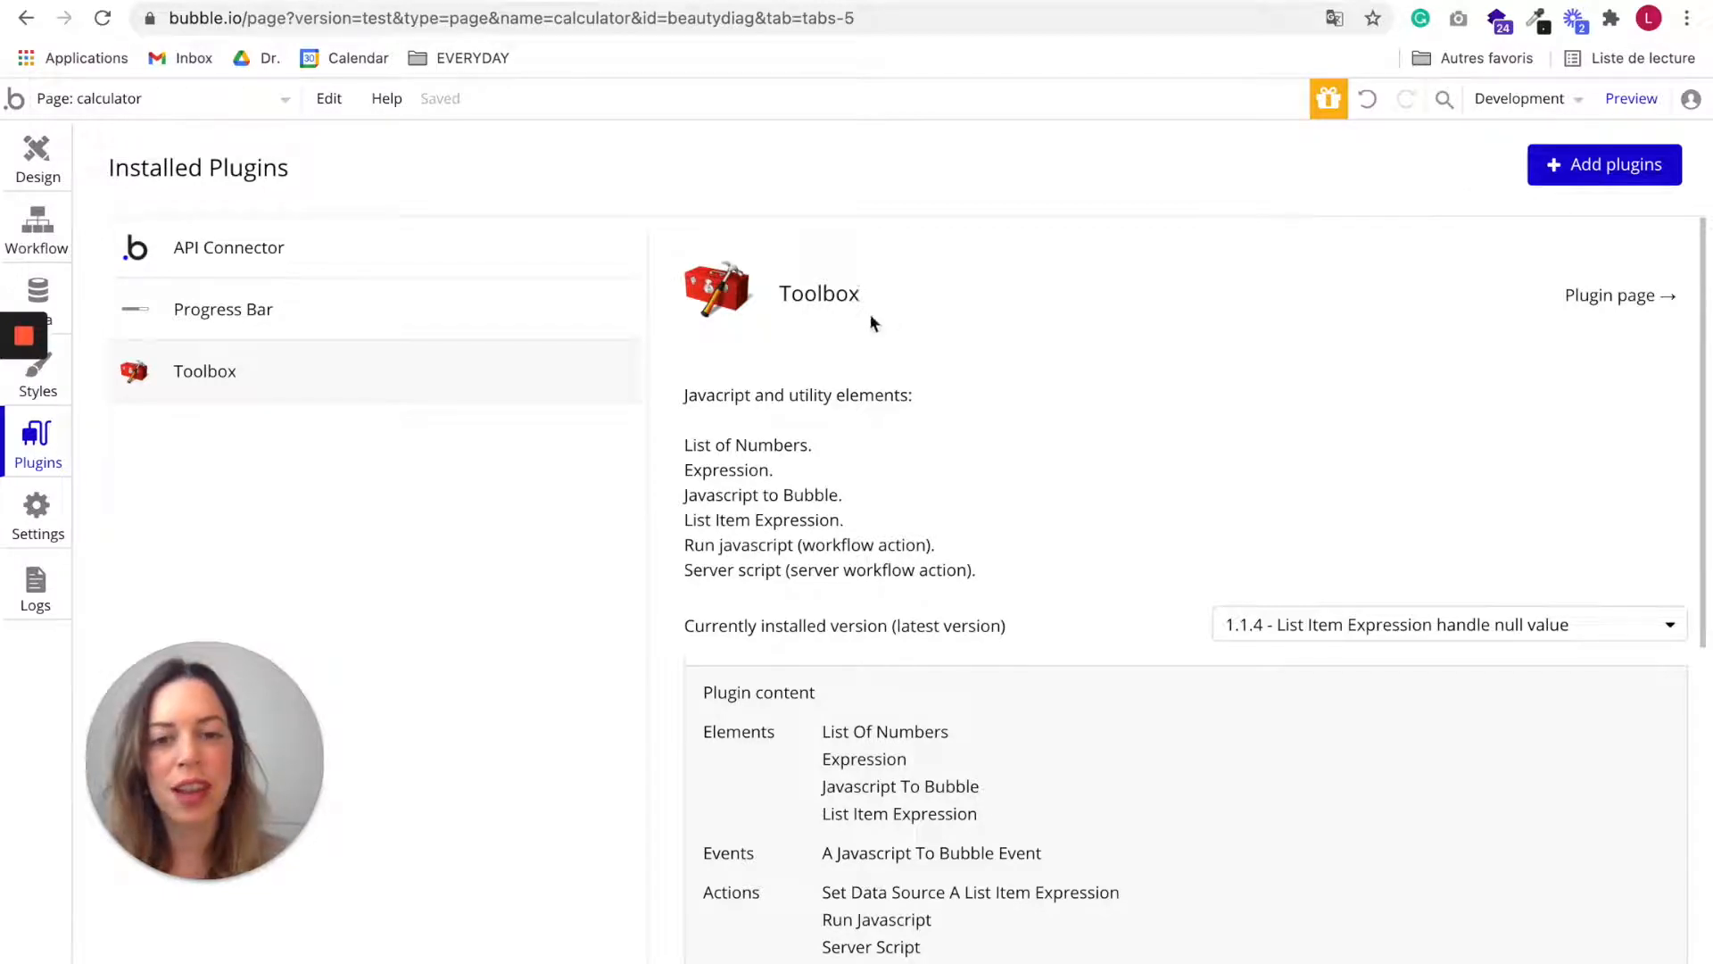
pyautogui.moveTo(874, 300)
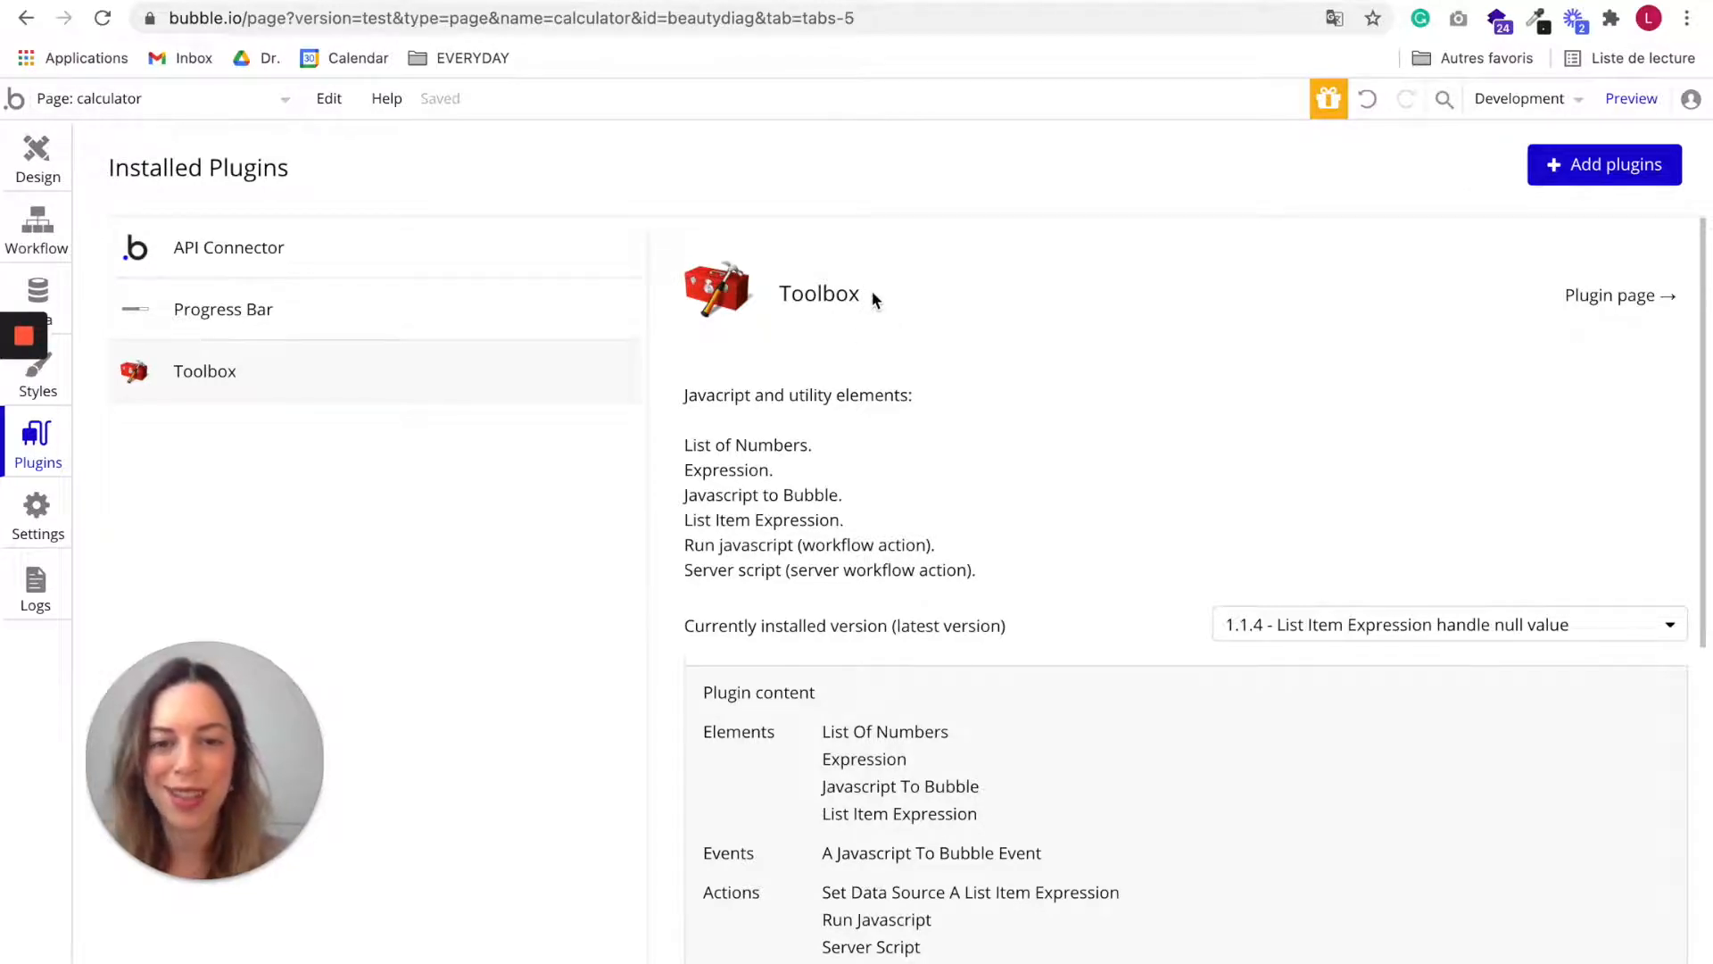
pyautogui.moveTo(909, 312)
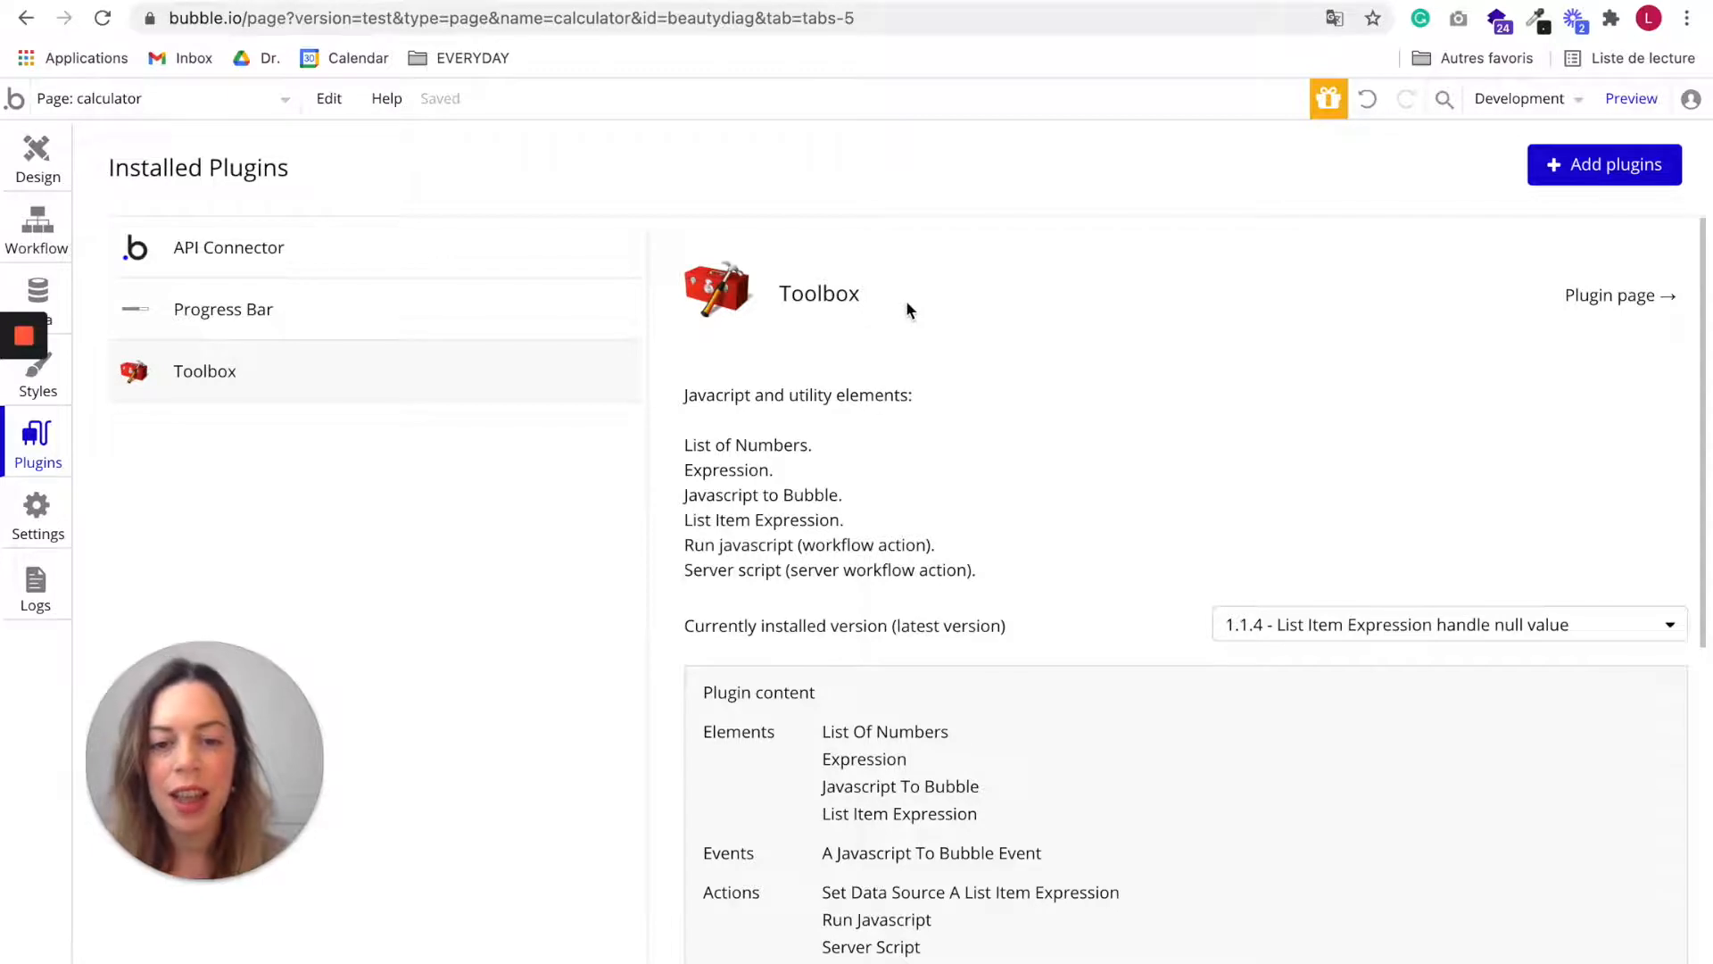
pyautogui.scroll(3)
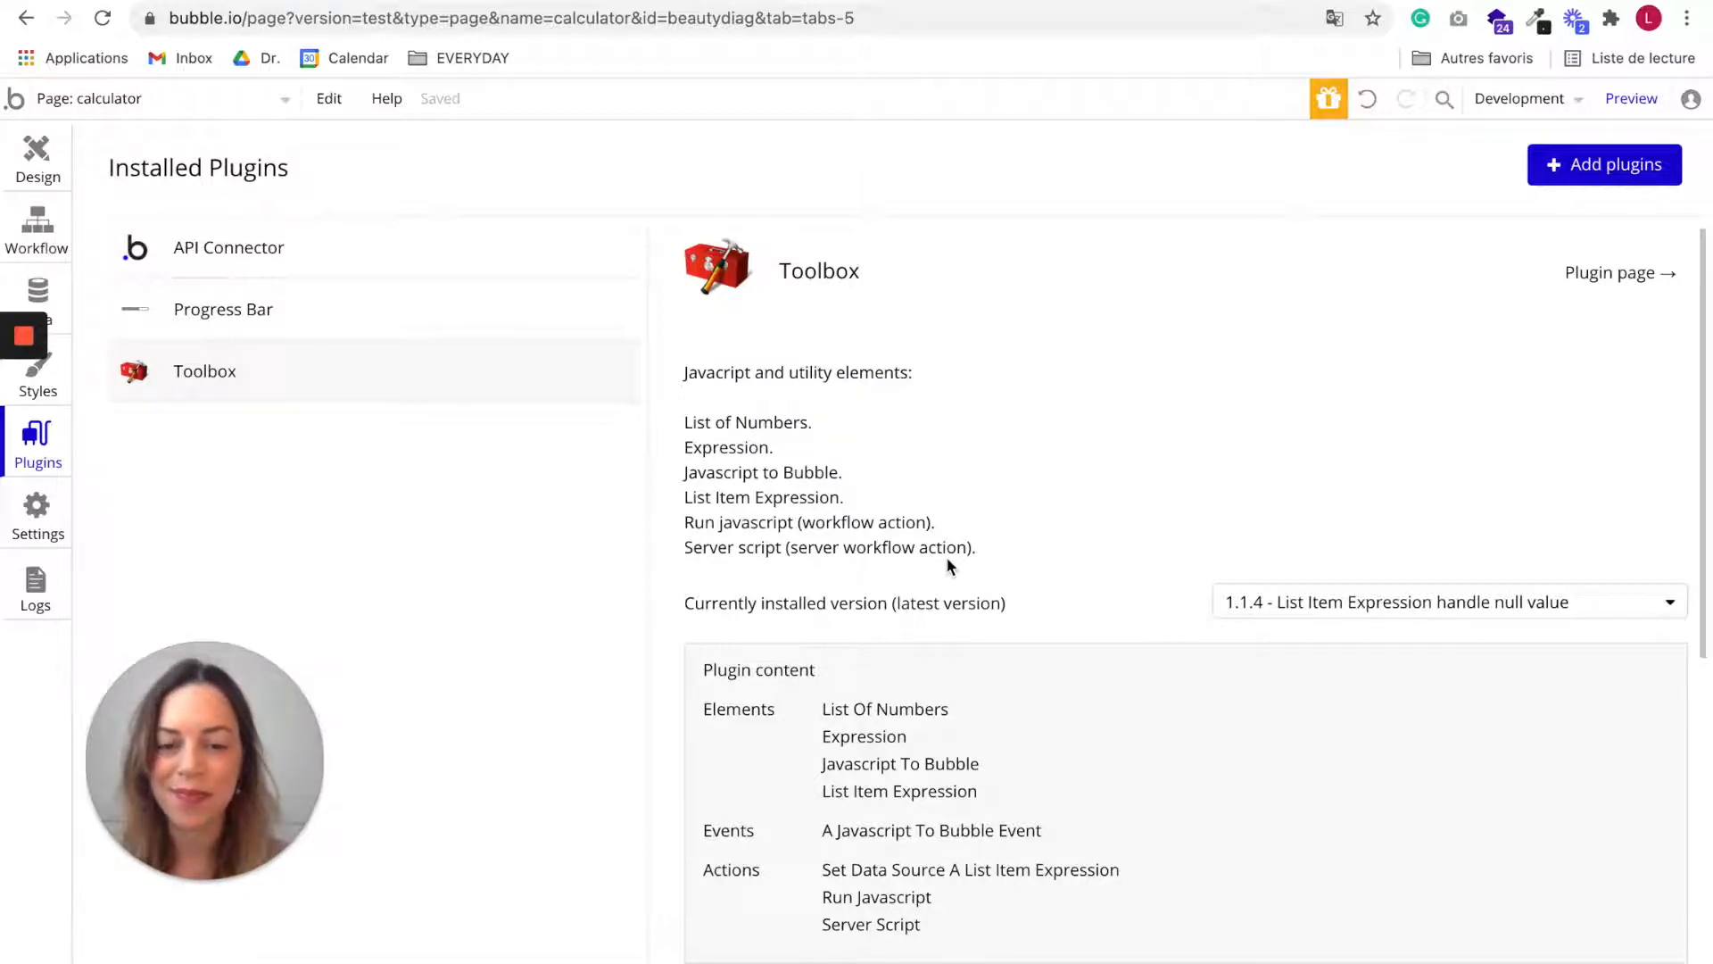
pyautogui.moveTo(924, 552)
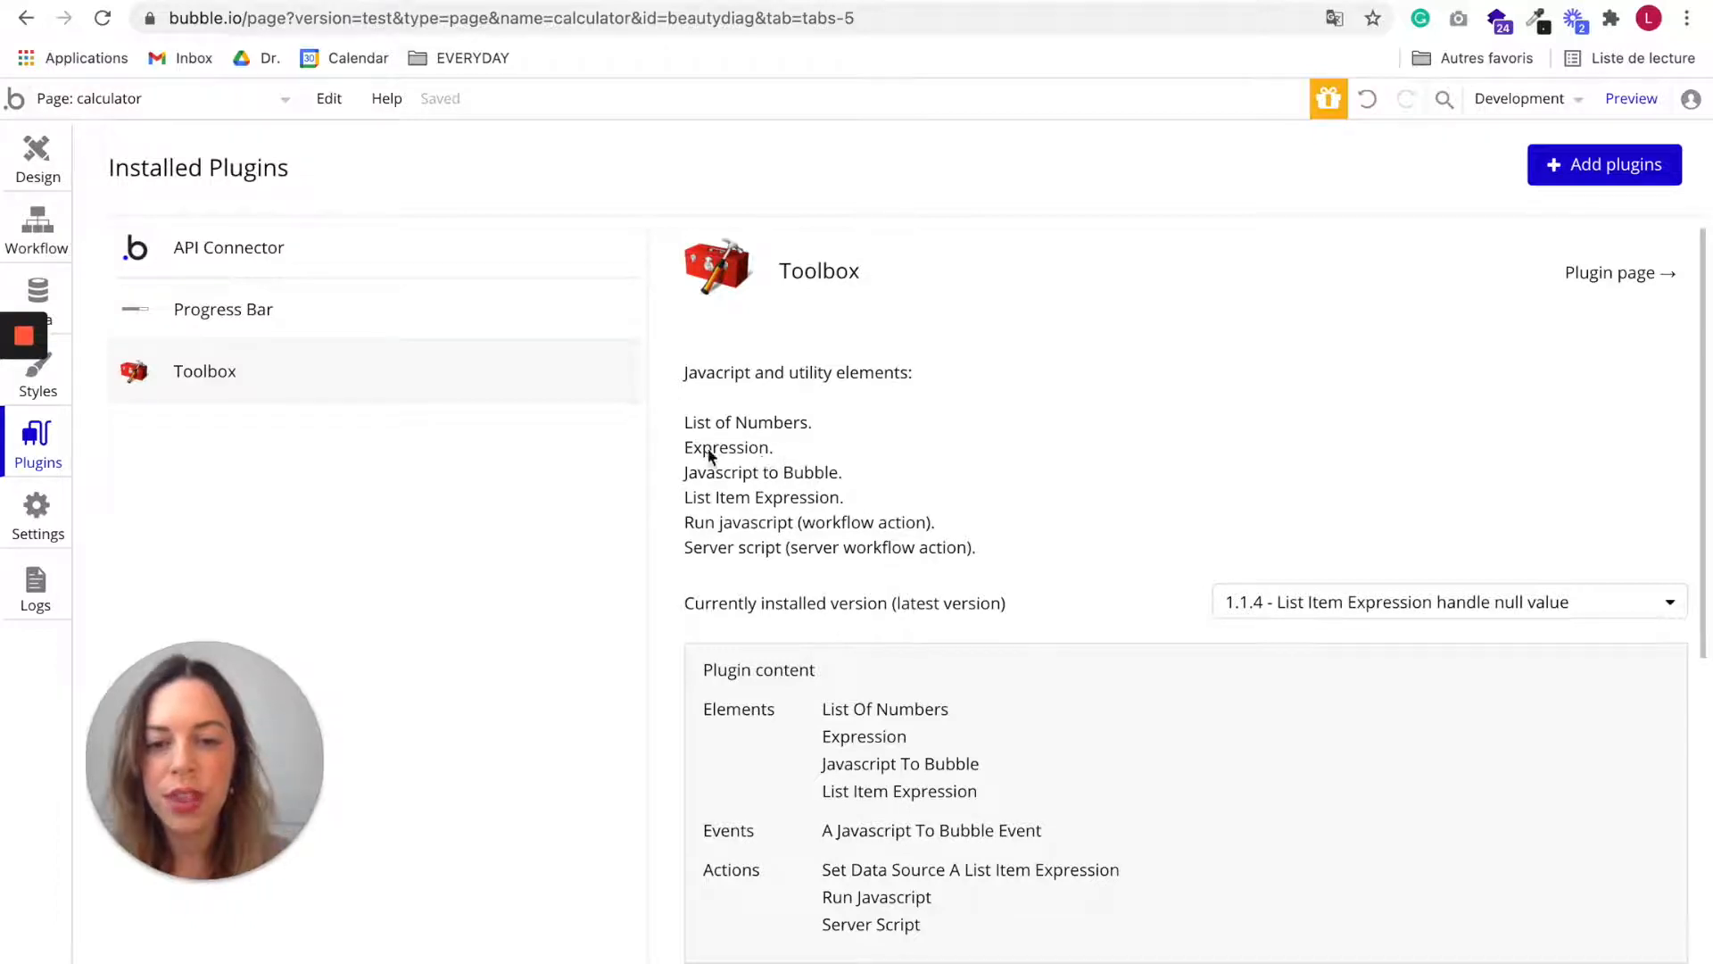
pyautogui.moveTo(782, 457)
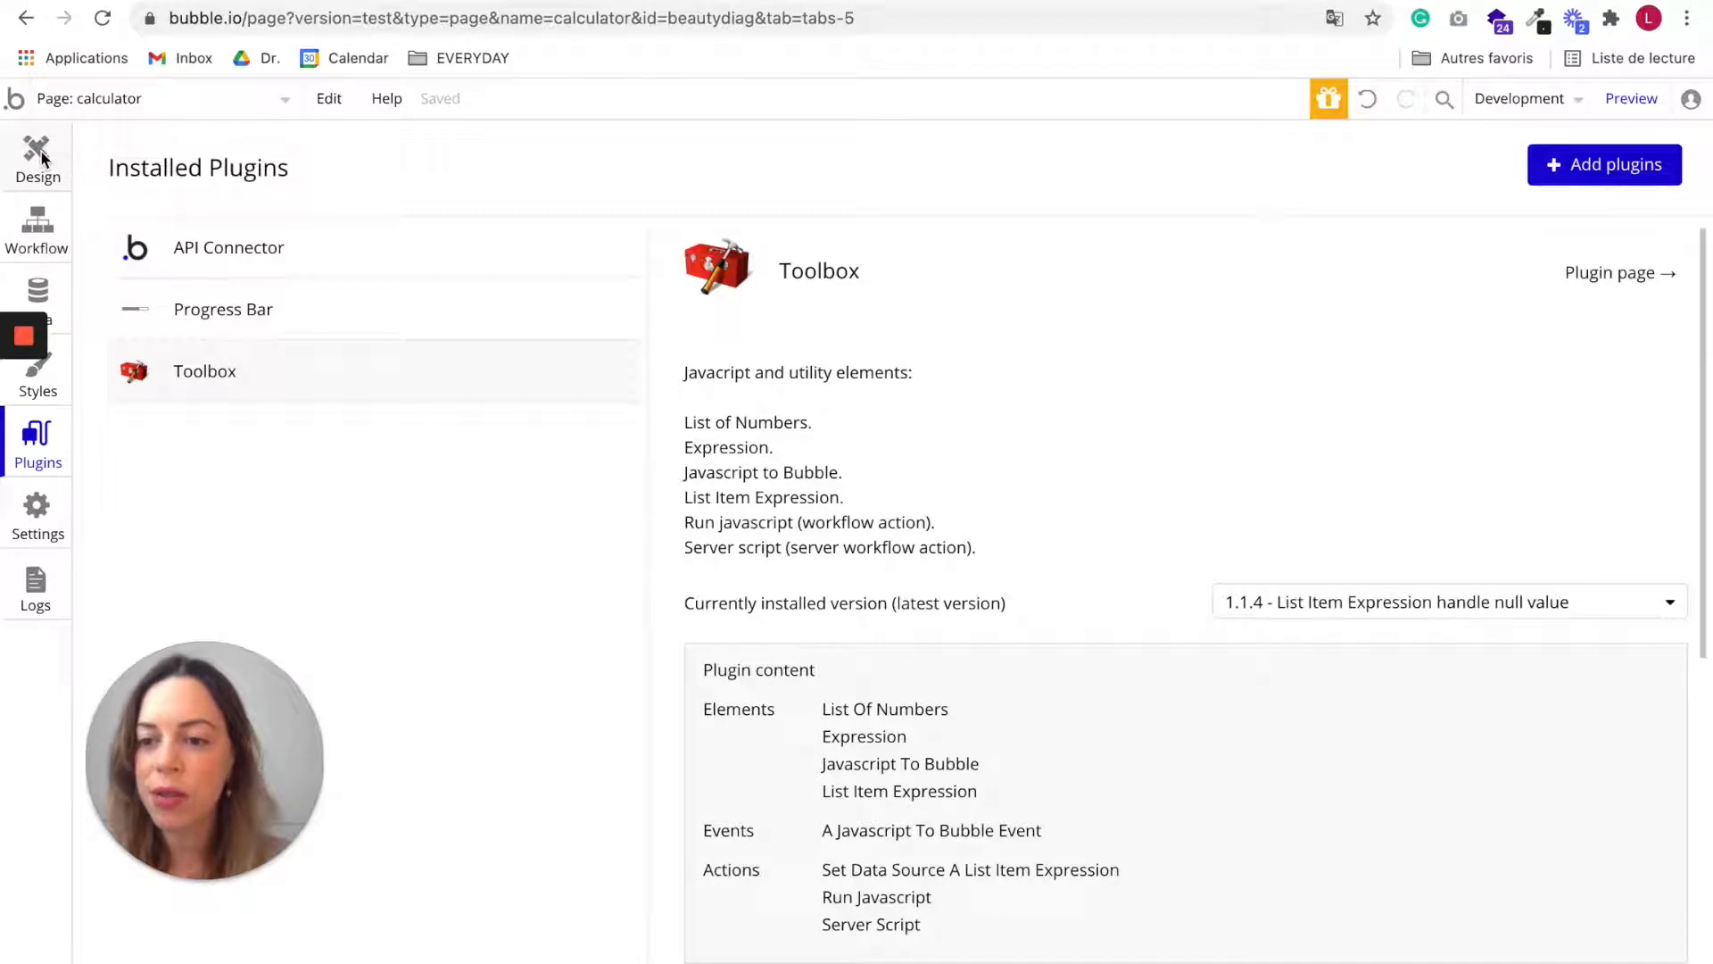
# Step: Place an Expression element below the result text and name it Expression Test
pyautogui.click(36, 153)
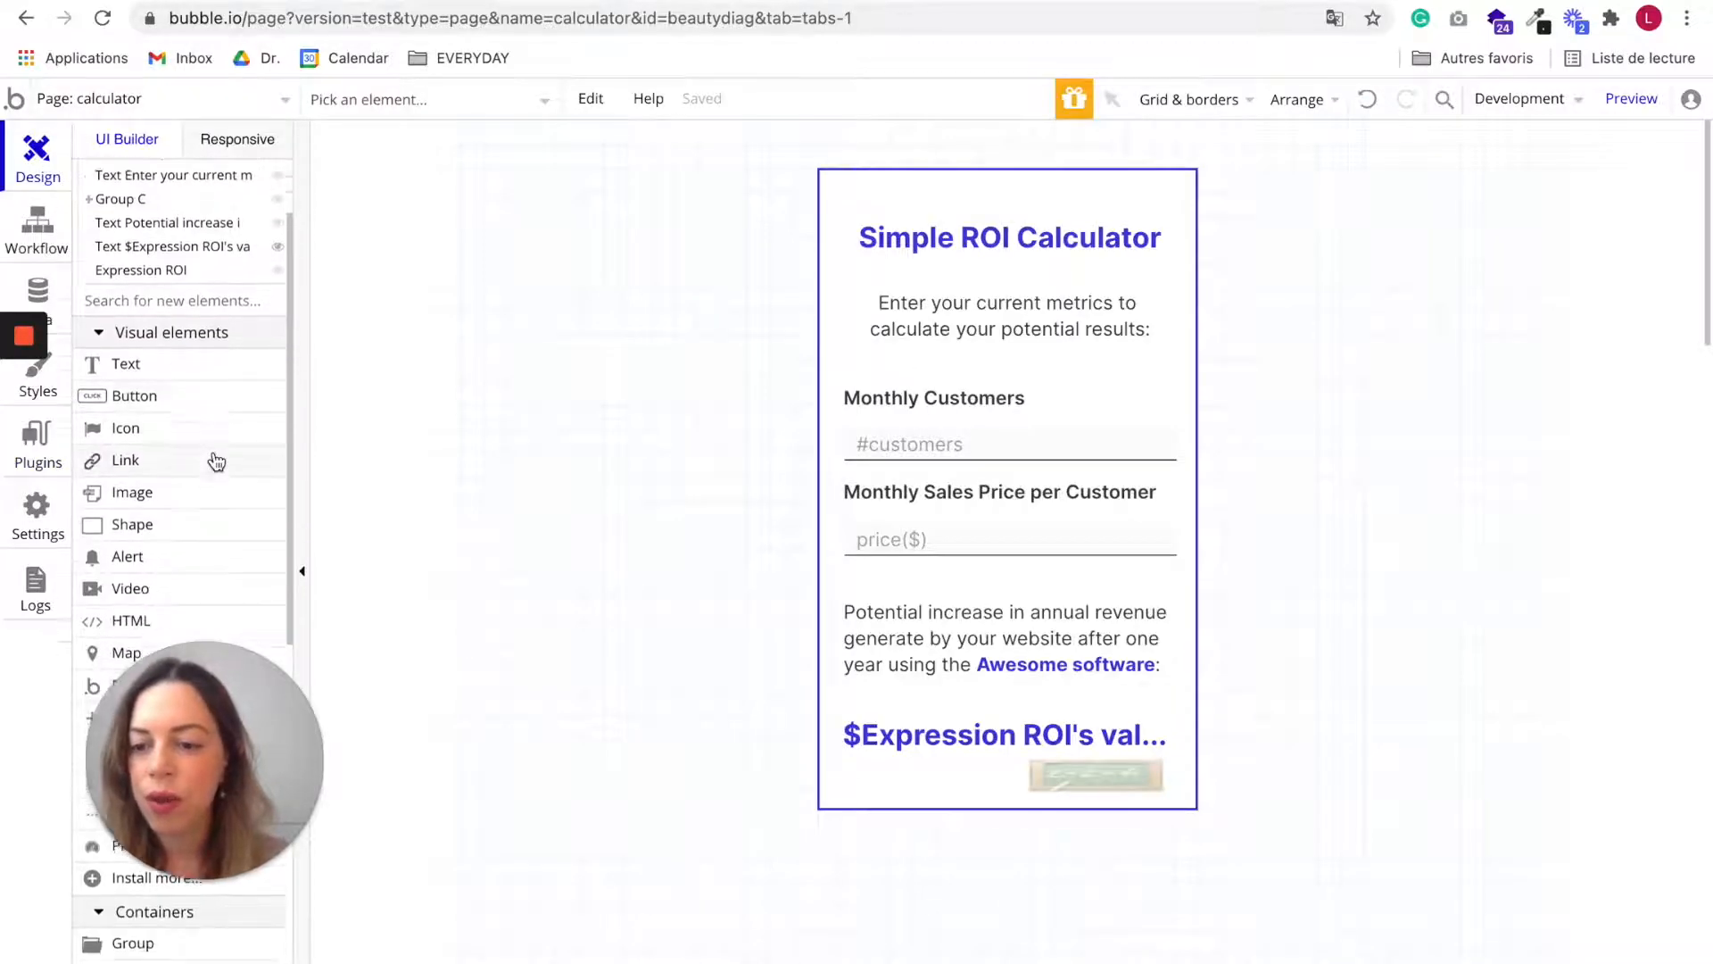
pyautogui.scroll(-3)
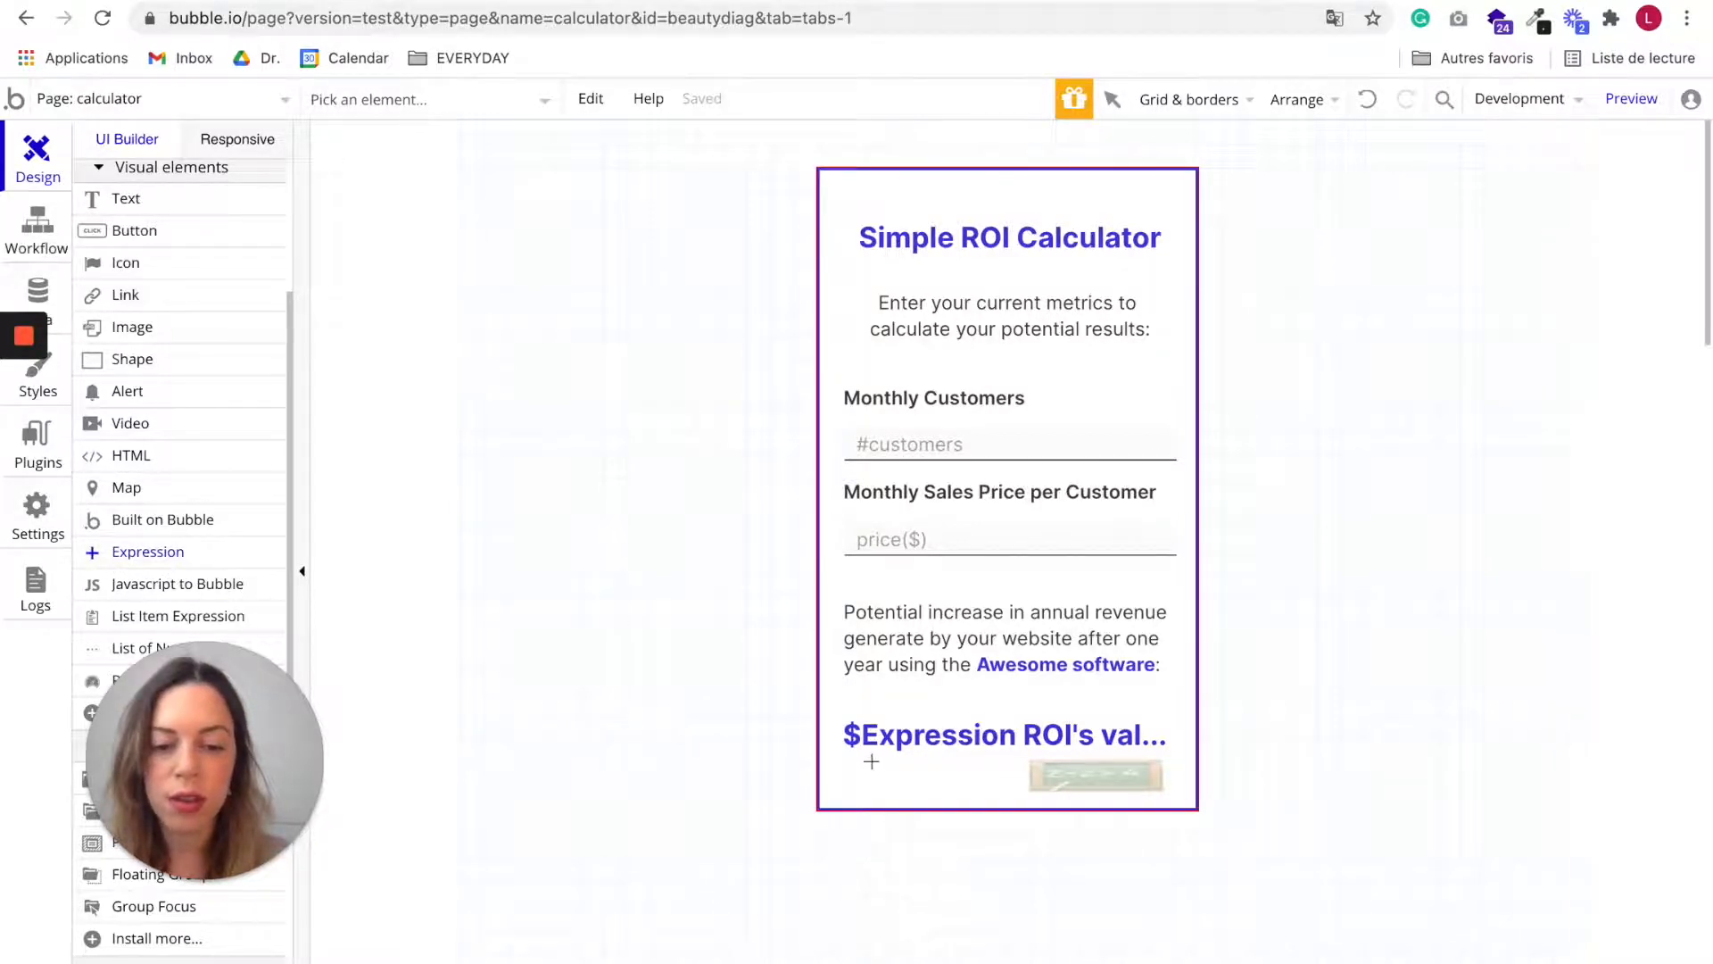
pyautogui.click(1092, 775)
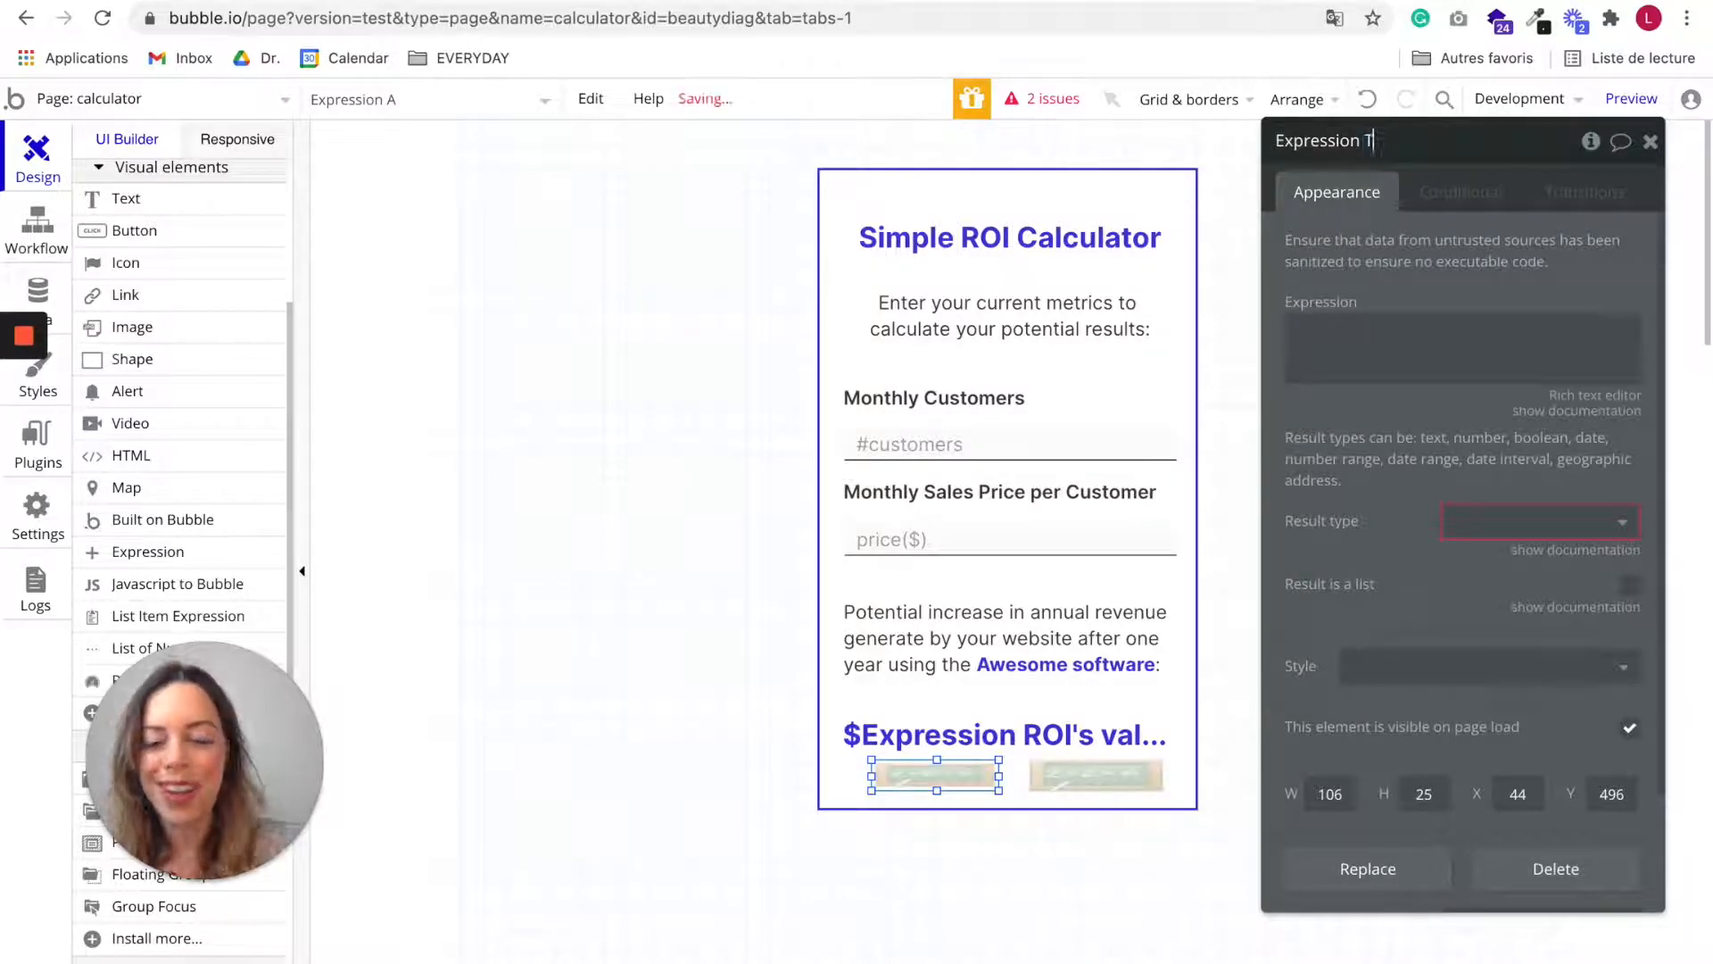
pyautogui.write('est')
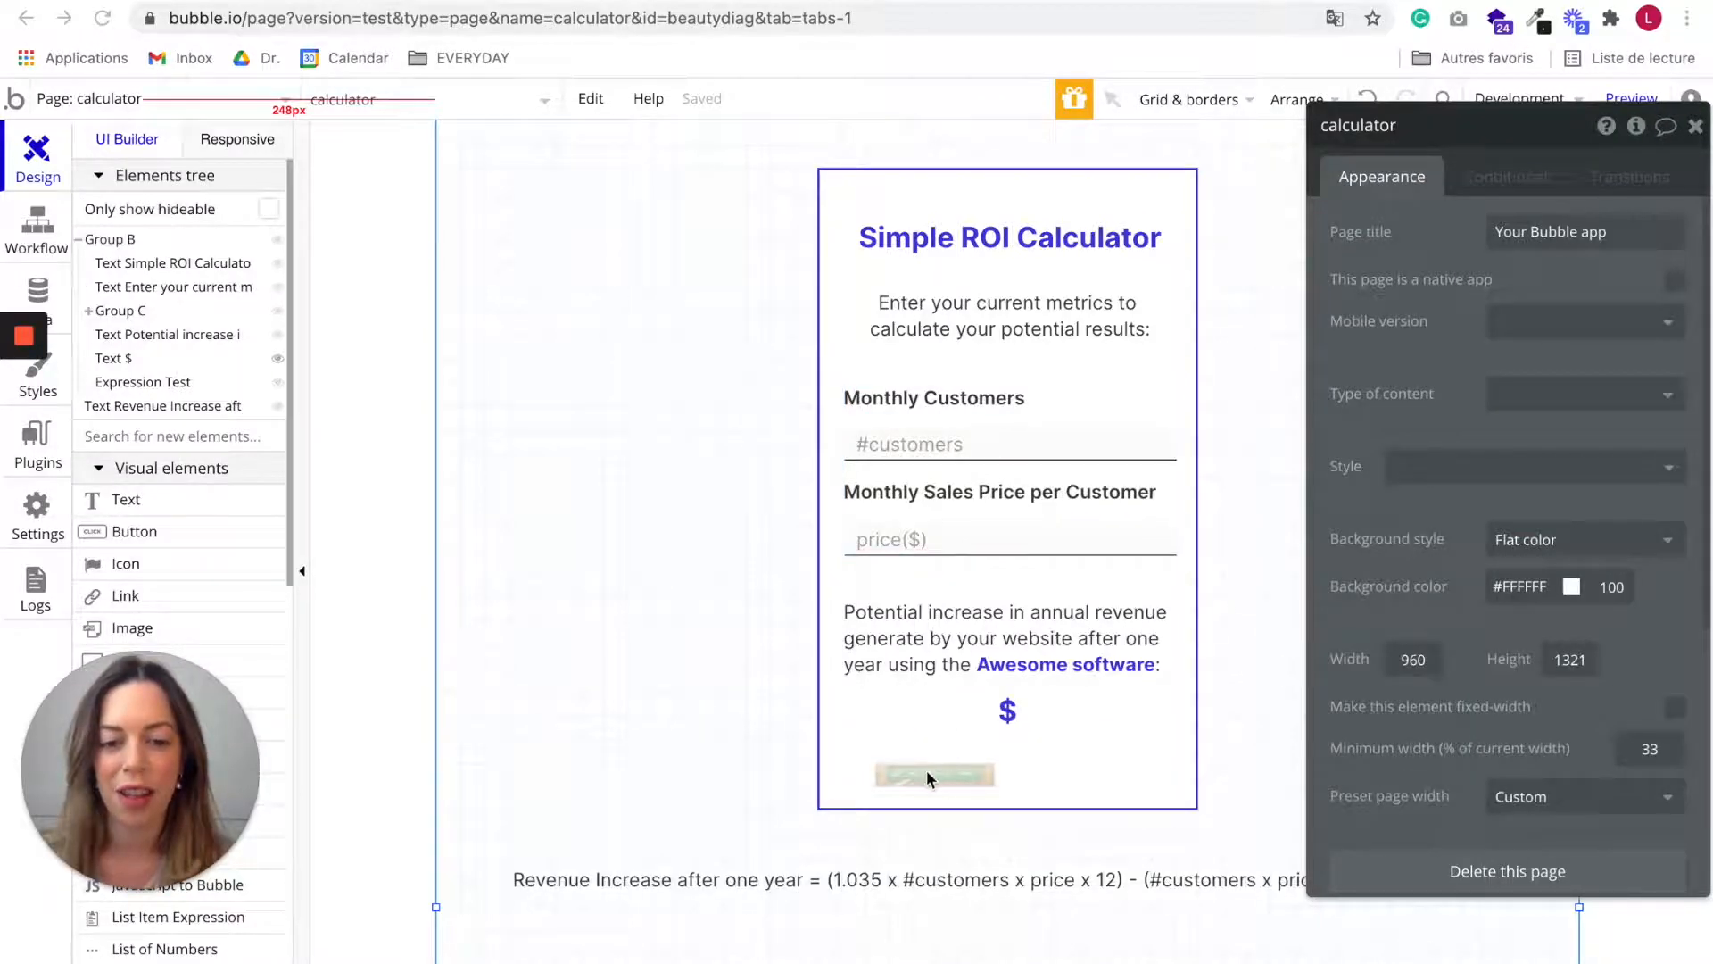
# Step: Set Expression Test's result type to number
pyautogui.click(932, 775)
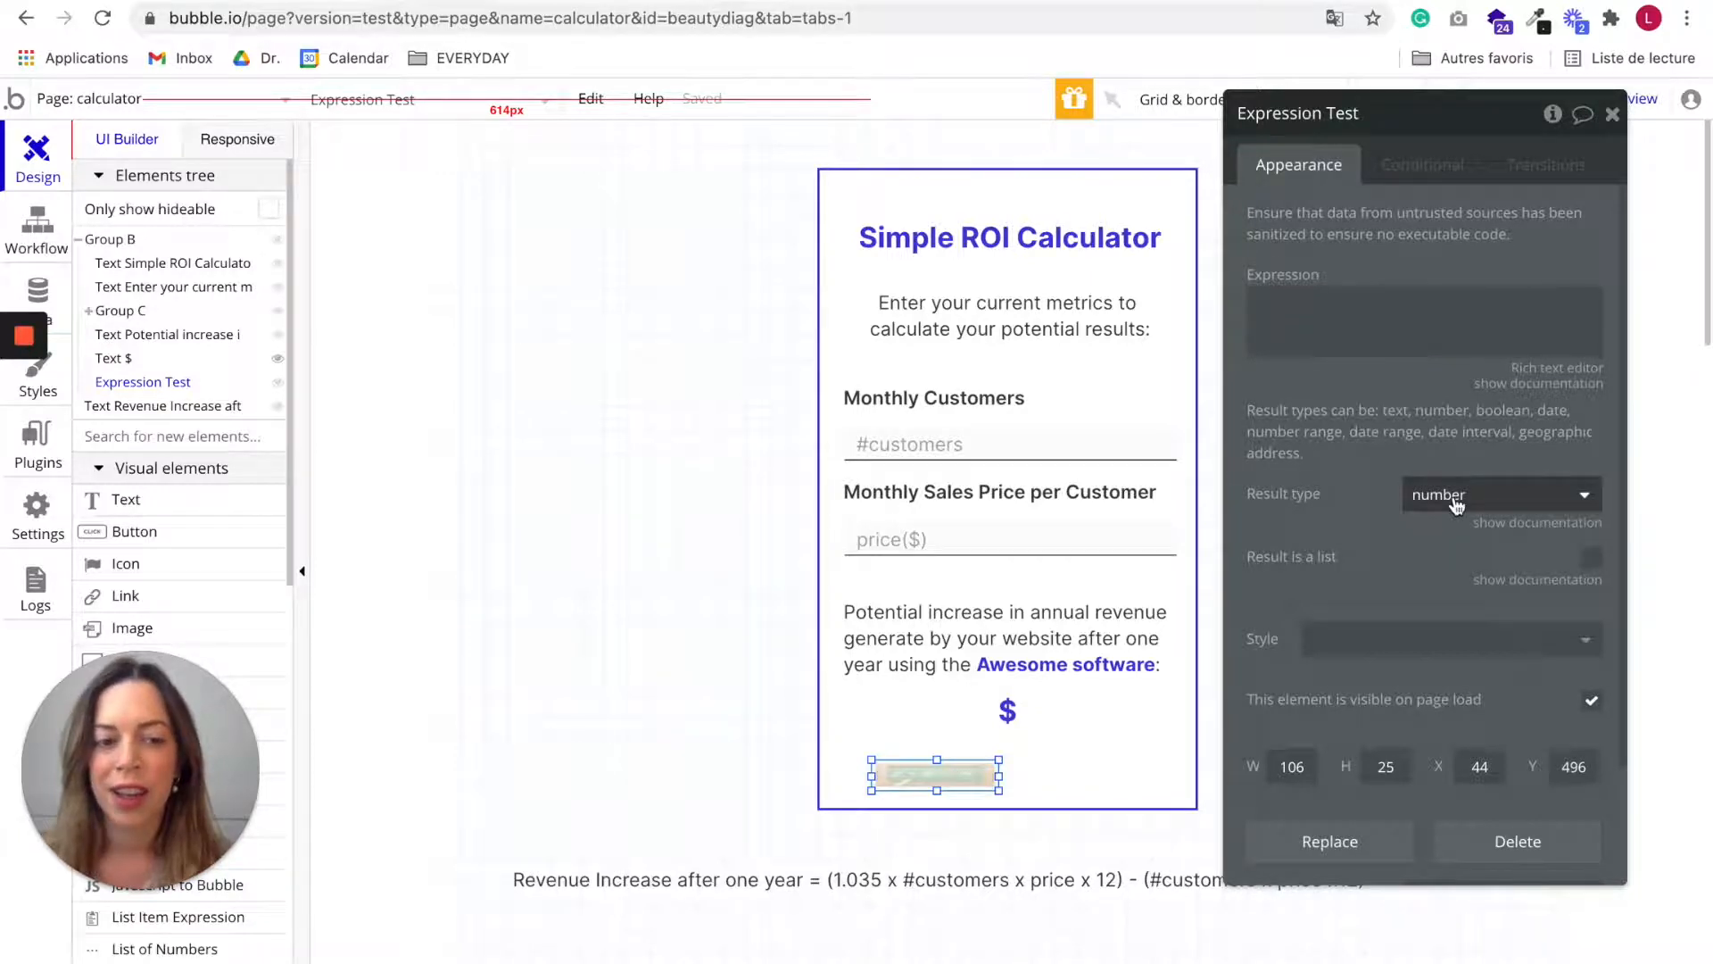
pyautogui.click(1498, 493)
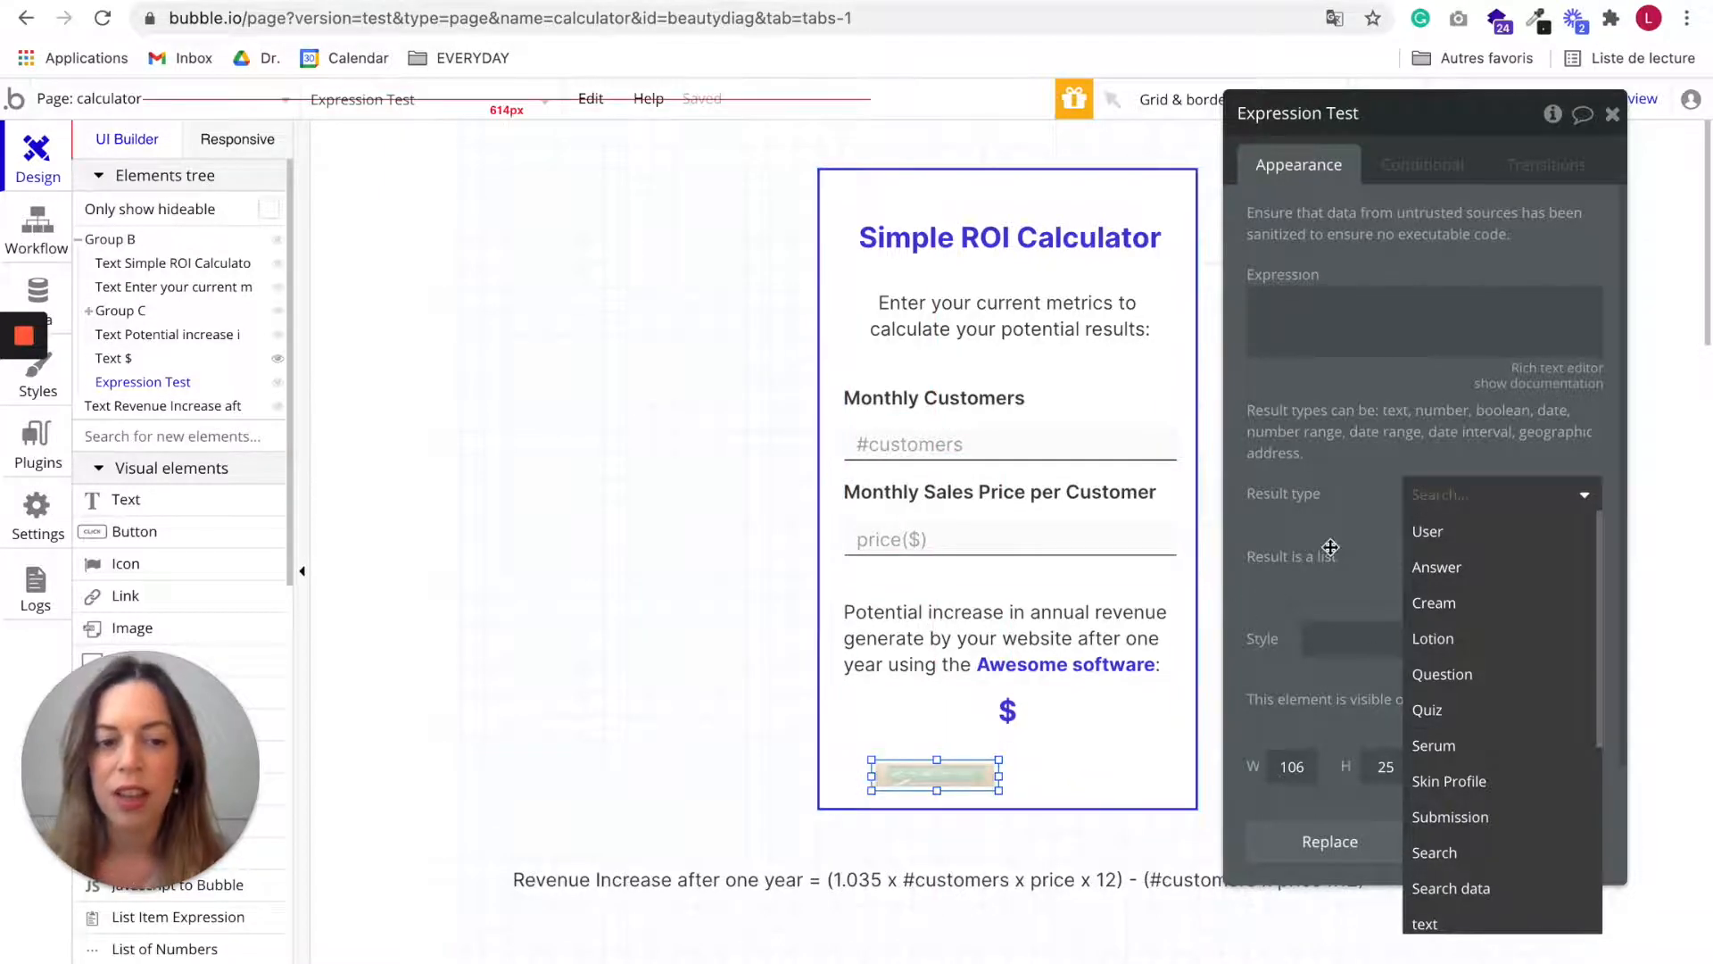
pyautogui.write('NUMB')
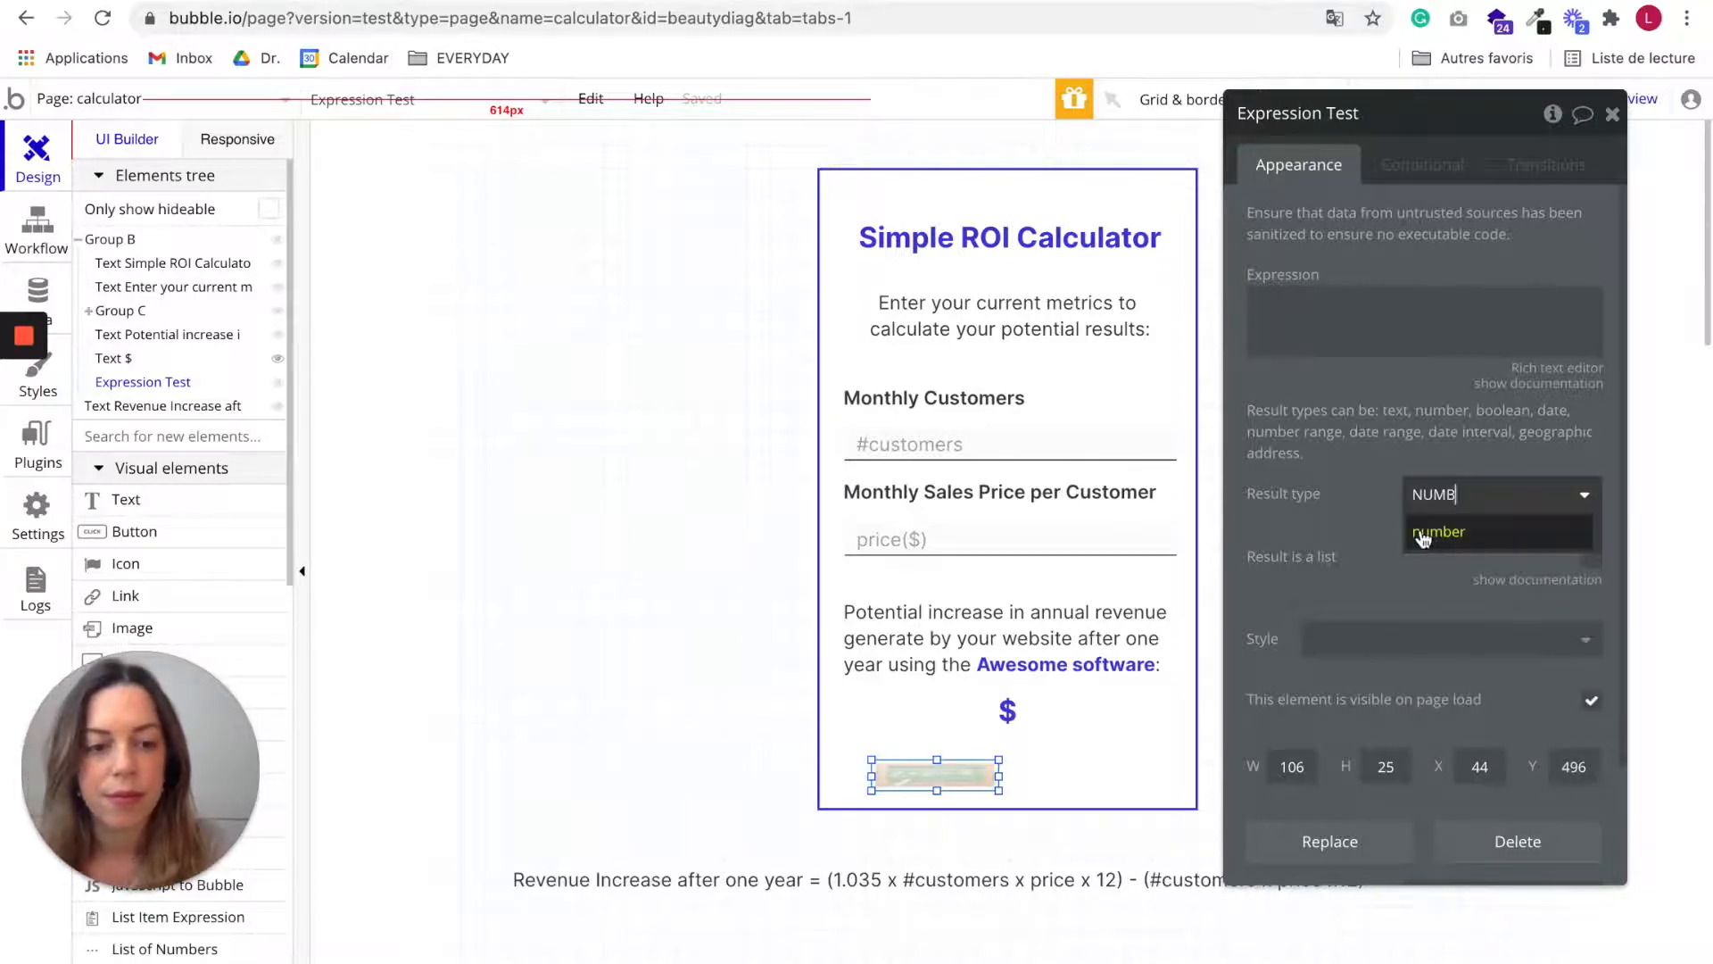
pyautogui.click(1442, 531)
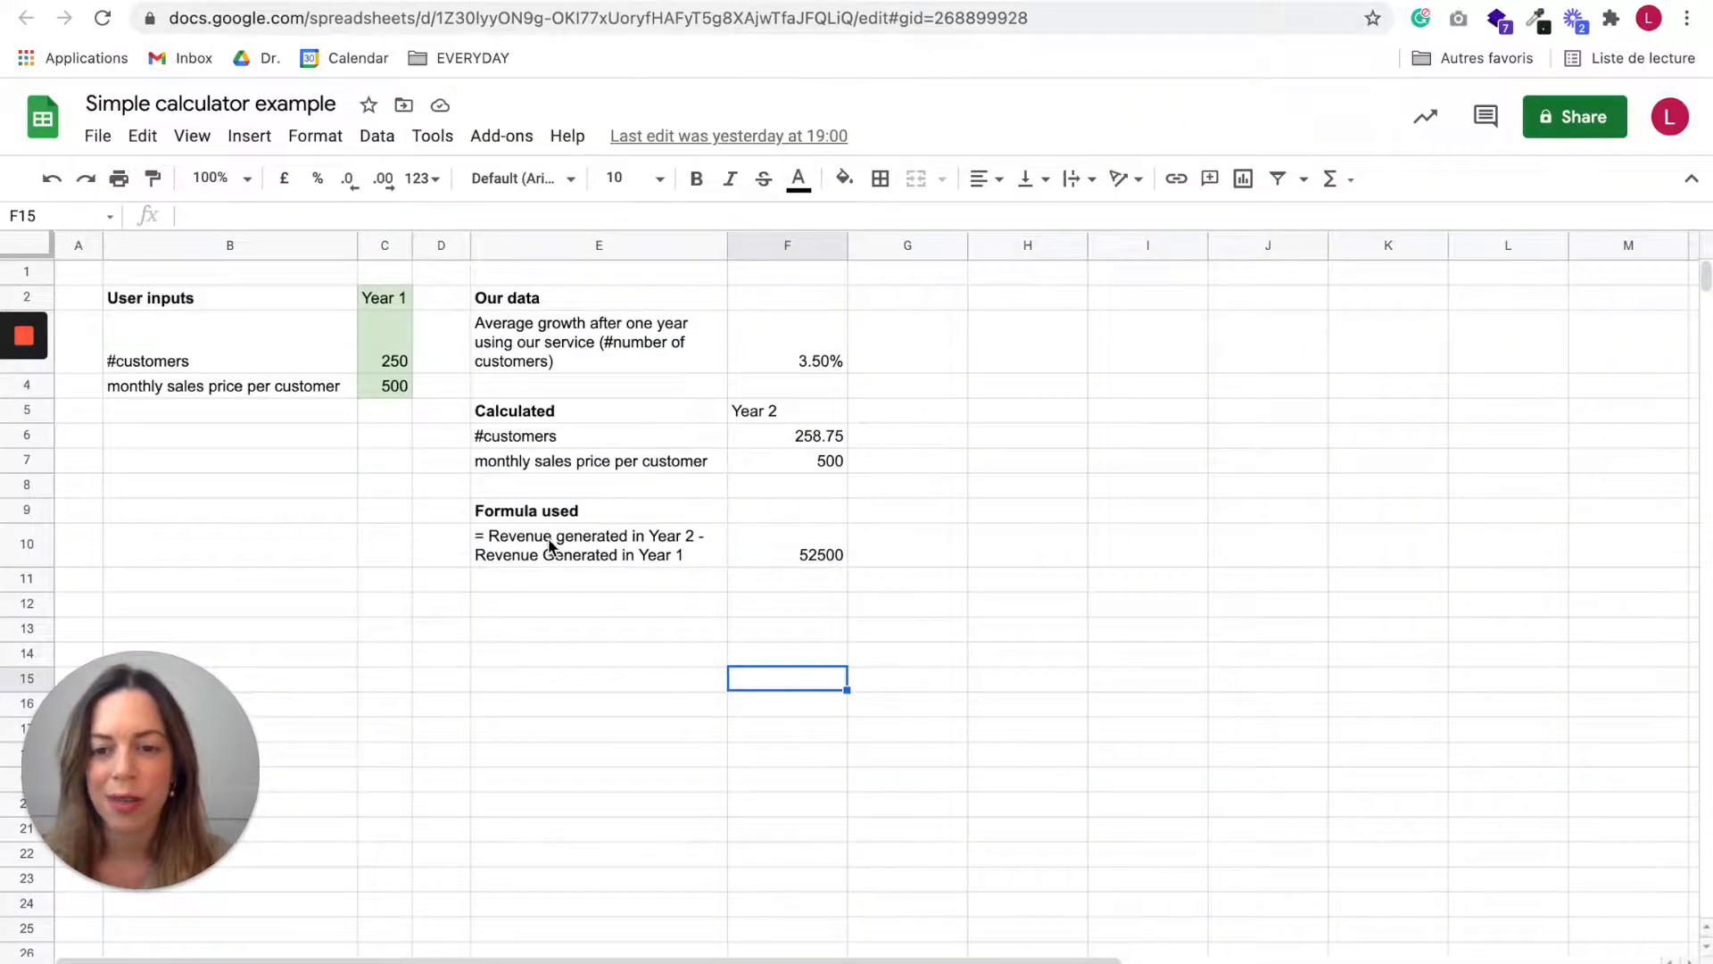
pyautogui.moveTo(629, 545)
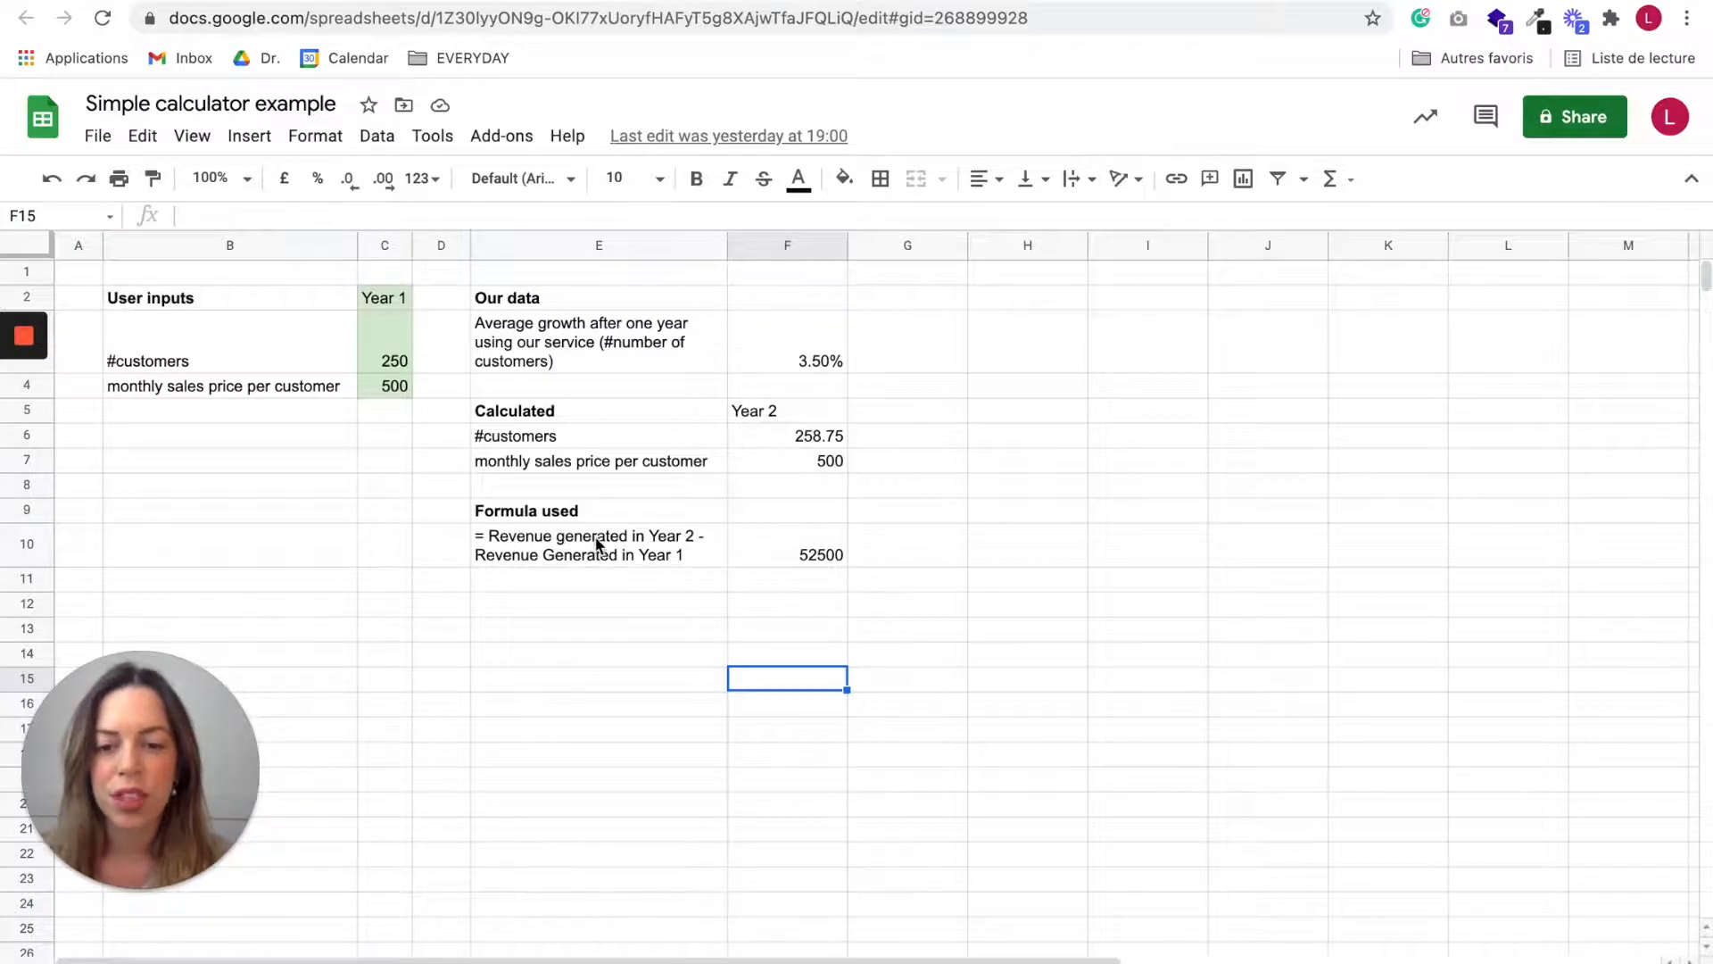
pyautogui.moveTo(490, 584)
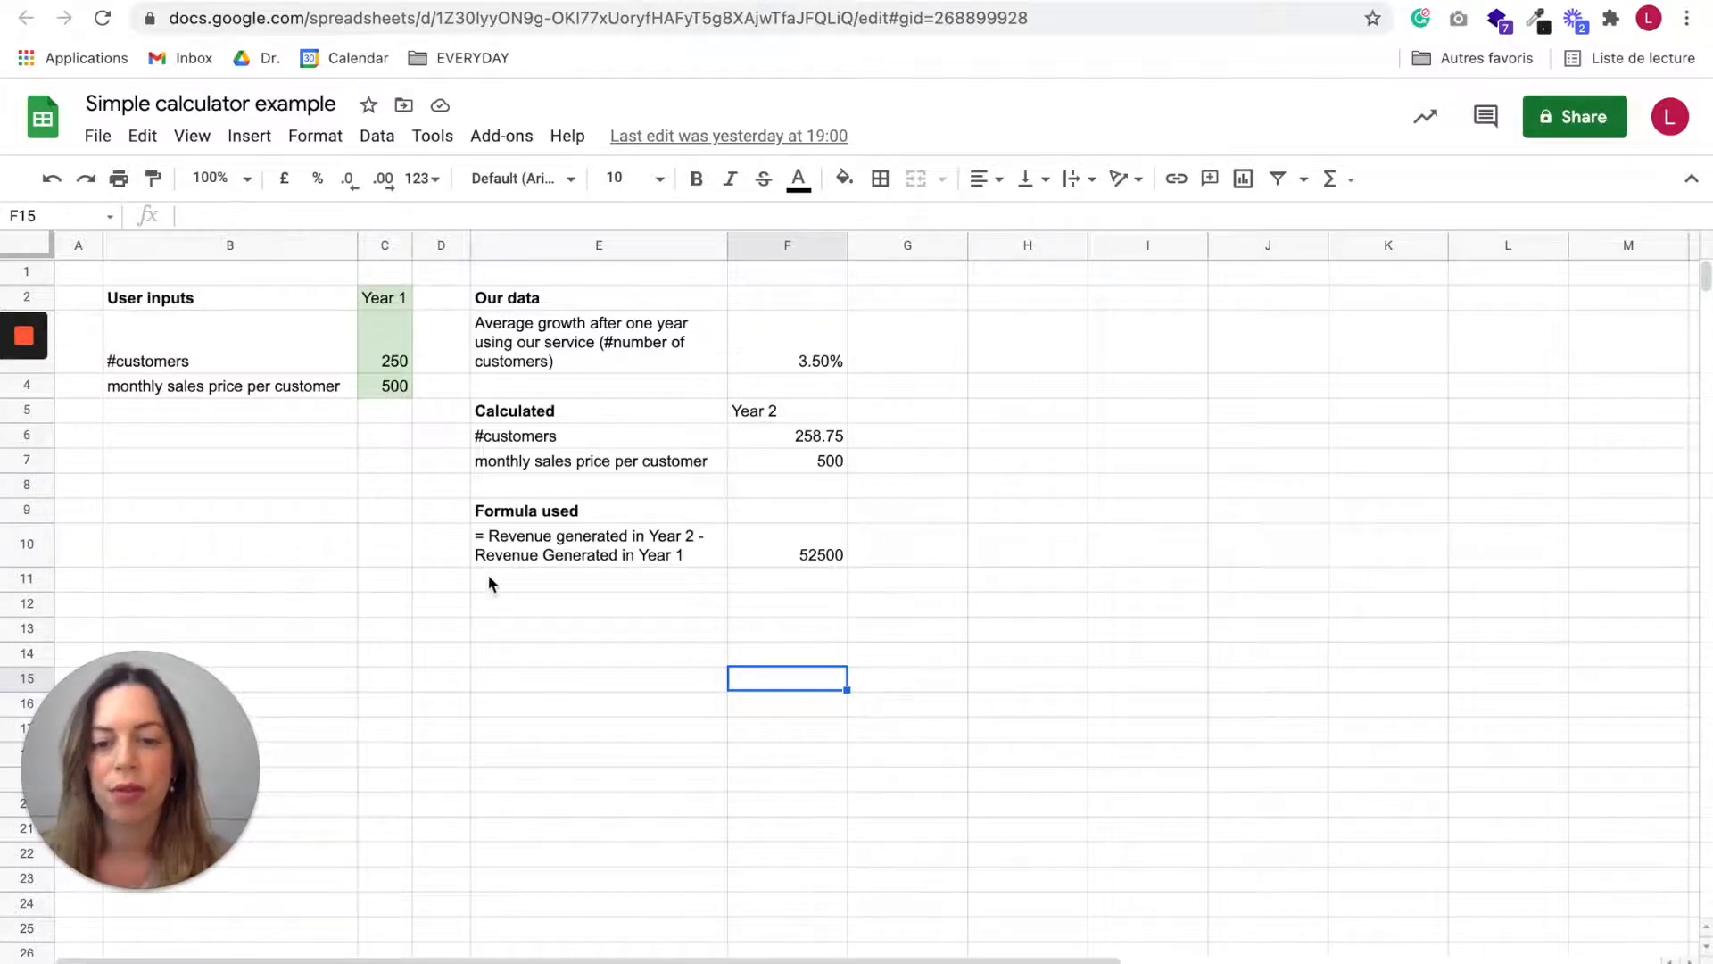
pyautogui.moveTo(656, 574)
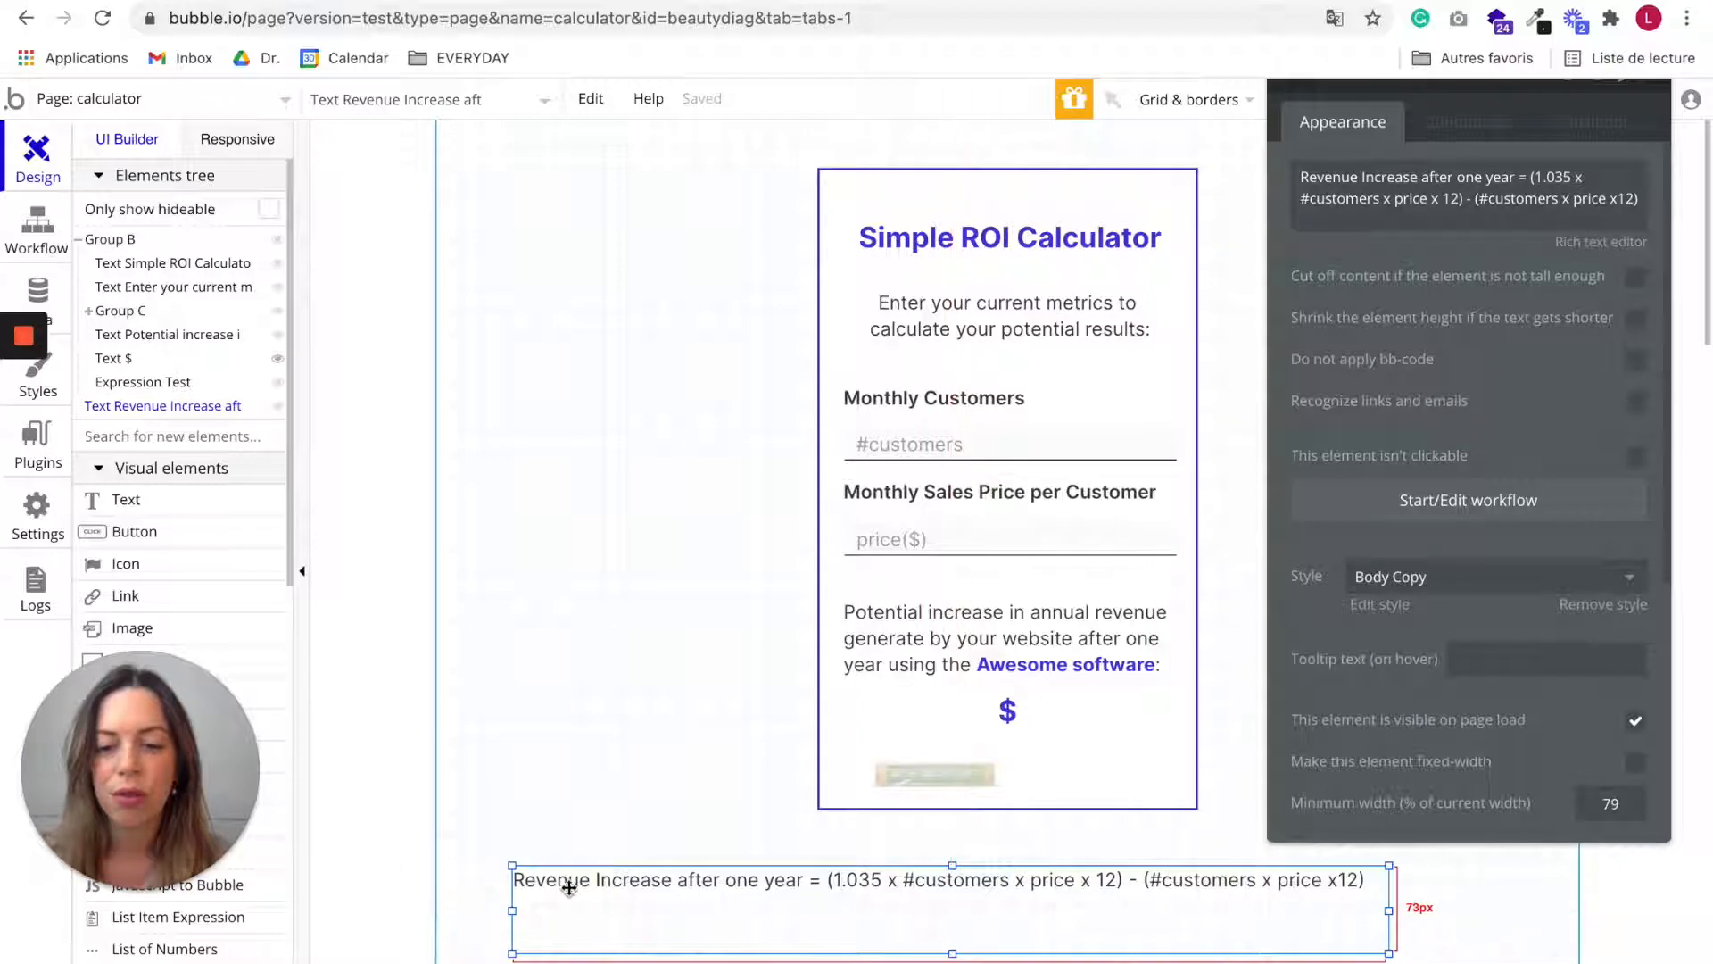
pyautogui.moveTo(787, 891)
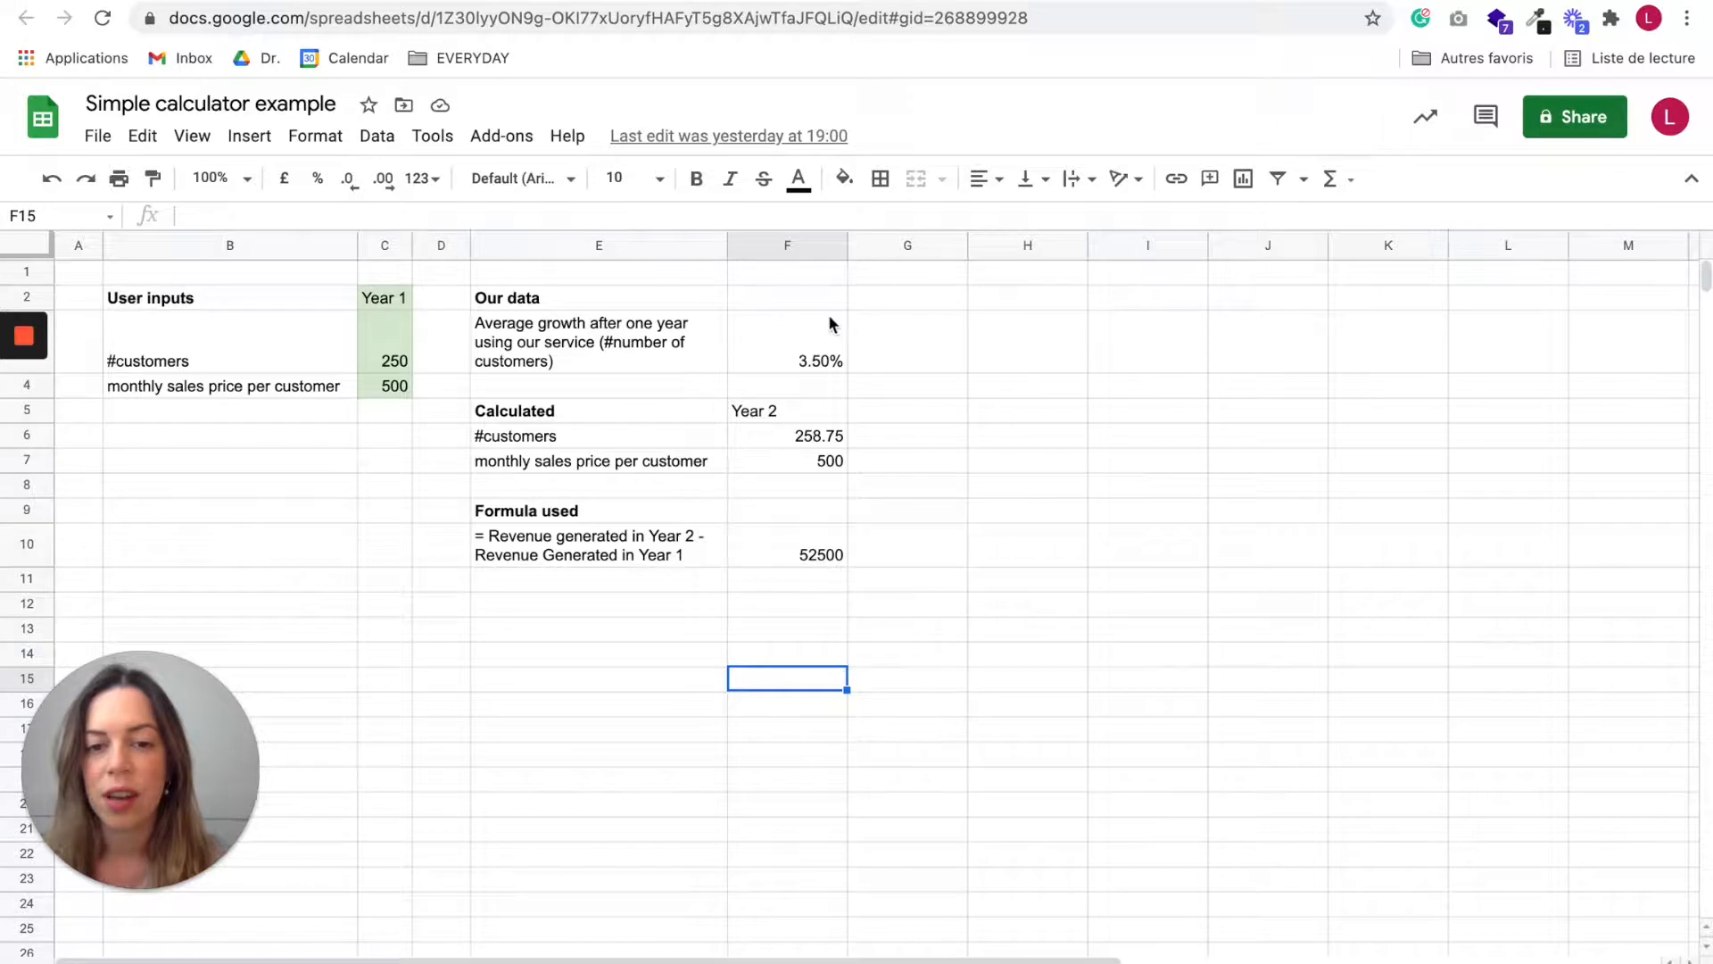
pyautogui.moveTo(823, 386)
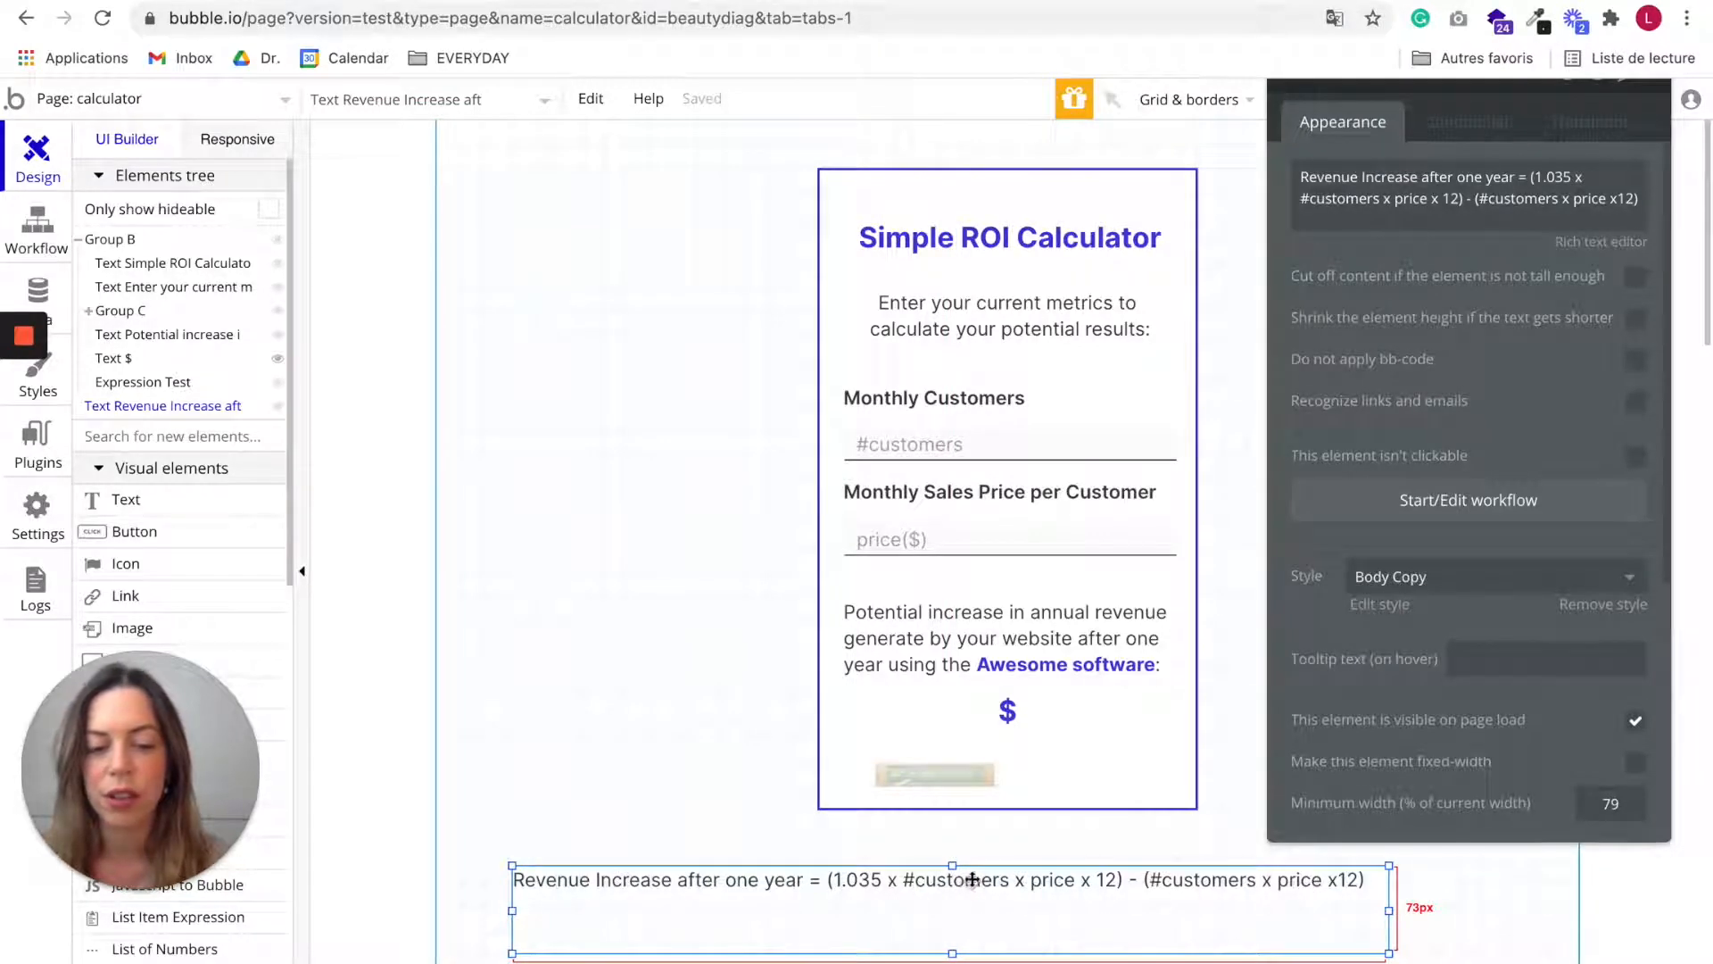
pyautogui.moveTo(1060, 875)
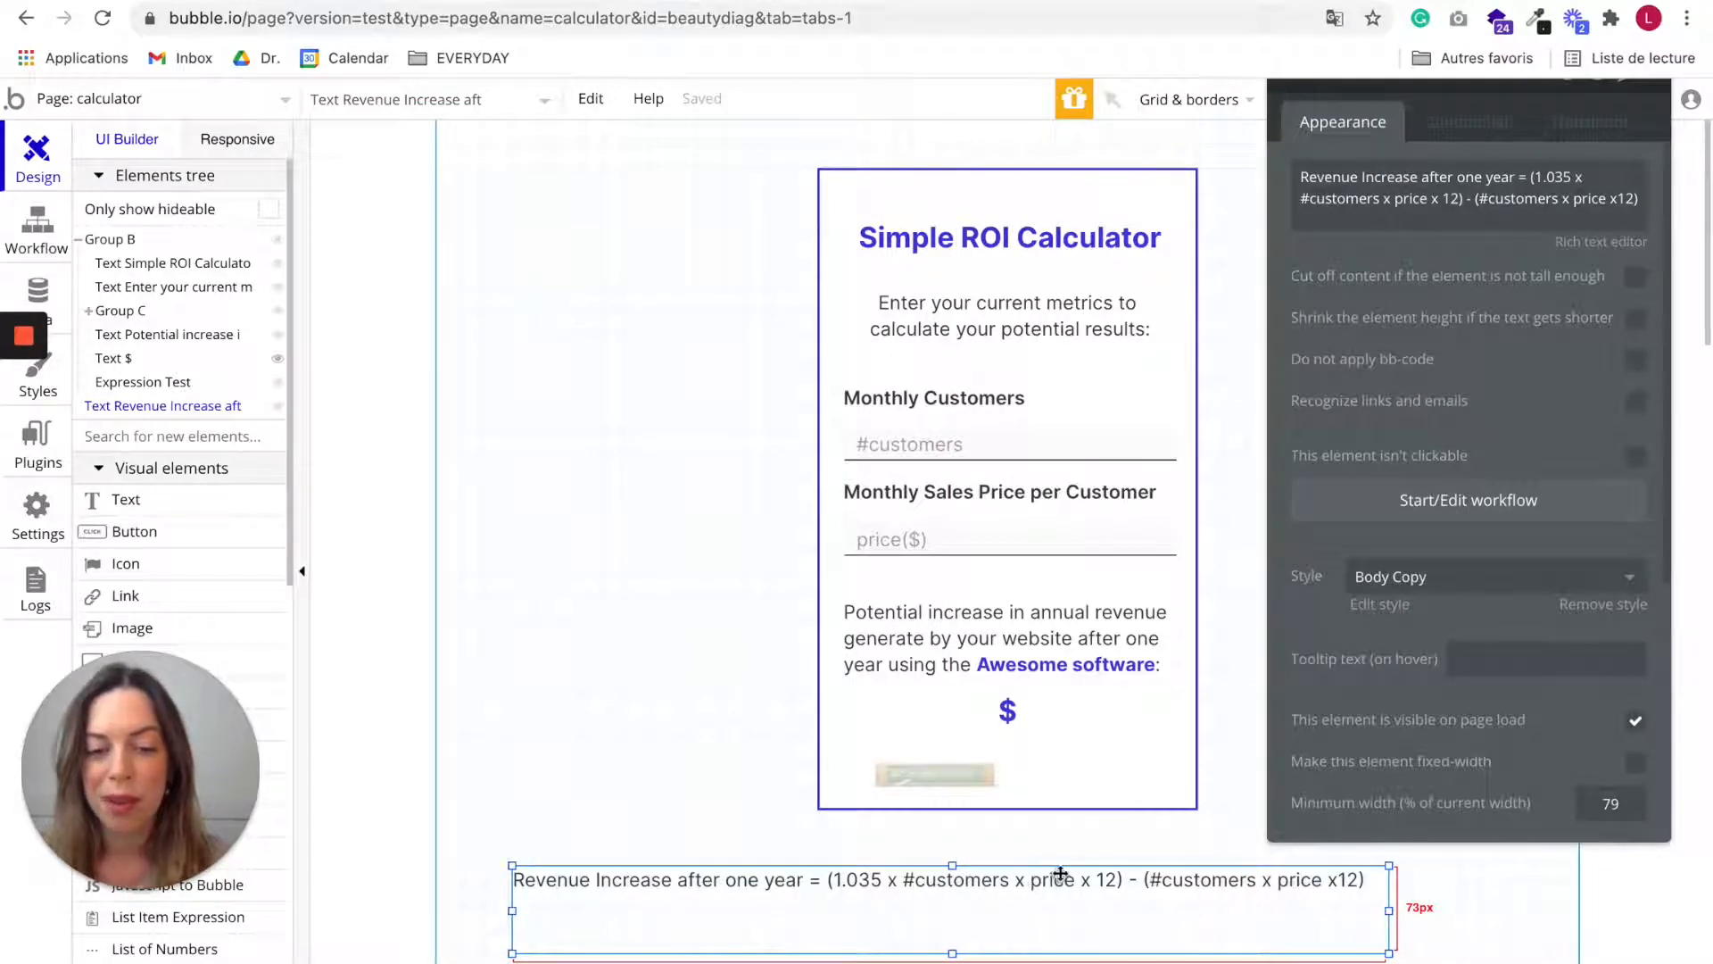
pyautogui.moveTo(1110, 892)
pyautogui.write('(')
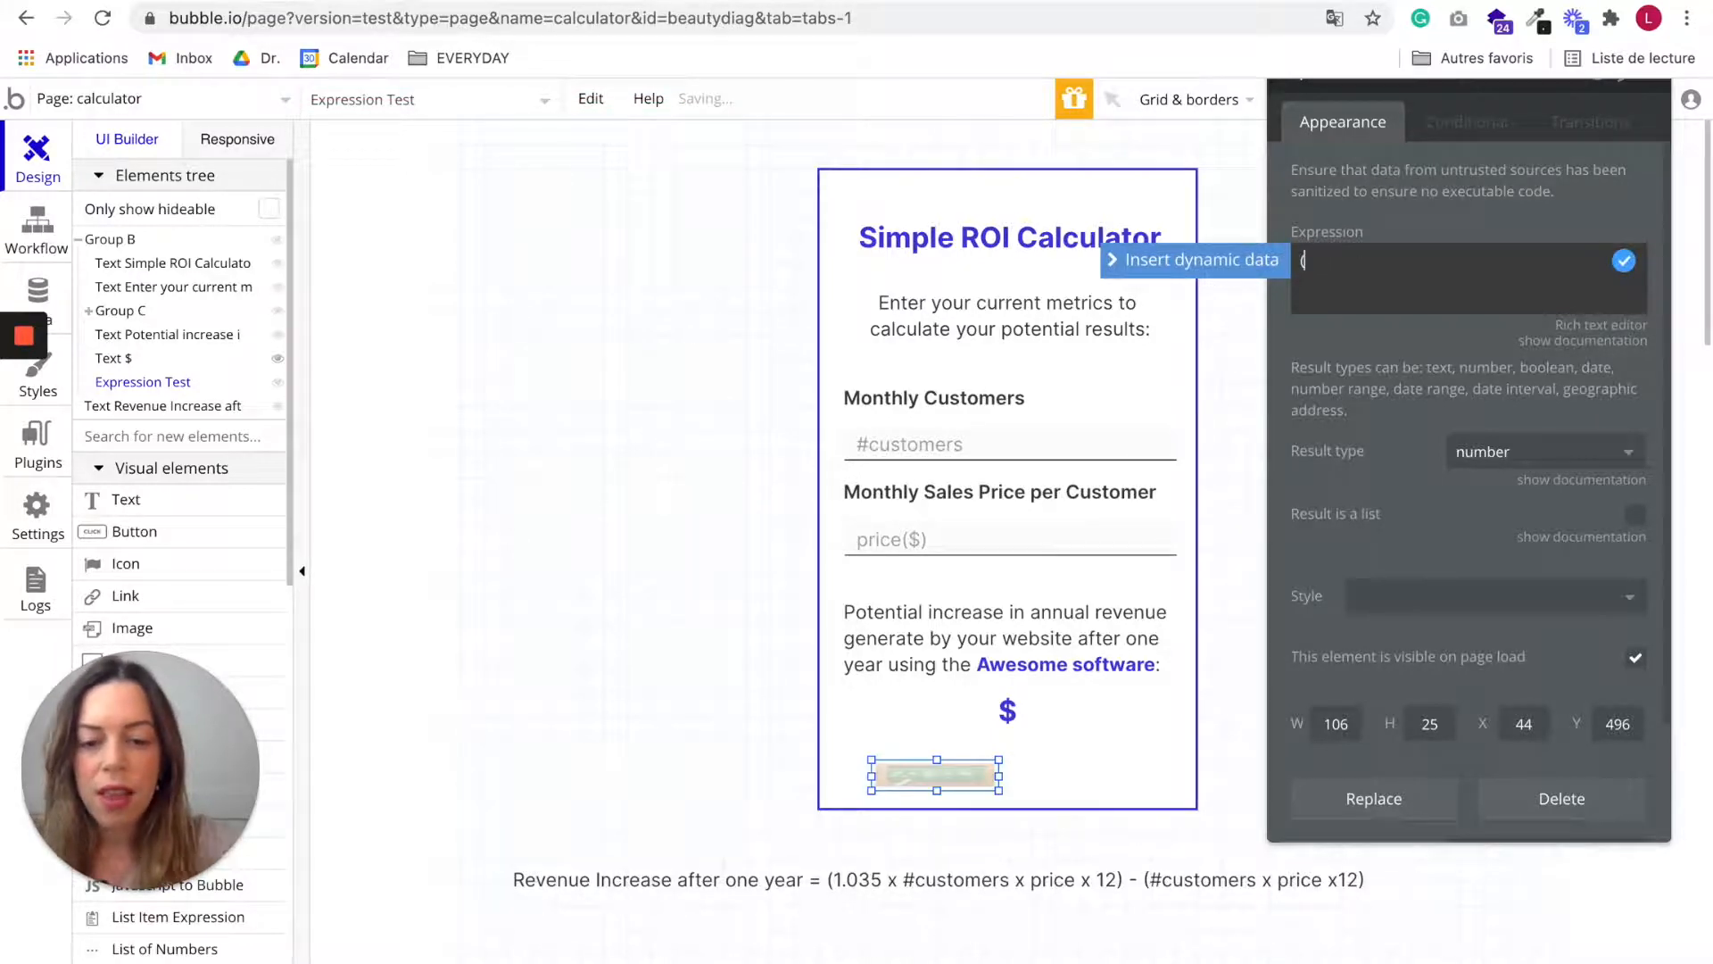
# Step: Enter the first term: 1.035 × customers value × price value × 12
pyautogui.write('1')
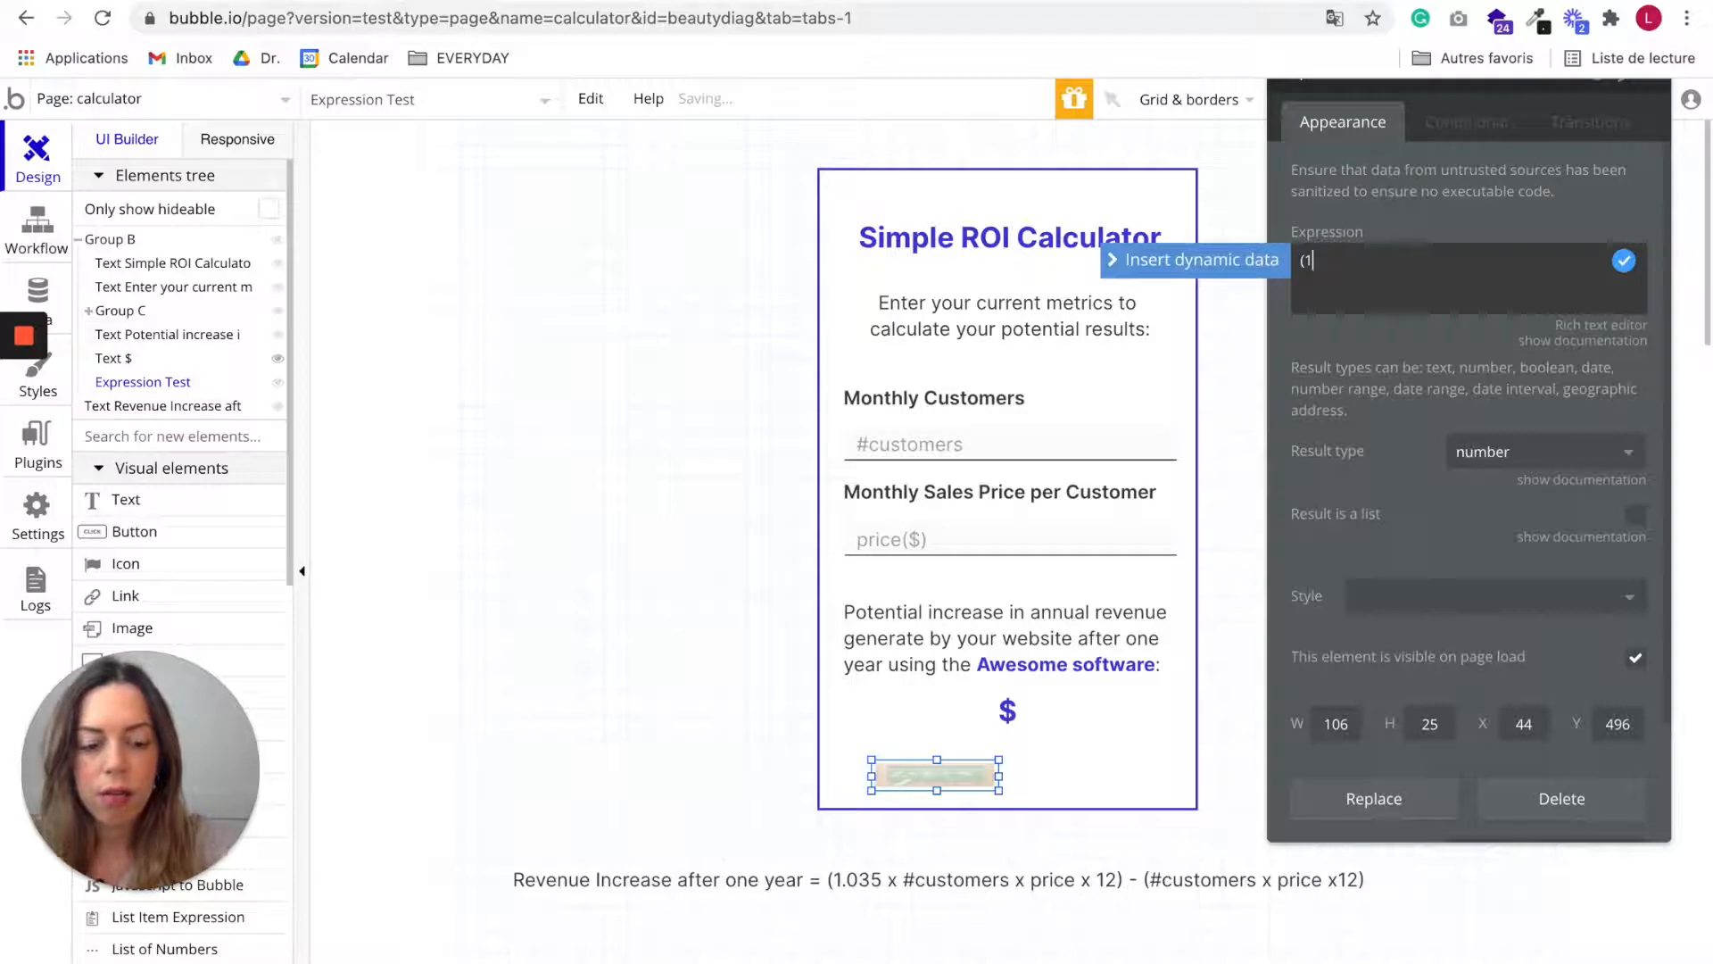
pyautogui.write('.035* inp')
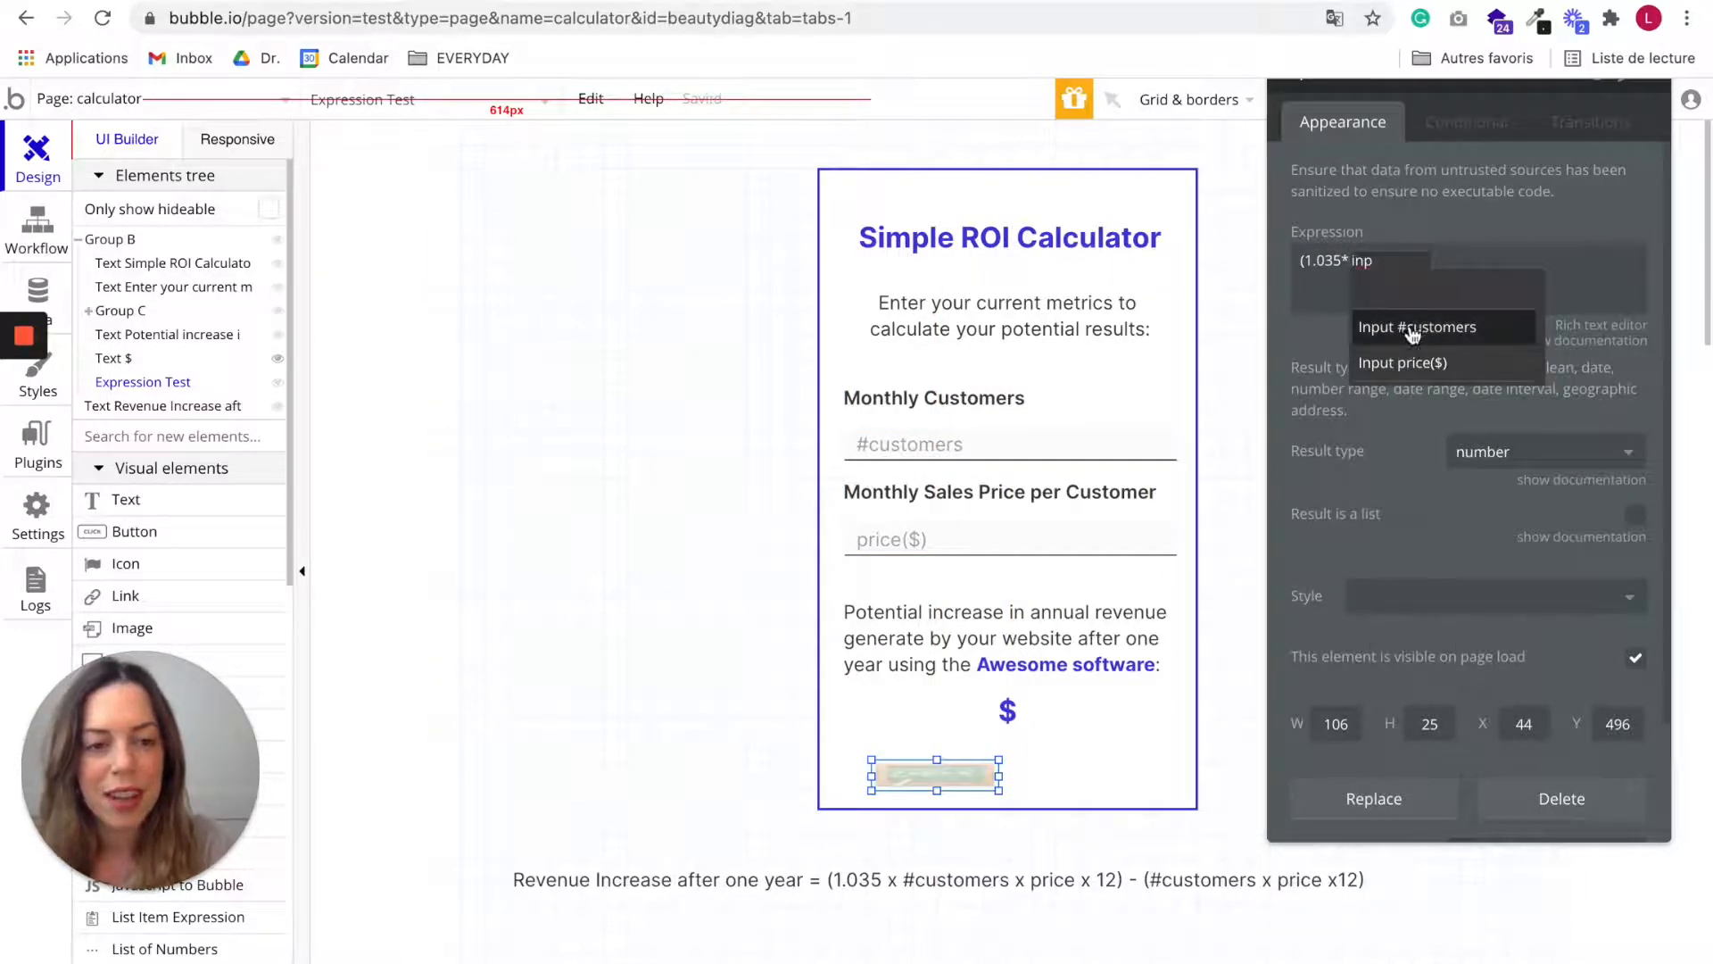
pyautogui.click(1417, 327)
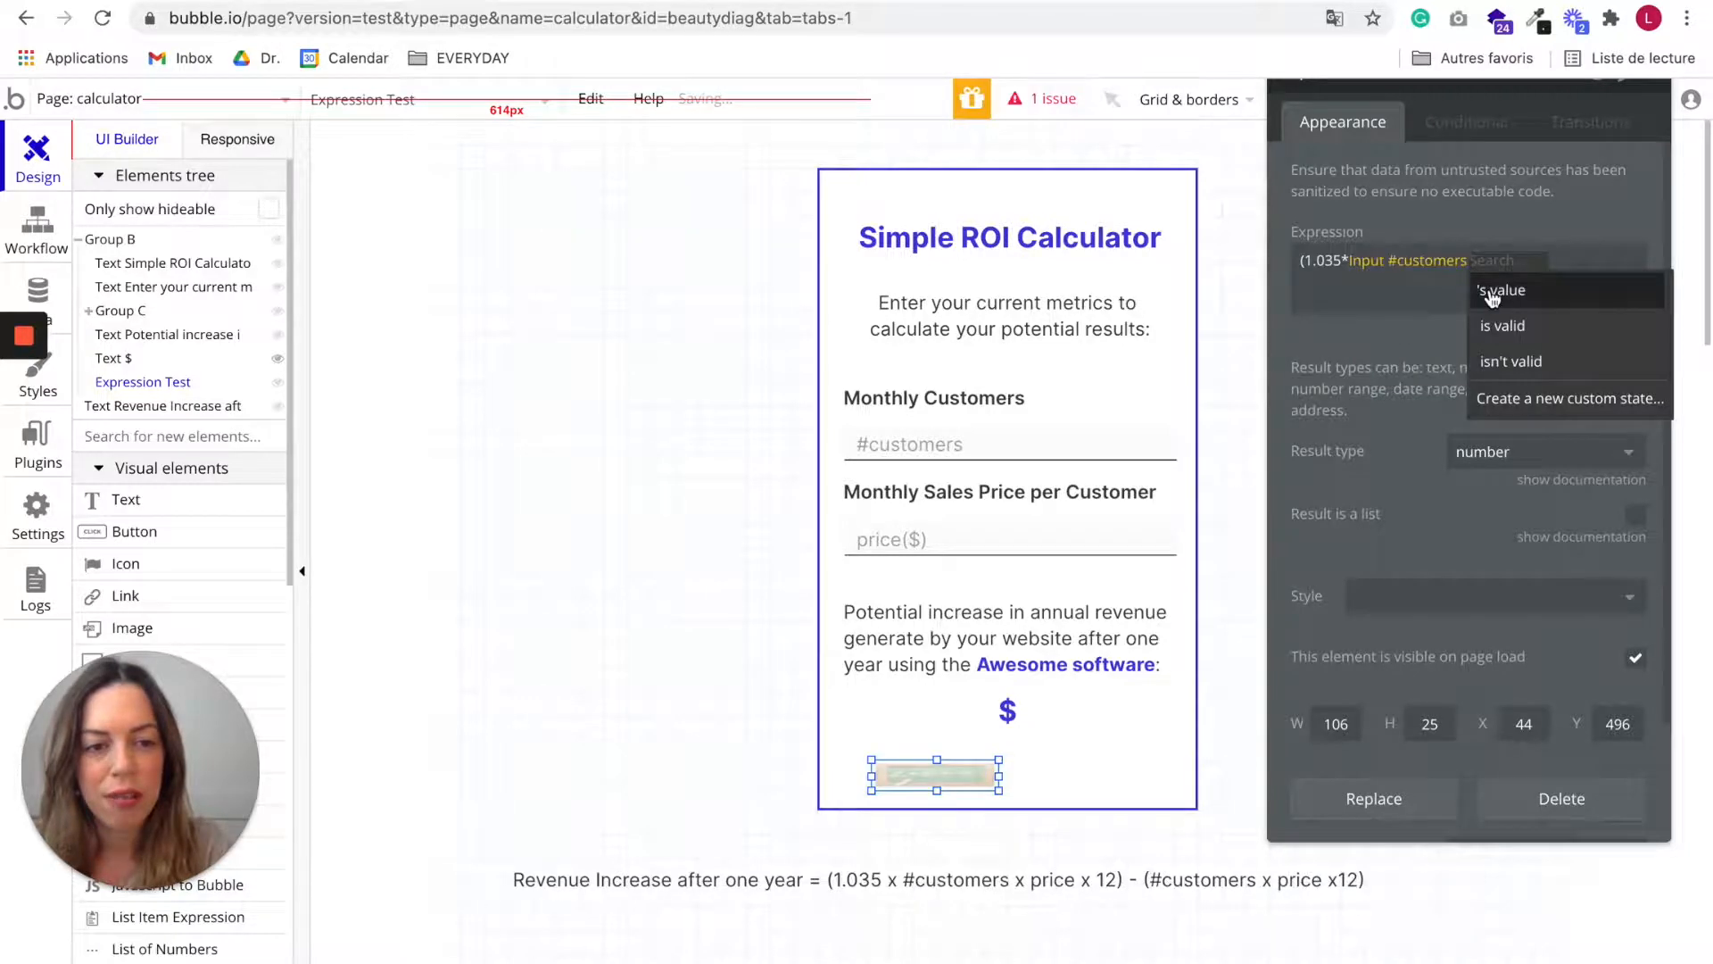
pyautogui.click(1501, 289)
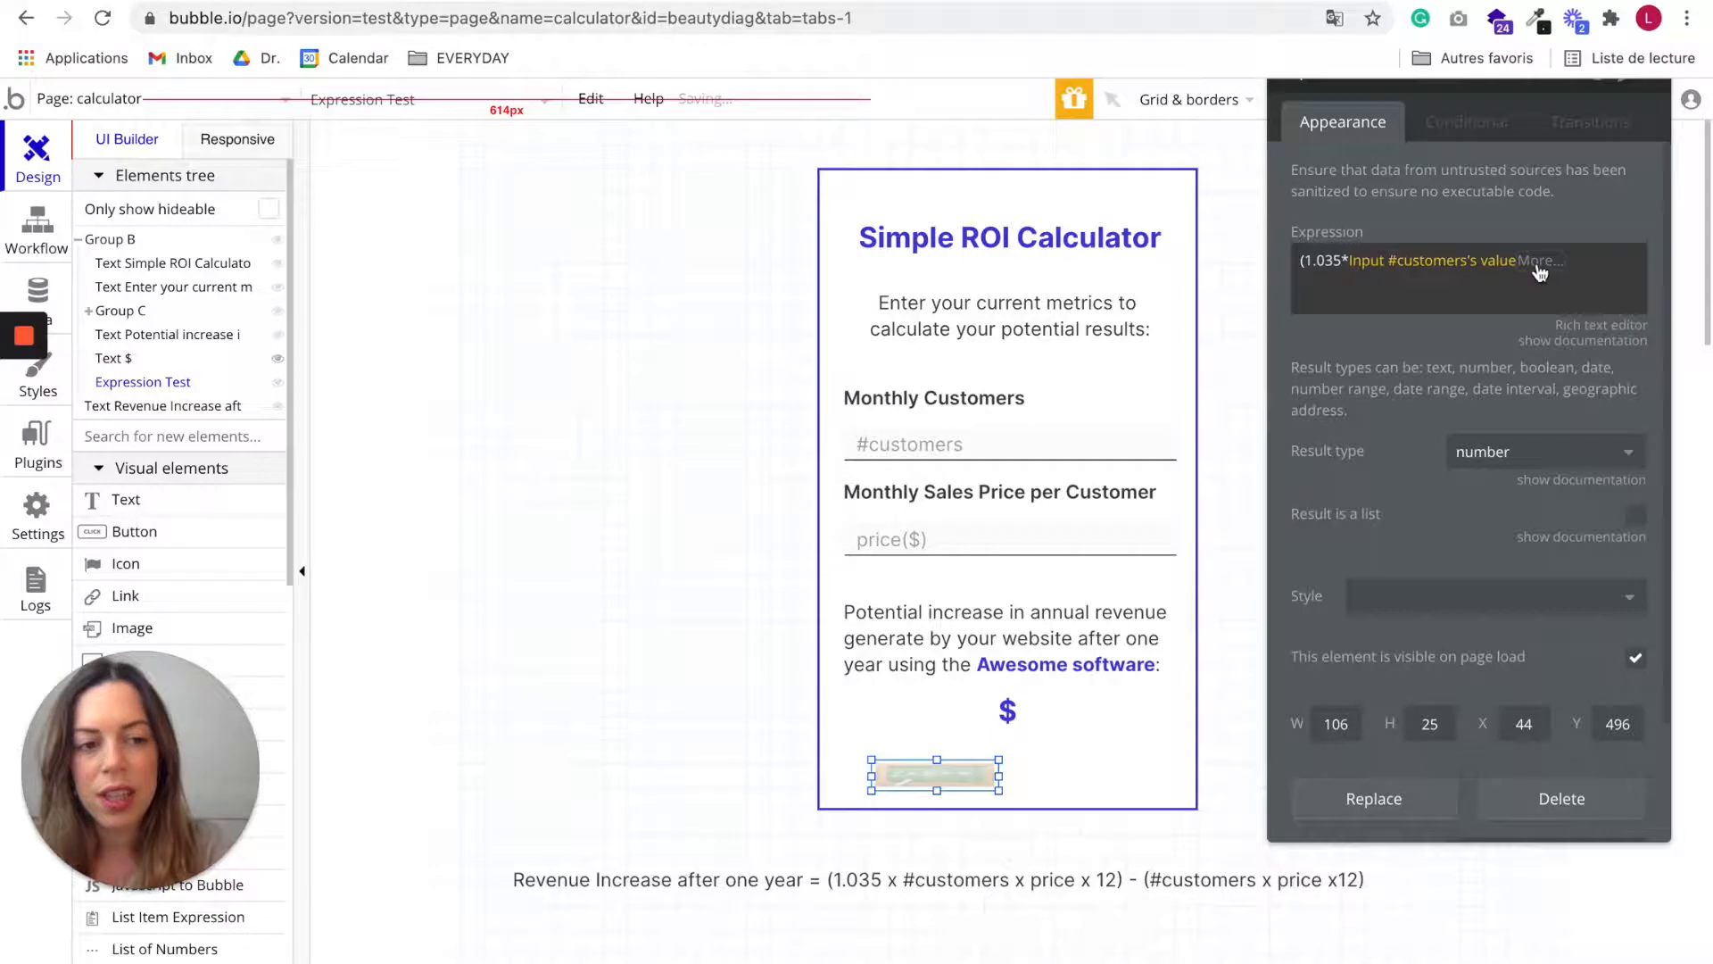
pyautogui.moveTo(1483, 353)
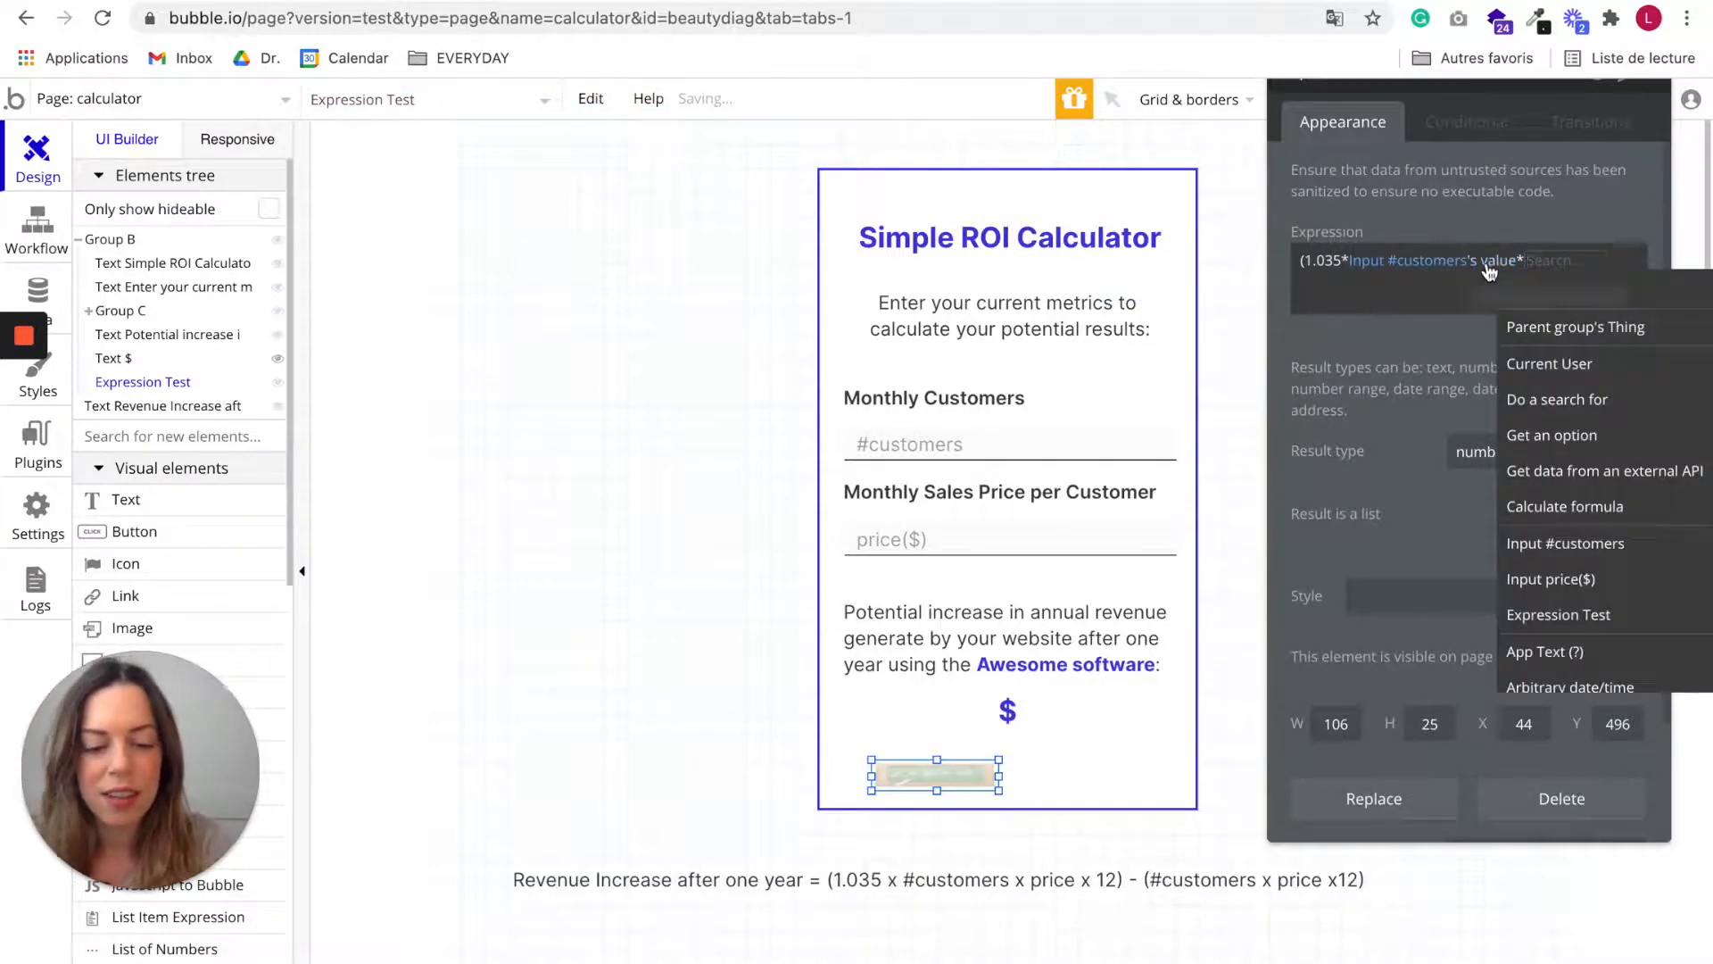
pyautogui.write('inp')
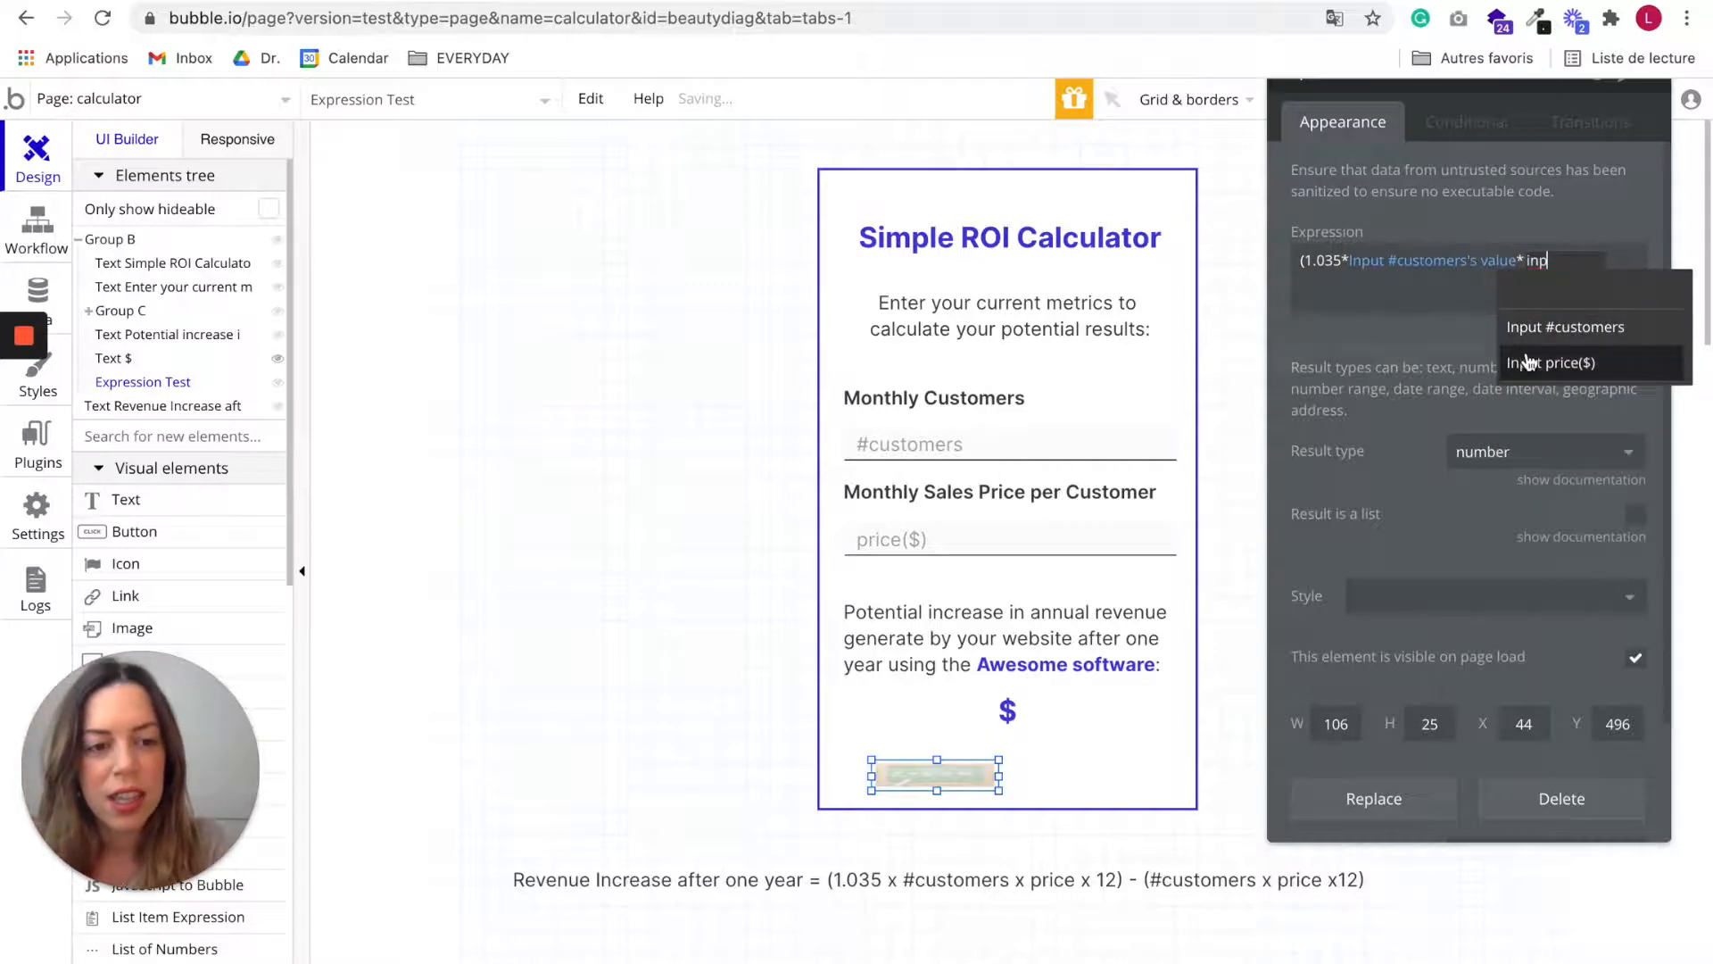
pyautogui.click(1552, 363)
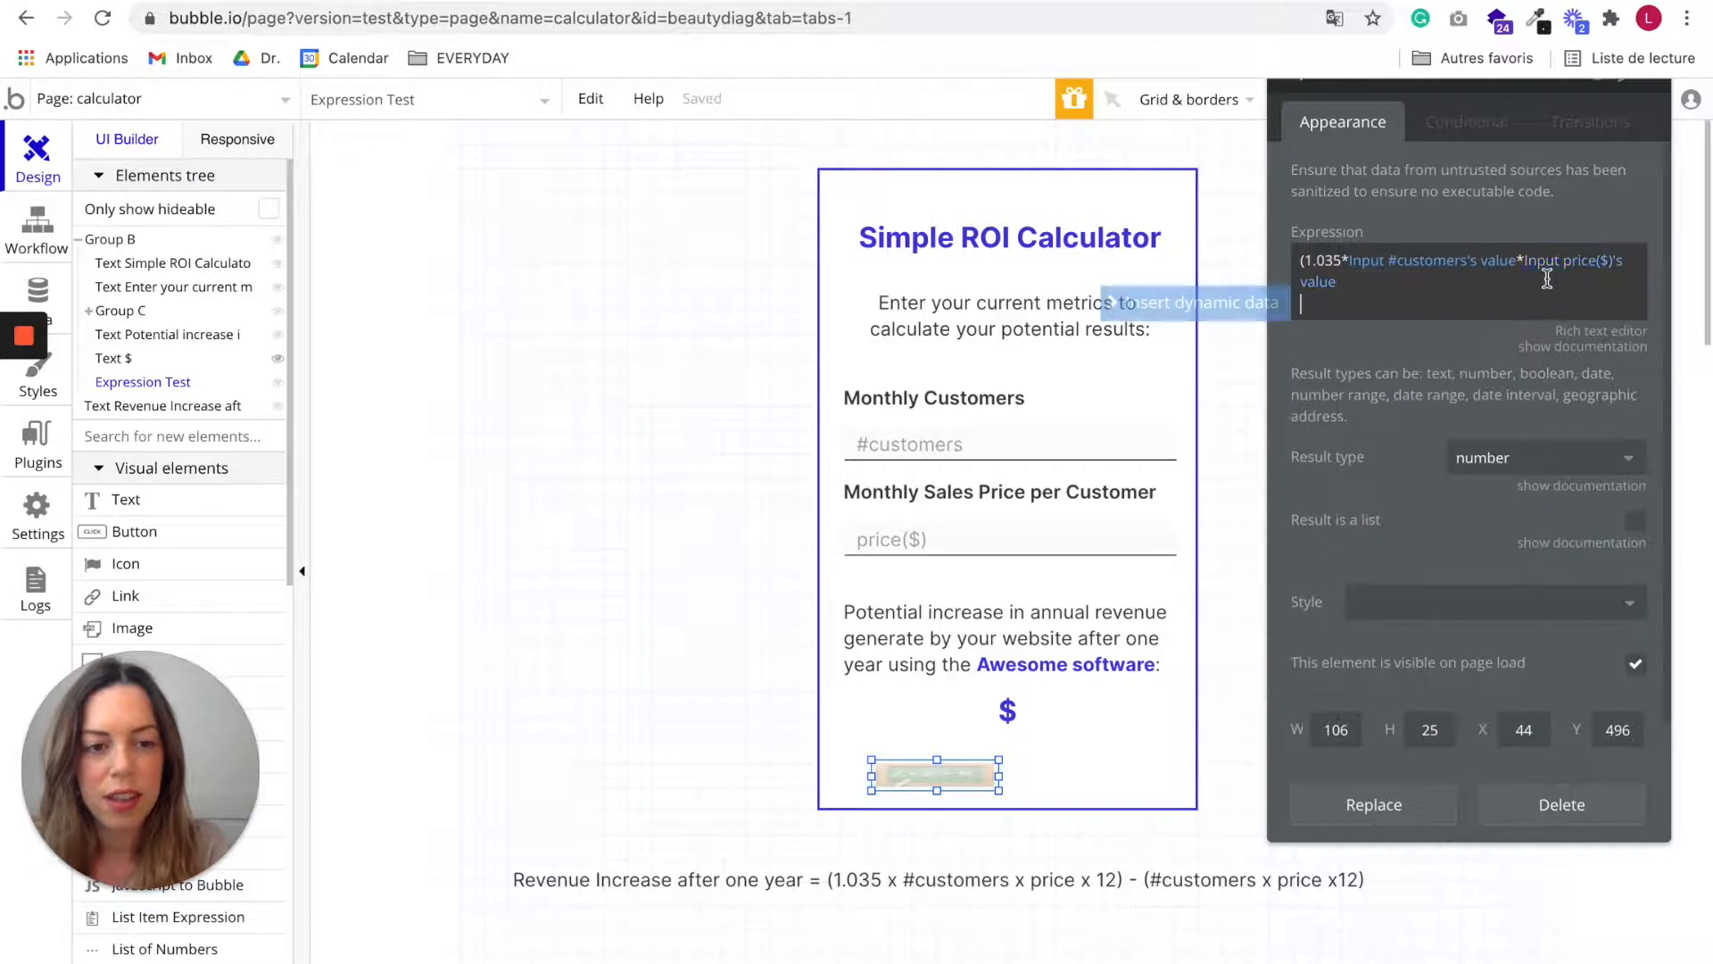
pyautogui.write('*')
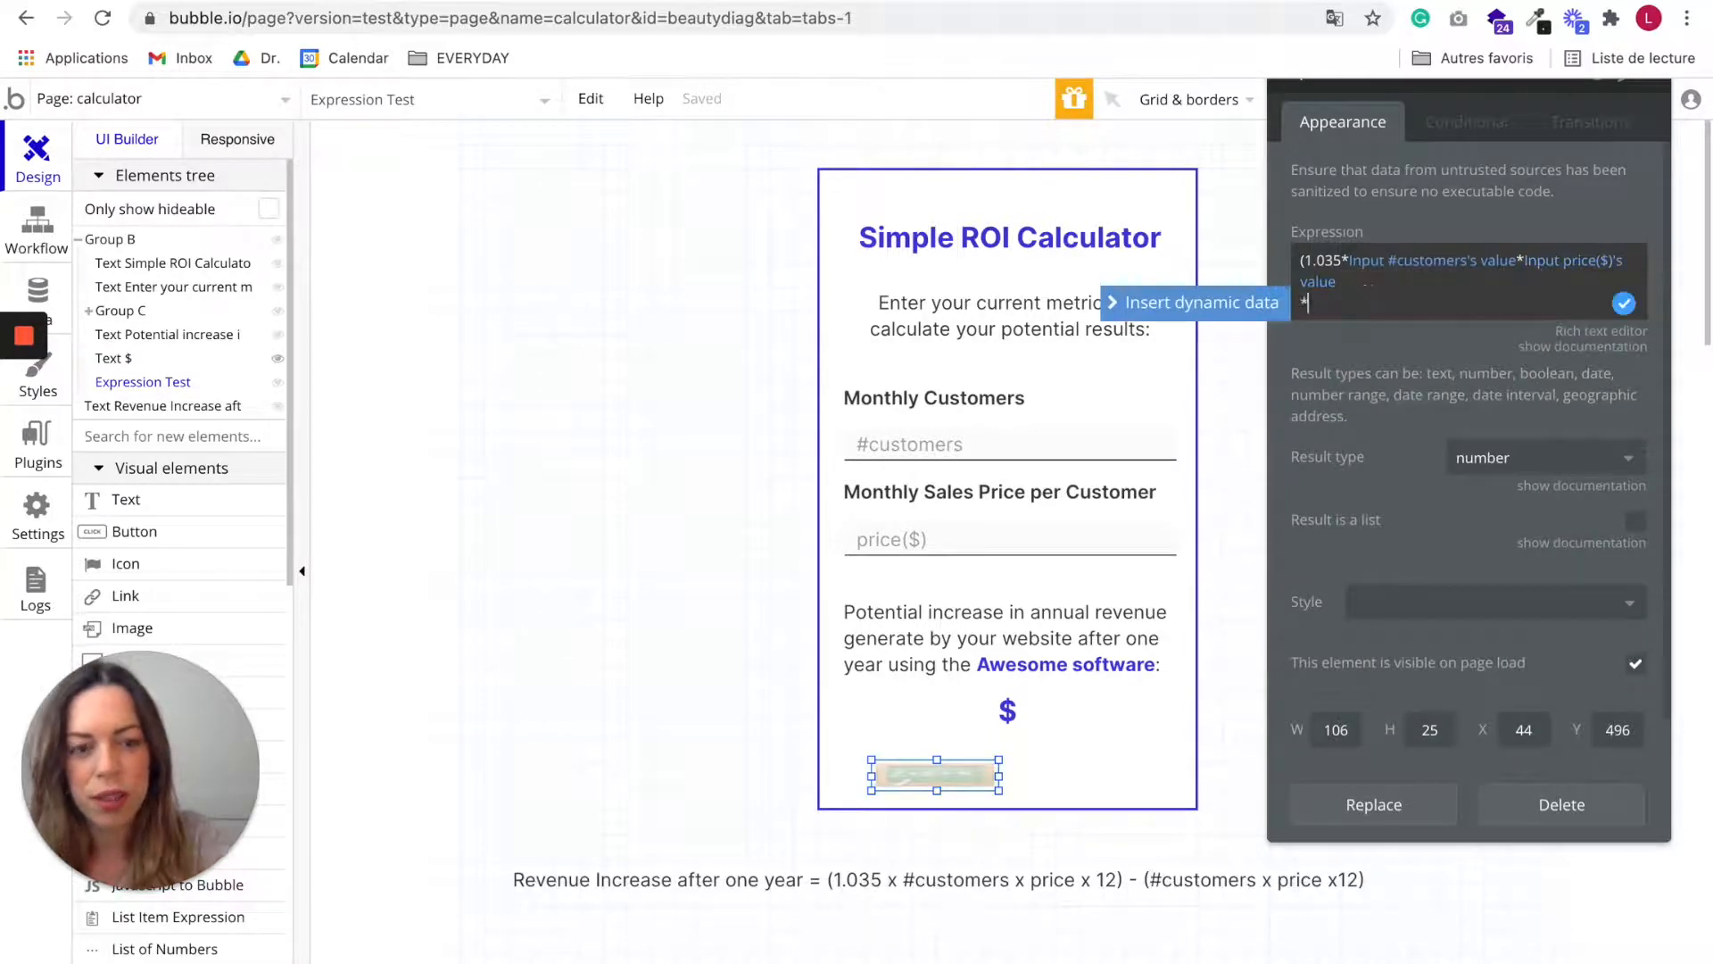
pyautogui.write('12)')
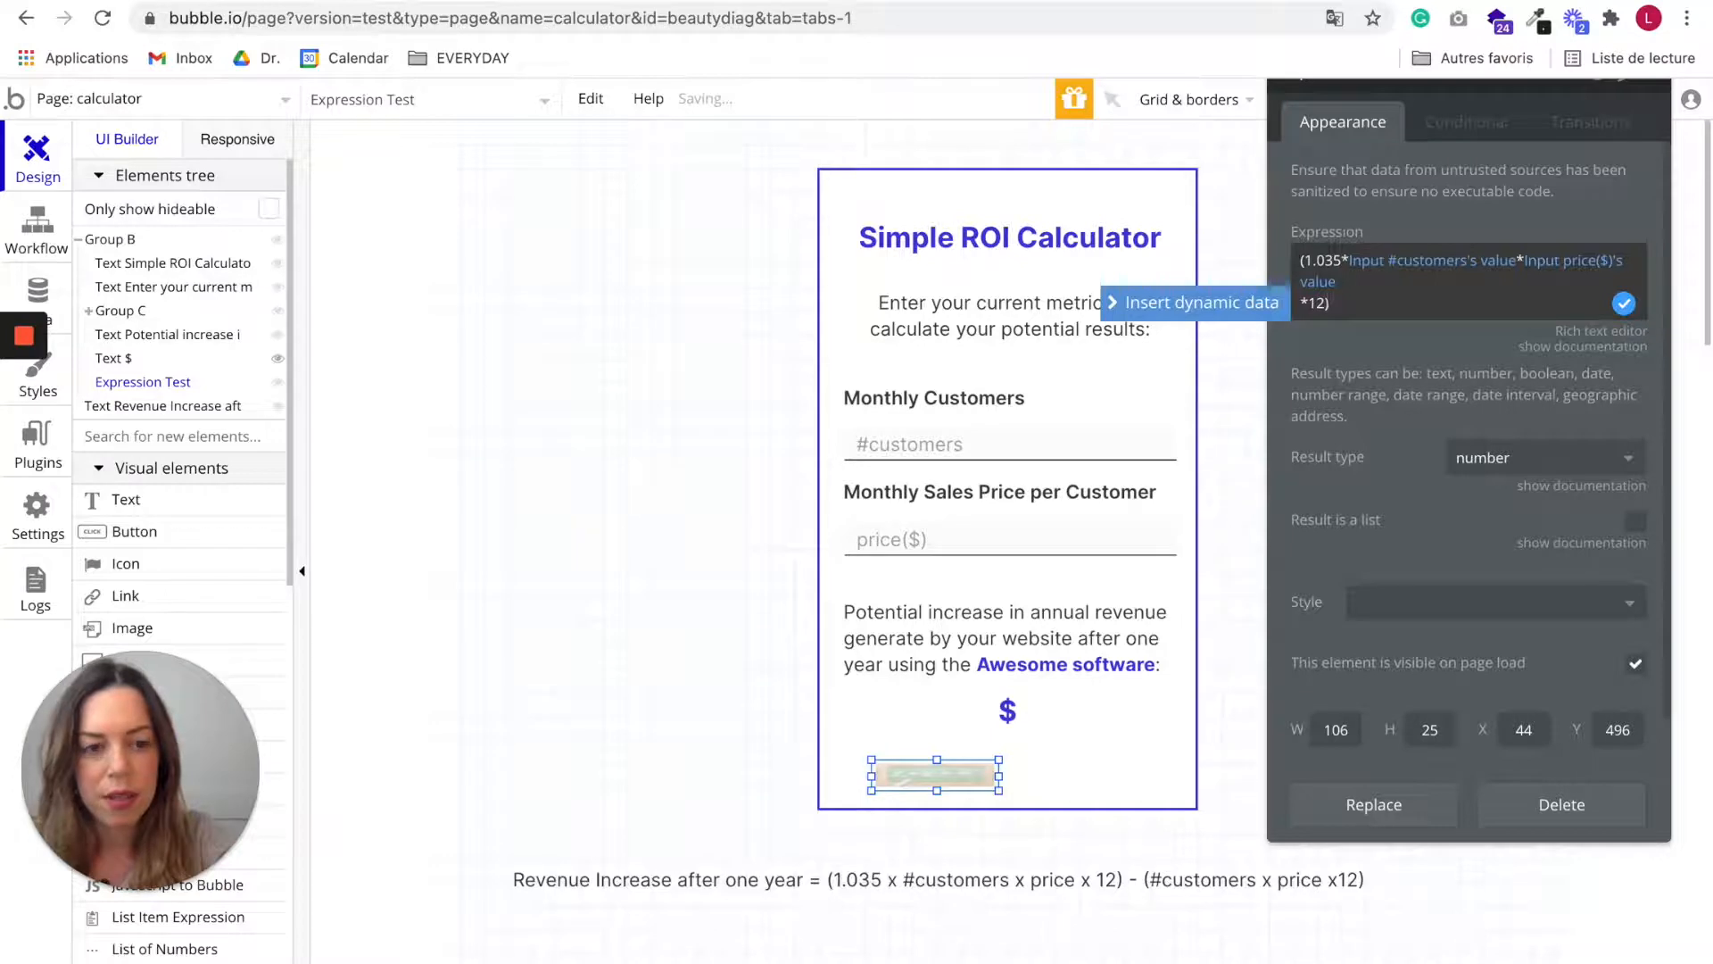
# Step: Subtract the second term: customers value × price value × 12
pyautogui.write('-(')
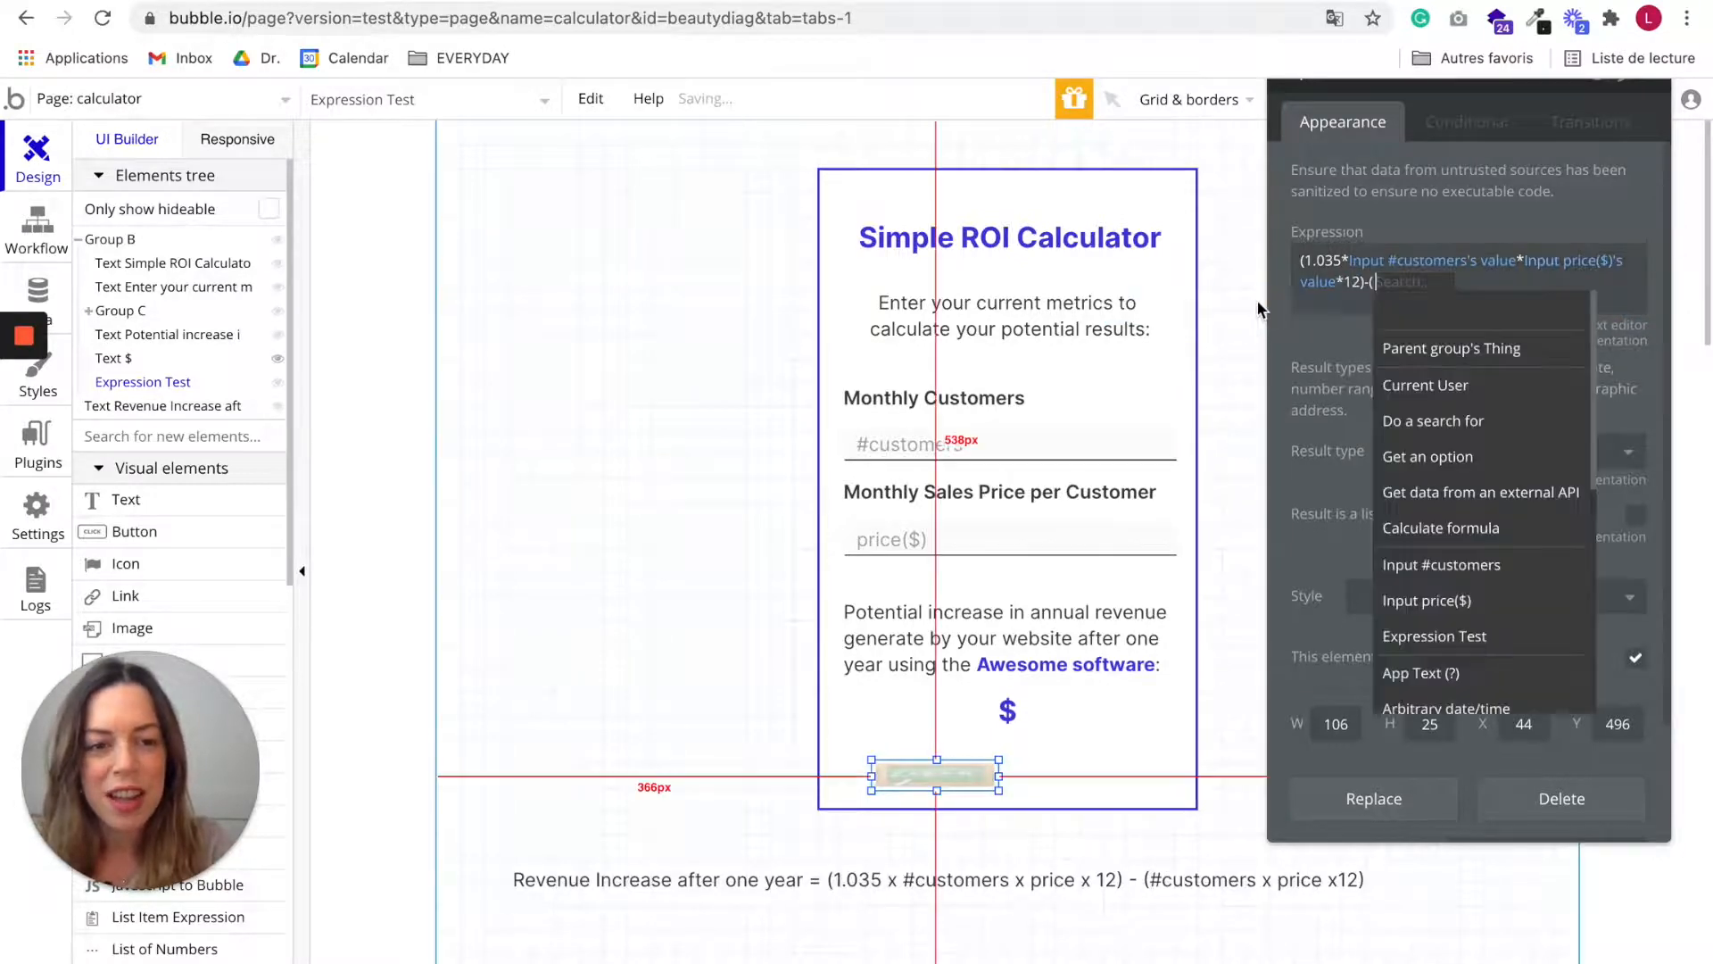
pyautogui.write('inp')
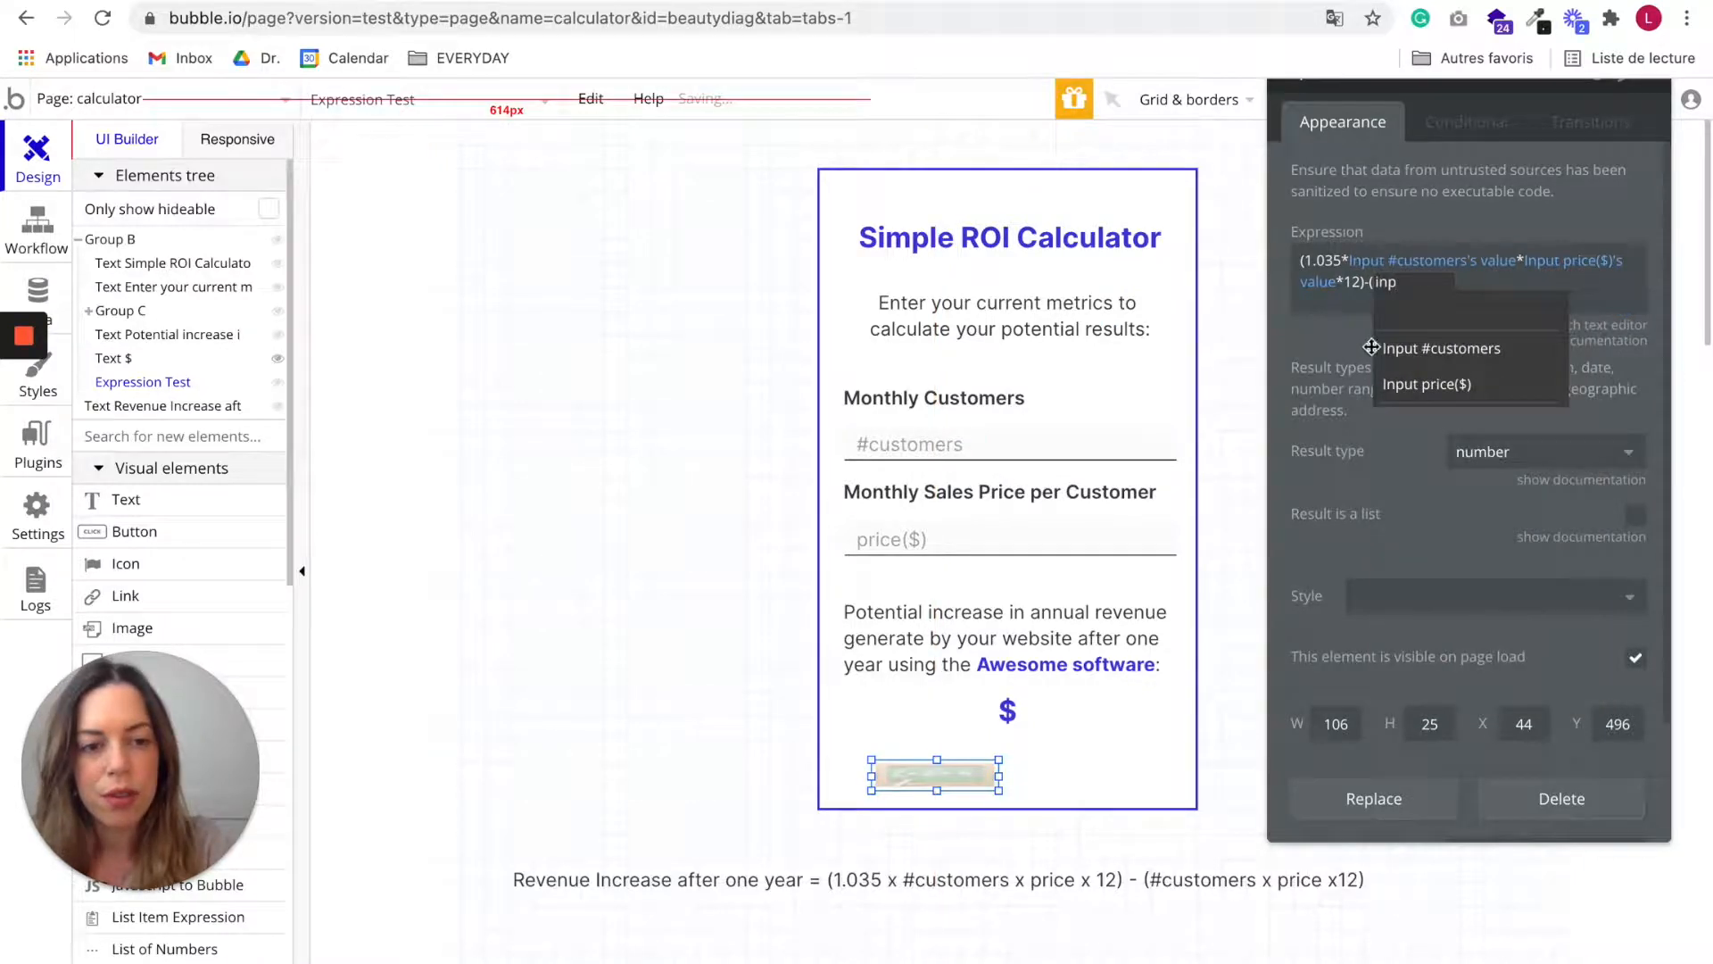
pyautogui.click(1442, 347)
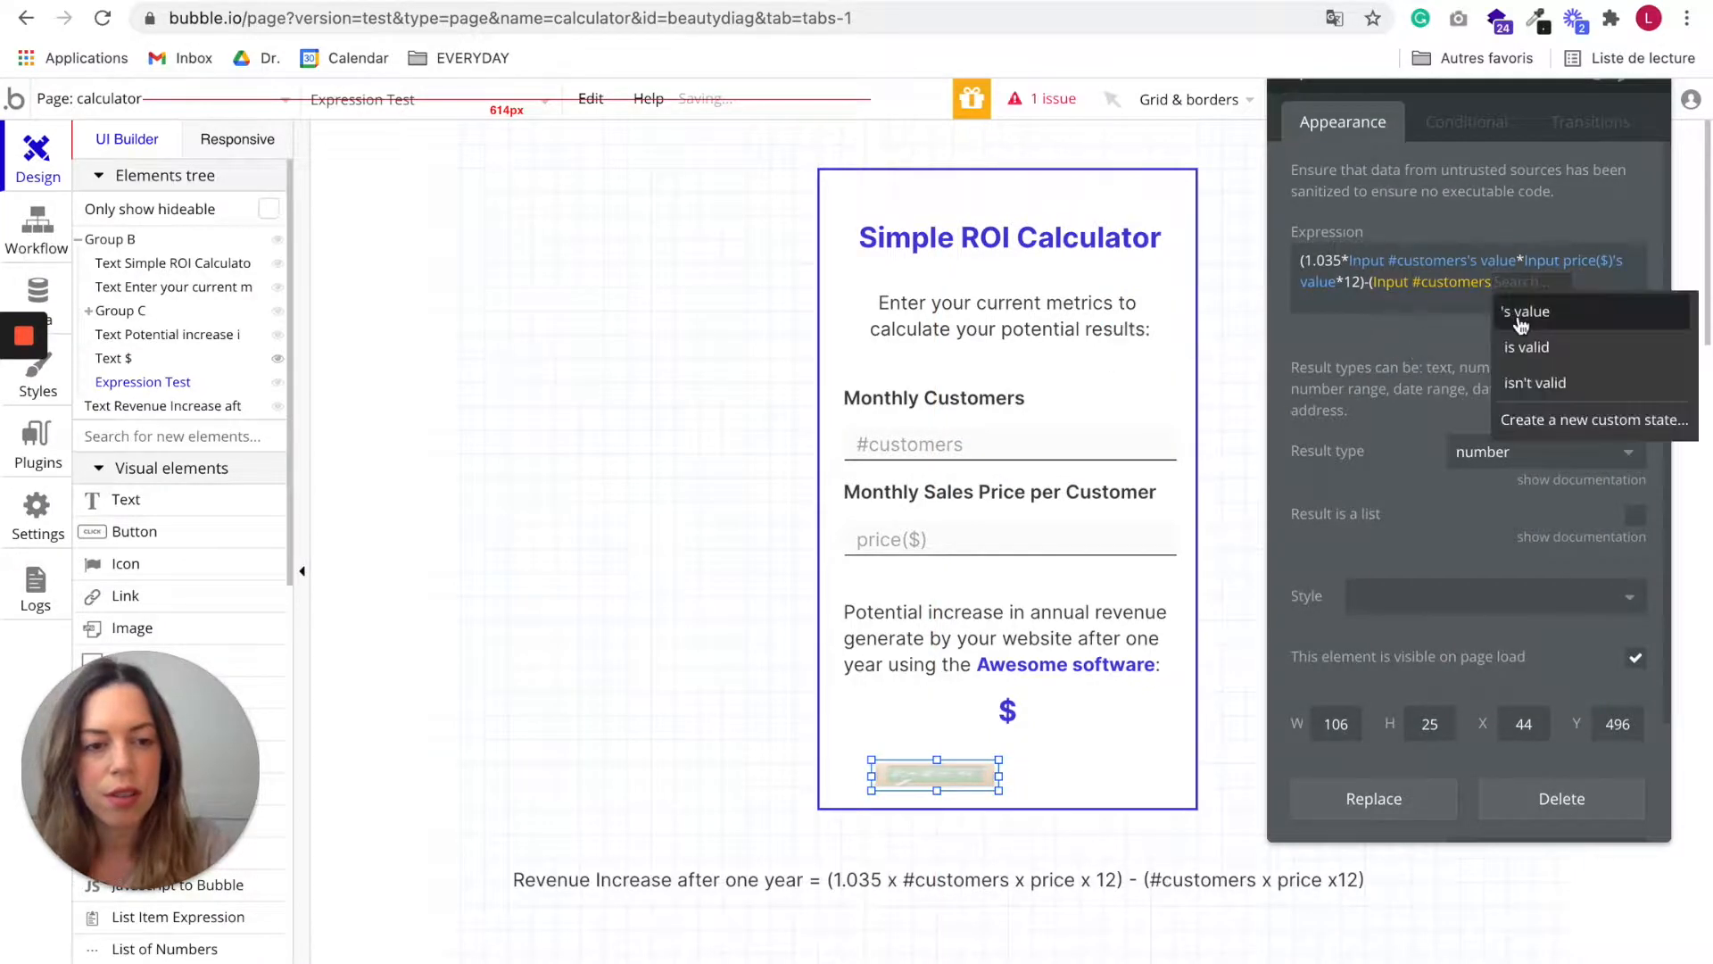
pyautogui.click(1524, 311)
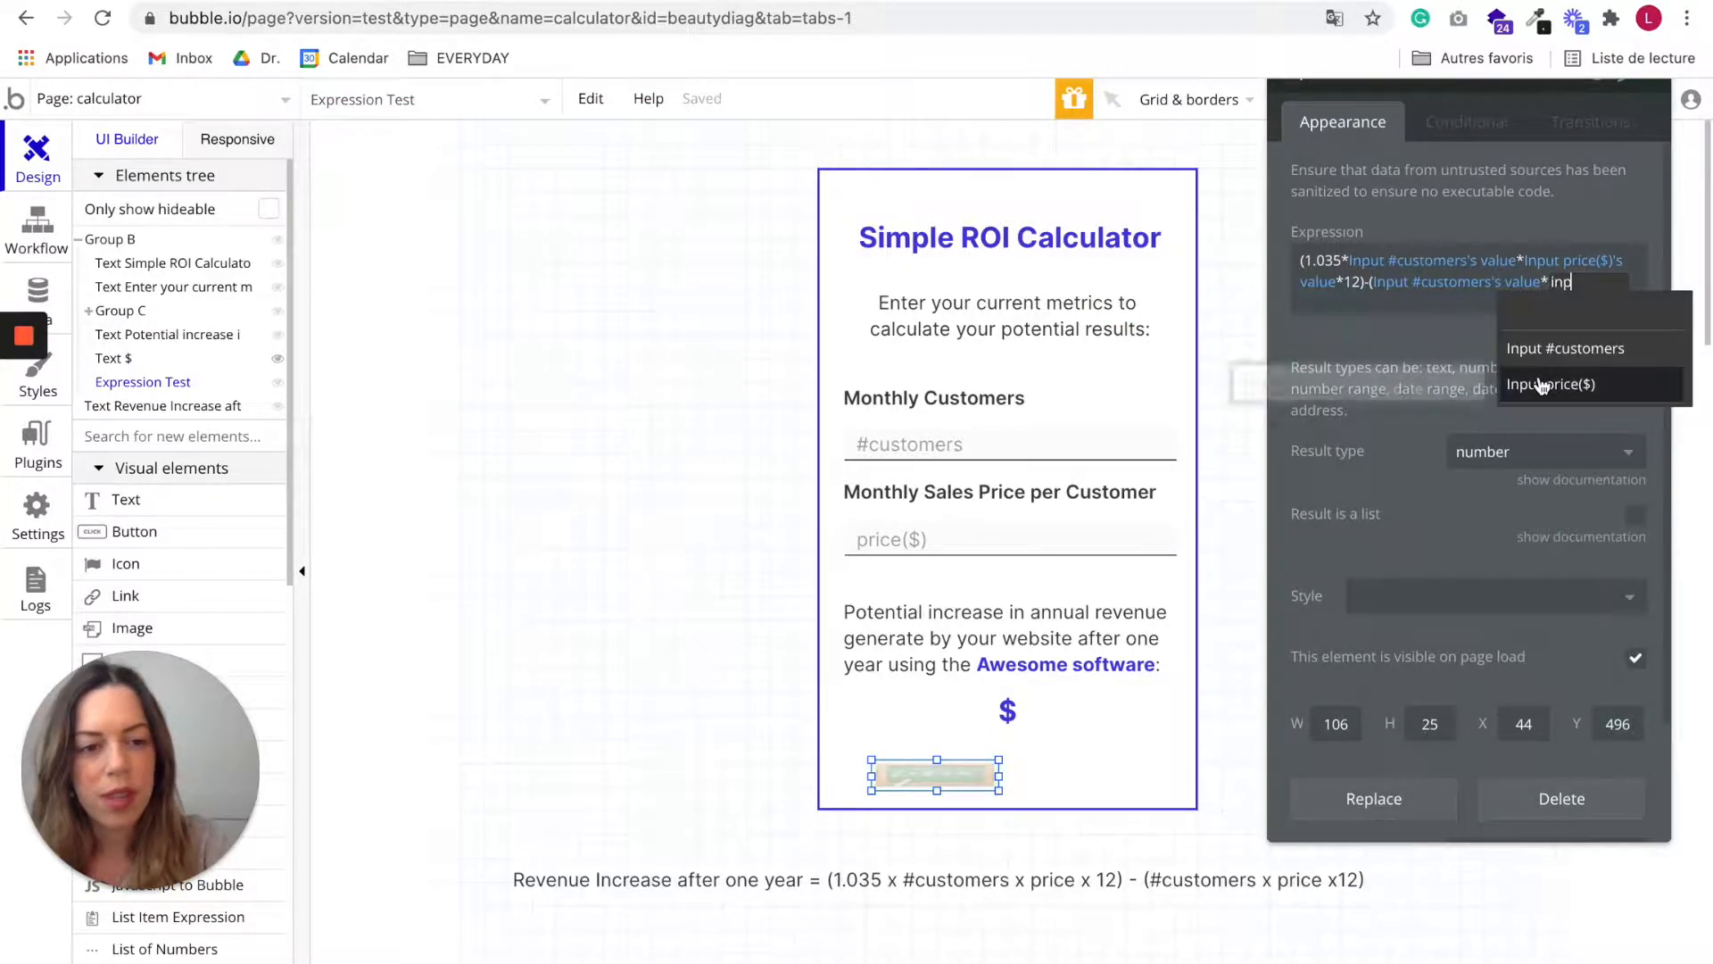
pyautogui.click(1551, 383)
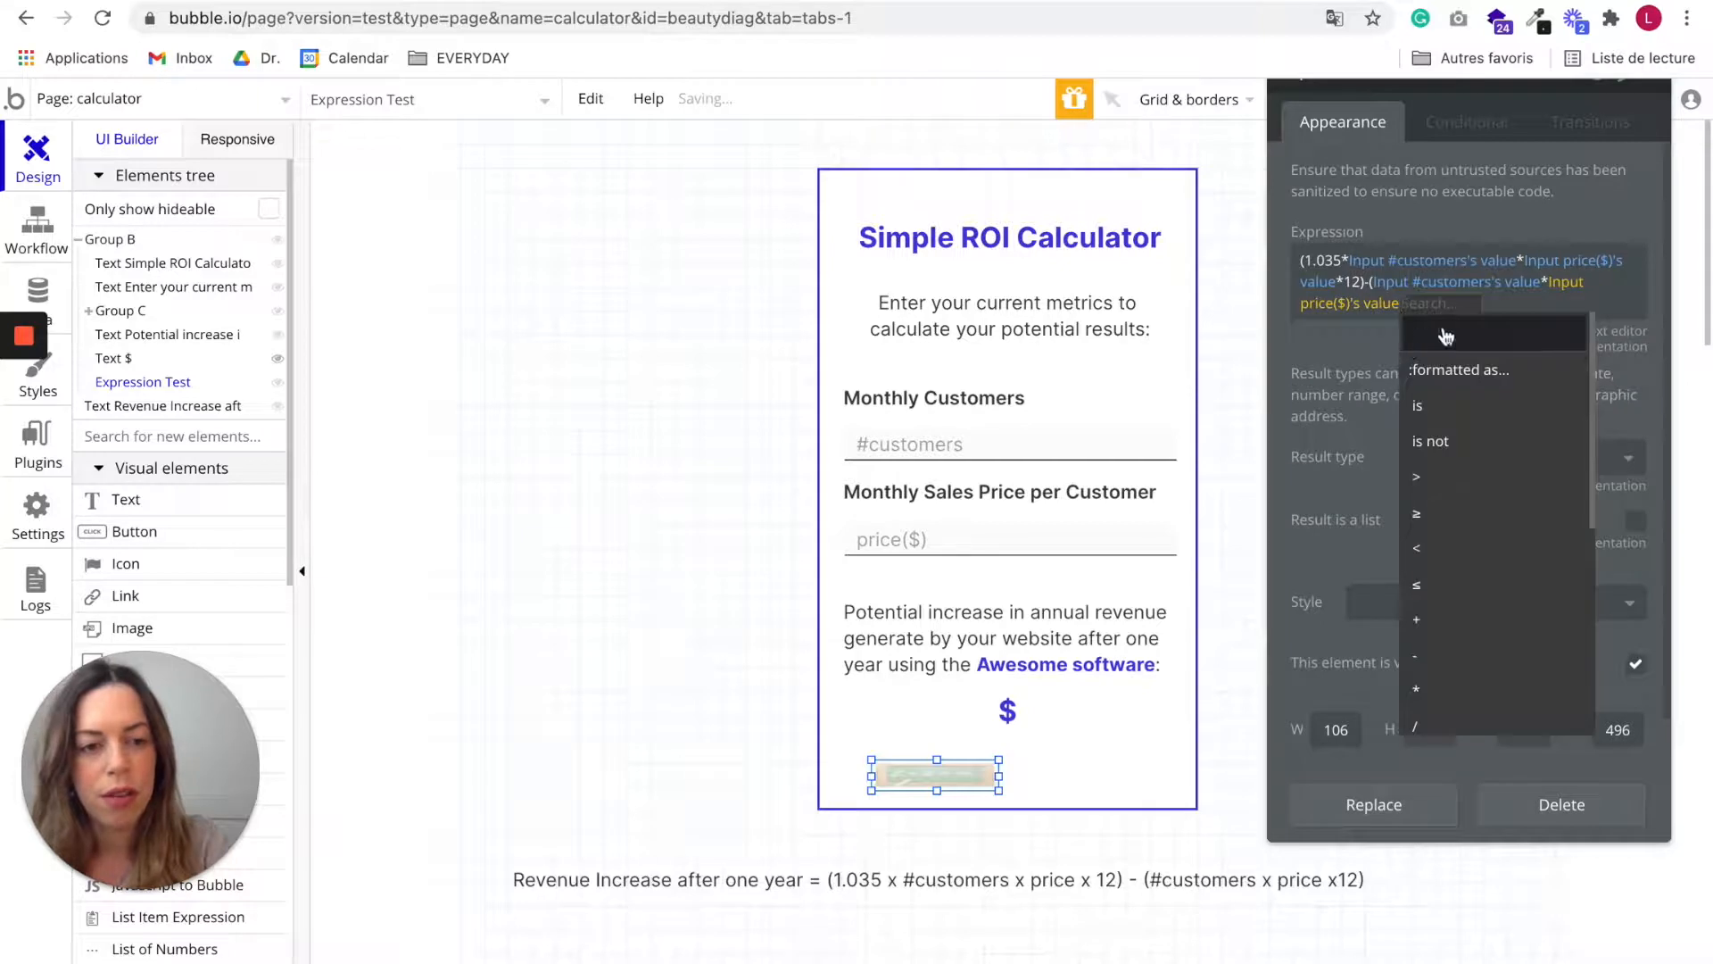
pyautogui.click(1416, 688)
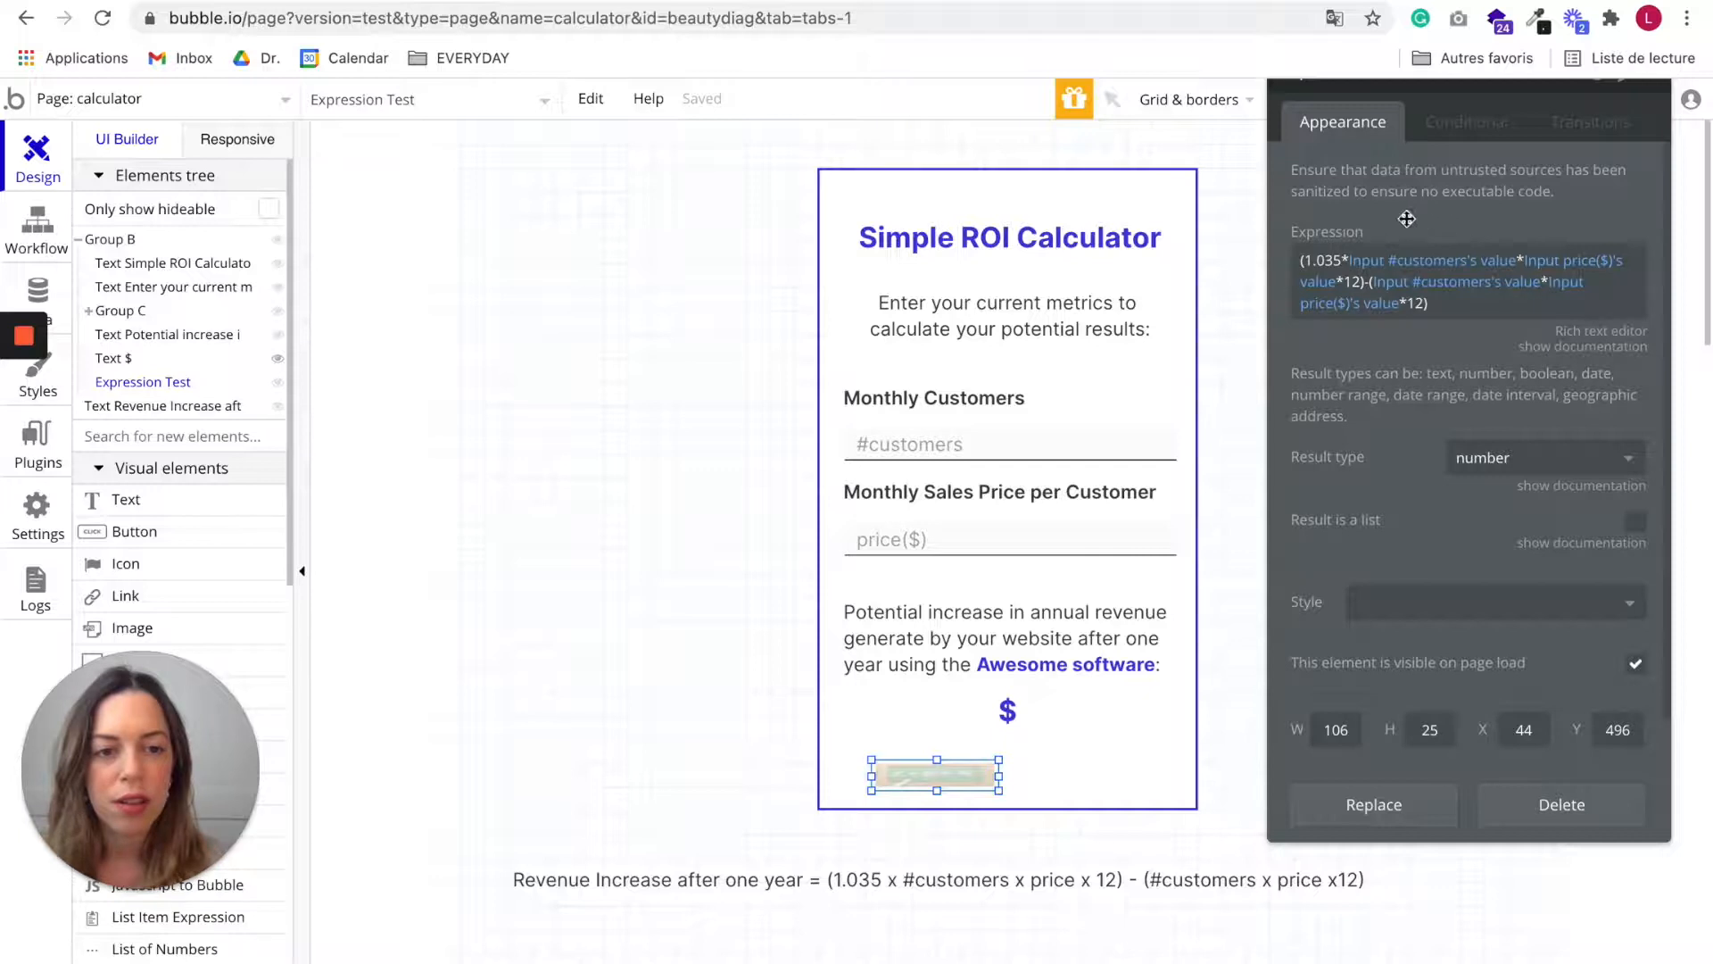
pyautogui.moveTo(1425, 281)
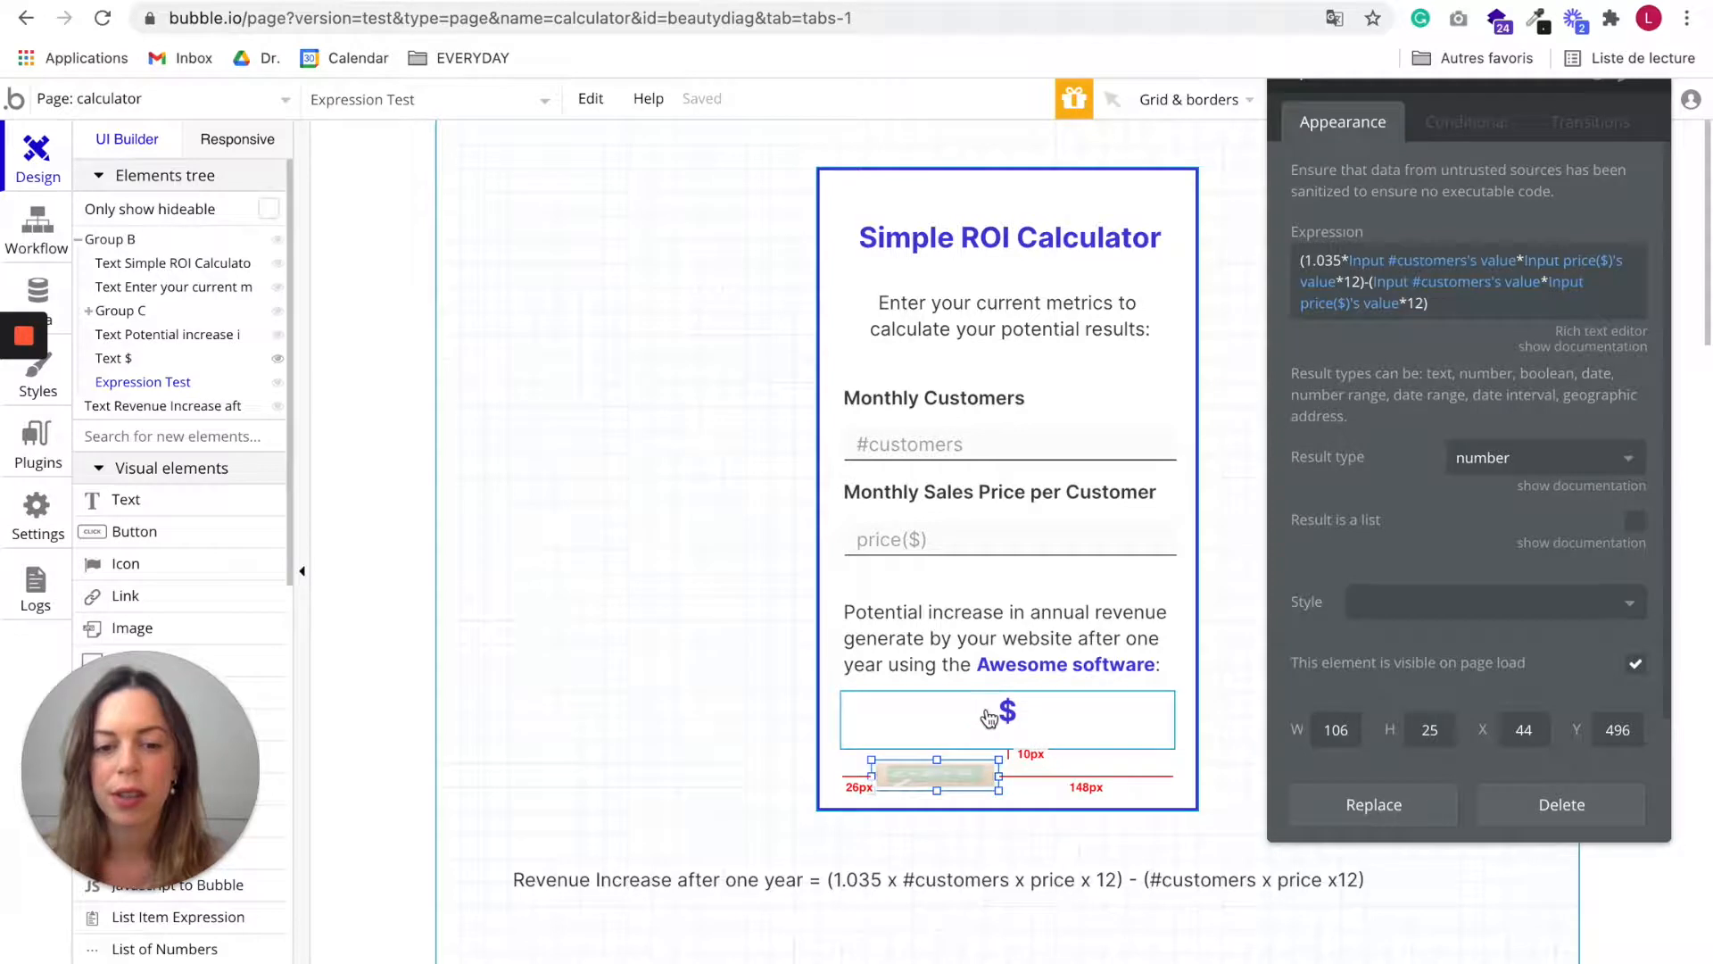
# Step: Select the '$' result text below the Awesome software sentence
pyautogui.click(1005, 712)
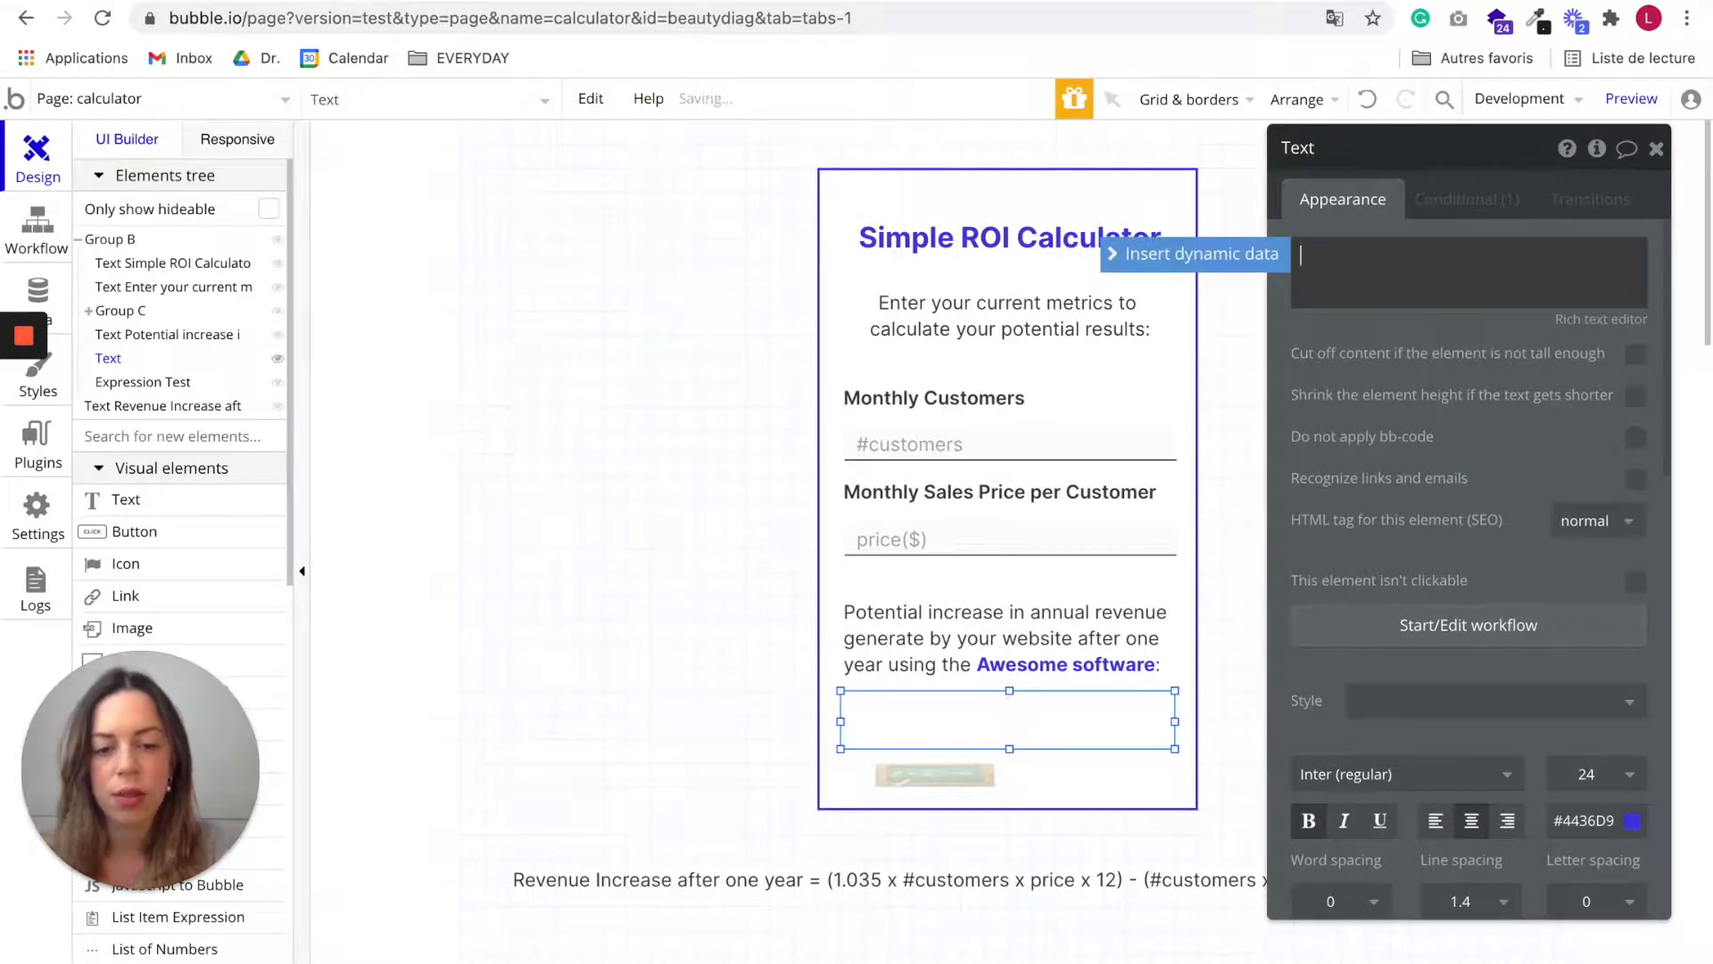
# Step: Make the result text read '$' plus Expression Test's value, formatted as a number
pyautogui.write('$')
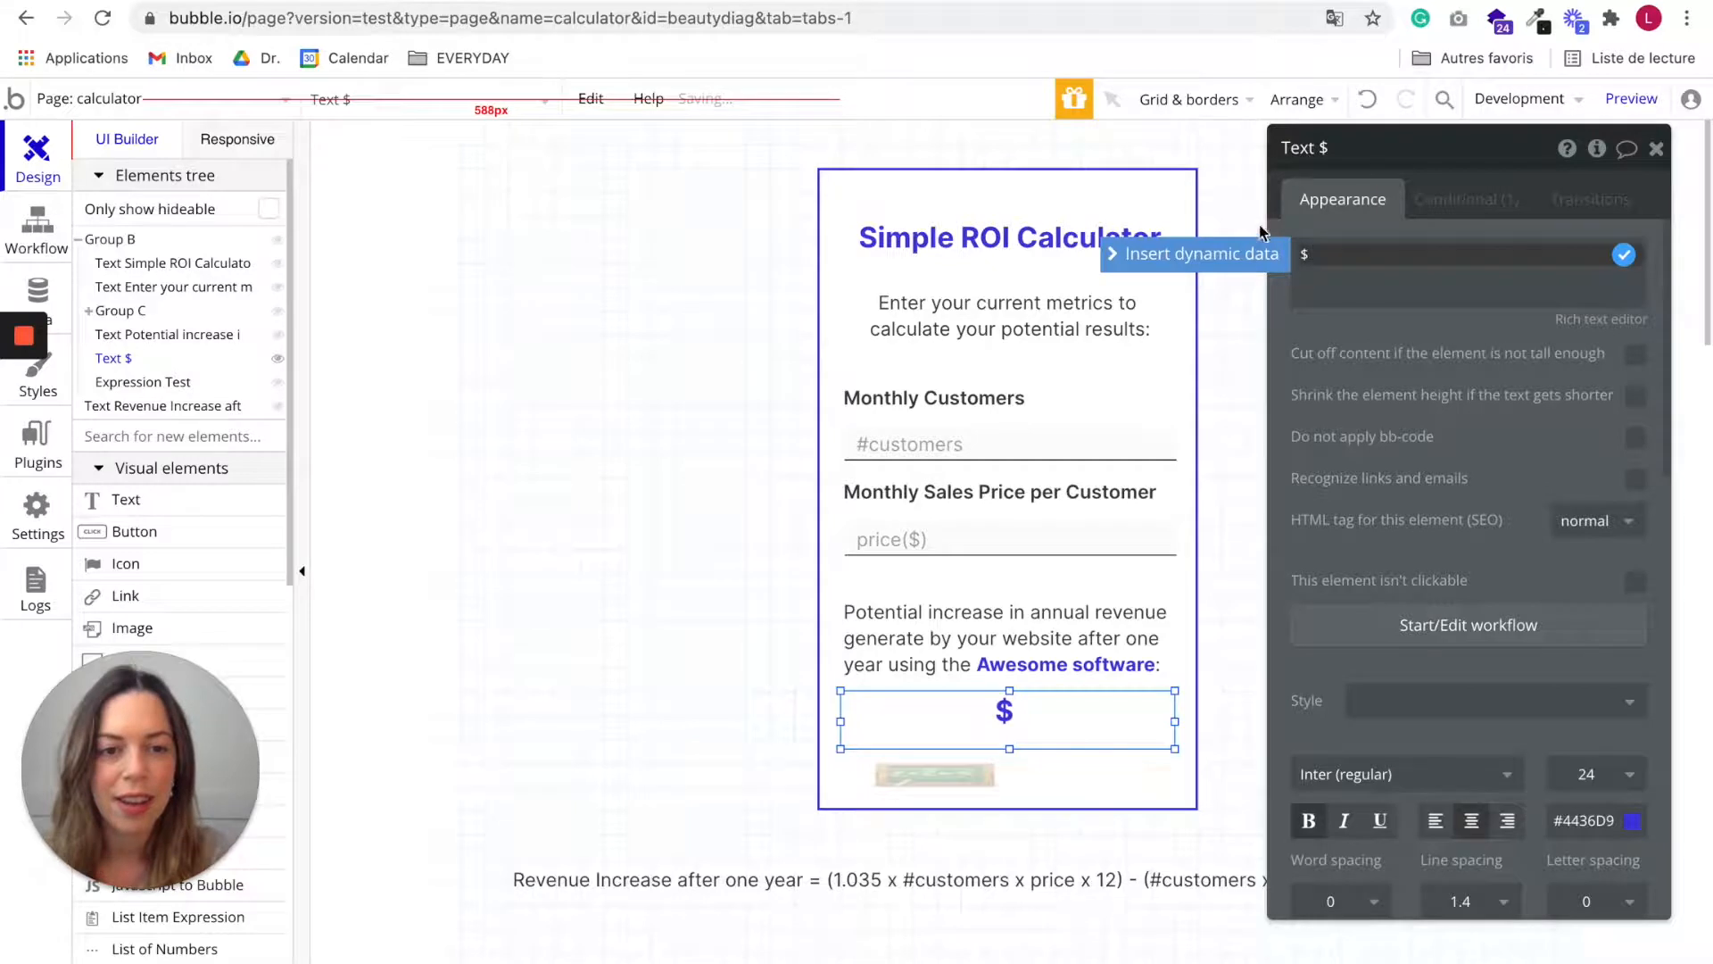
pyautogui.click(1199, 254)
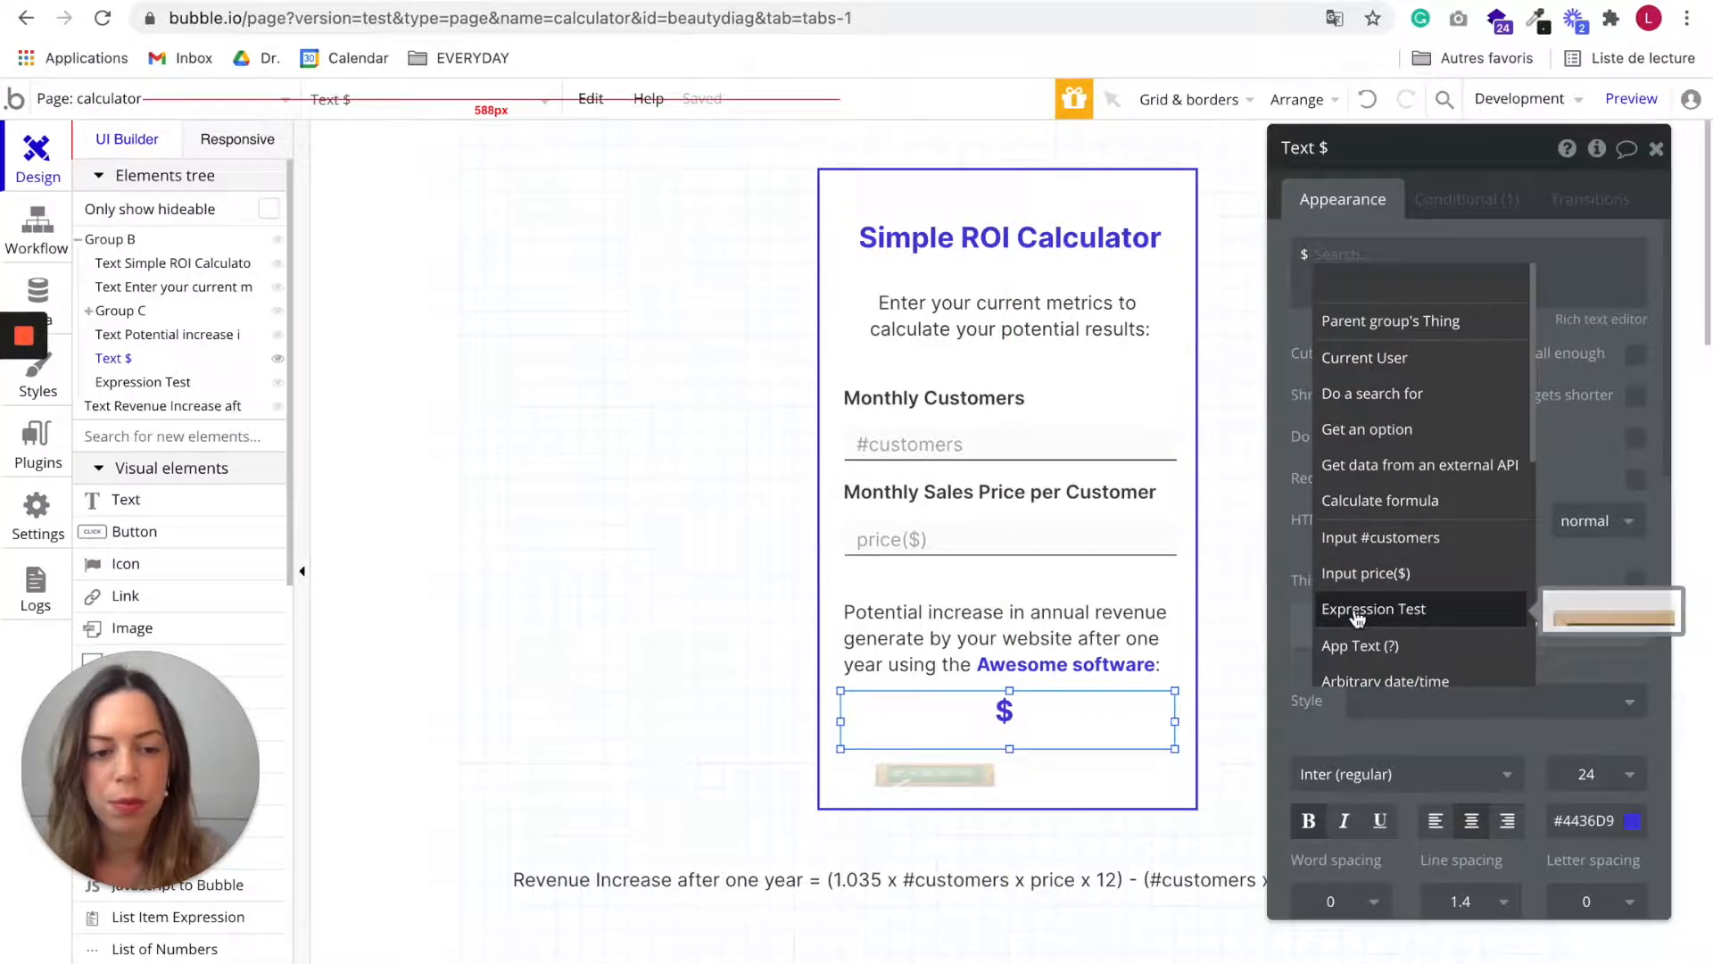
pyautogui.click(1374, 609)
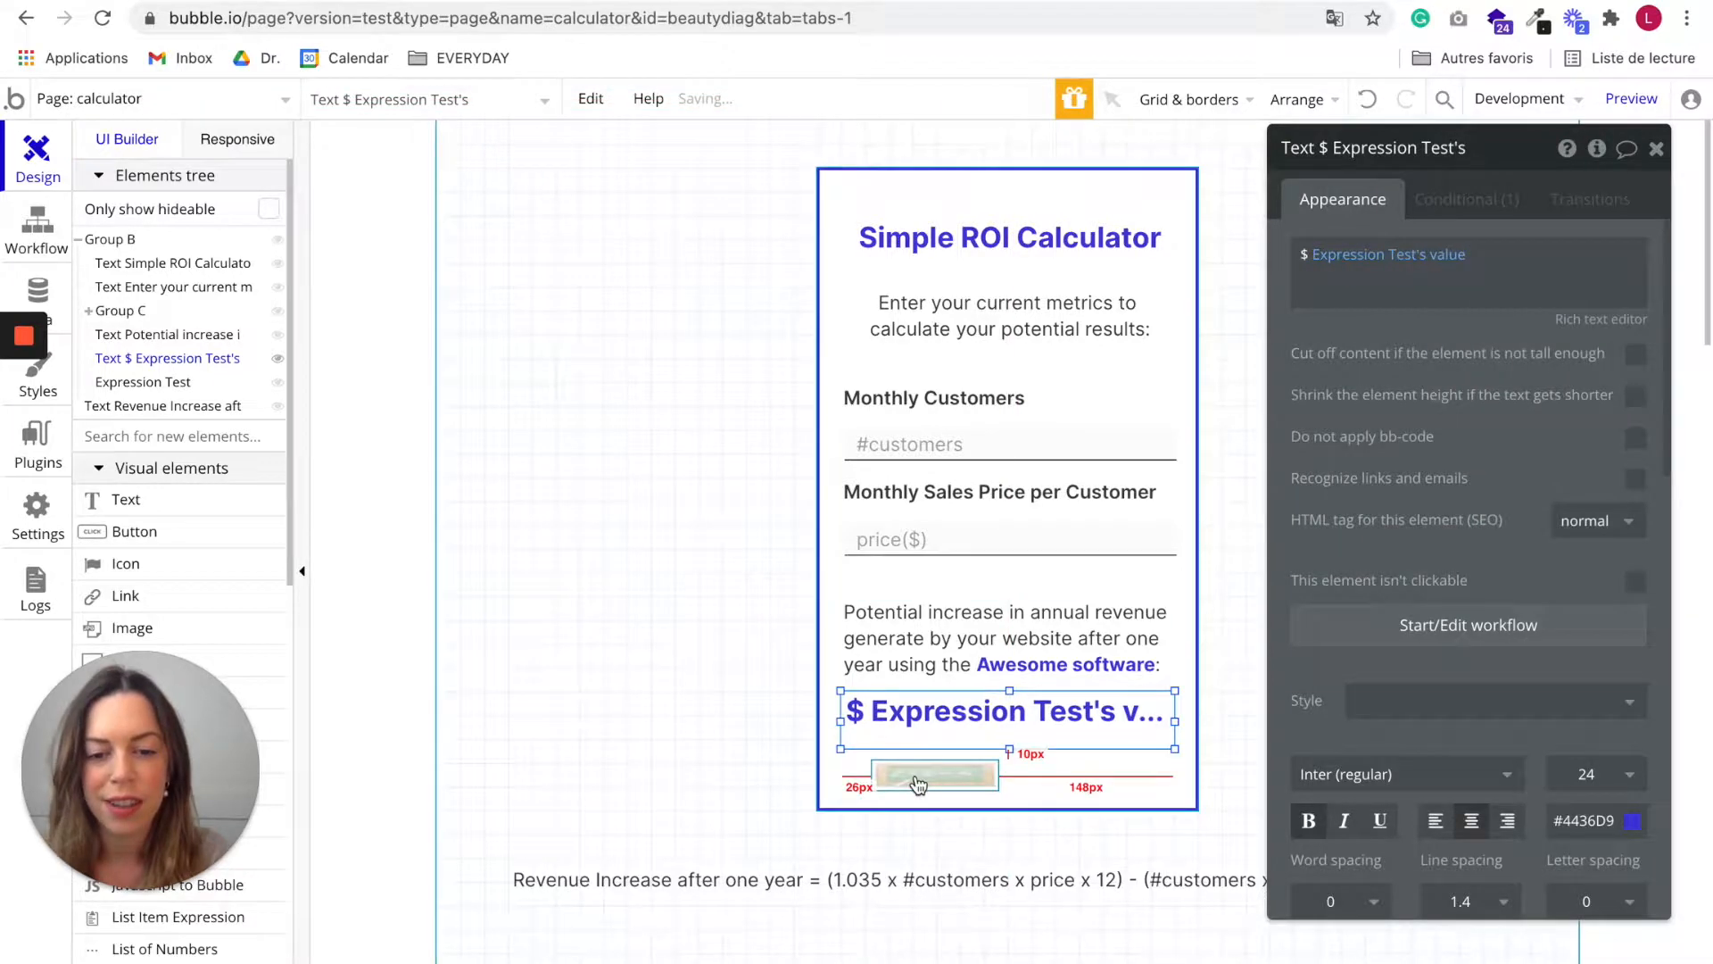
pyautogui.click(143, 381)
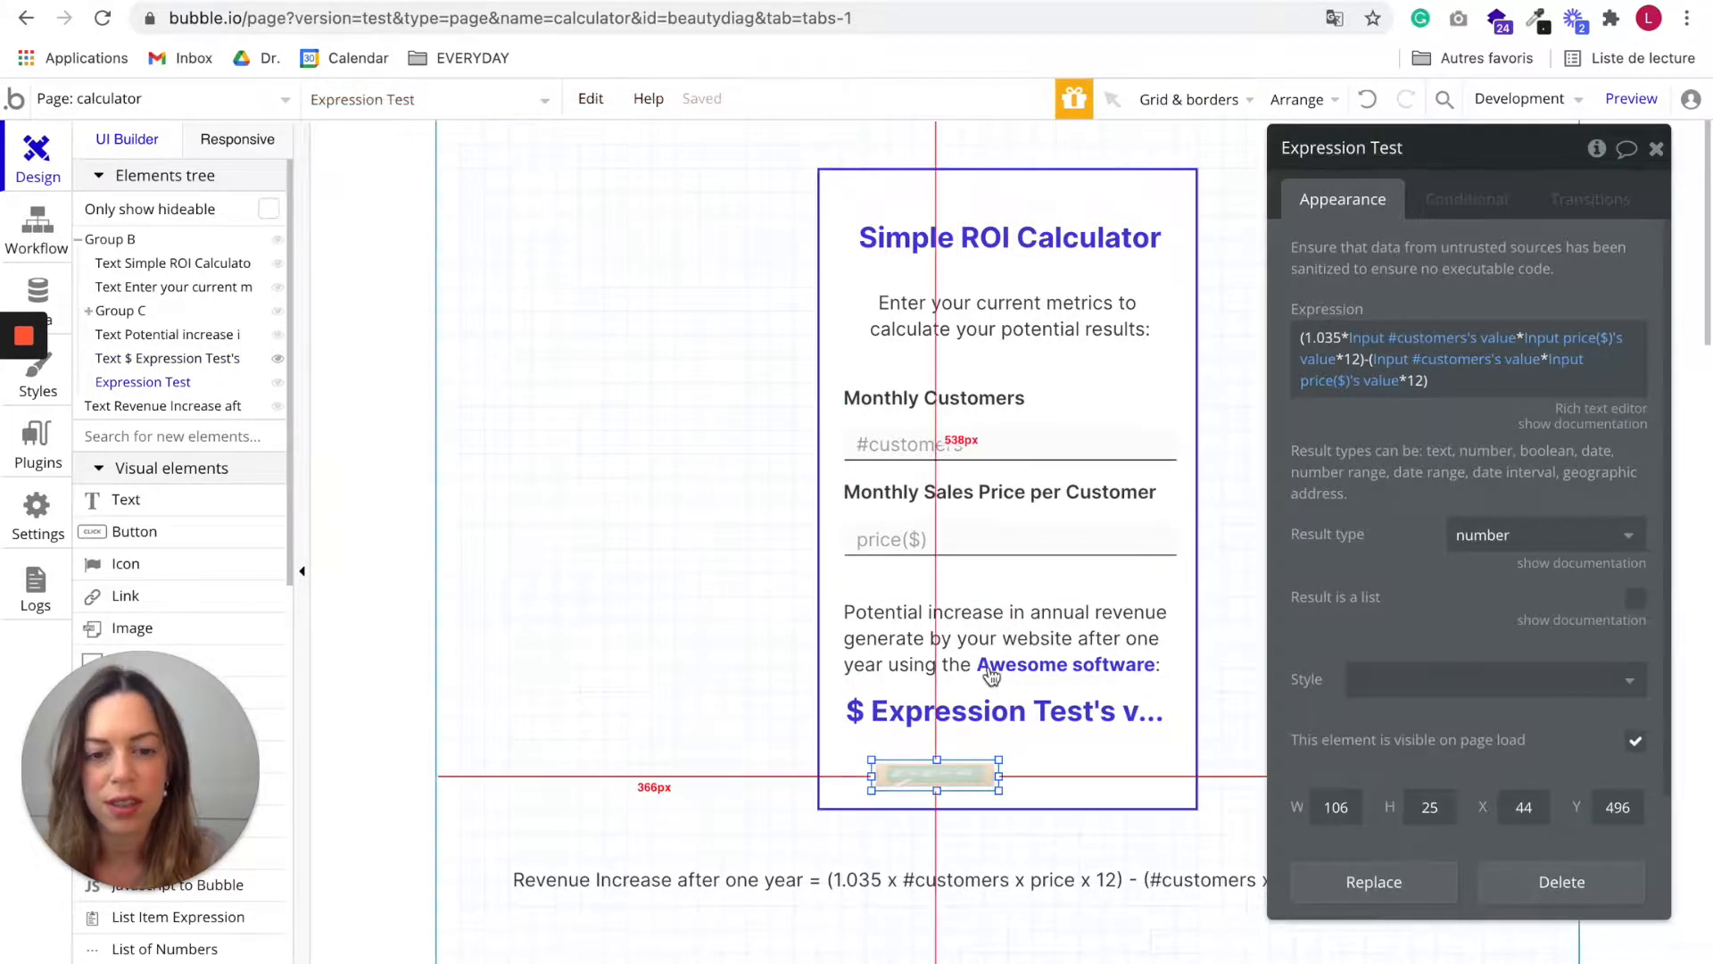
pyautogui.click(1003, 710)
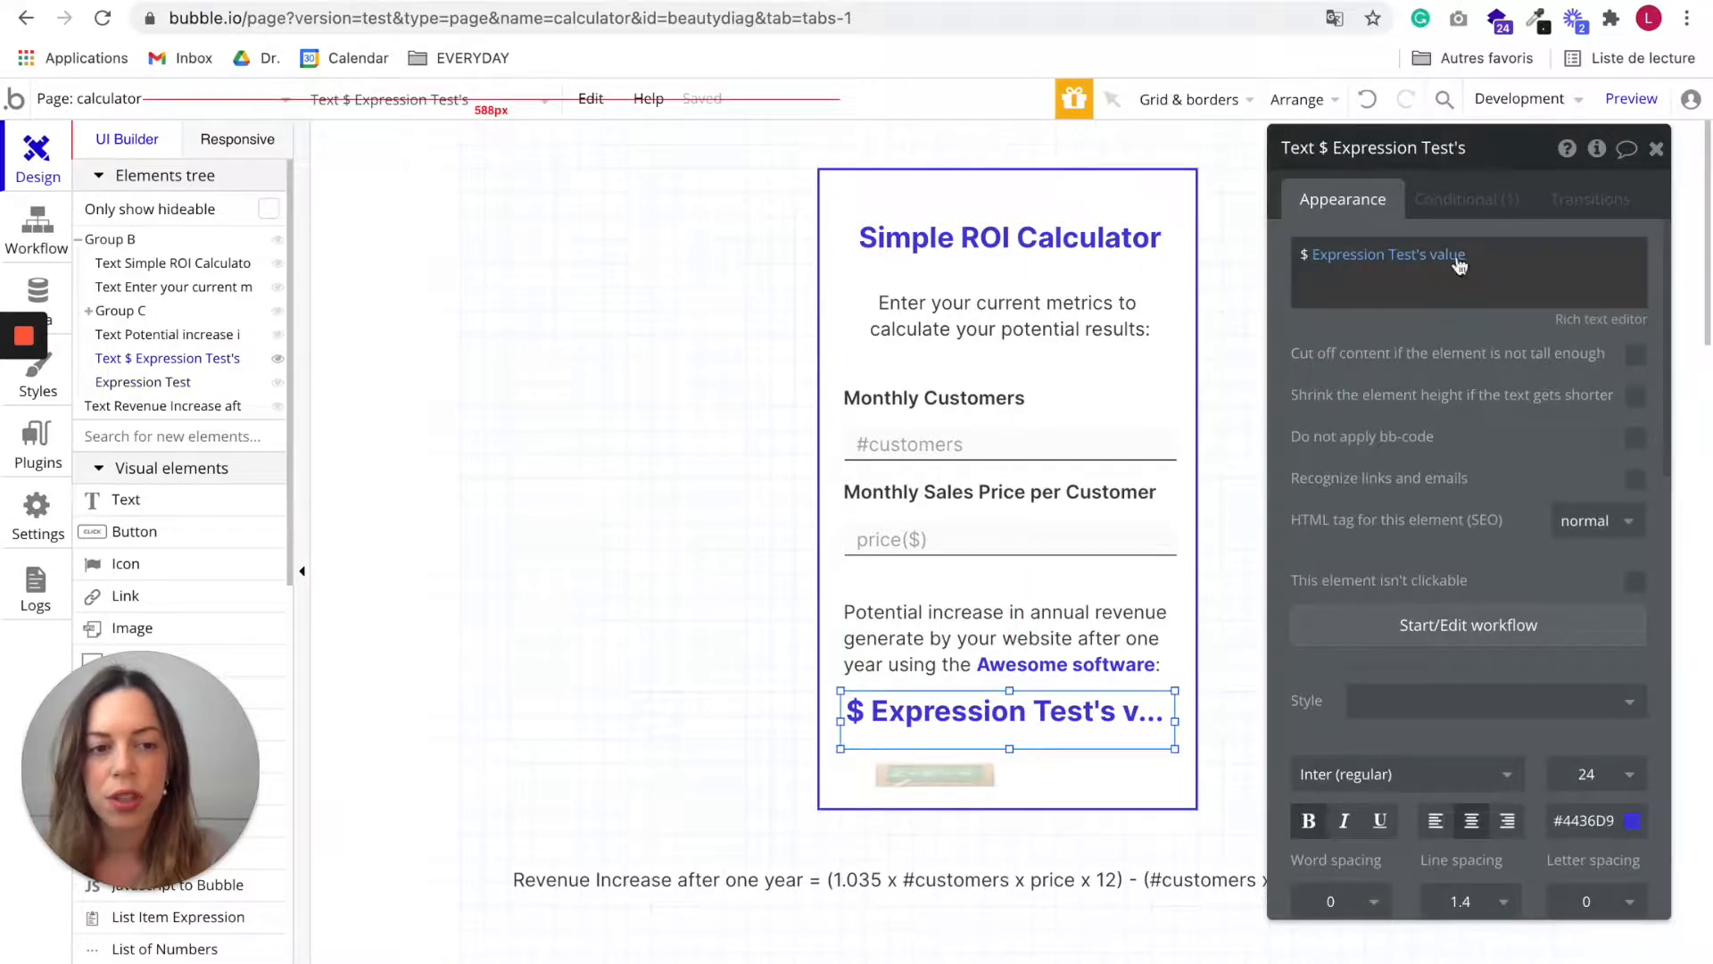
pyautogui.click(1387, 254)
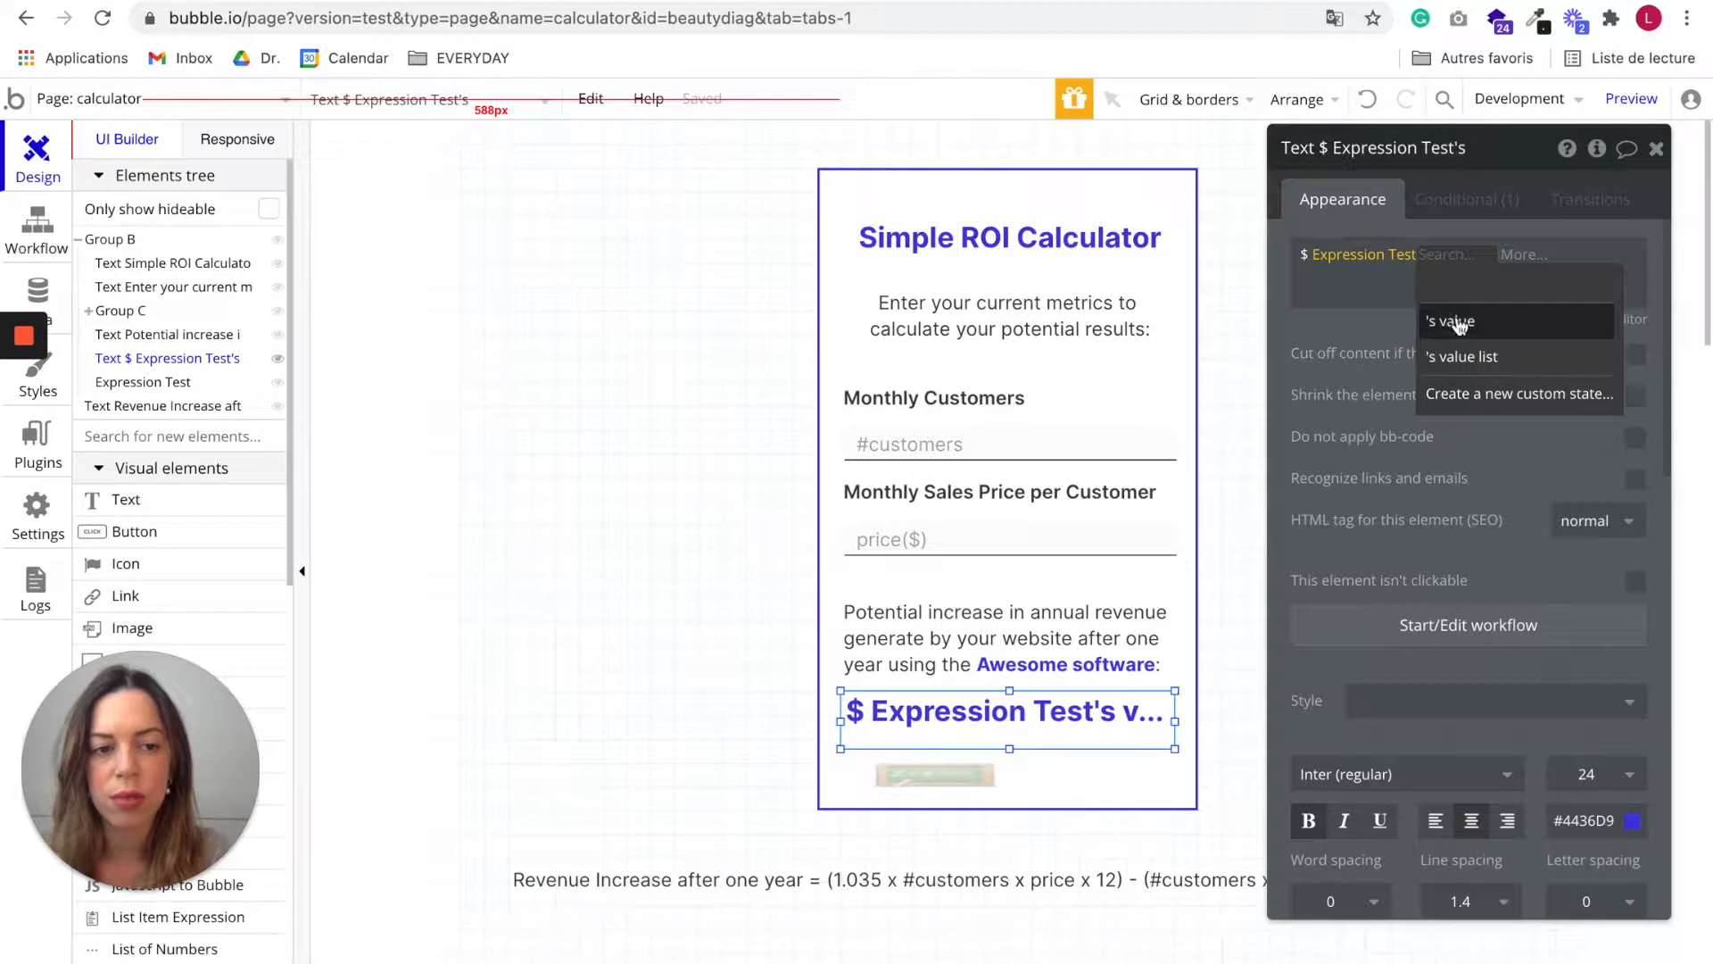
pyautogui.click(1449, 322)
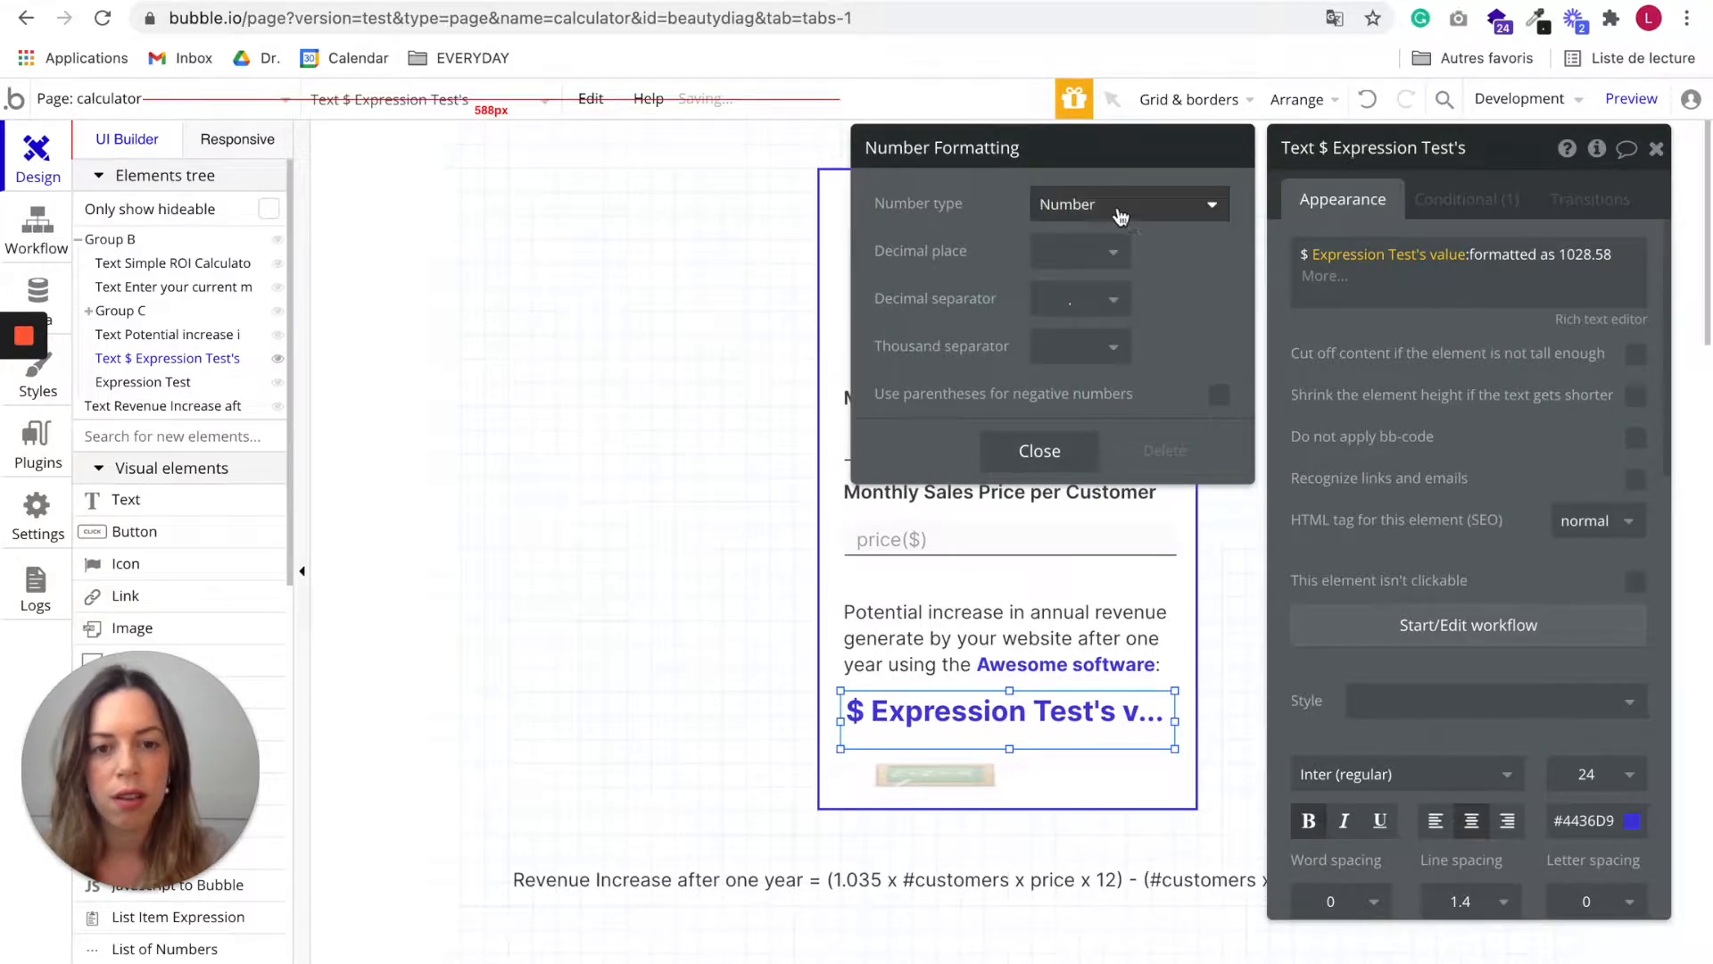
# Step: Format the value with 0 decimal places and a '.' thousands separator
pyautogui.click(1079, 250)
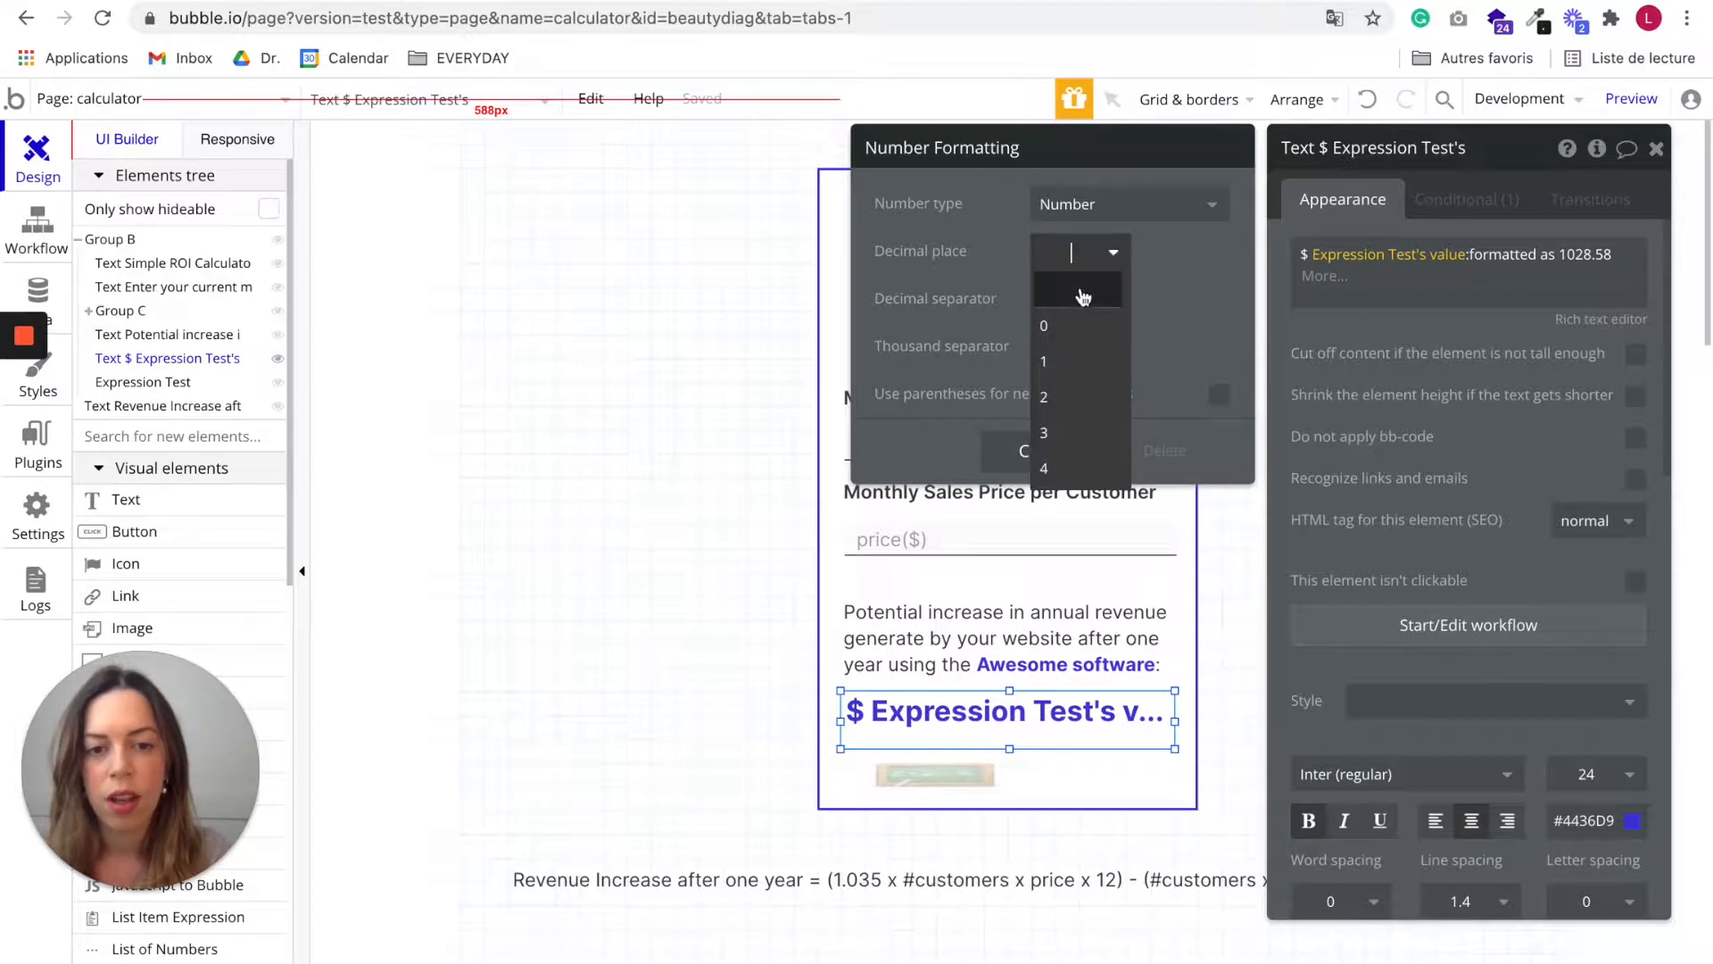
pyautogui.click(1043, 324)
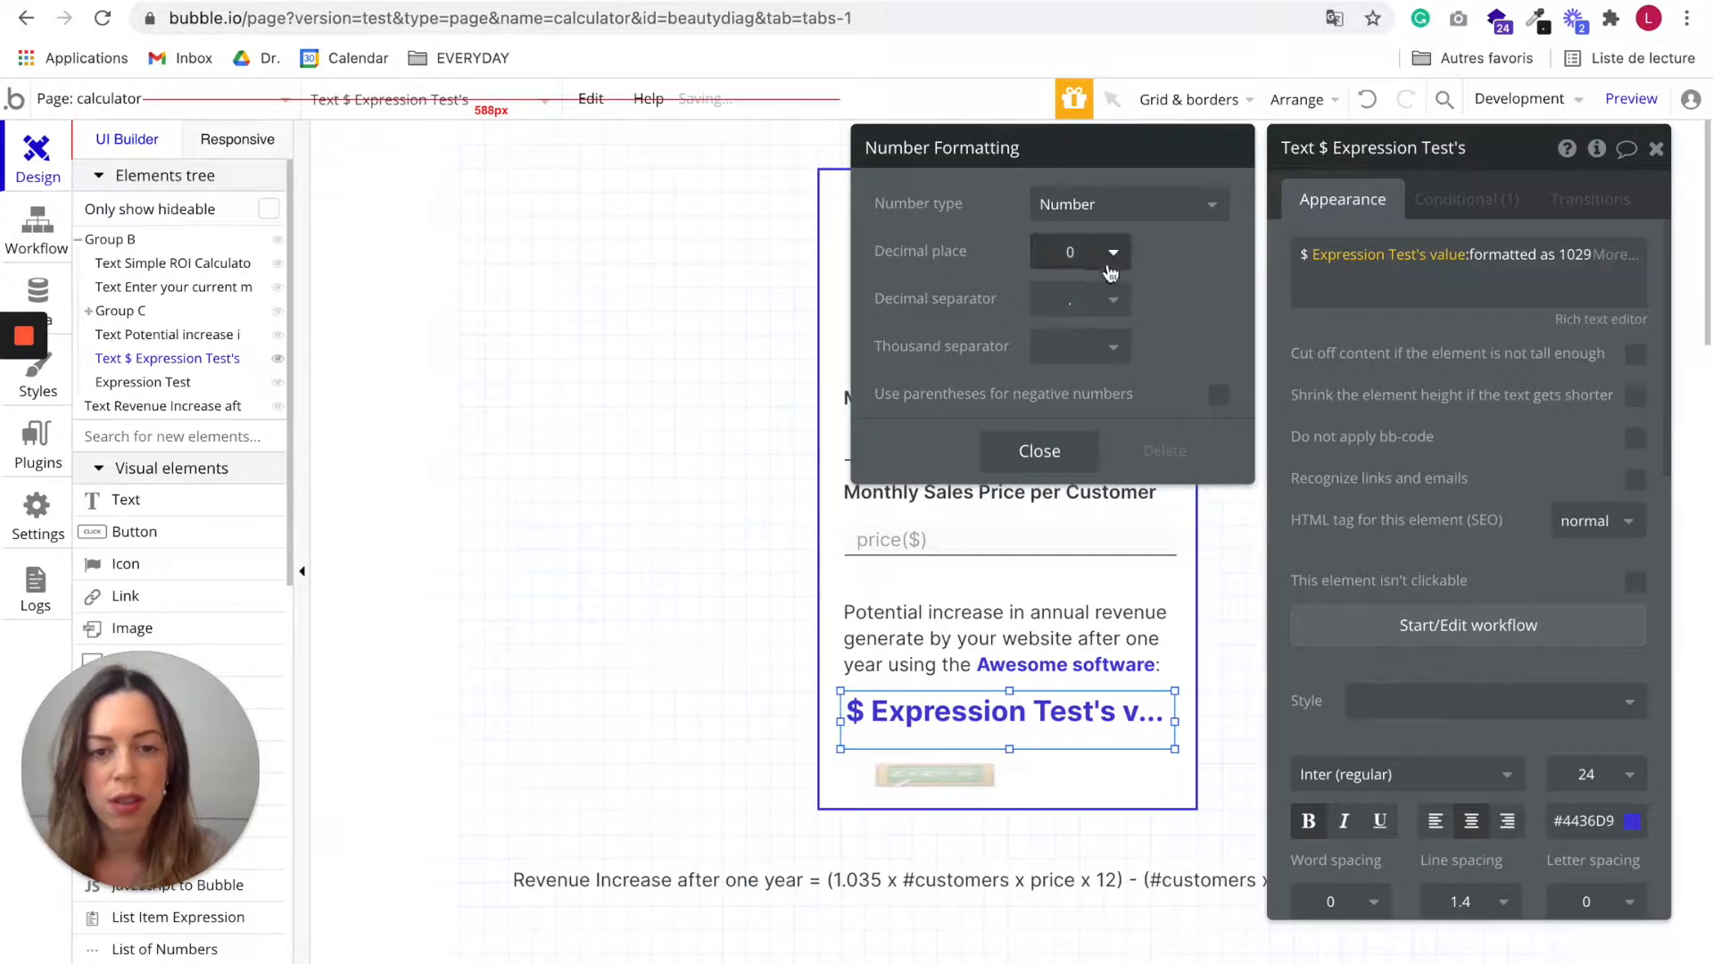
pyautogui.click(1078, 347)
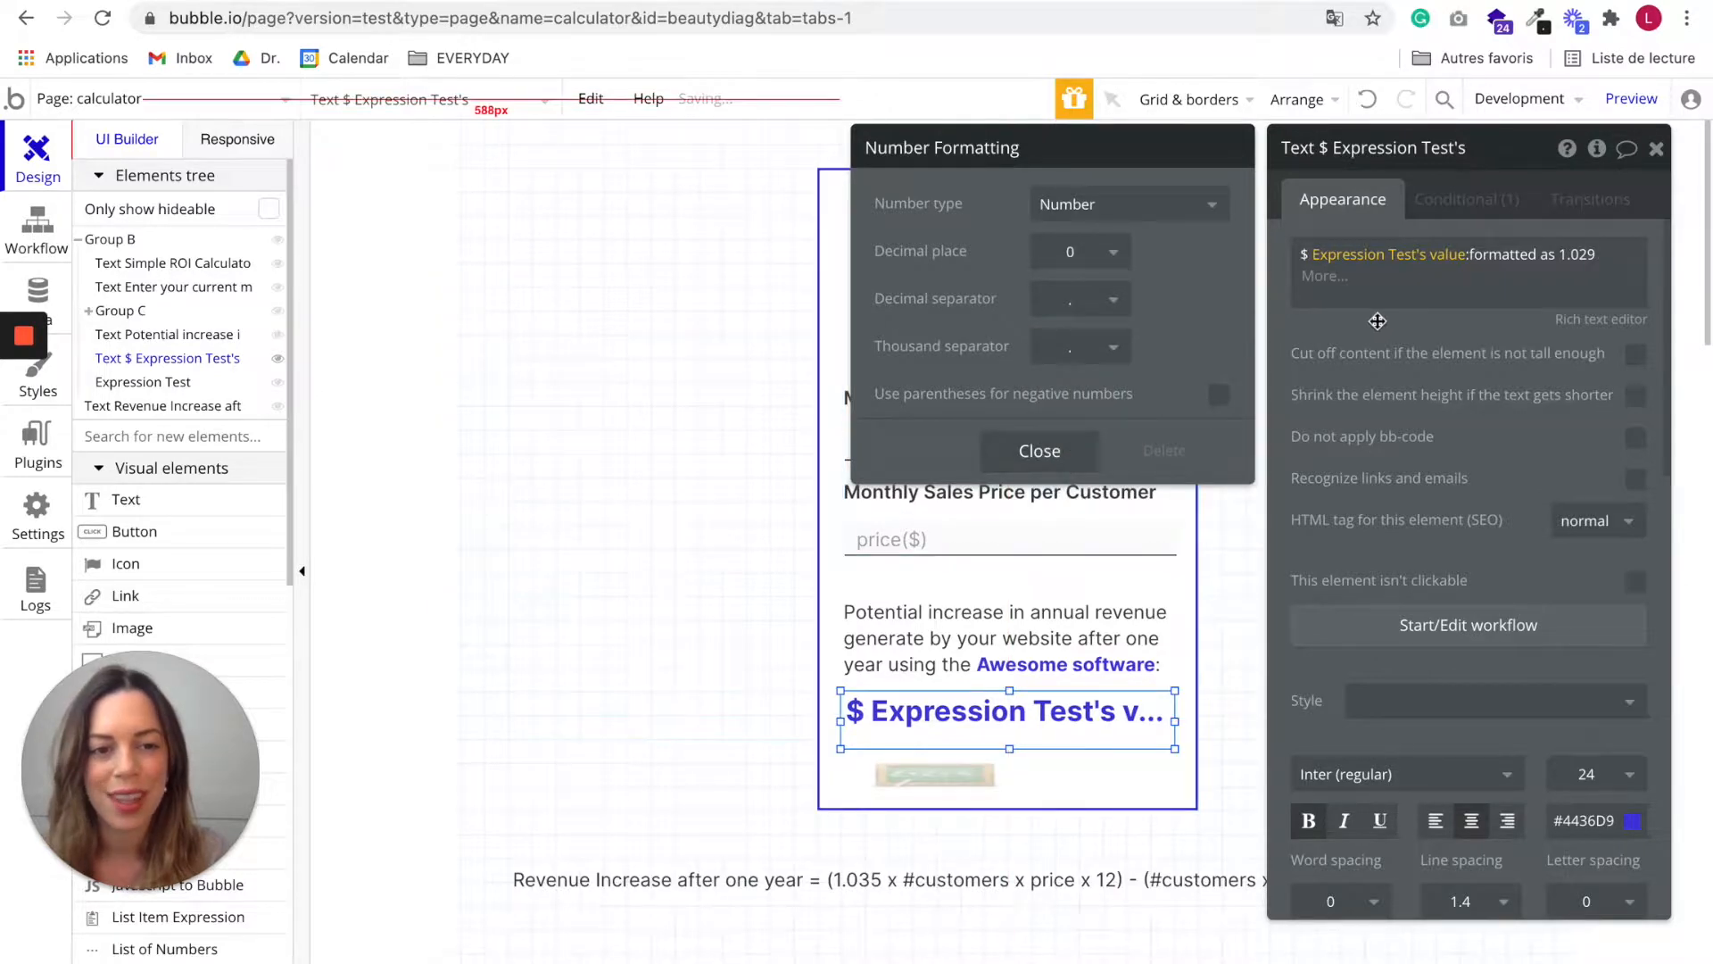
pyautogui.click(1037, 449)
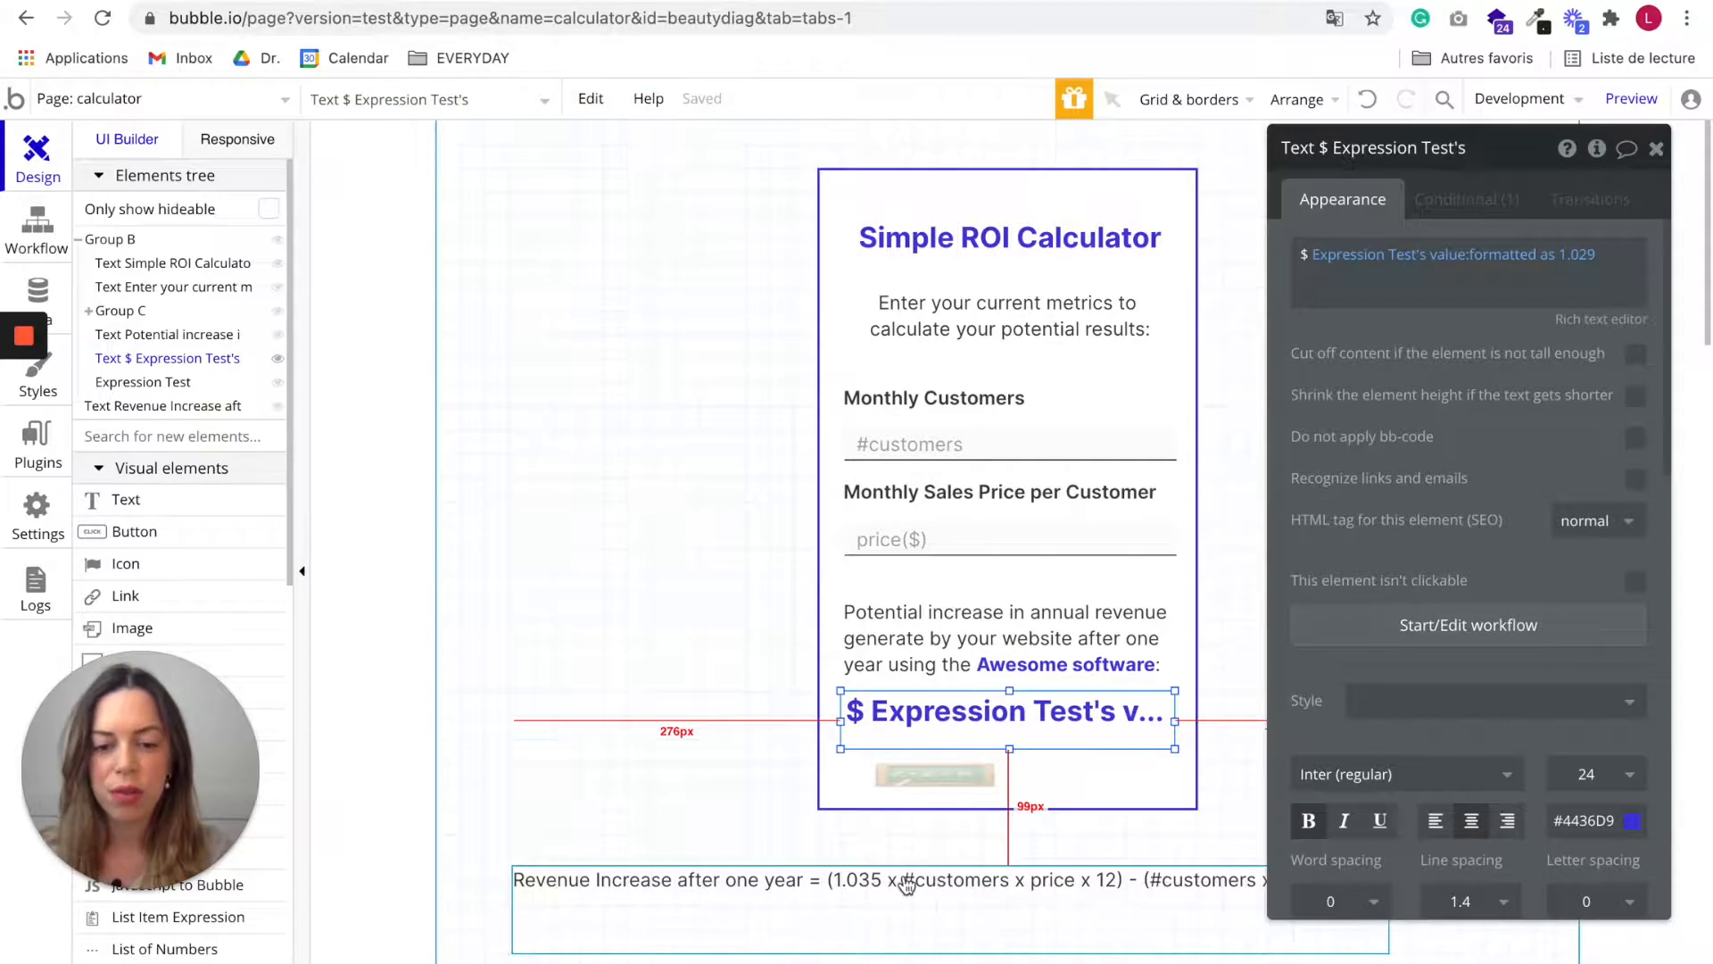
pyautogui.click(907, 883)
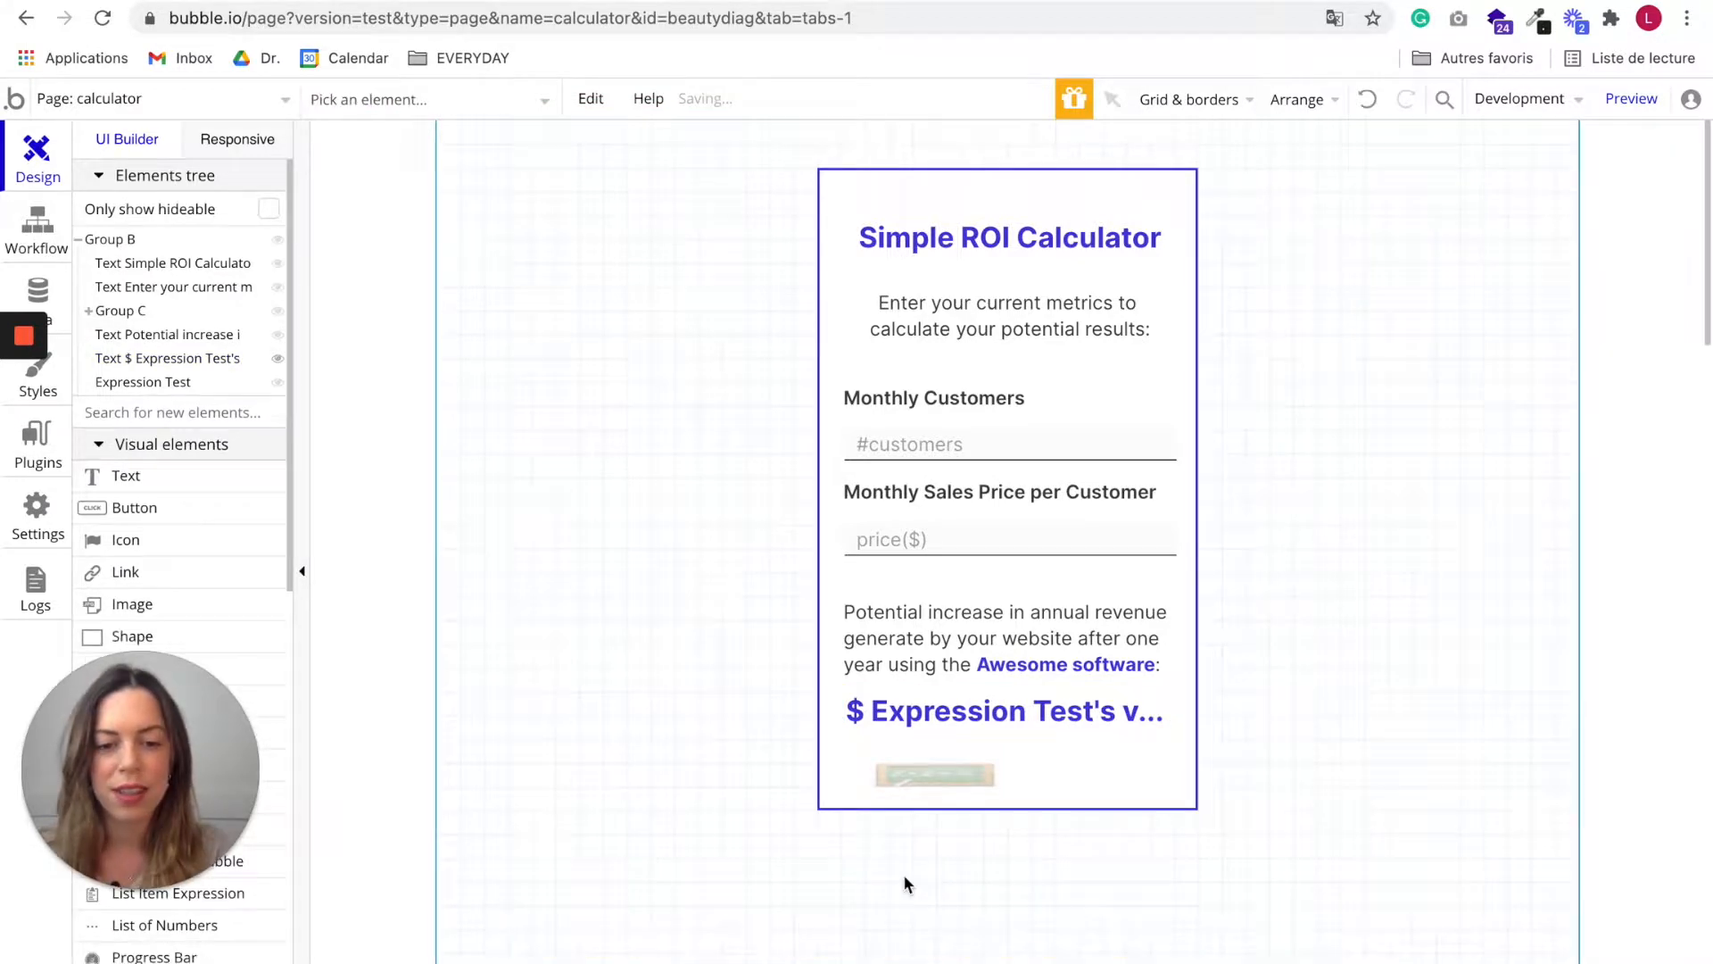
pyautogui.click(1003, 710)
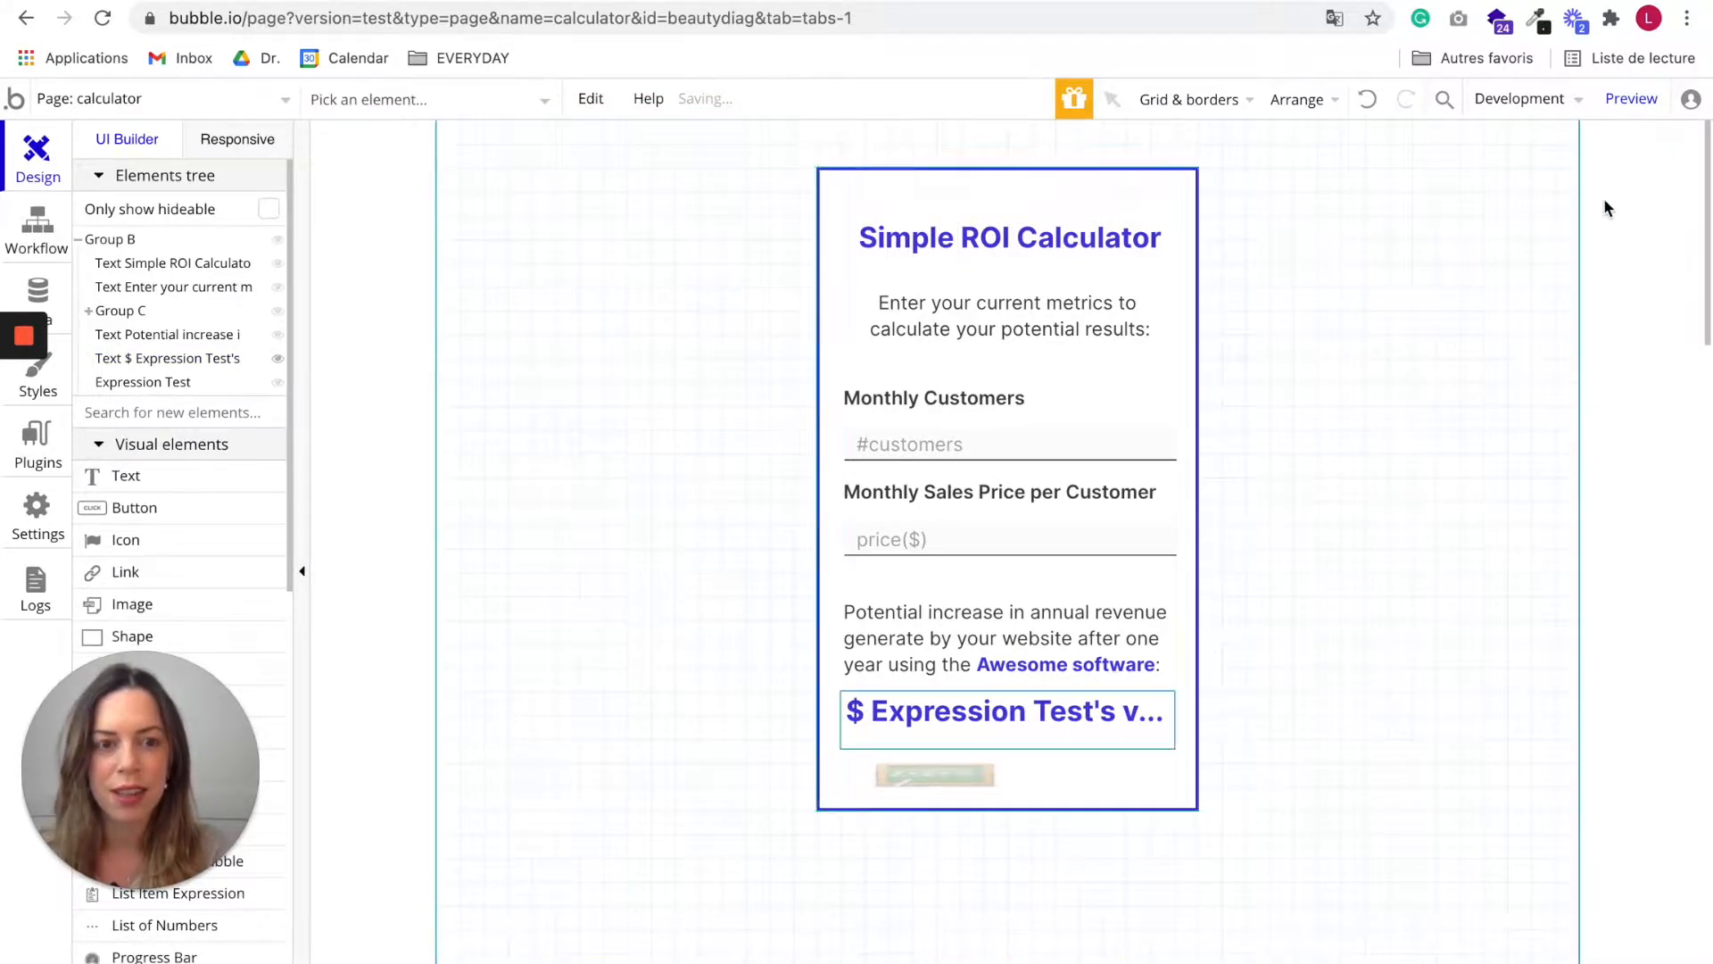
pyautogui.click(1630, 98)
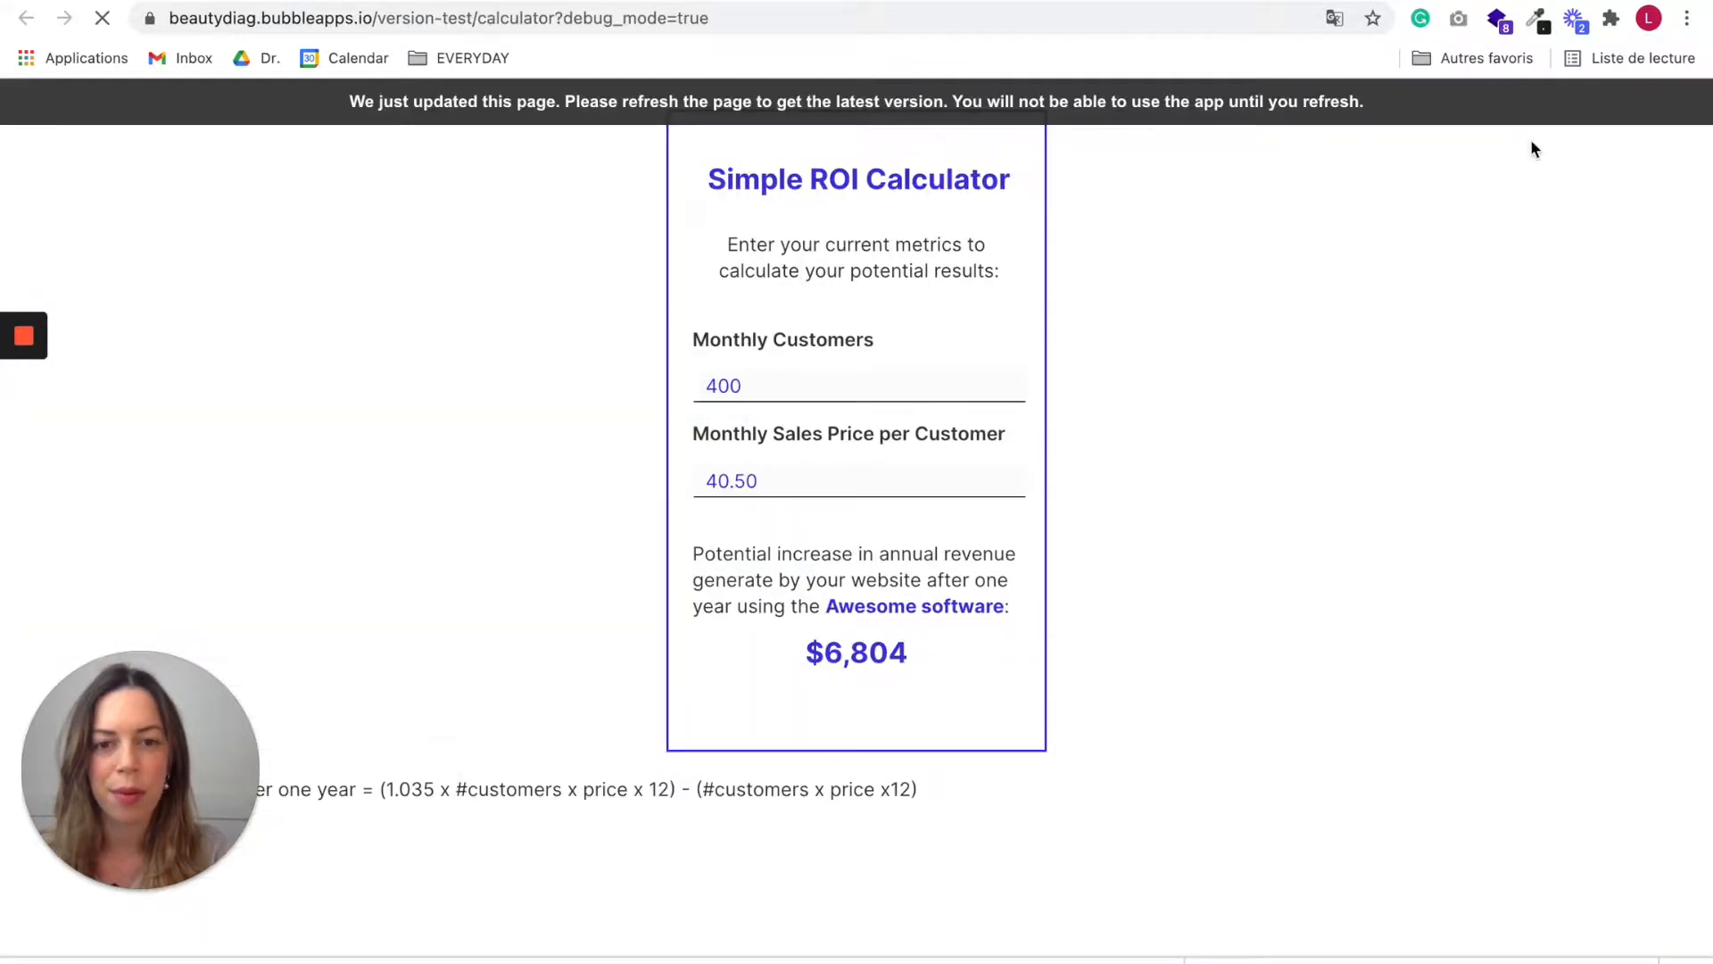
pyautogui.moveTo(1148, 131)
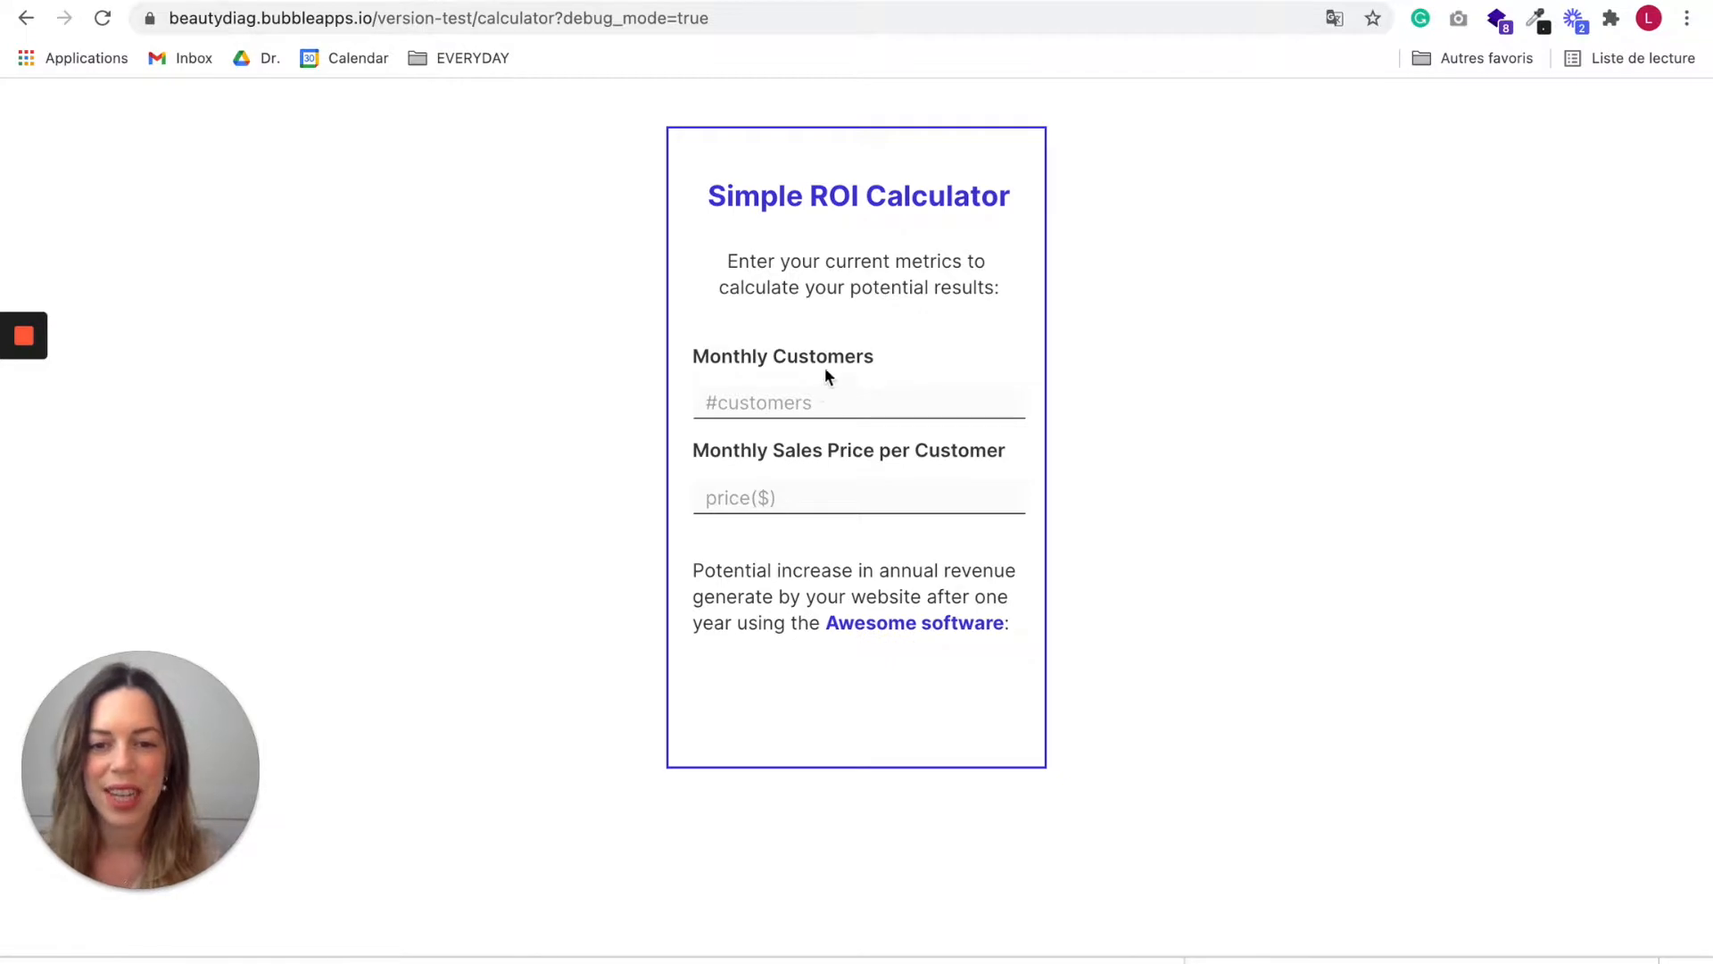
pyautogui.write('400')
pyautogui.write('500')
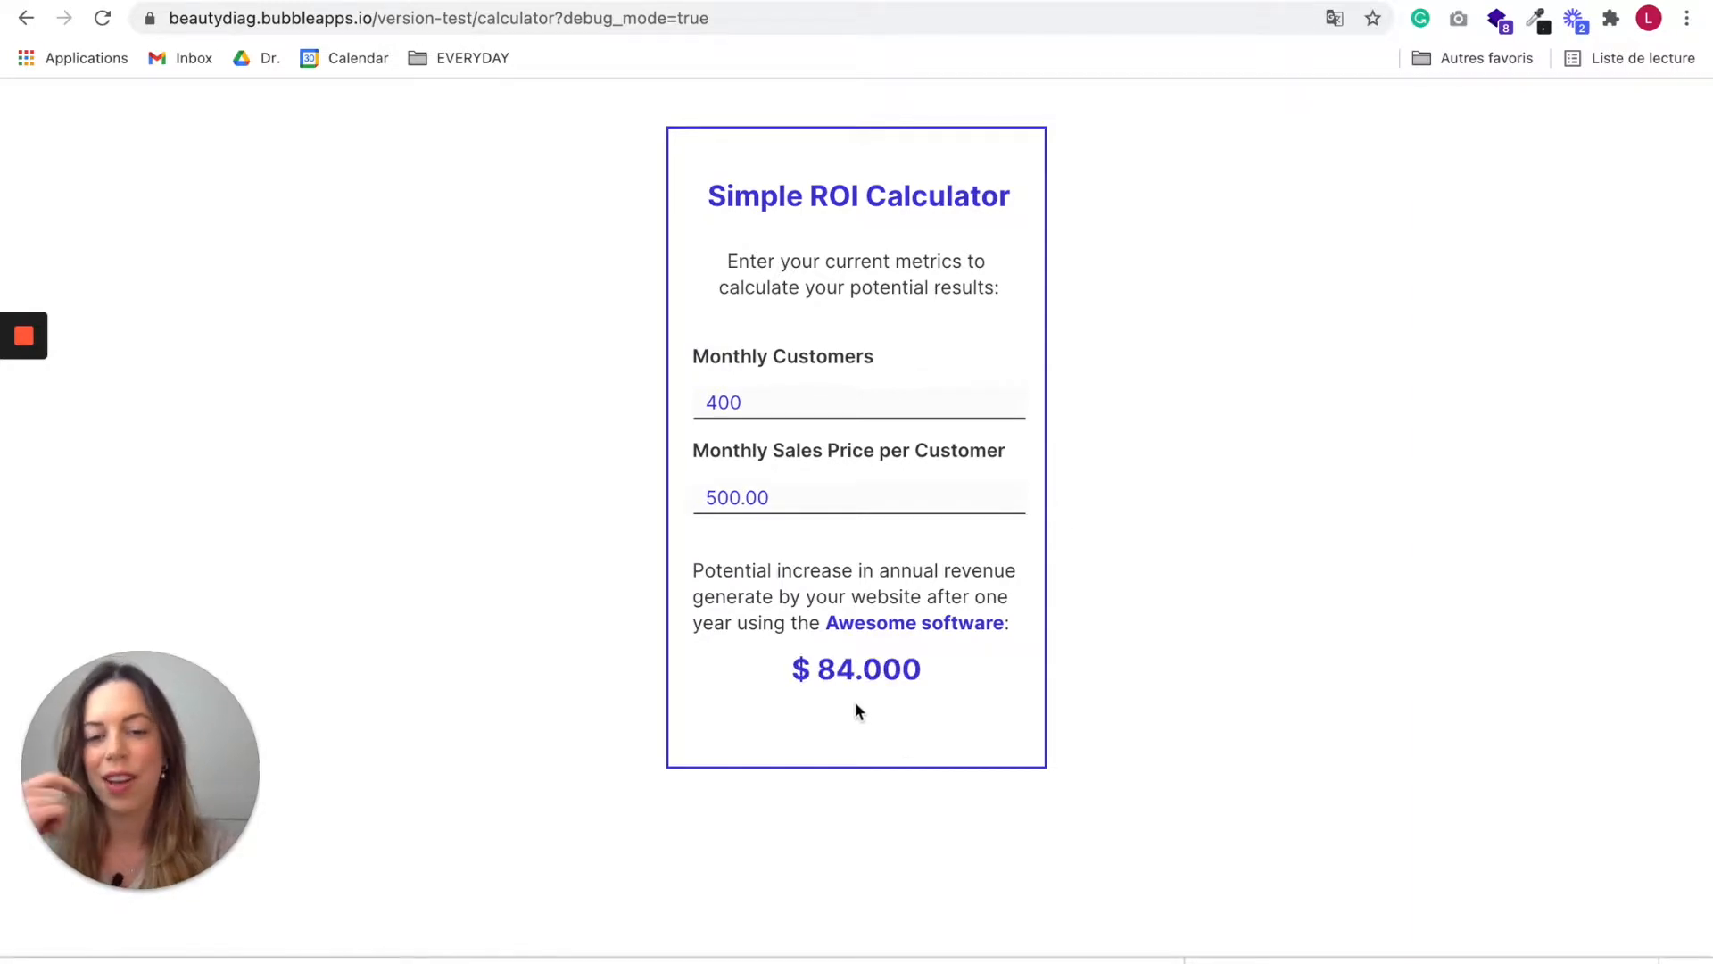
pyautogui.moveTo(916, 700)
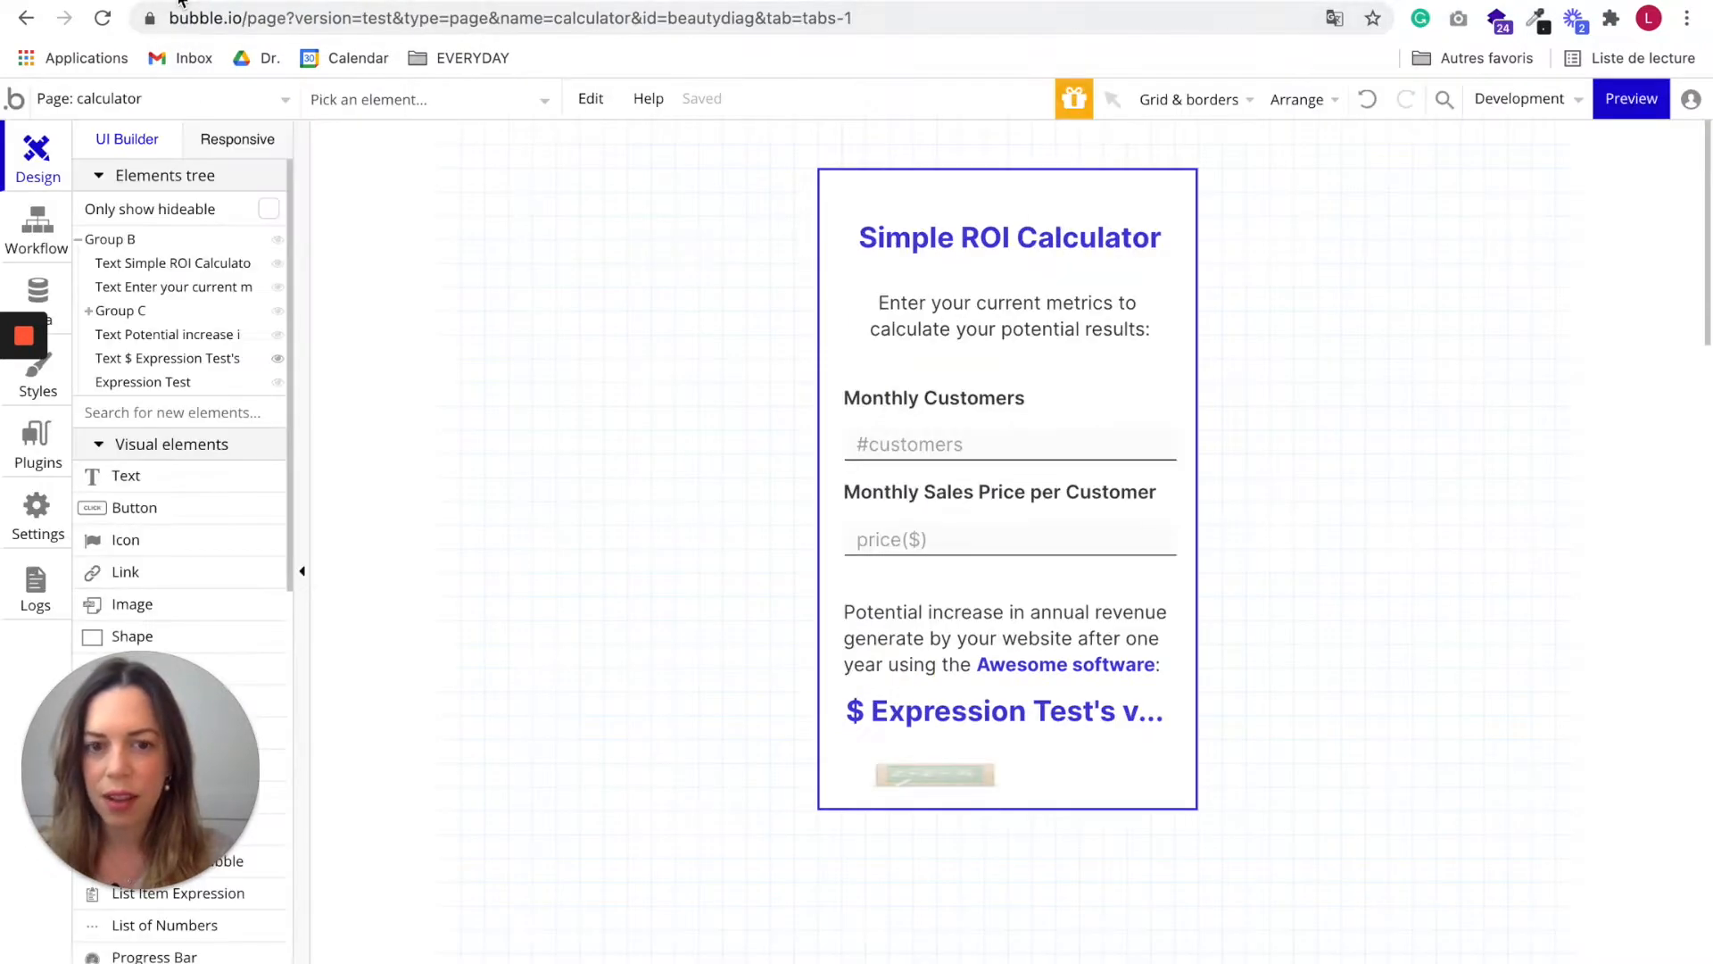
# Step: Check the result text's inputs-not-empty condition and its hidden-on-page-load setting
pyautogui.click(1003, 711)
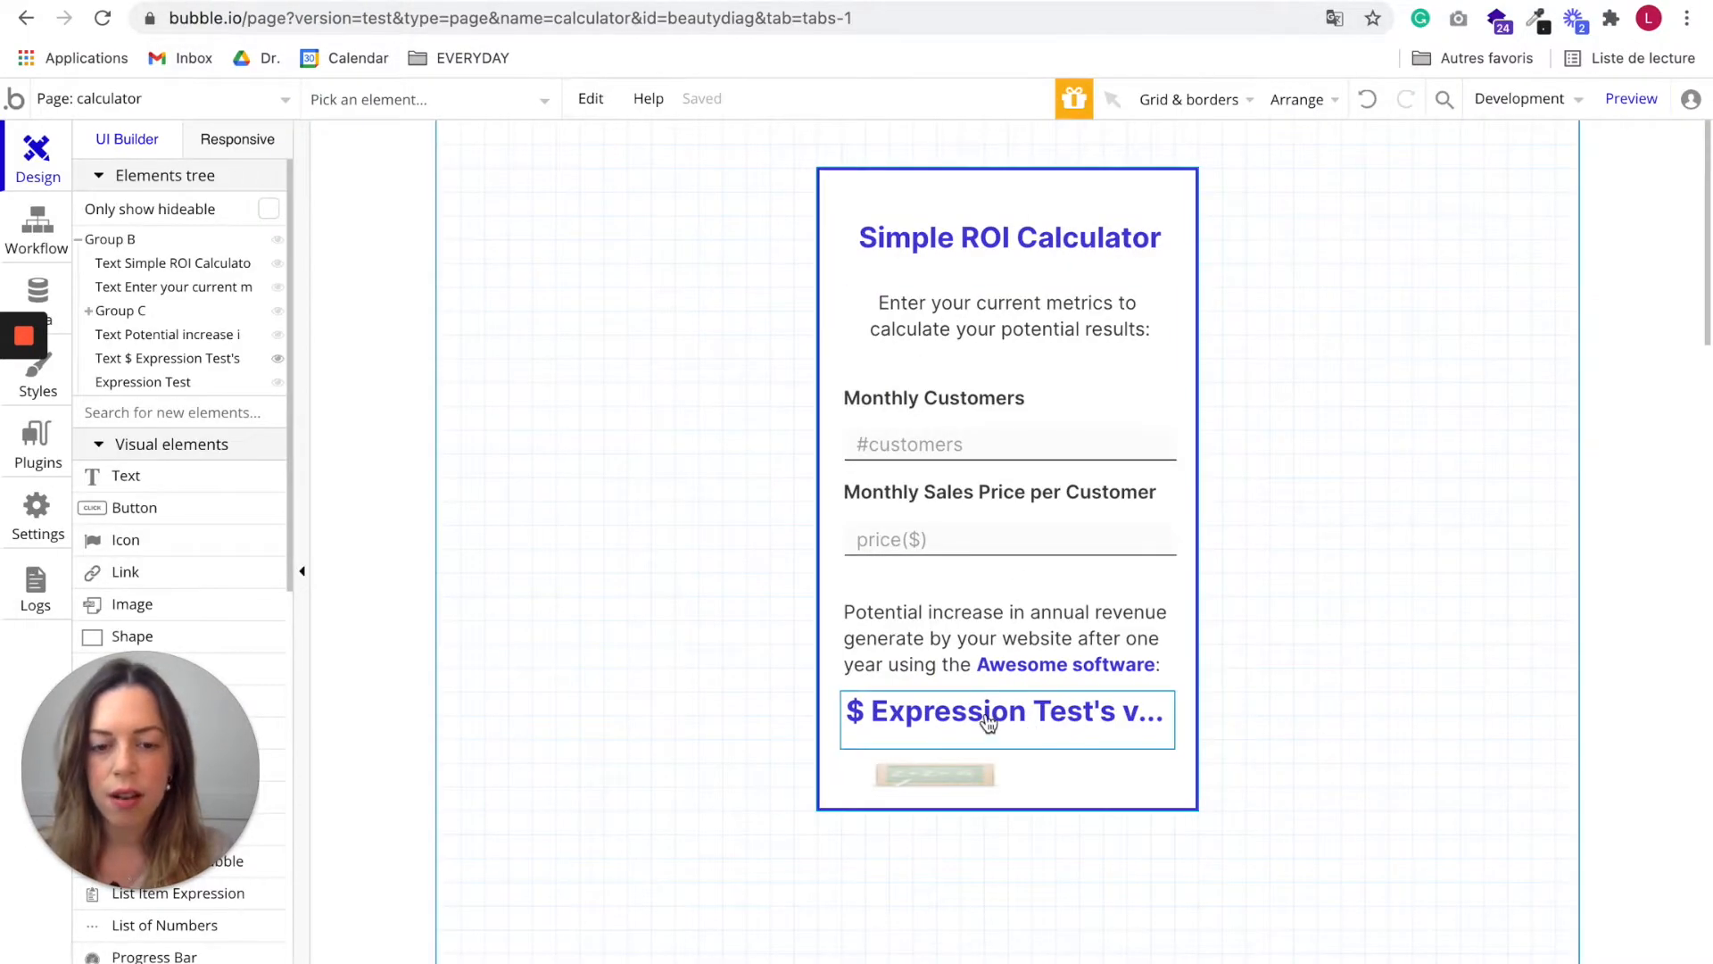
pyautogui.click(1003, 712)
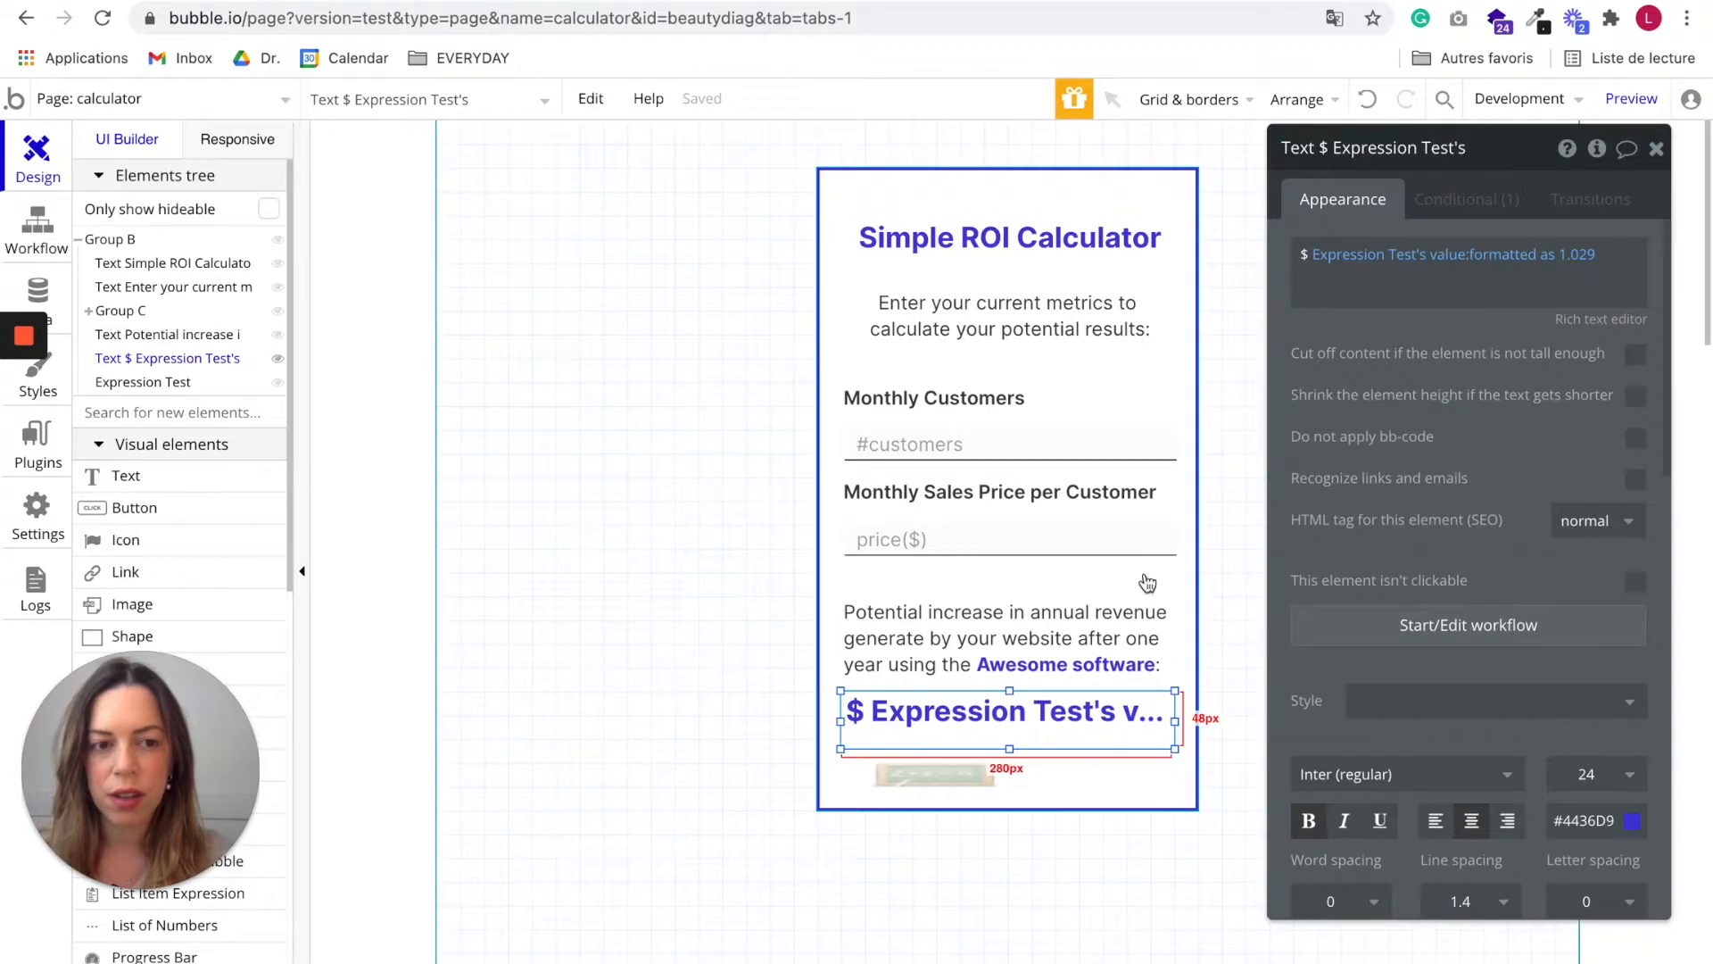
pyautogui.click(1467, 199)
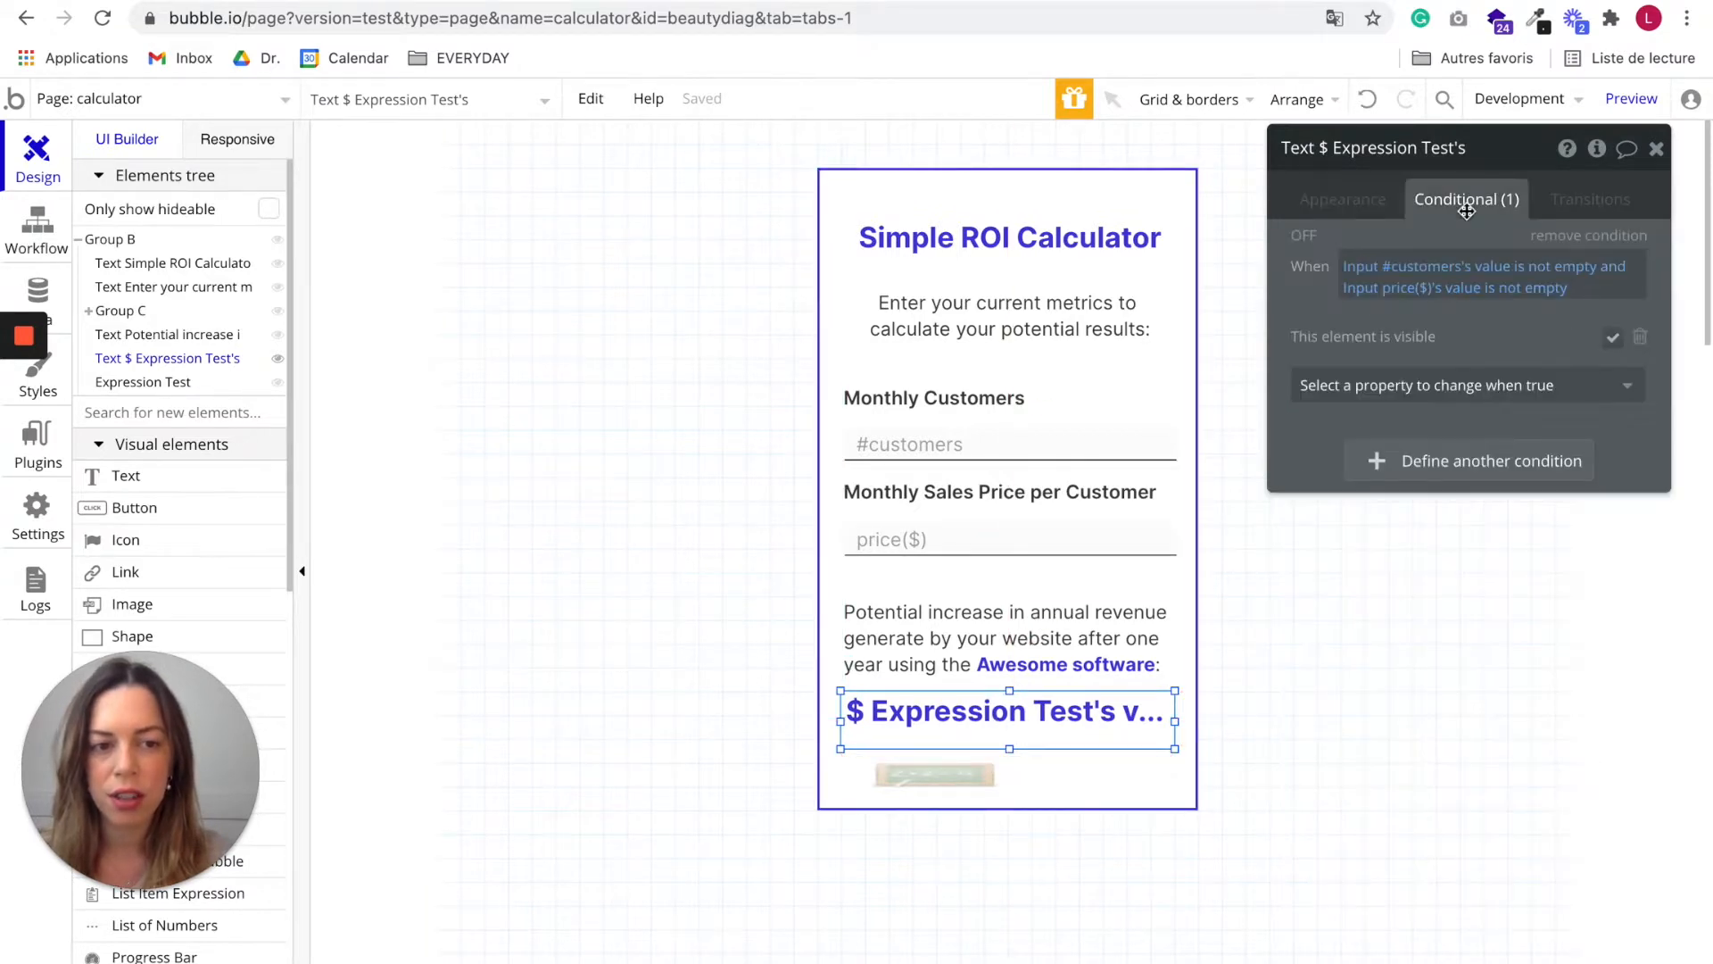
pyautogui.click(1398, 266)
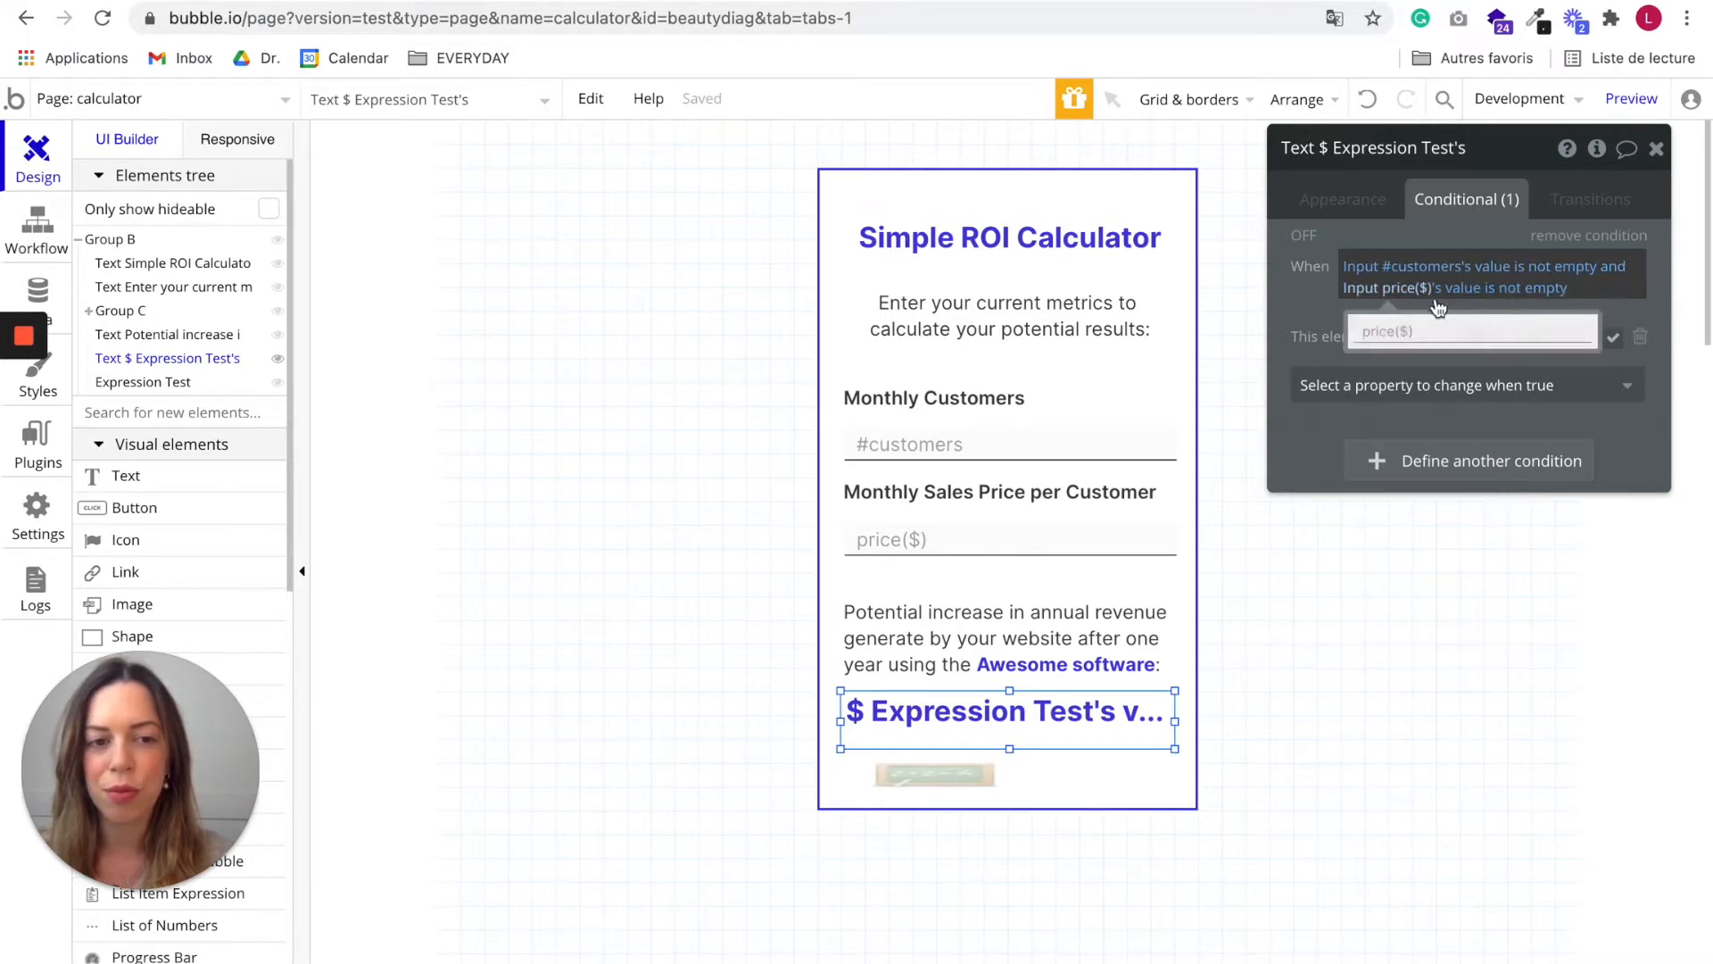
pyautogui.click(1612, 336)
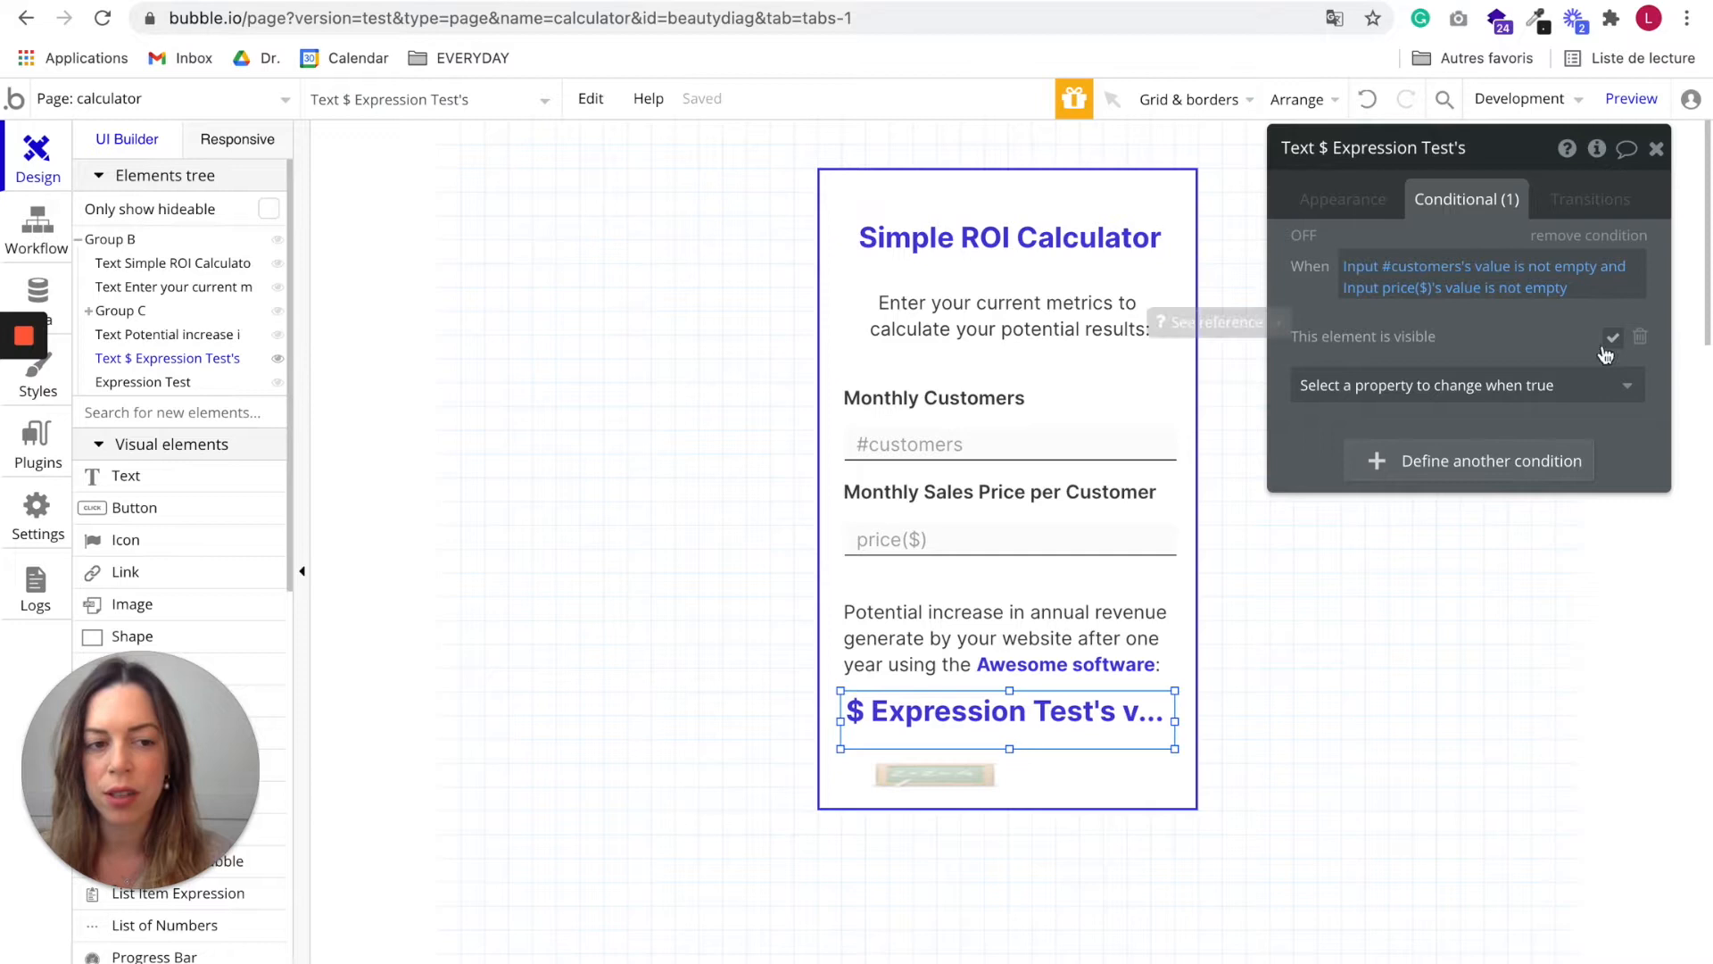
pyautogui.click(1342, 199)
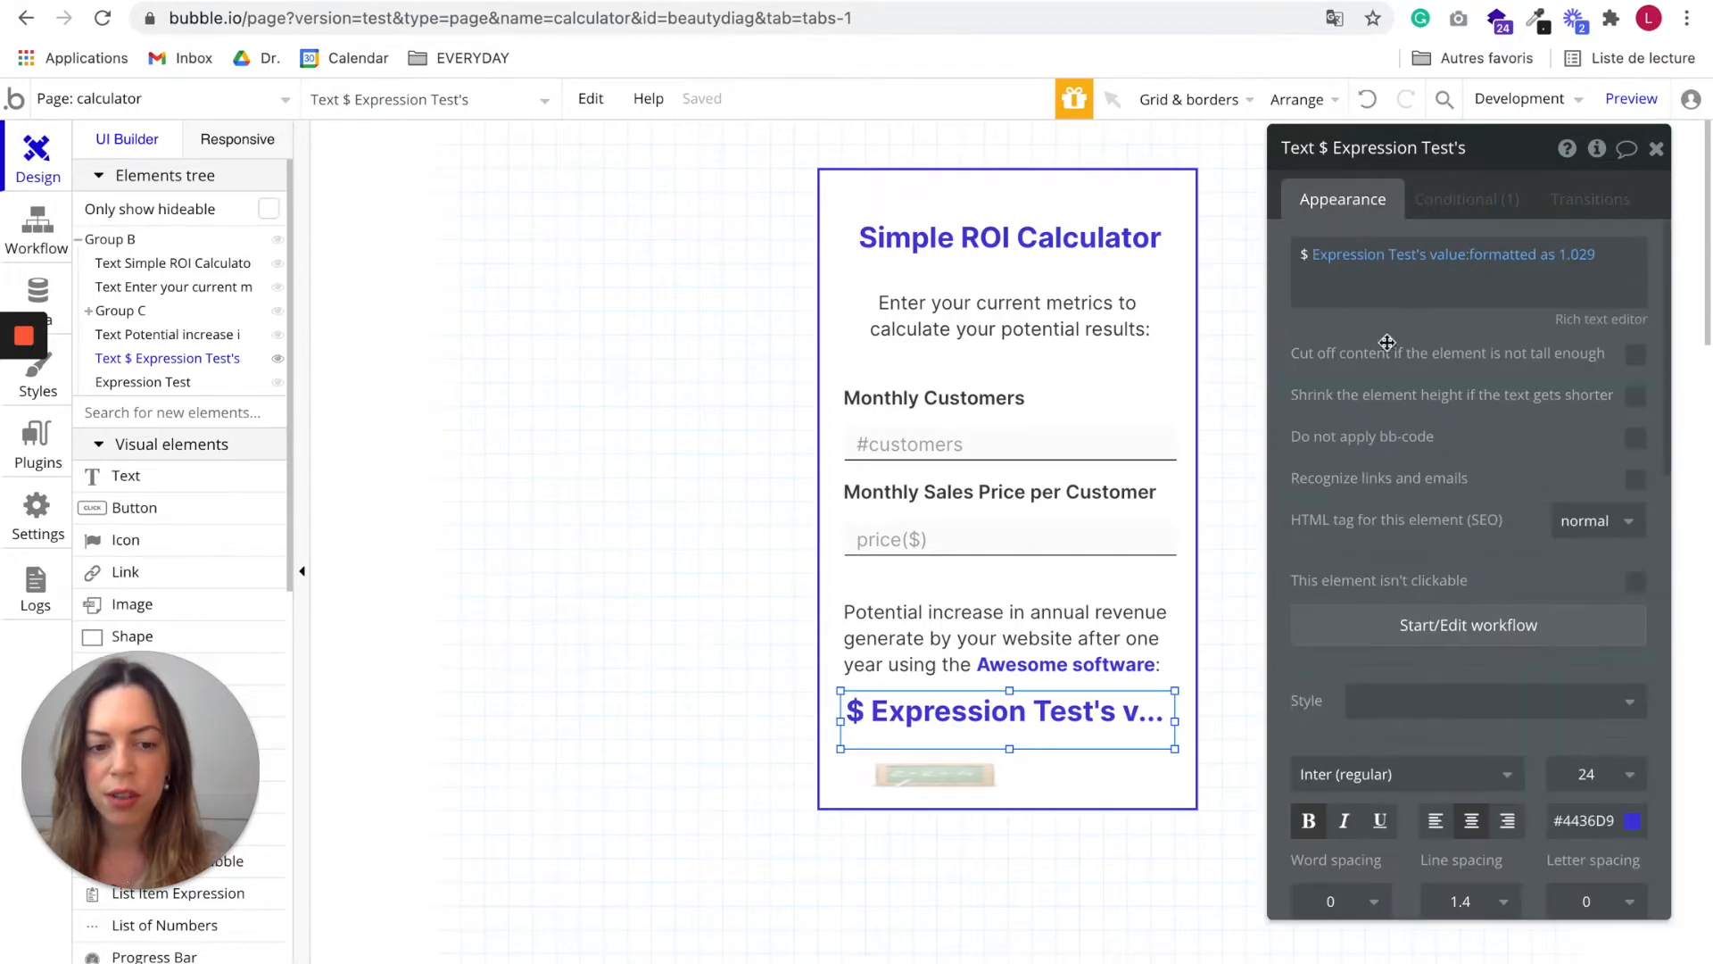
pyautogui.scroll(-3)
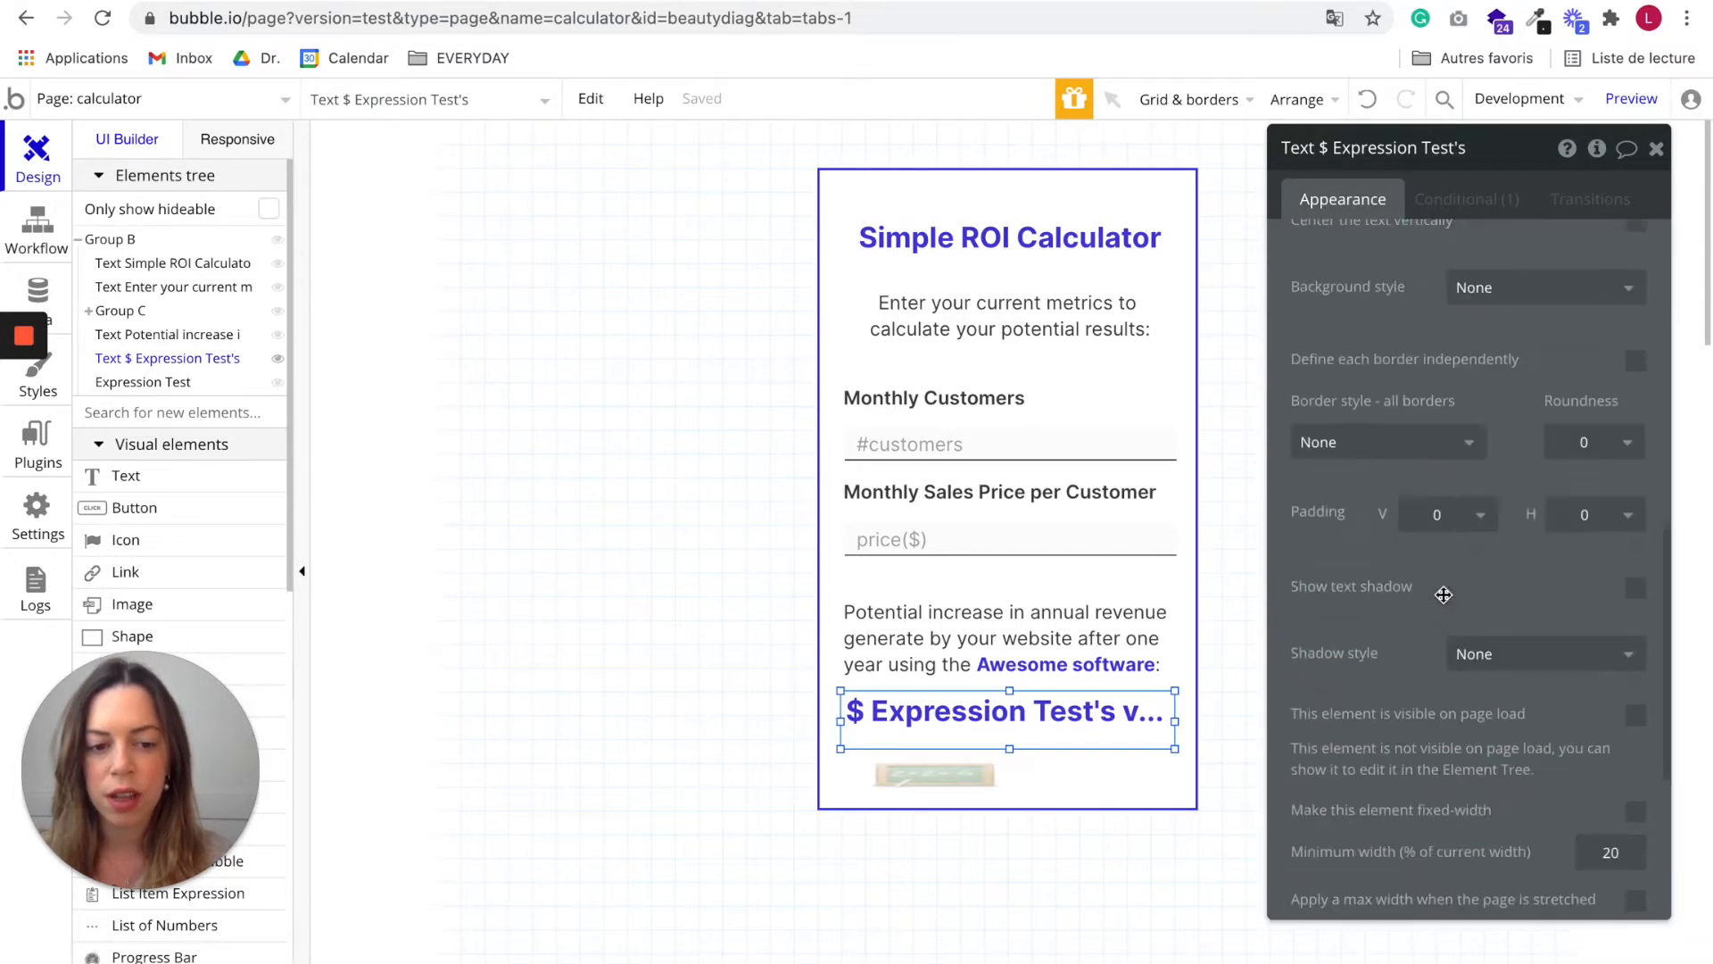
pyautogui.scroll(-3)
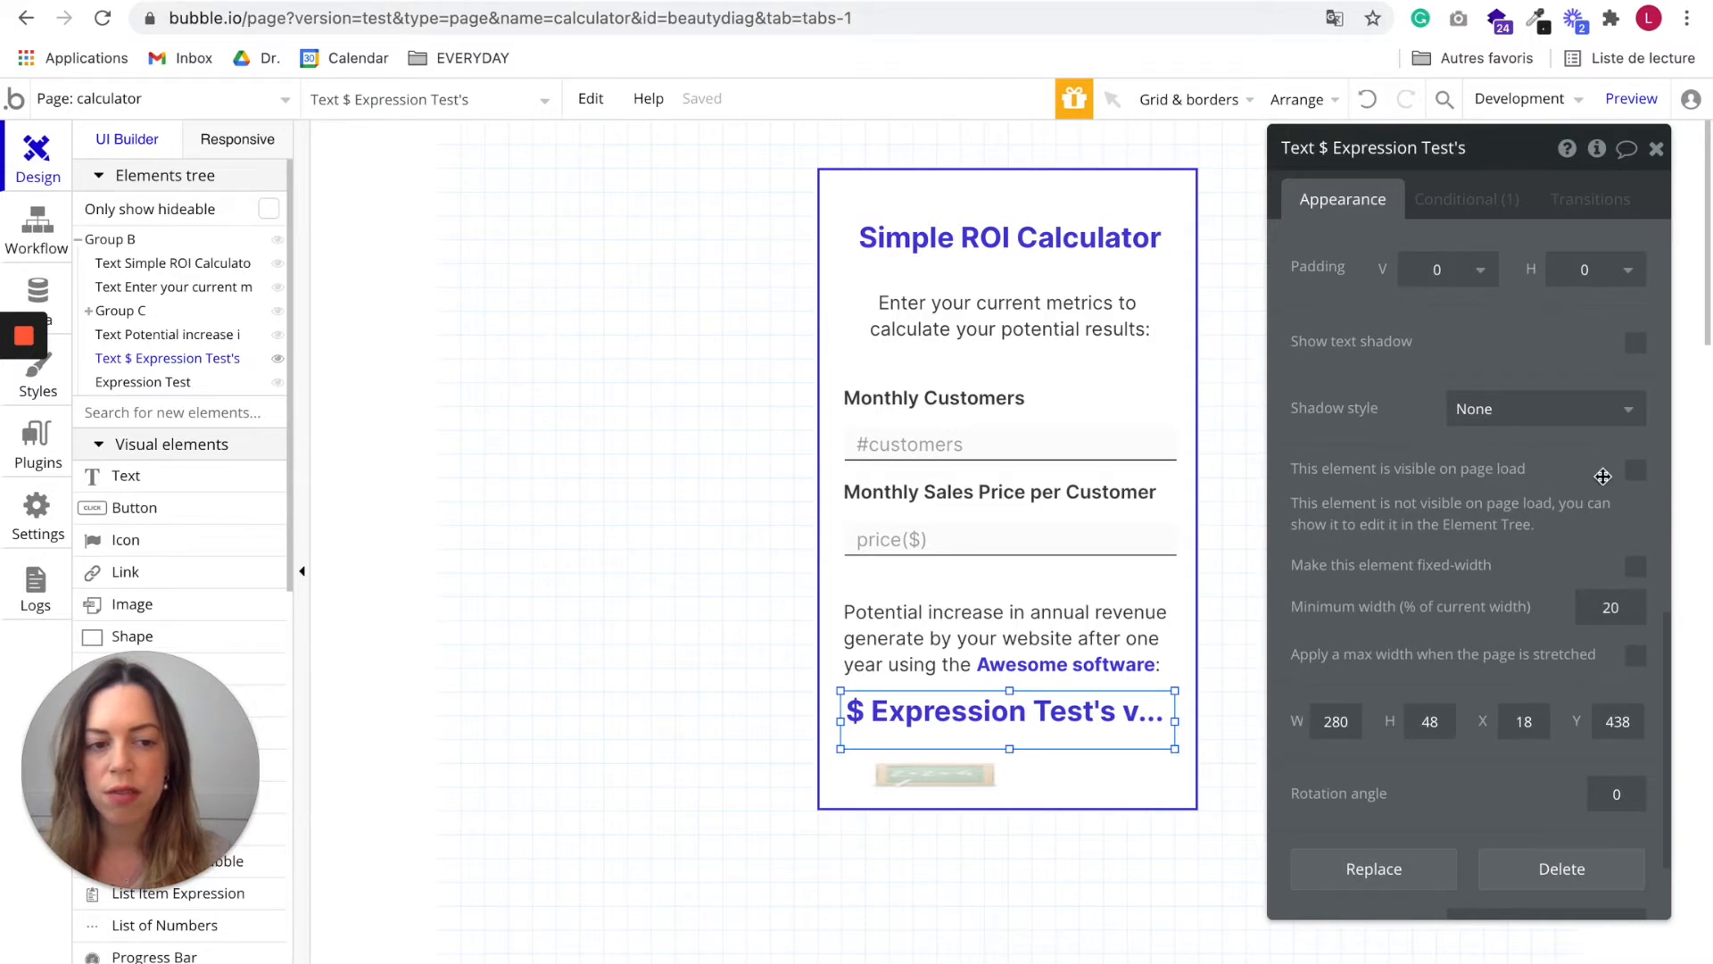